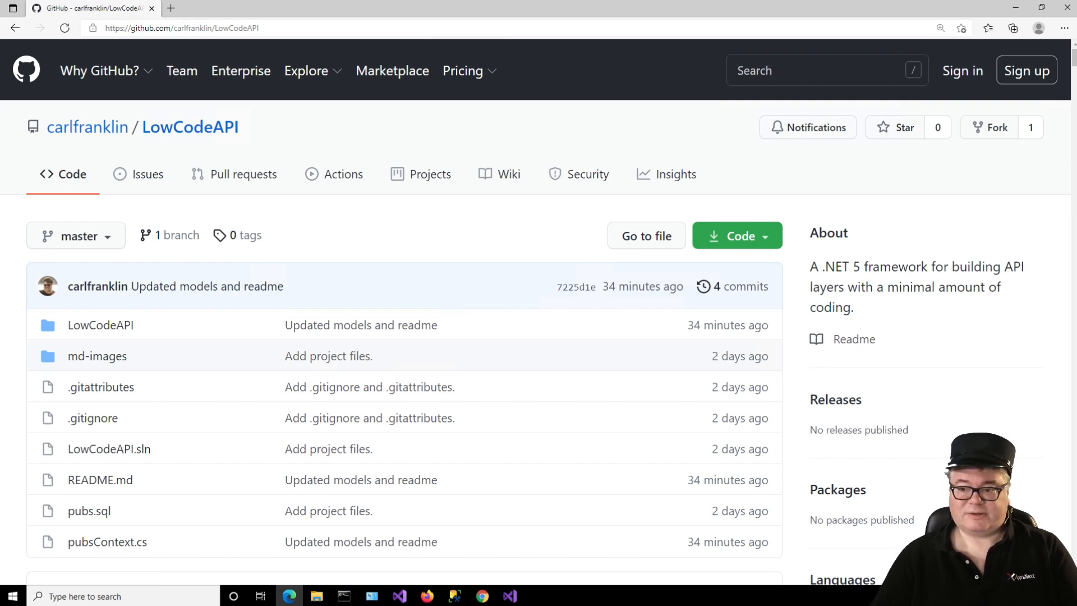
Step: Scroll through the README and open pubs.sql from the LowCodeAPI repository file list
scroll(down, 3)
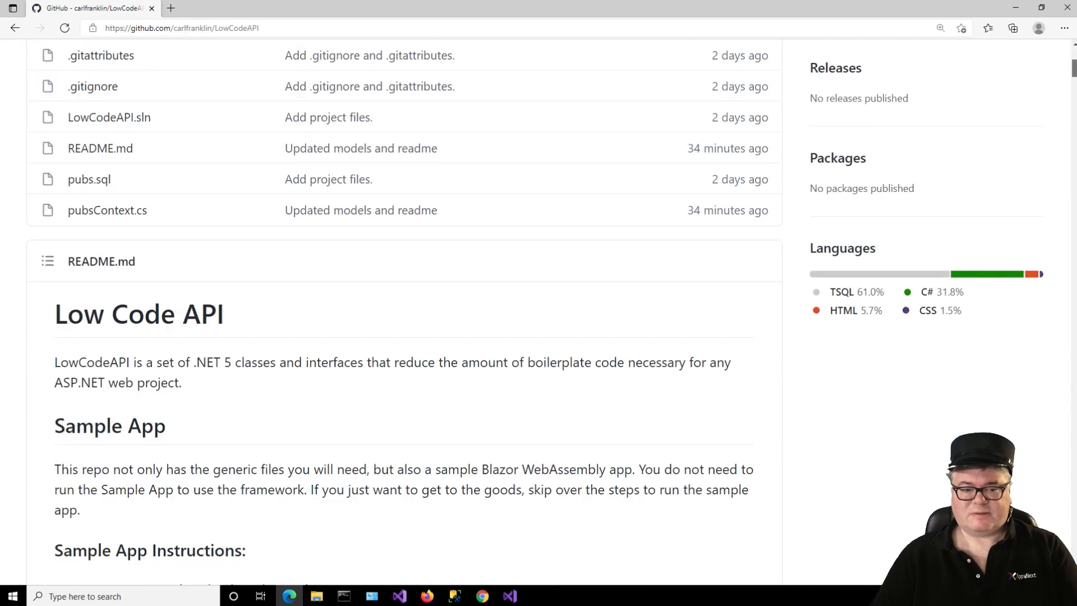
scroll(down, 3)
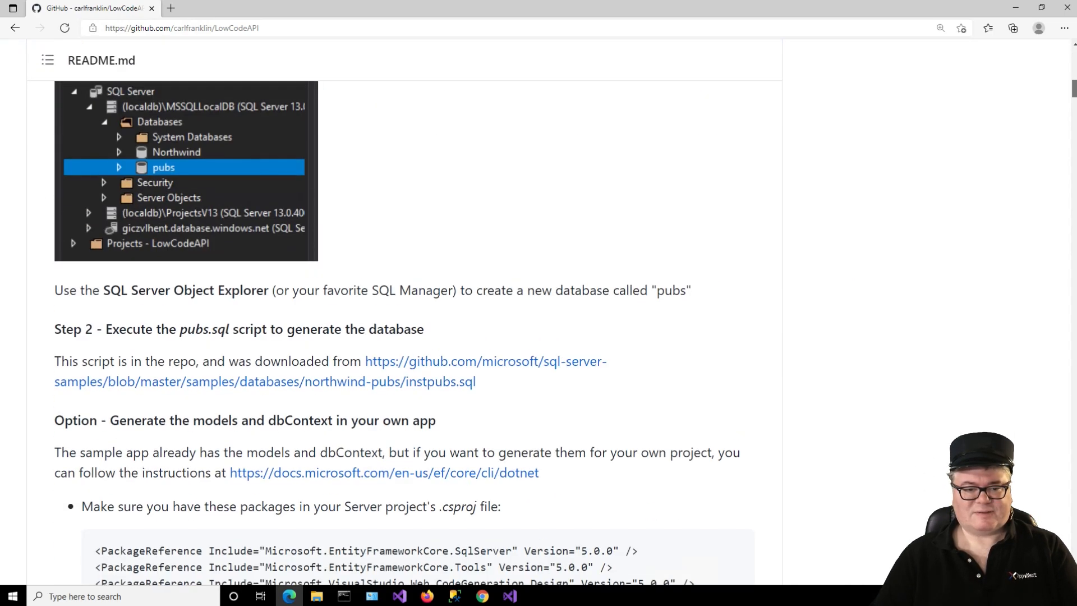
scroll(down, 3)
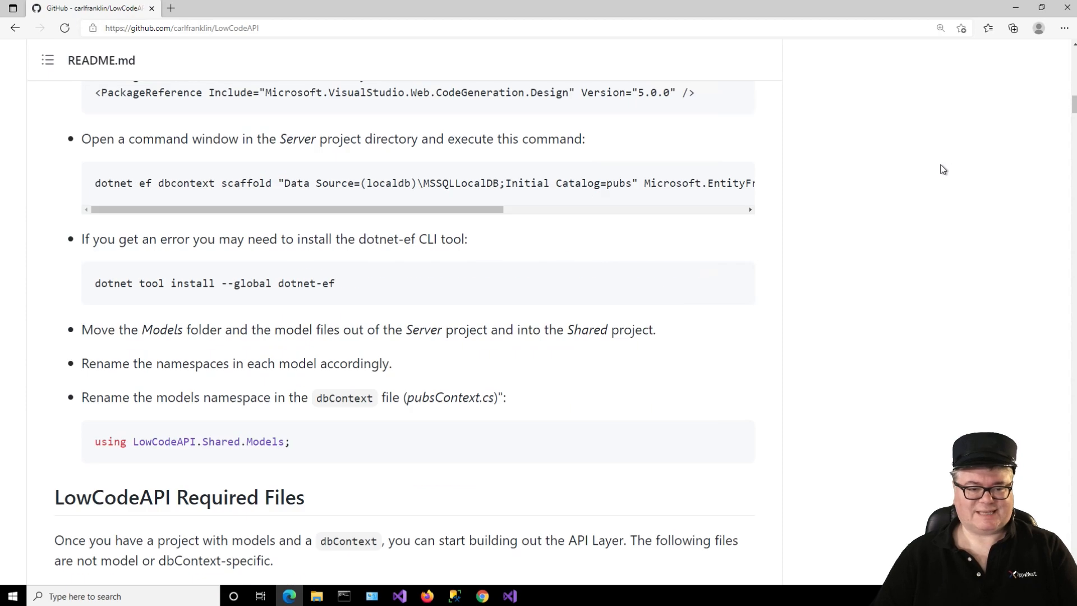
scroll(down, 3)
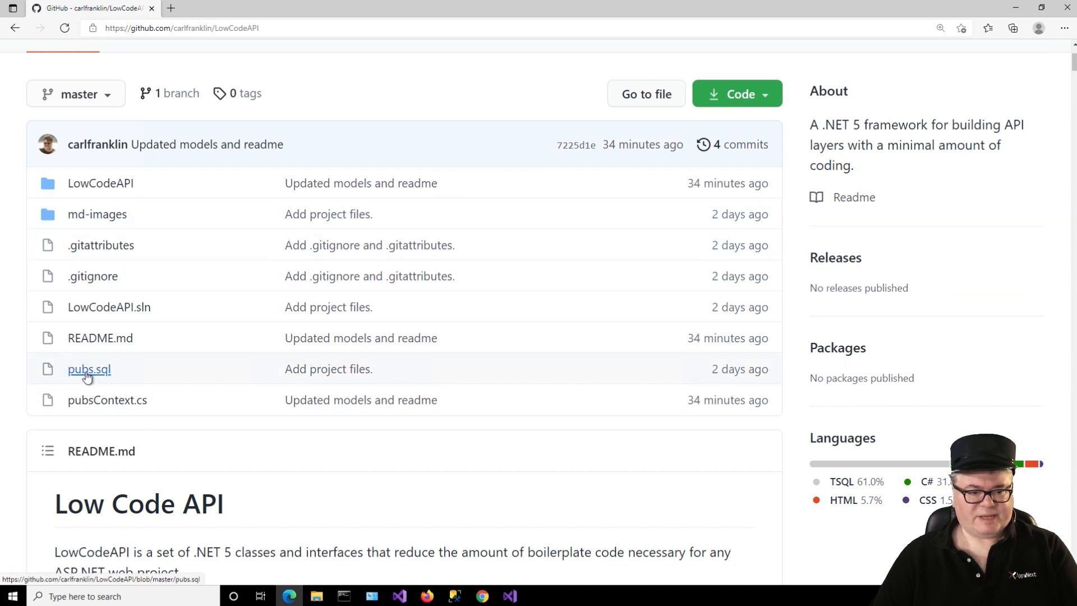
click(89, 369)
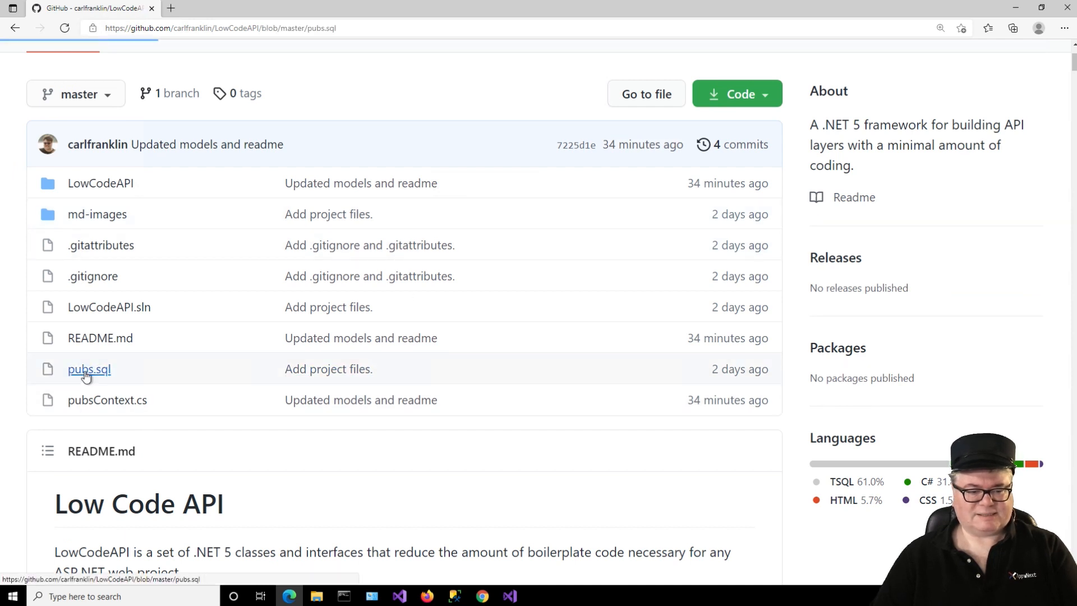
click(89, 369)
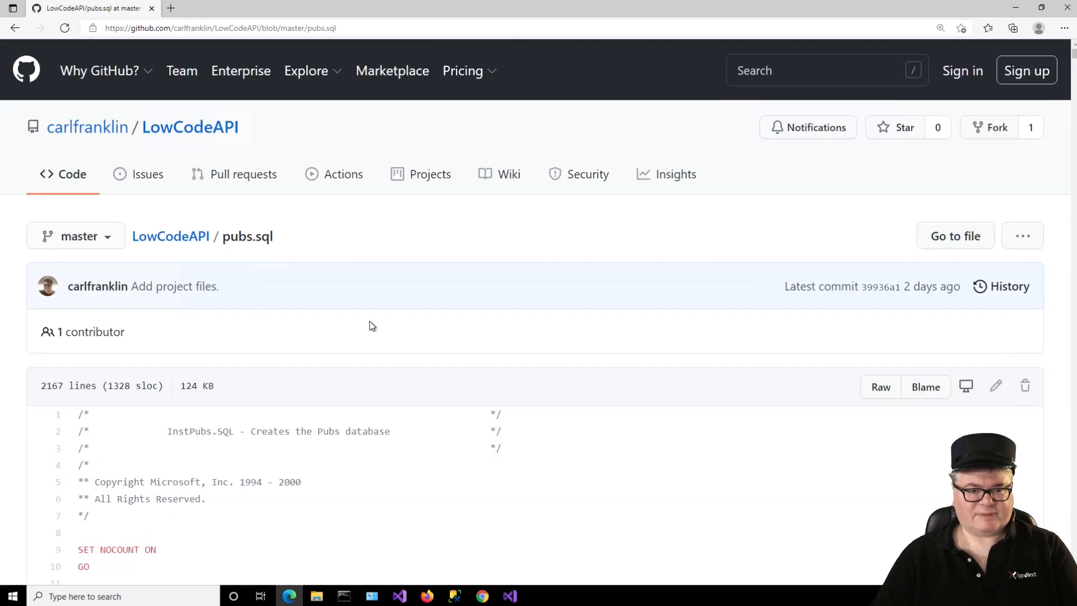
mouse_move(48, 80)
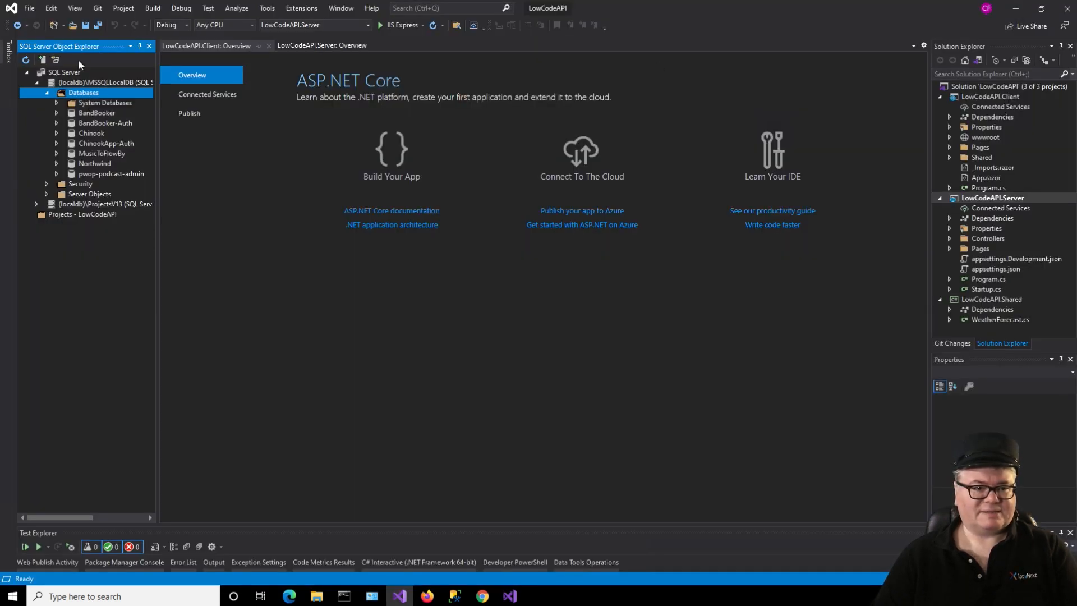
Step: Add a new 'pubs' database on the local SQL server and start a new query on it
right_click(83, 93)
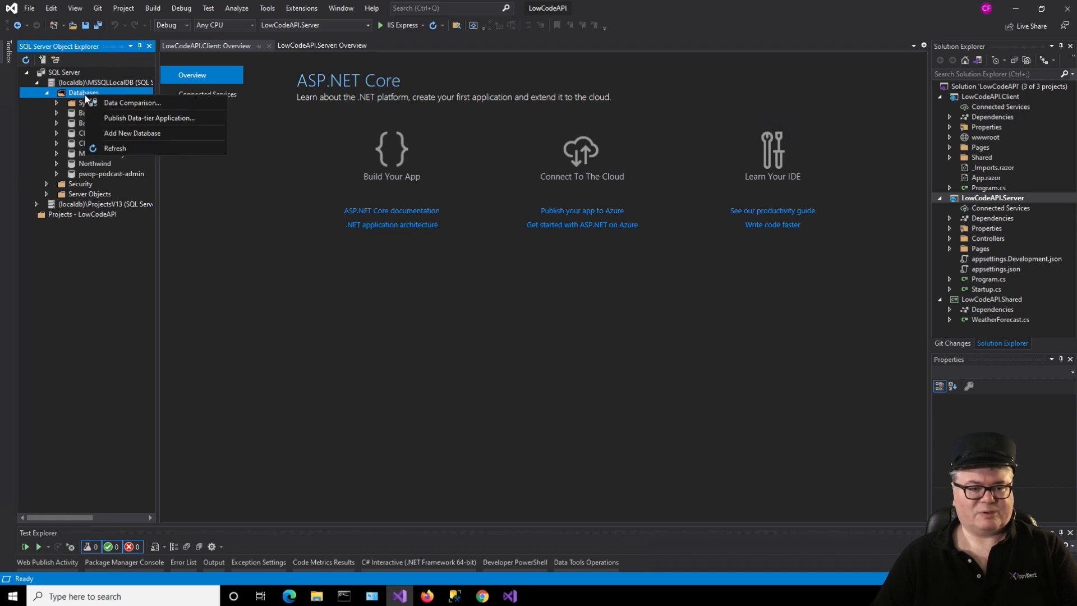
mouse_move(131, 132)
text(pu)
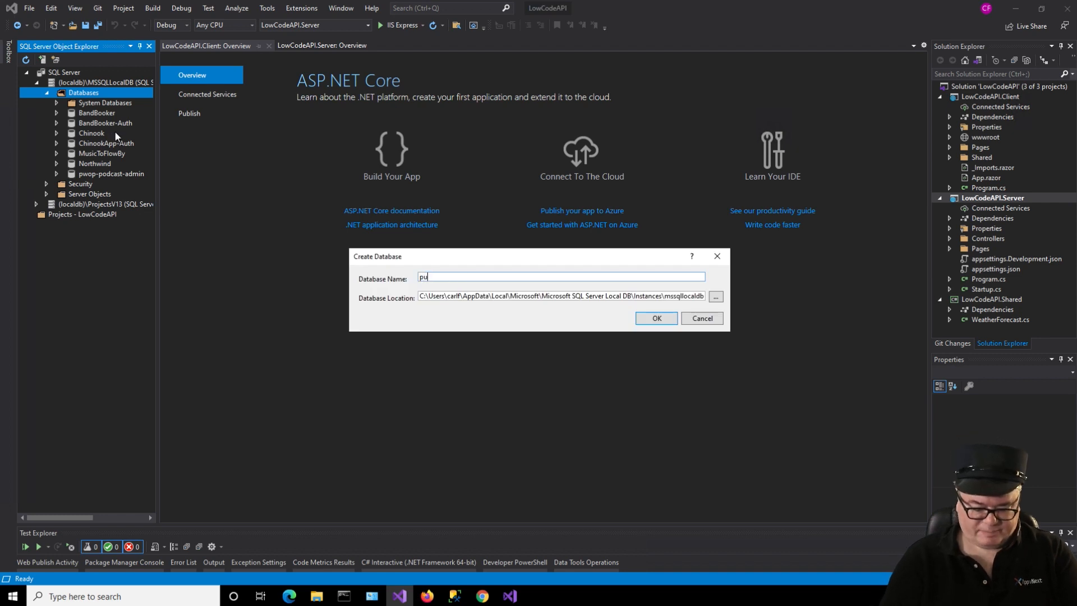
click(700, 317)
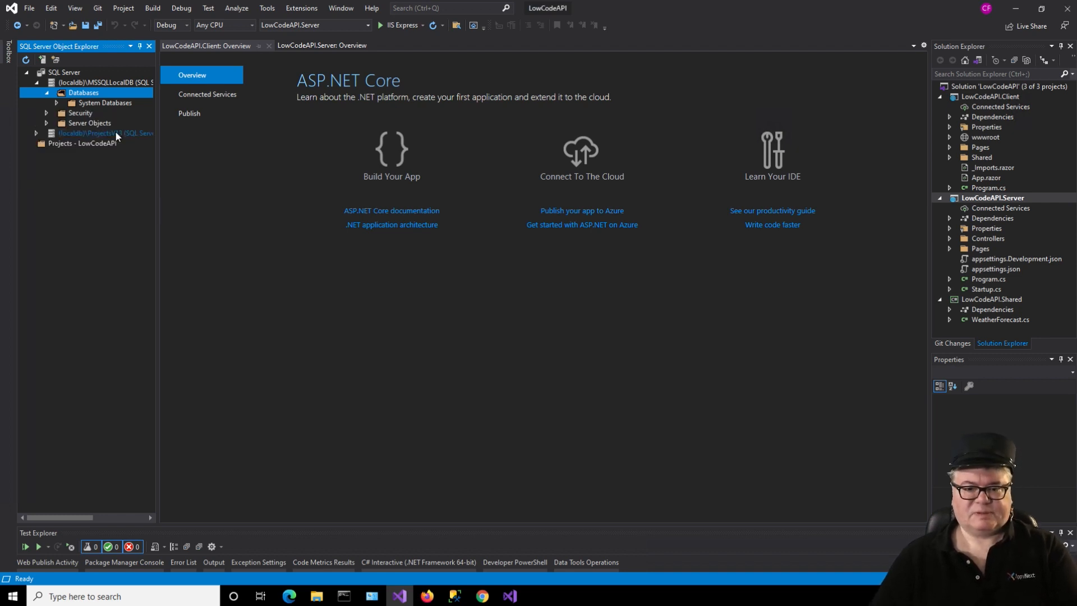
right_click(87, 173)
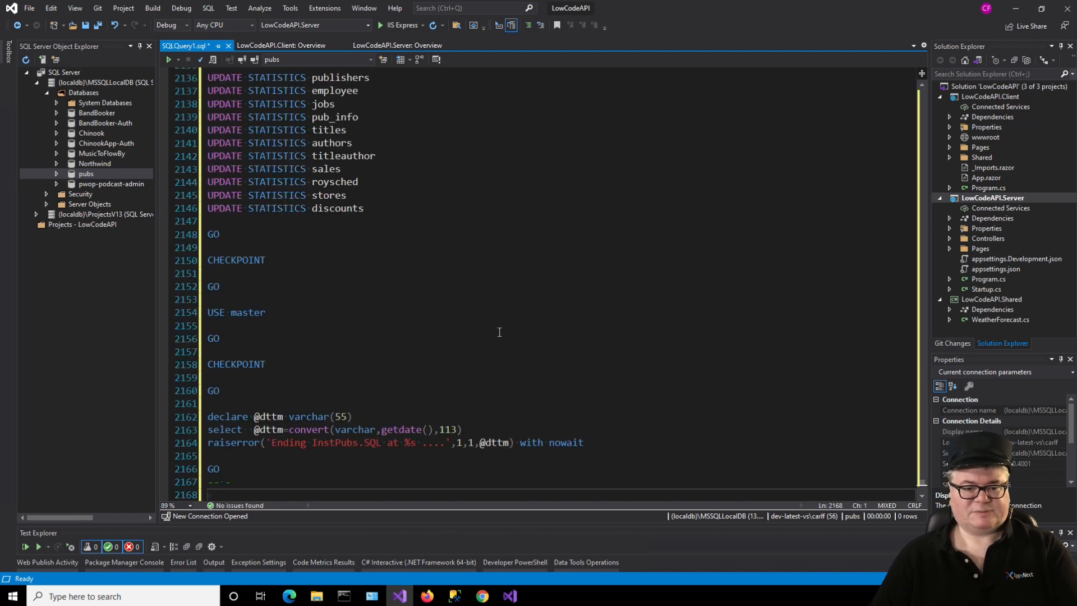
mouse_move(170, 60)
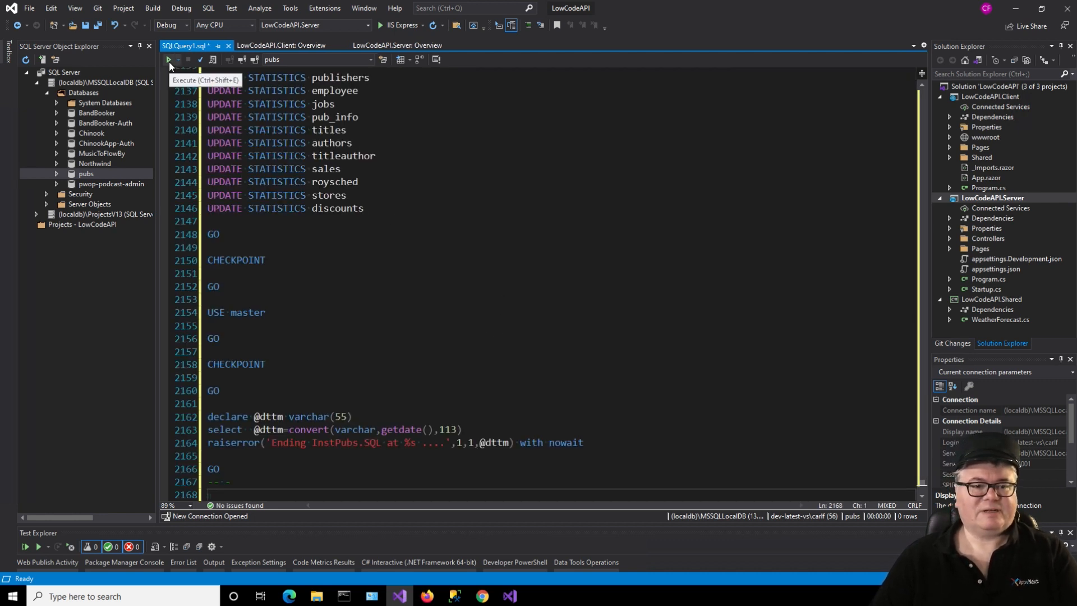
Step: Execute the pasted pubs.sql script, discard the query, and expand the pubs Tables list
click(169, 59)
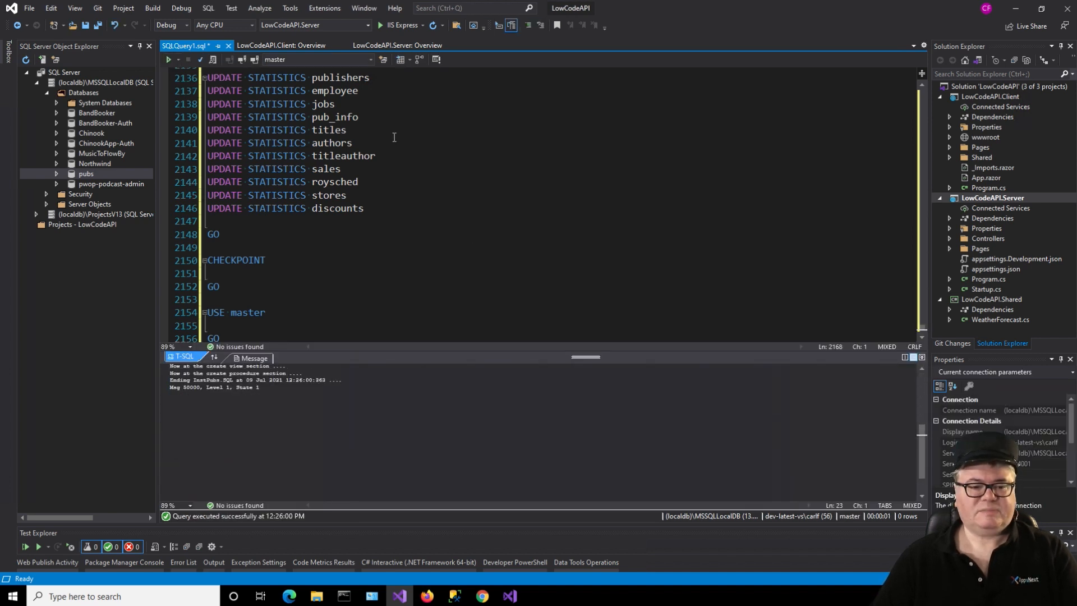
click(228, 45)
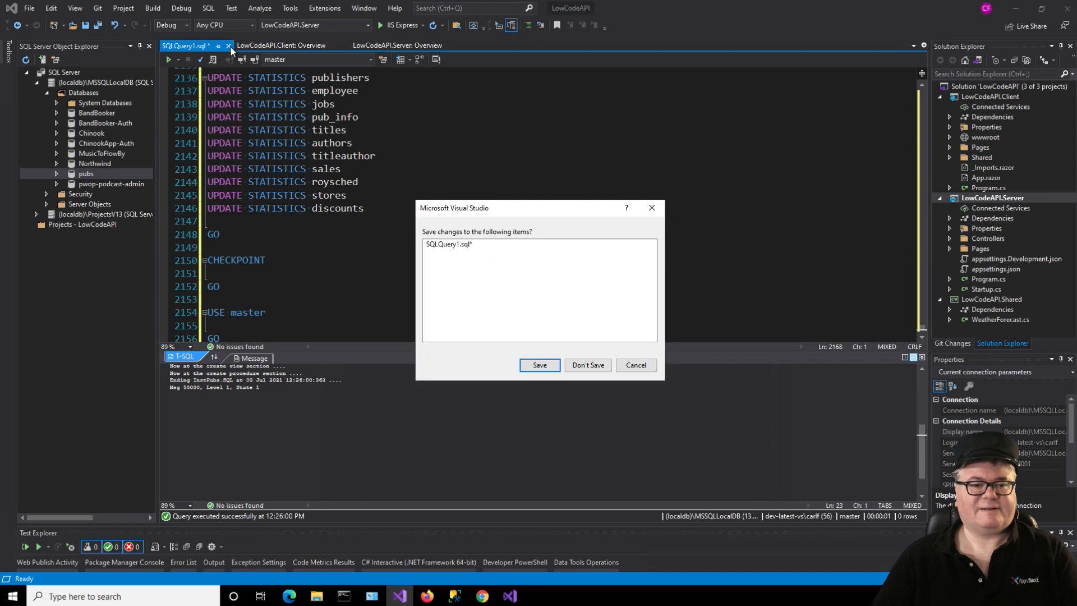
click(586, 365)
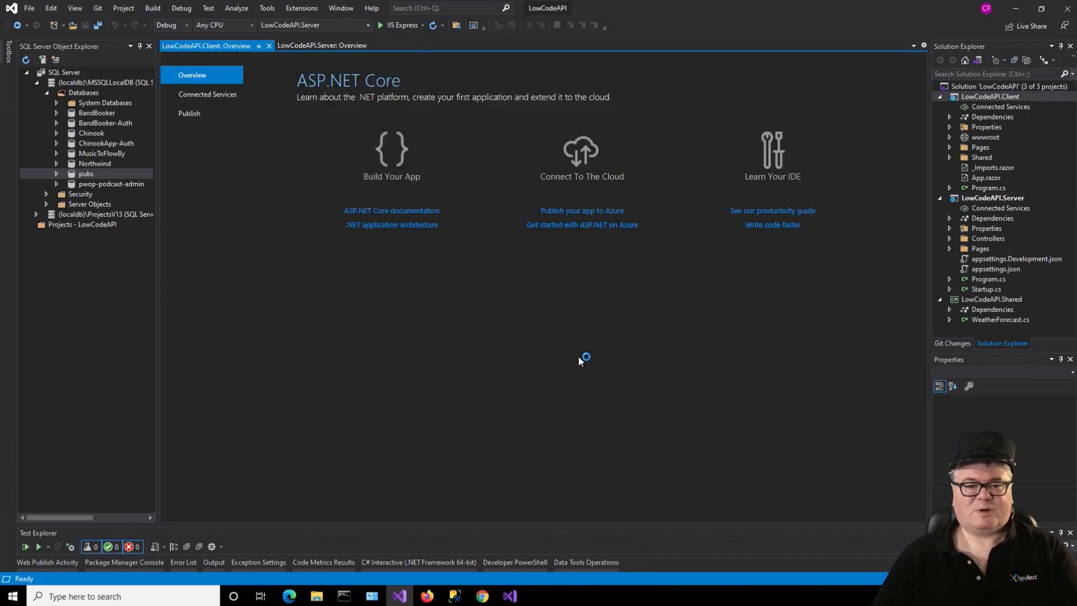
mouse_move(591, 377)
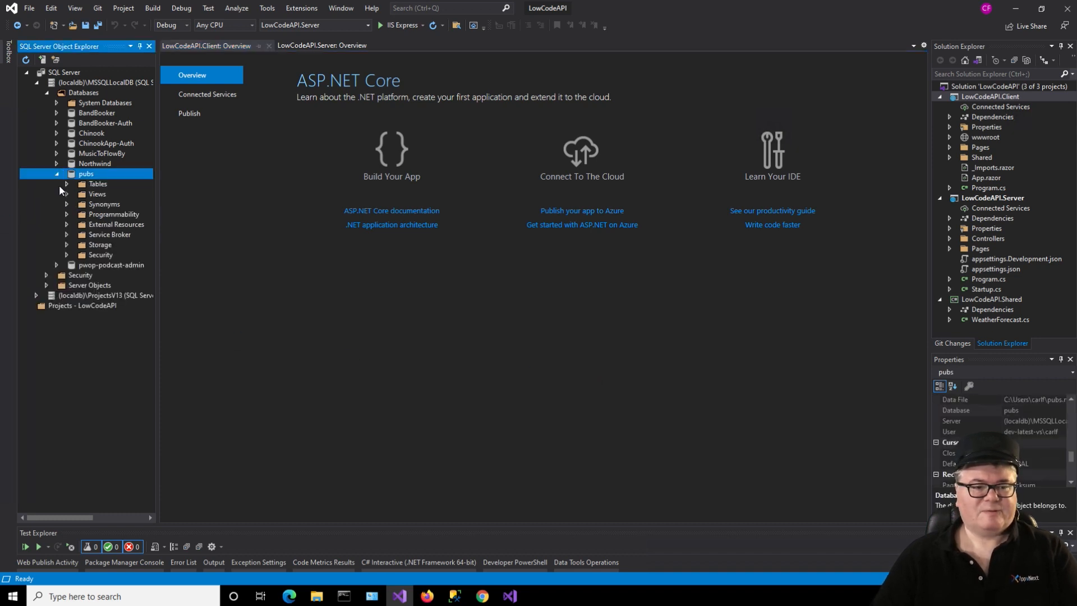
click(78, 182)
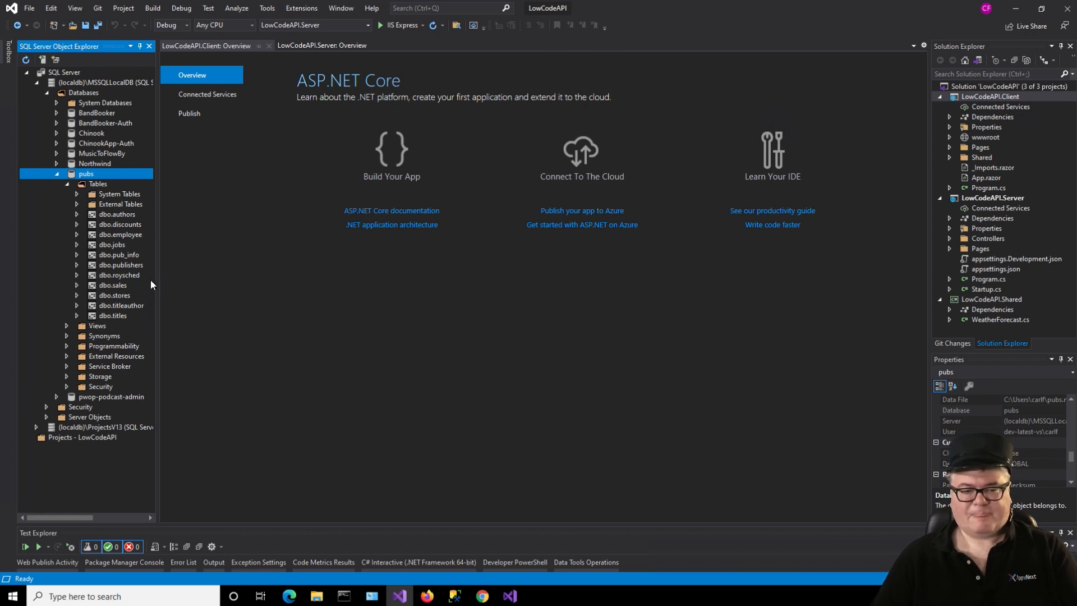
mouse_move(684, 305)
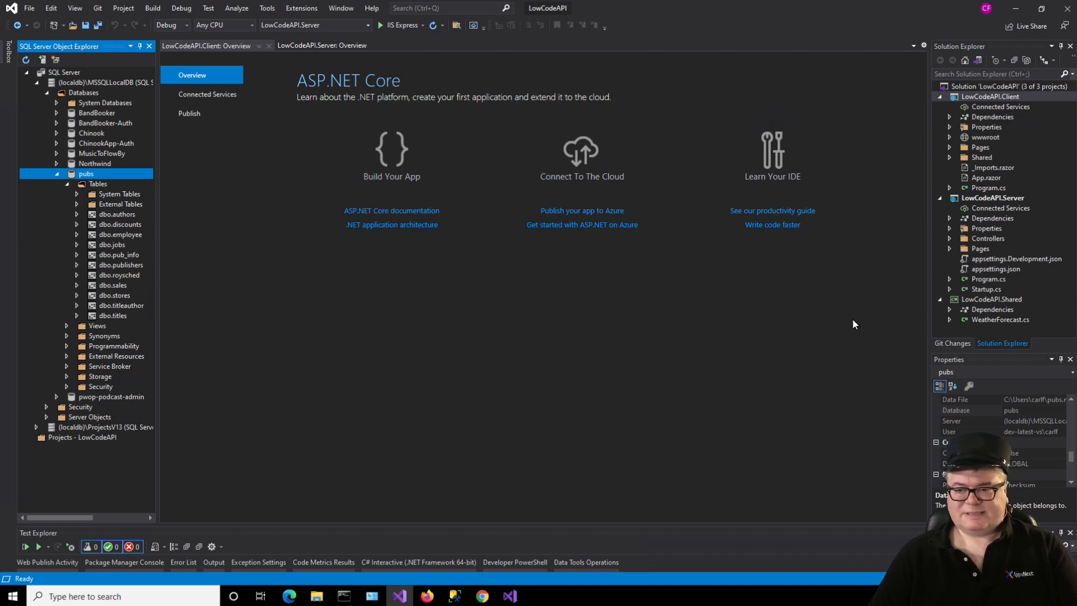
mouse_move(1007, 190)
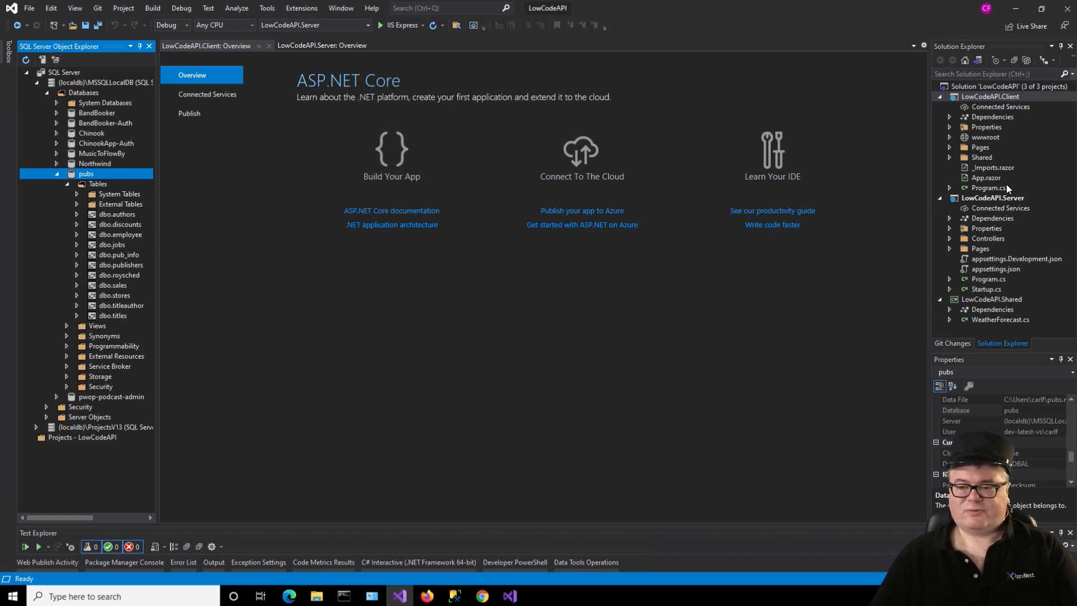
mouse_move(1002, 158)
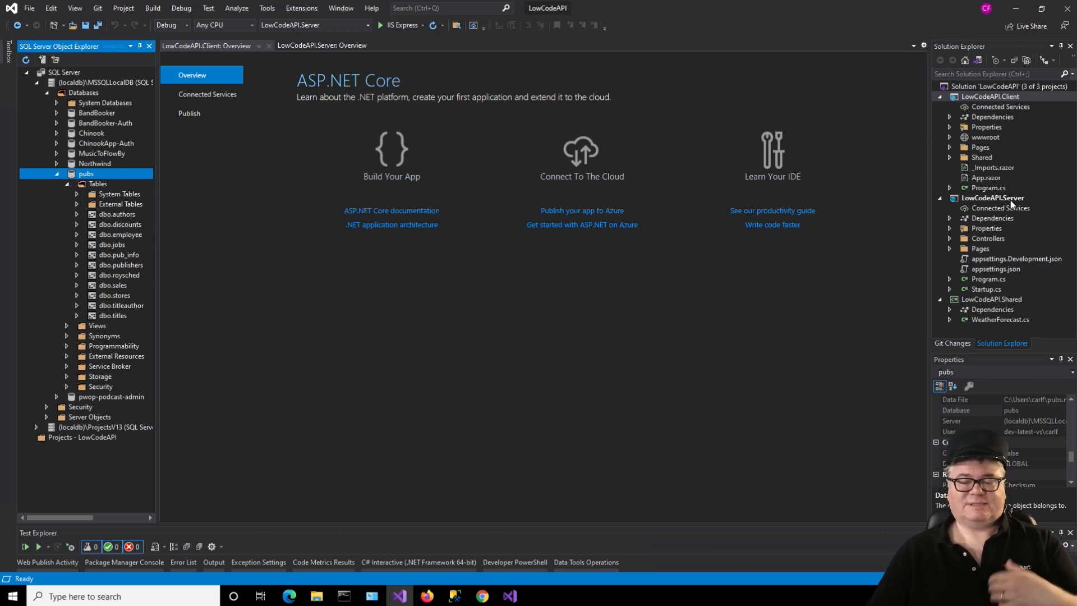
mouse_move(1010, 205)
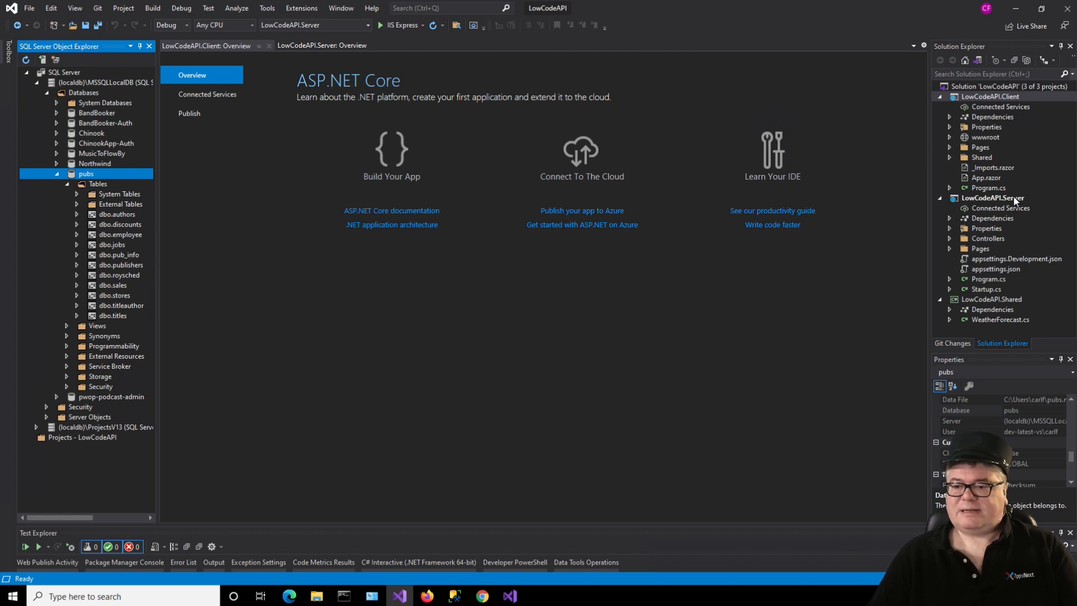
Step: Add the EntityFrameworkCore SqlServer, Tools and CodeGeneration.Design PackageReferences to LowCodeAPI.Server.csproj and save
double_click(990, 198)
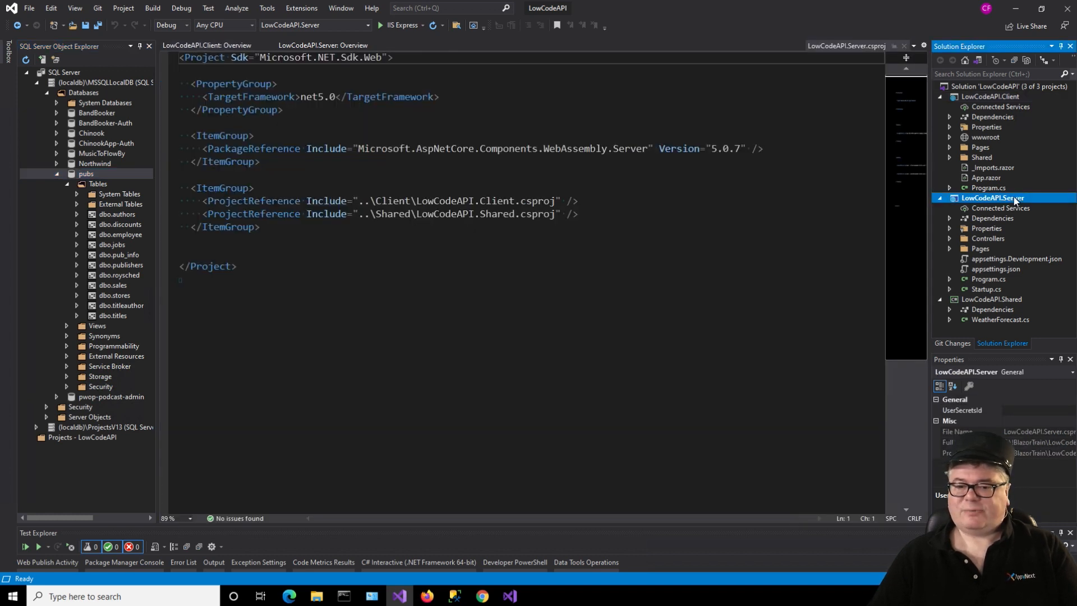
click(807, 149)
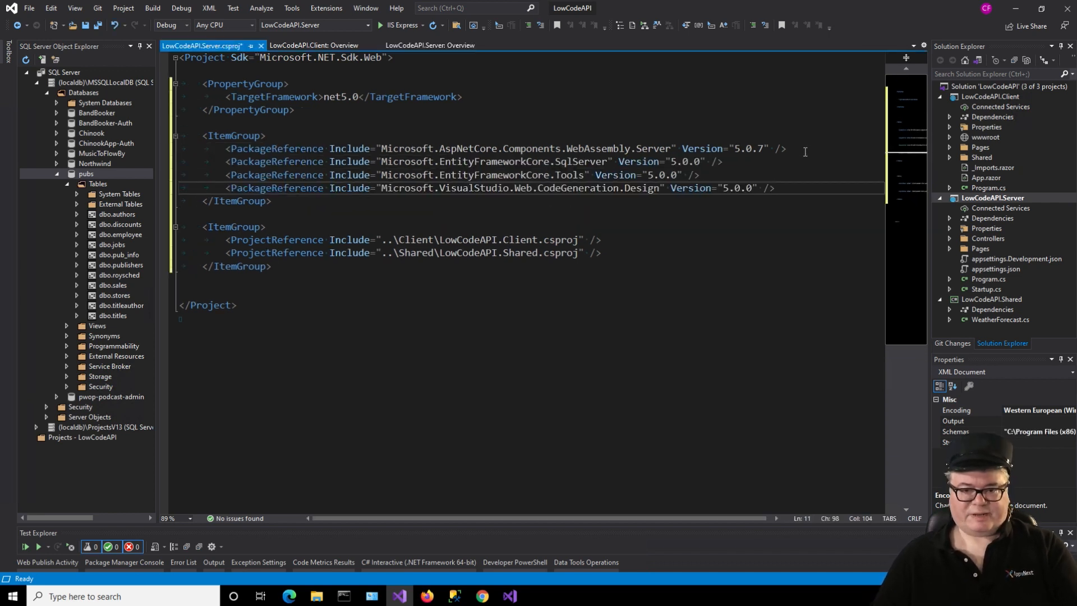
key(ctrl+s)
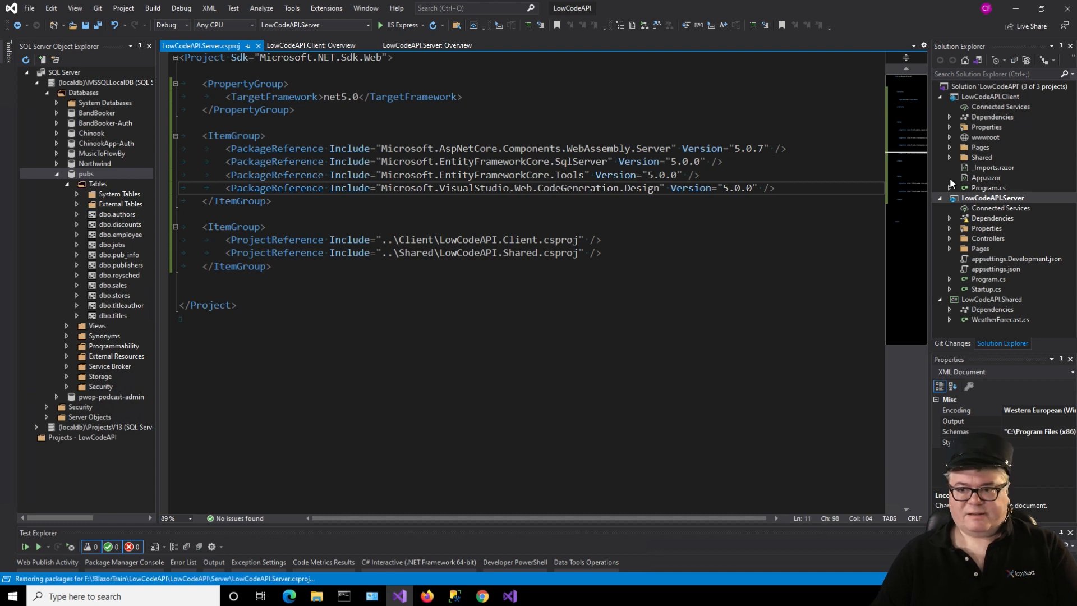
Step: Build the entire solution
right_click(996, 86)
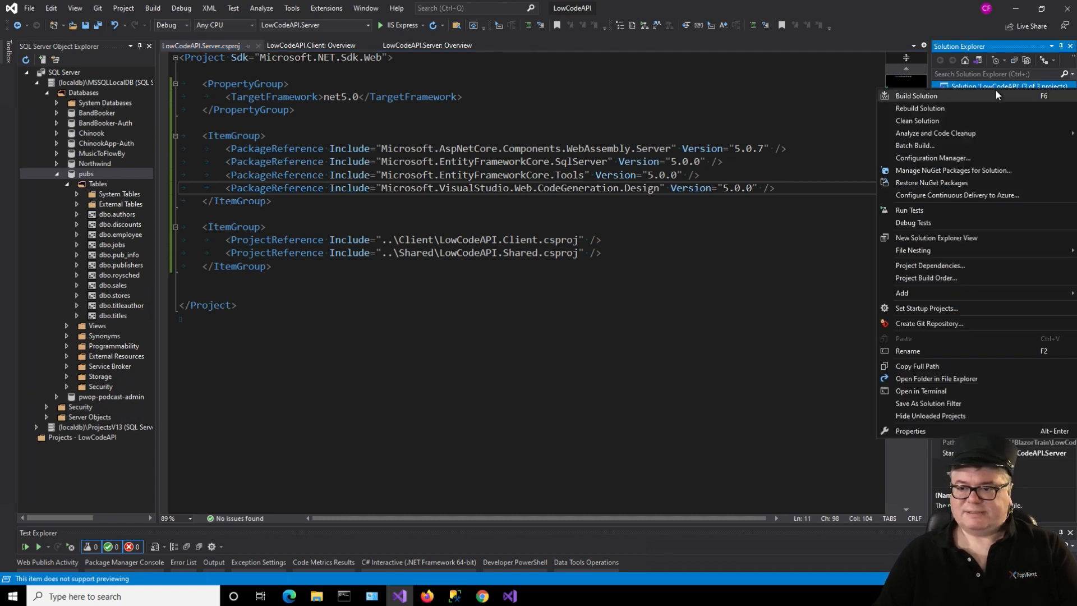
click(916, 96)
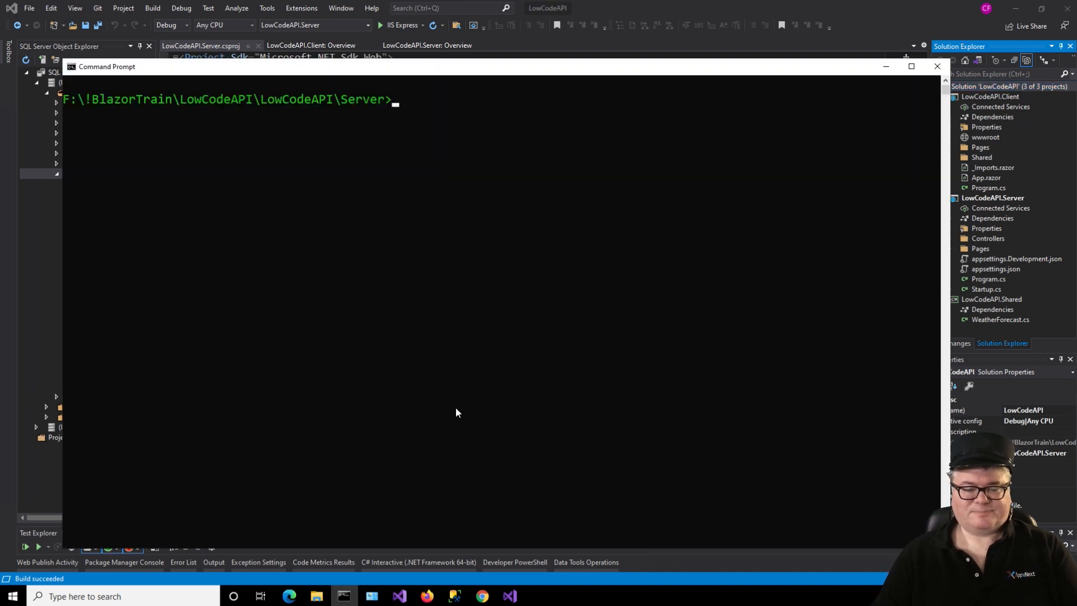
mouse_move(346, 126)
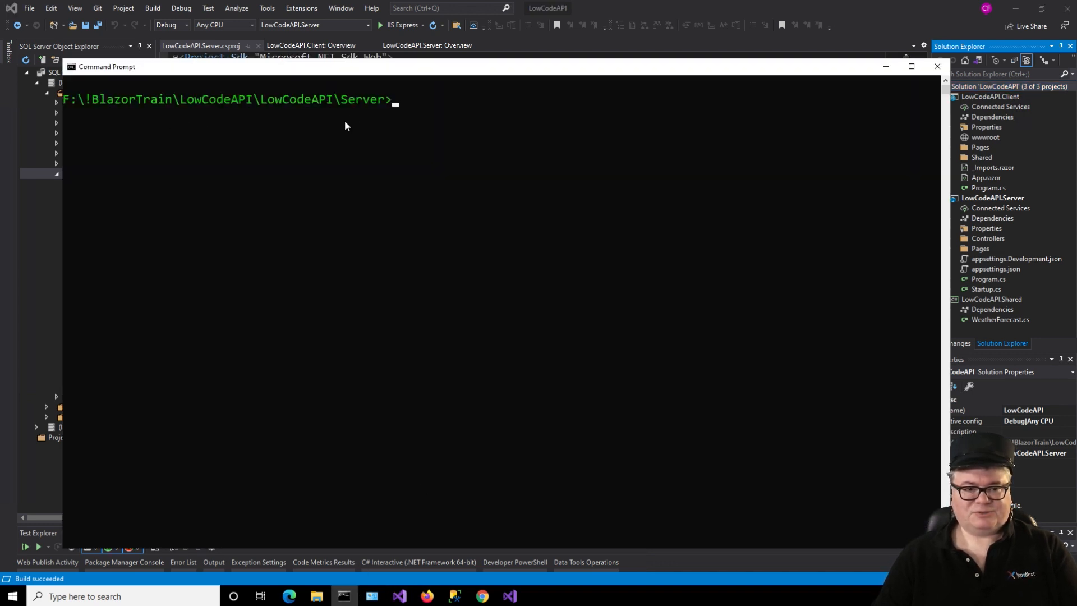
mouse_move(440, 126)
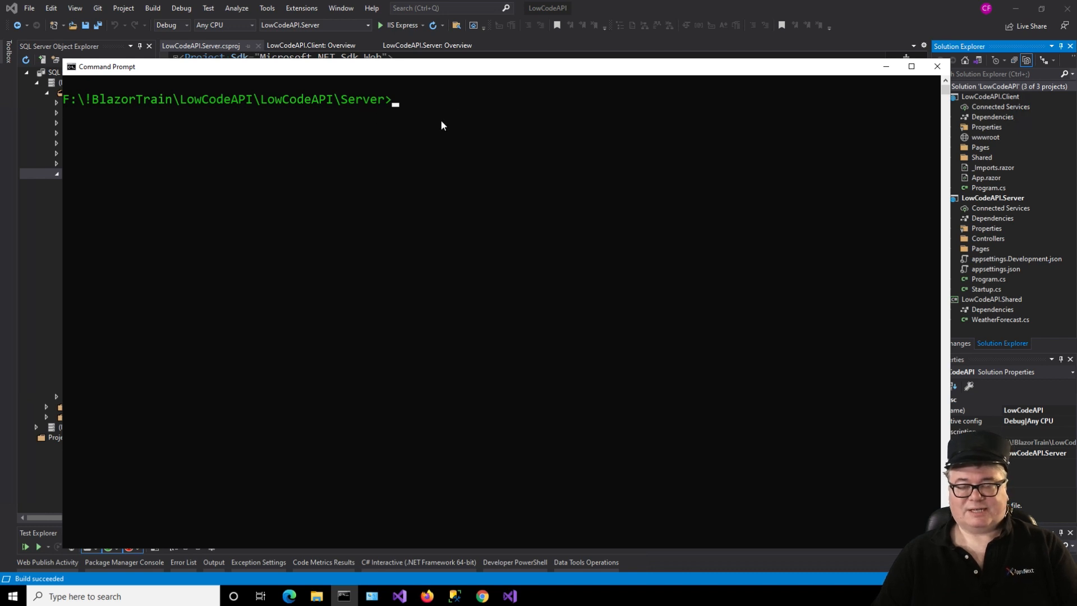
mouse_move(431, 138)
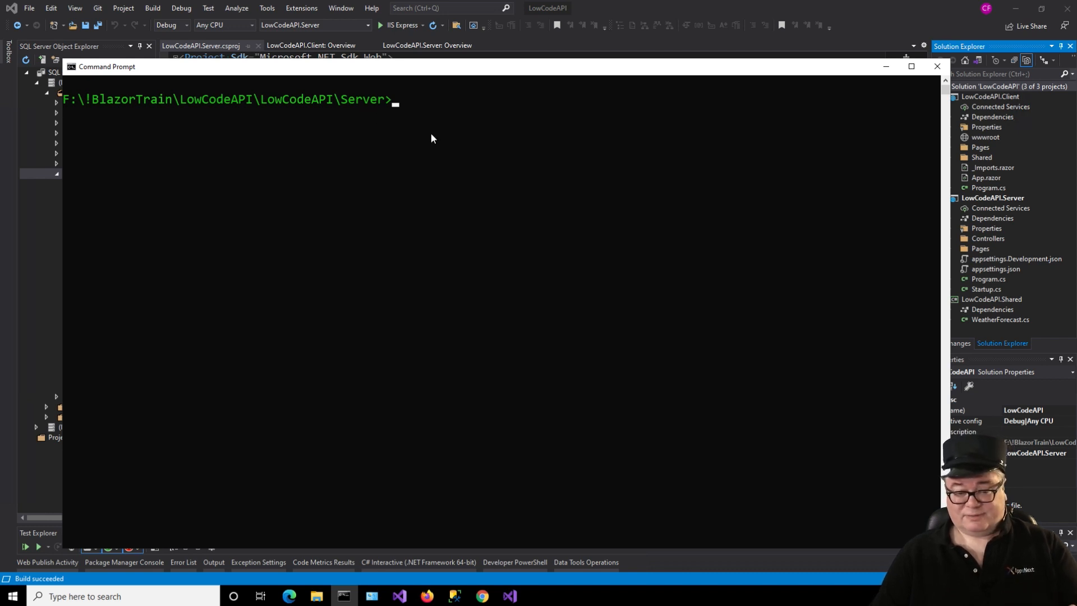
mouse_move(429, 143)
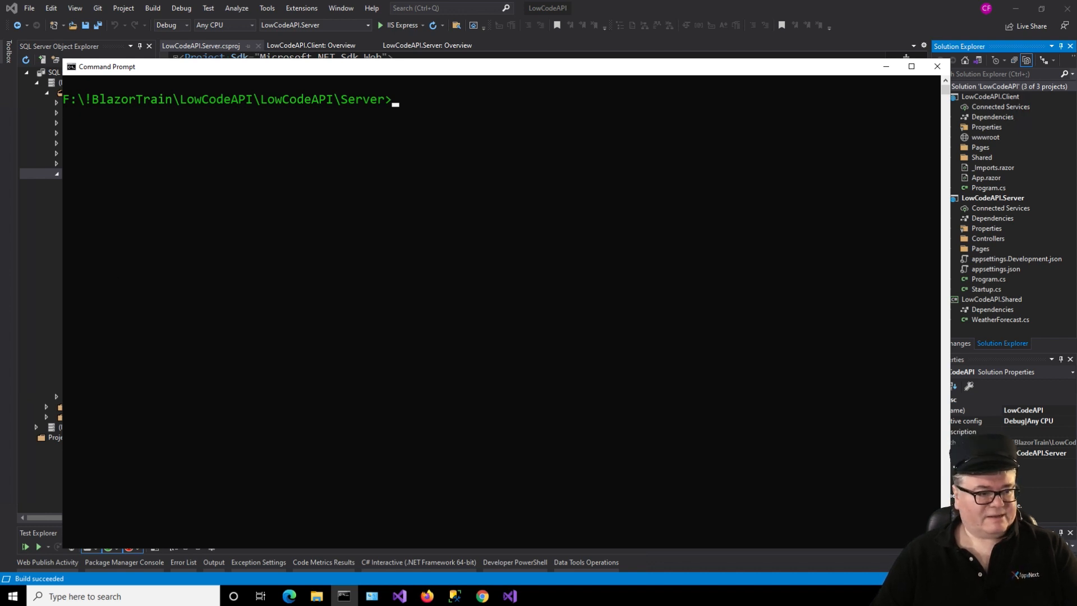
Step: Enter the dotnet ef dbcontext scaffold command with the localdb pubs connection string
text(dotnet ef dbcontext scaffold "Data Source=(localdb)\MSSQLLocalDB;Initial Catalog=pubs" Microsoft.EntityFrameworkCore.SqlServer --context-dir Data --output-dir Models)
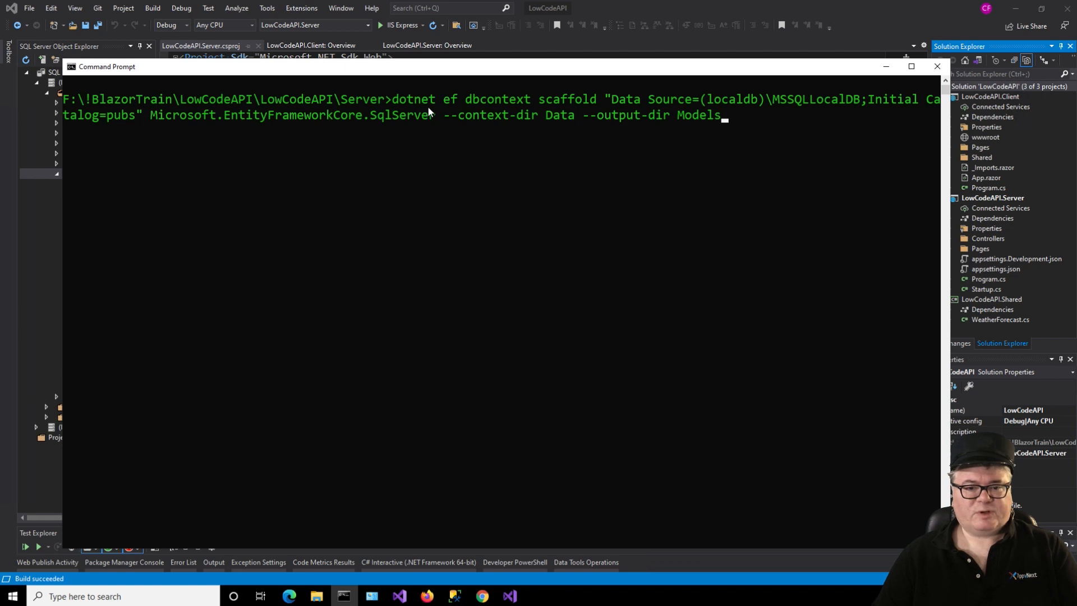
mouse_move(434, 111)
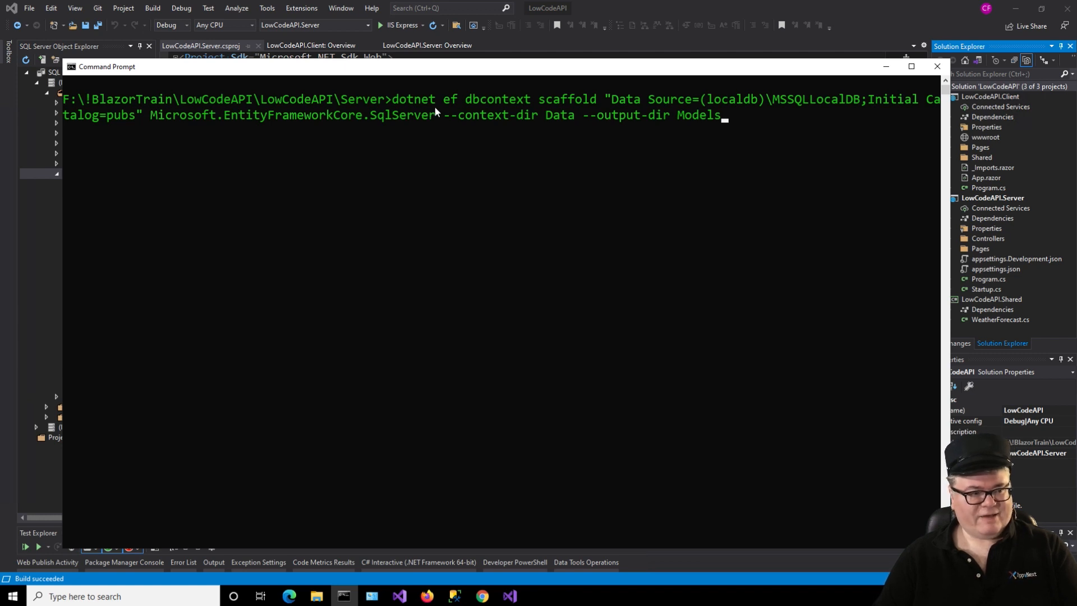
mouse_move(467, 159)
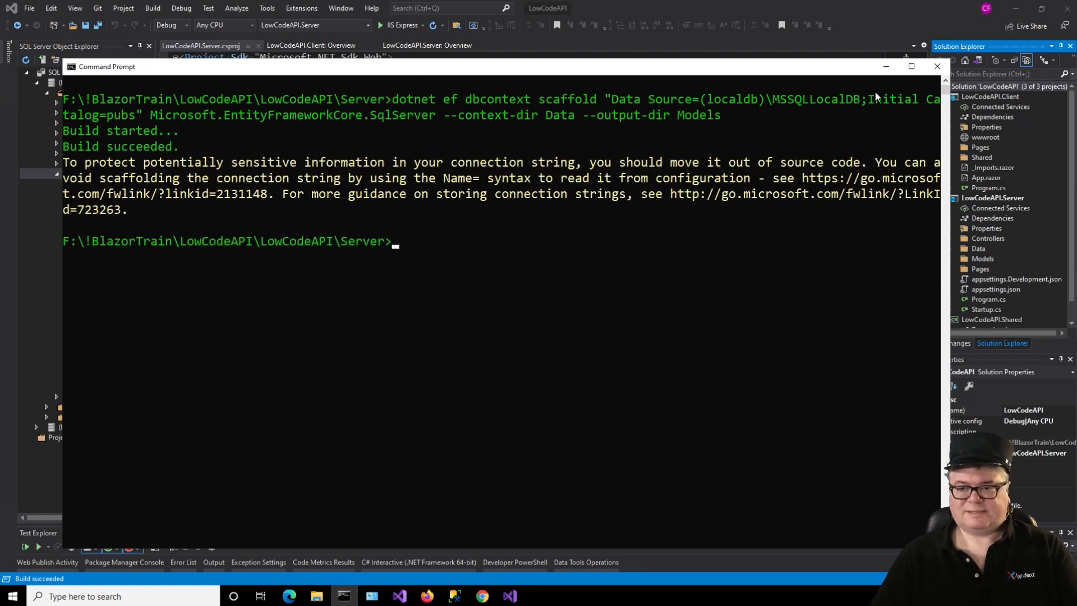
mouse_move(886, 66)
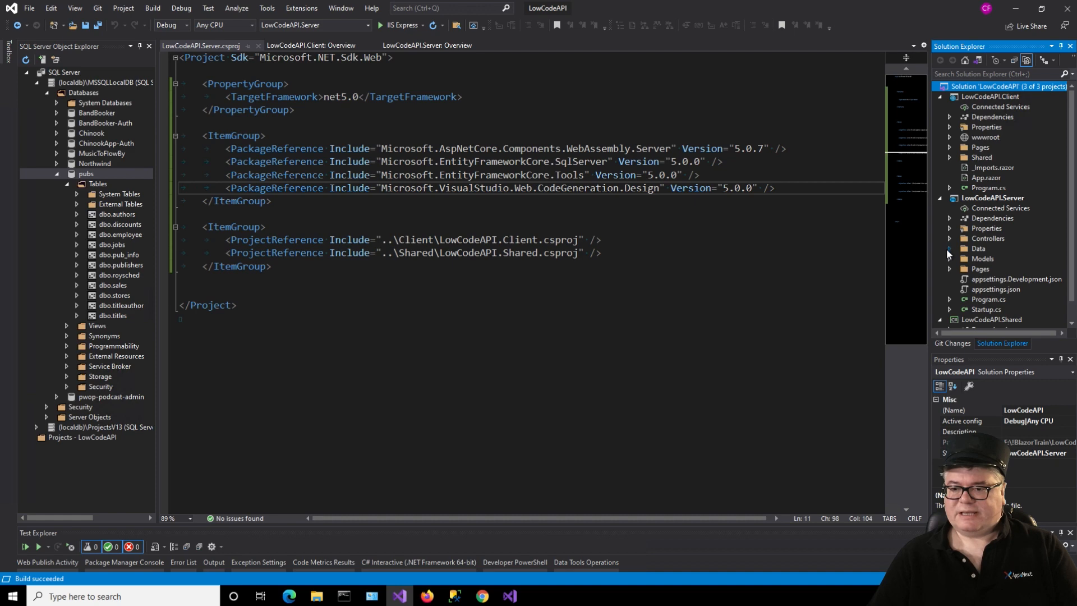
Step: Review the generated pubsContext class and its DbSet properties
double_click(1003, 258)
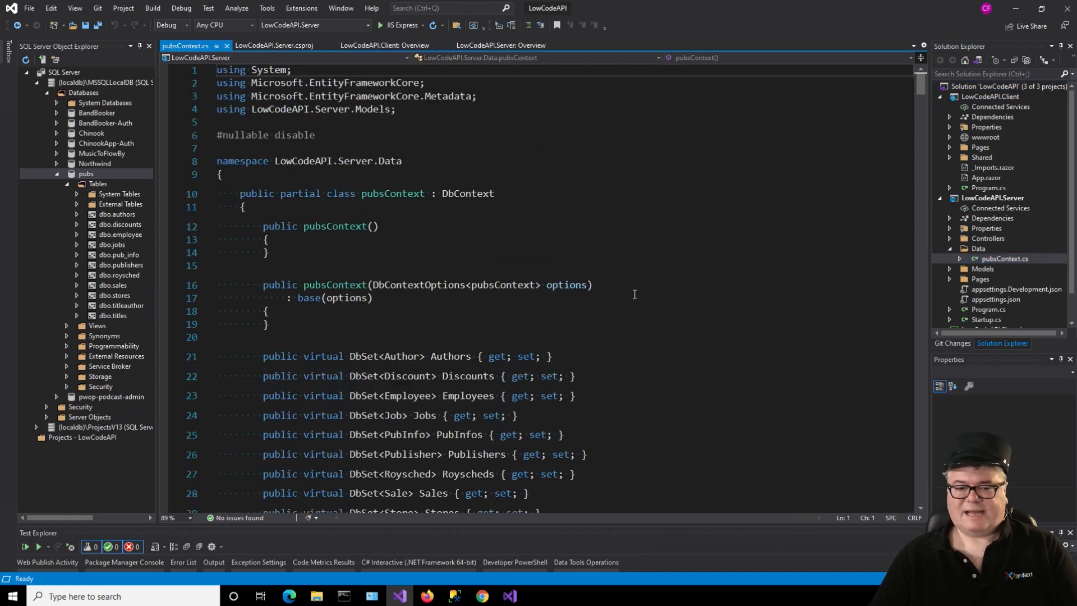
scroll(down, 3)
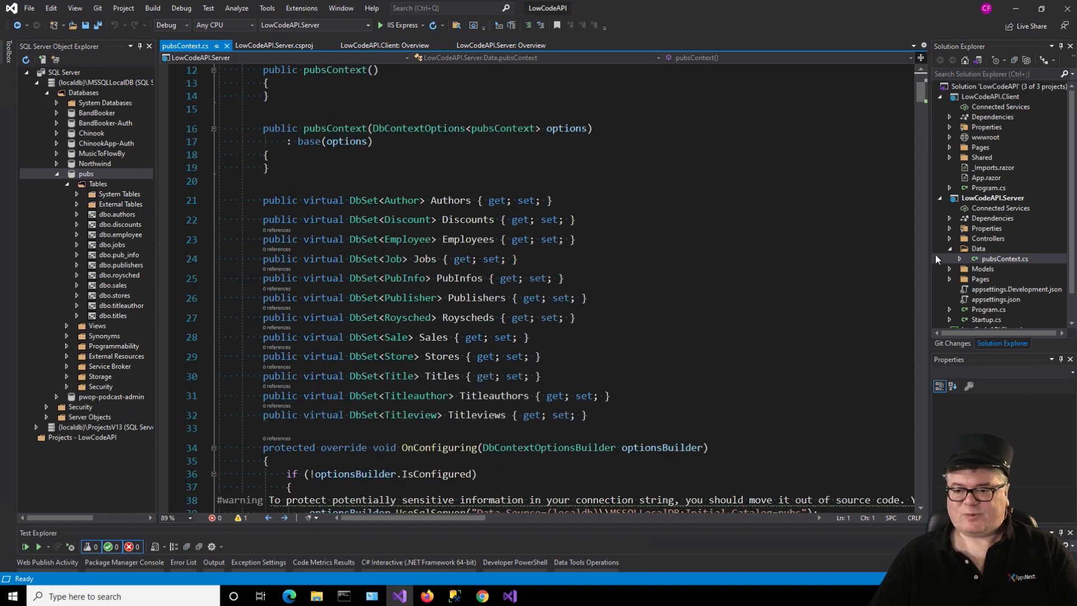
scroll(down, 3)
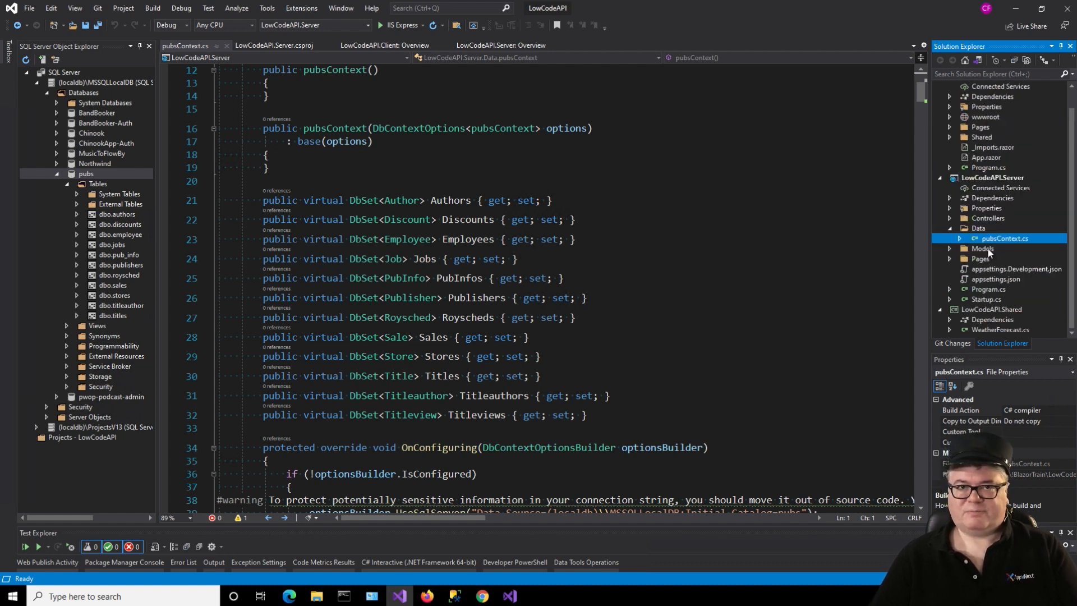
Step: Delete the Models folder from the server project
click(984, 248)
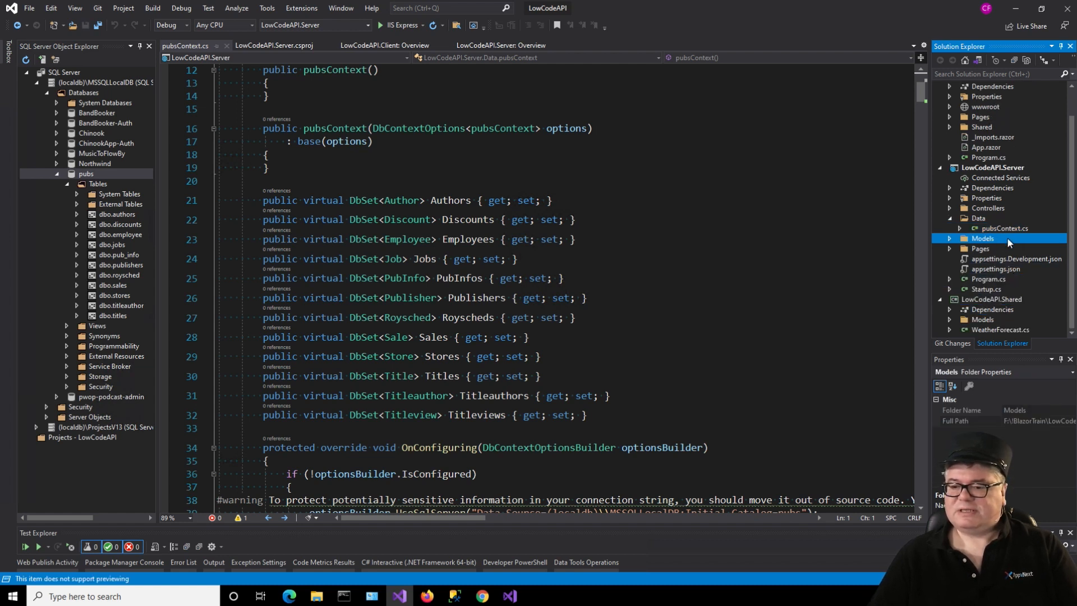
right_click(981, 238)
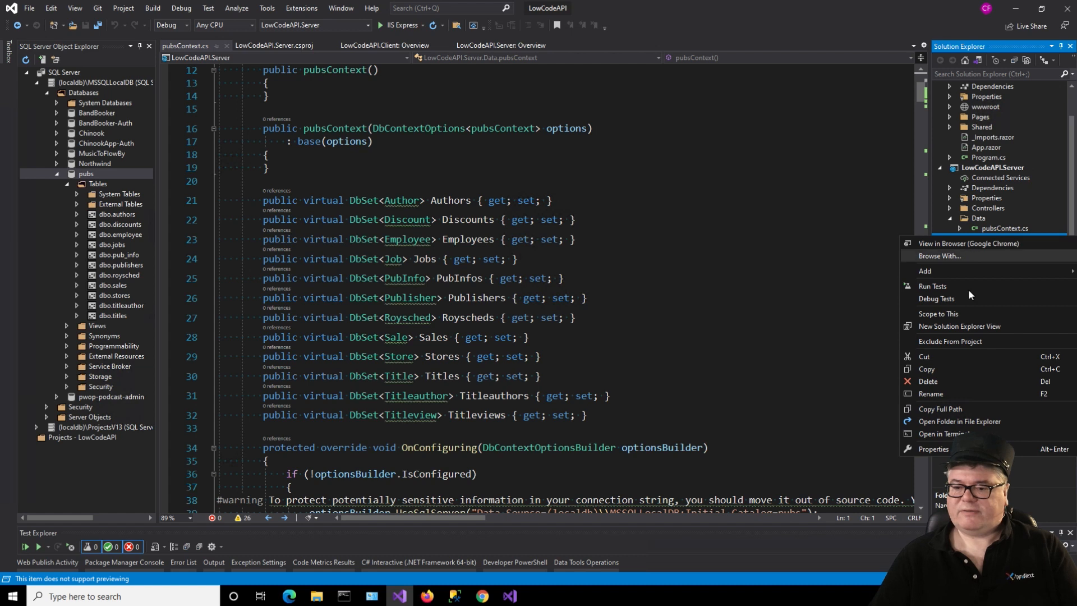
click(927, 381)
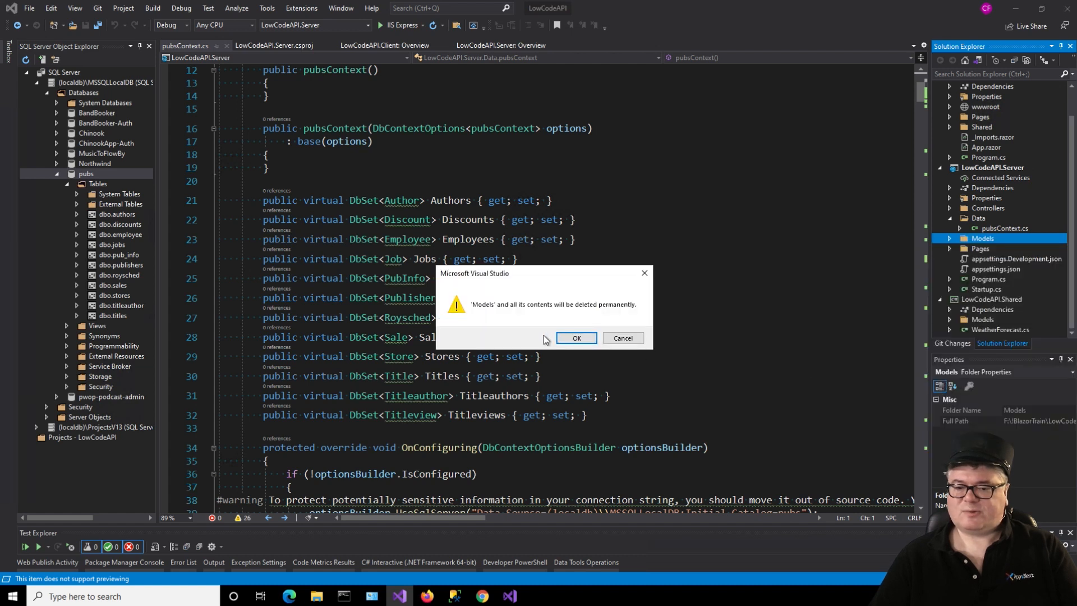
click(576, 337)
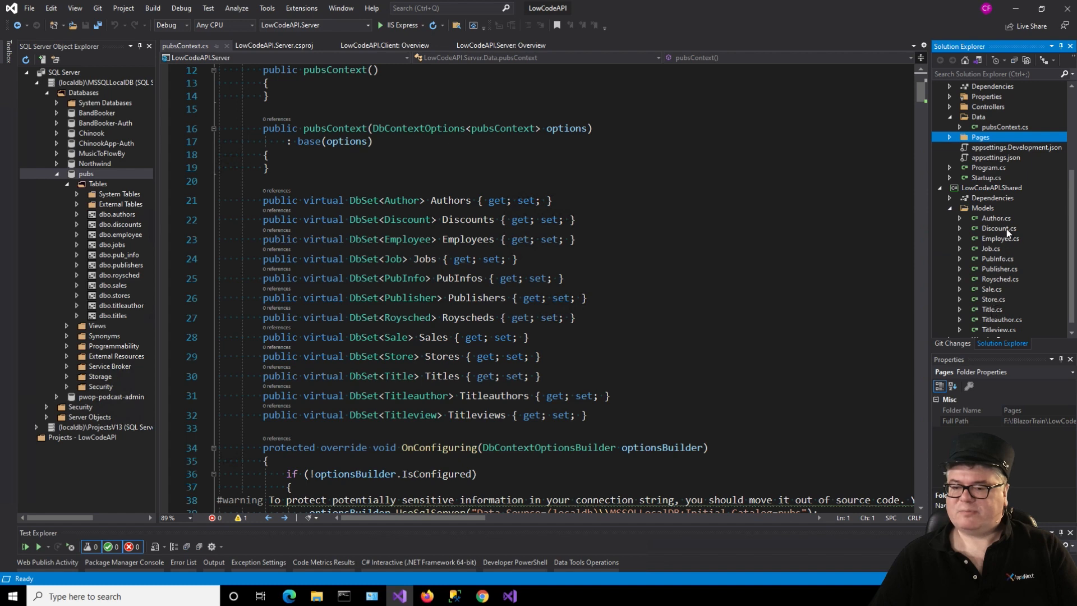
Step: In Author.cs, replace LowCodeAPI.Server.Models with LowCodeAPI.Shared.Models across all model files
double_click(996, 217)
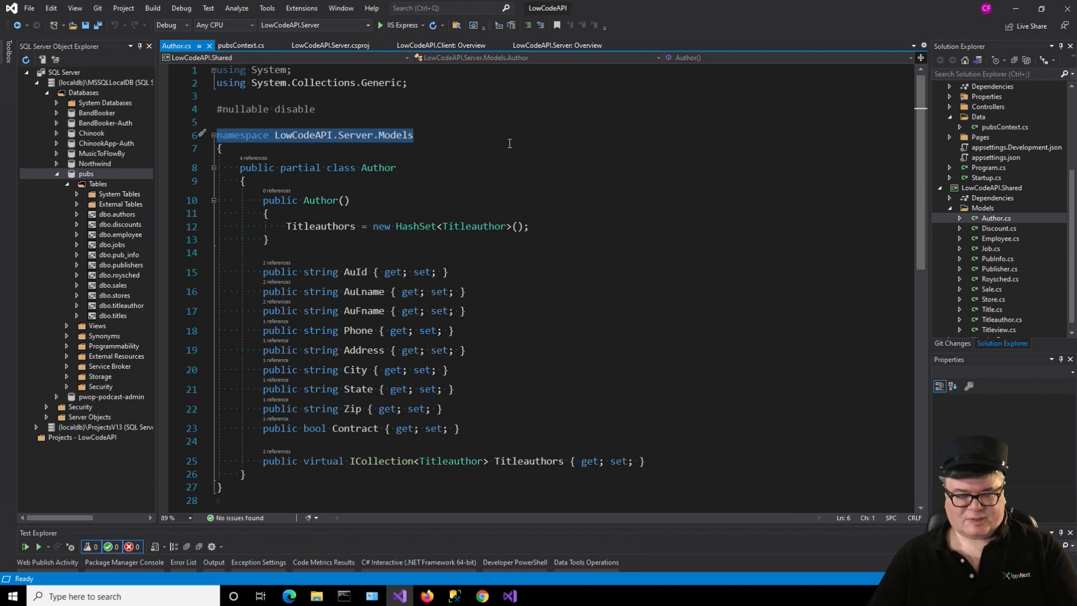
mouse_move(487, 142)
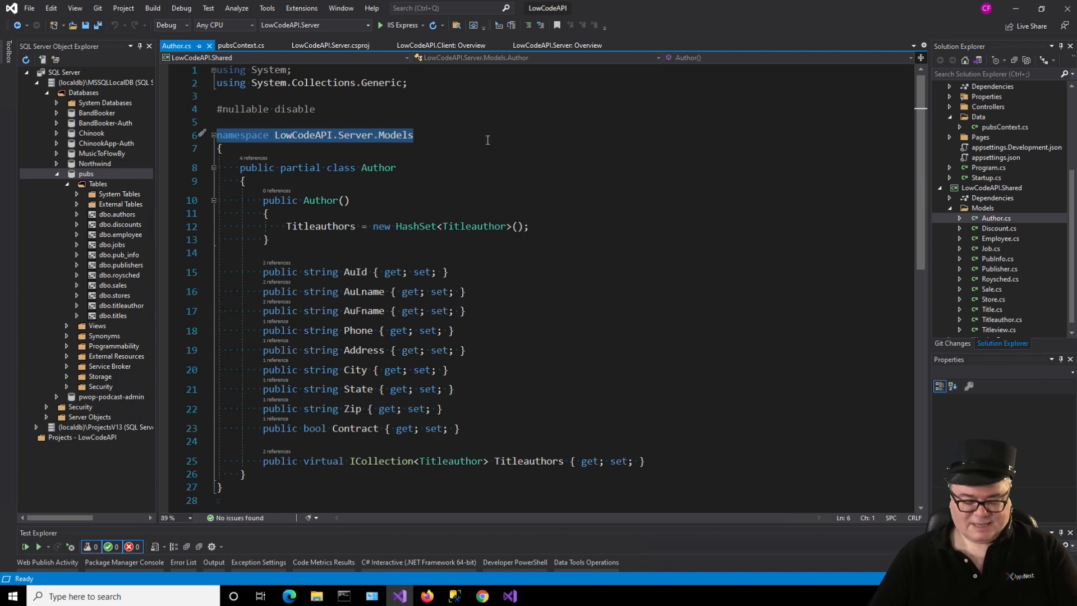
key(Ctrl+f)
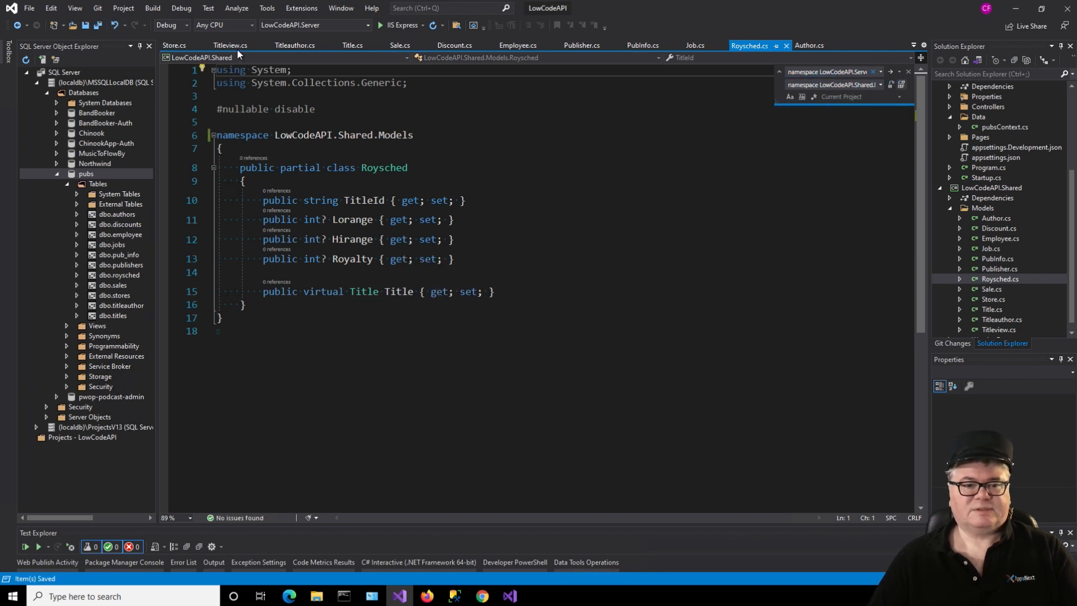
right_click(229, 45)
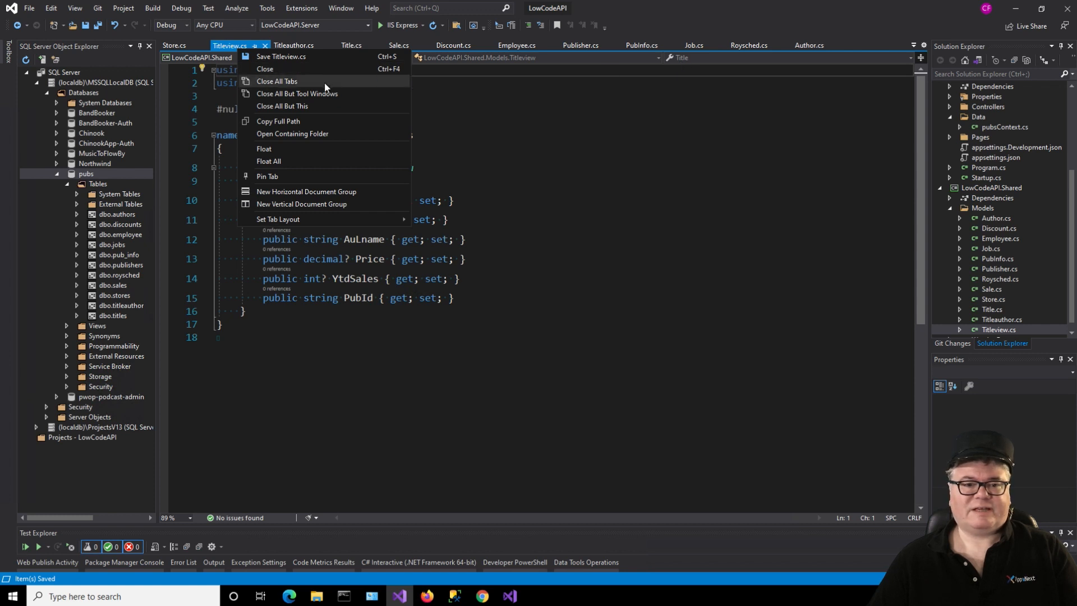
Step: Close all documents, change pubsContext.cs to use LowCodeAPI.Shared.Models, and save
click(276, 81)
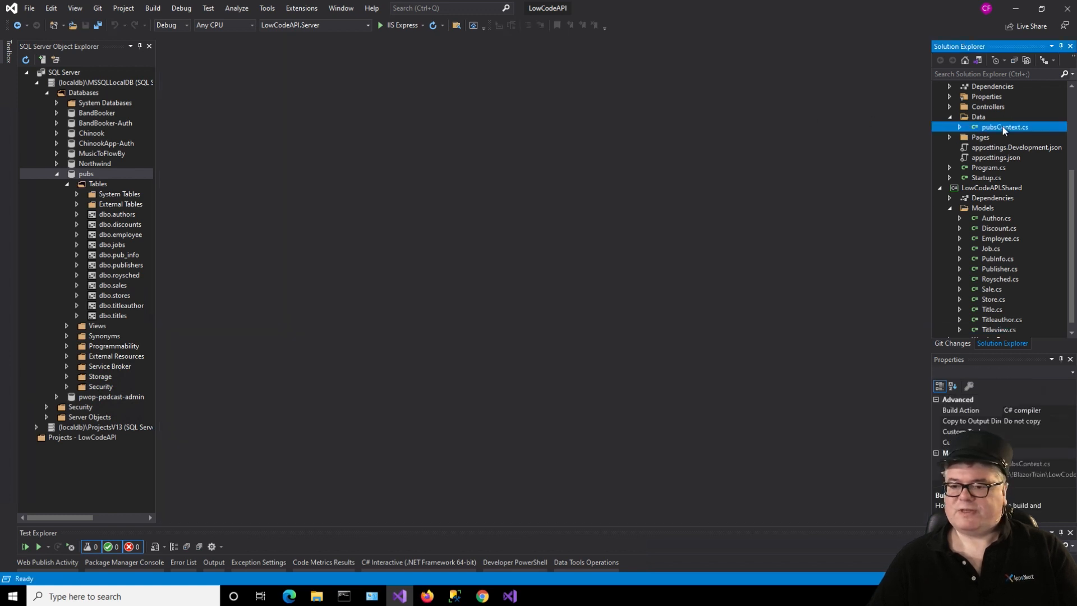
double_click(1005, 127)
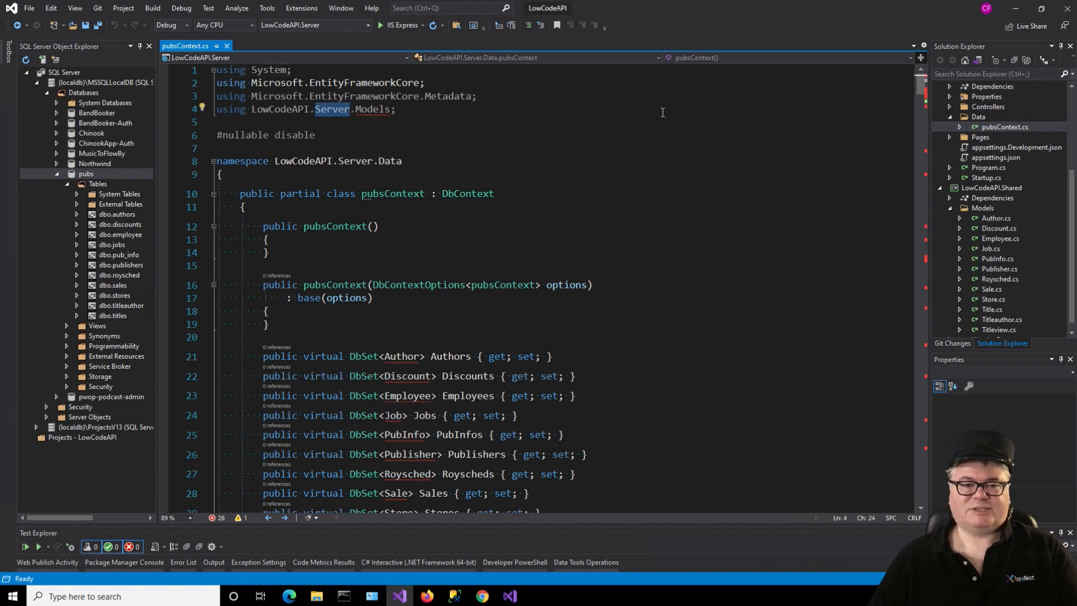
text(Shared)
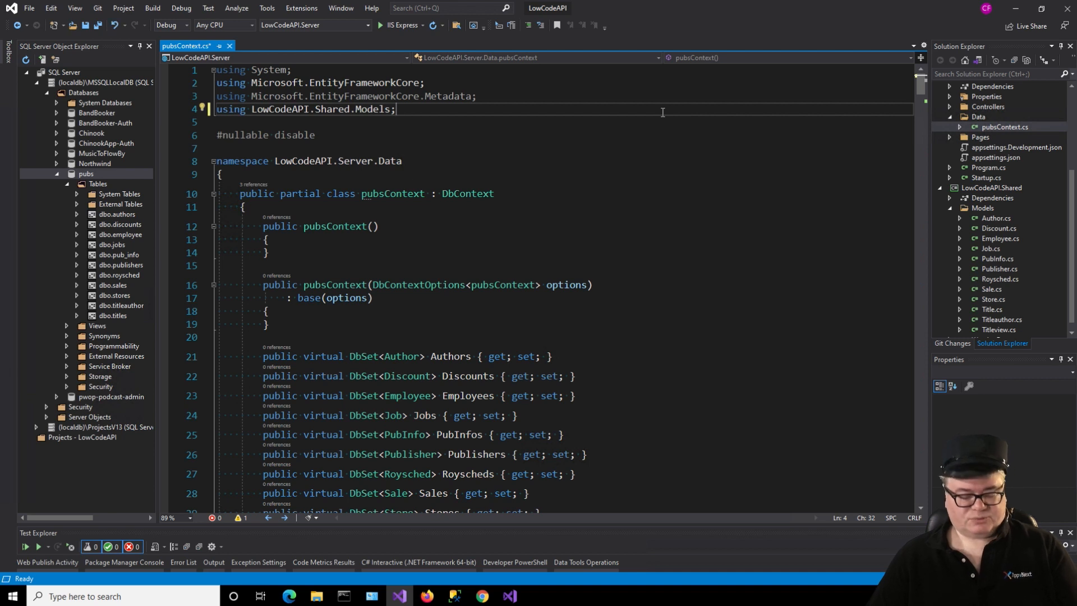
key(ctrl+s)
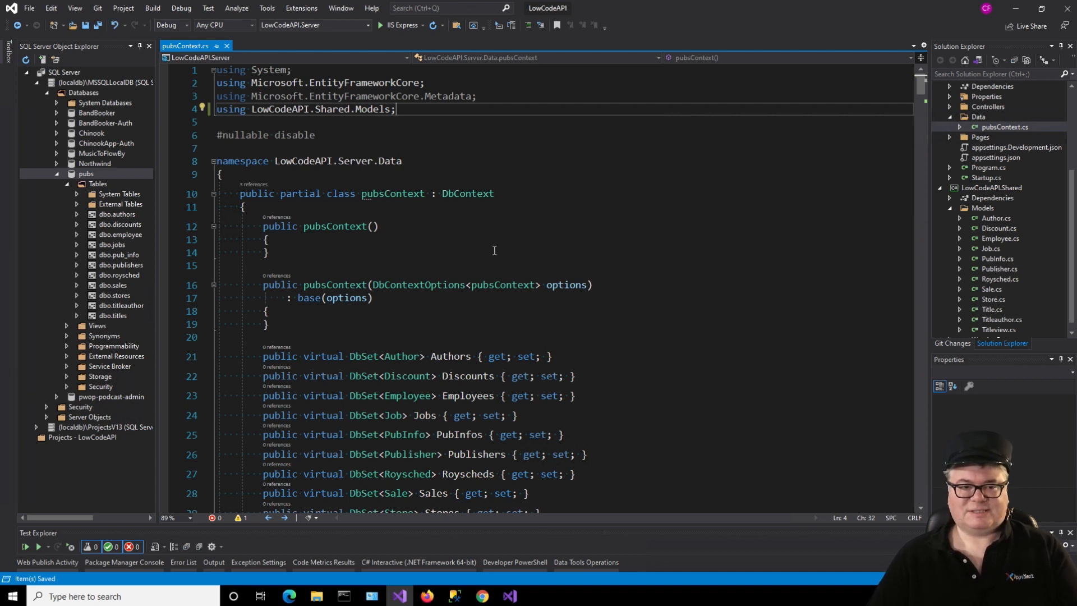
mouse_move(664, 208)
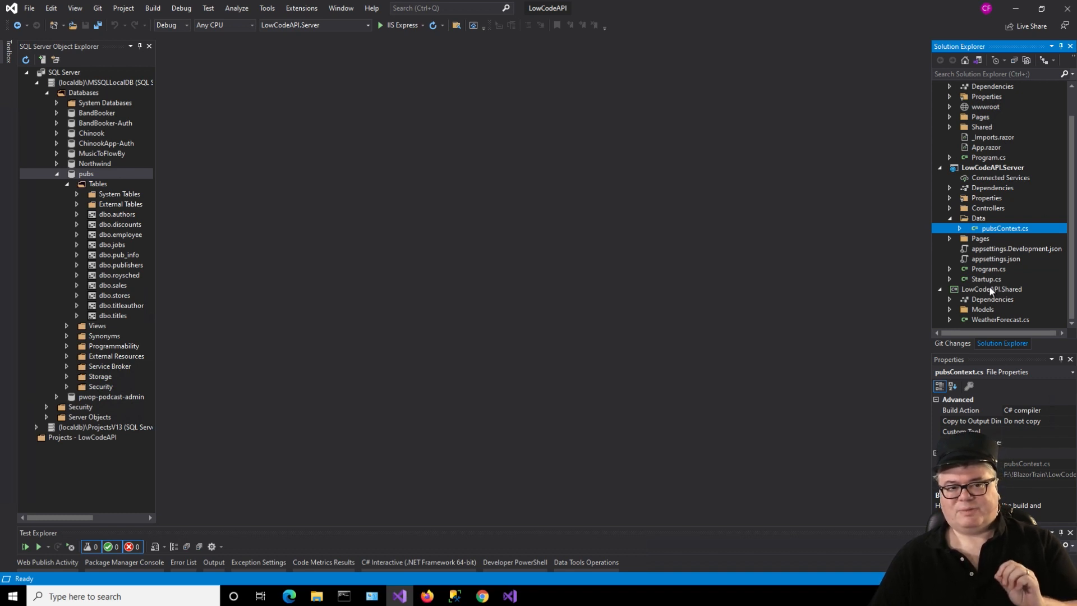
mouse_move(139, 46)
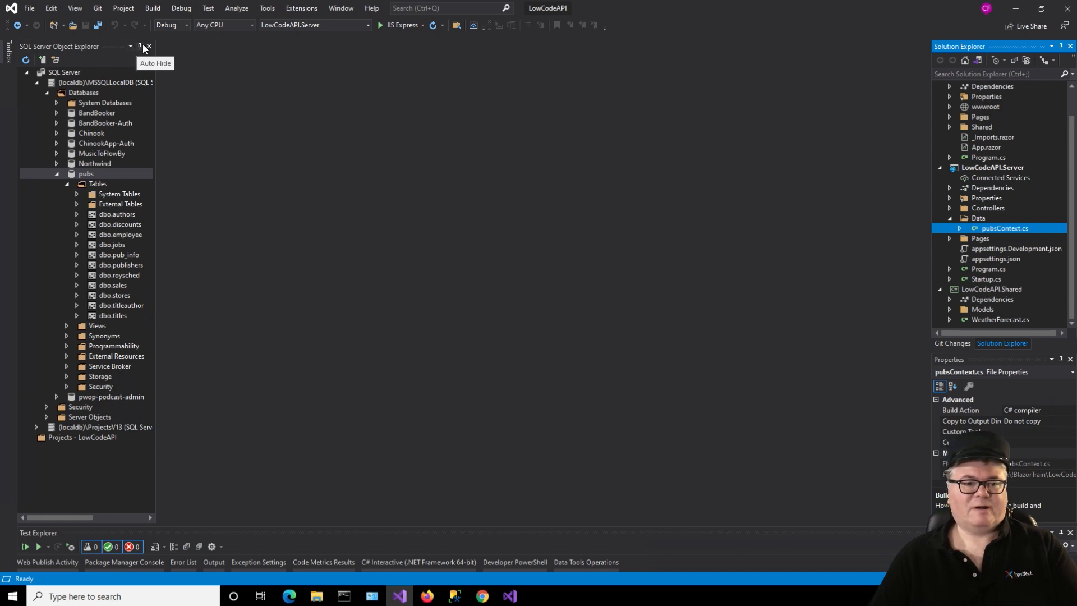
Step: Auto-hide the SQL Server Object Explorer pane
click(139, 46)
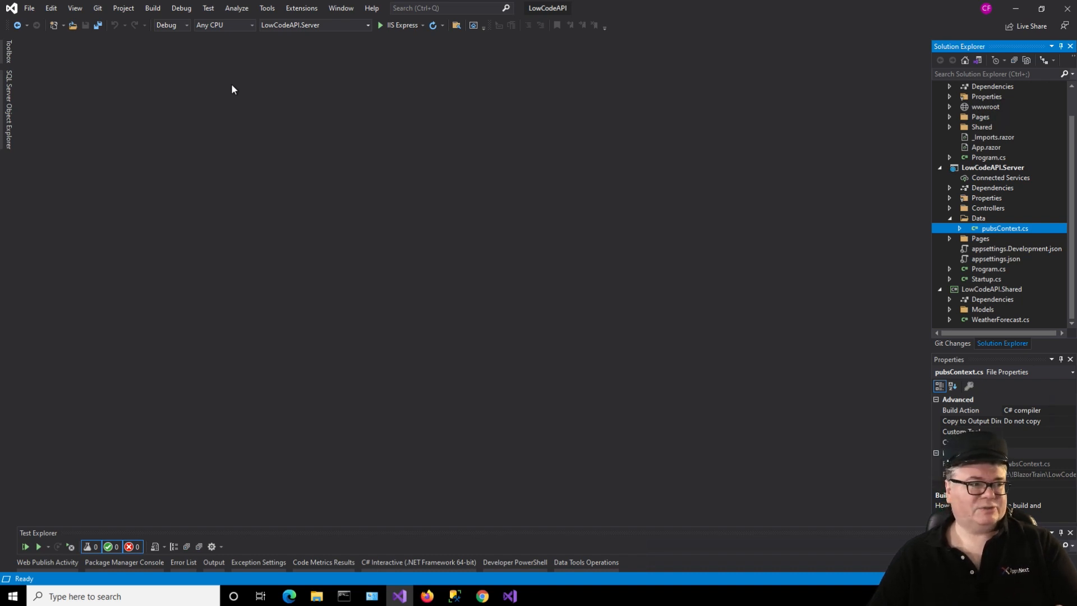
mouse_move(767, 182)
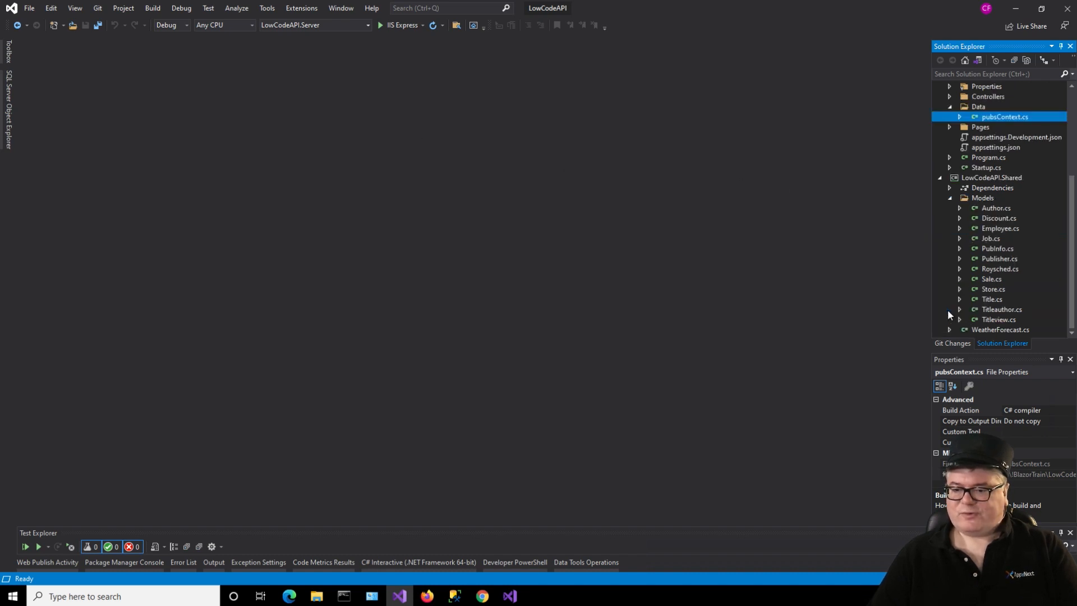
Step: Add IRepository.cs to shared Models with GetAll, Get, Insert, Update and Delete, and save
right_click(983, 198)
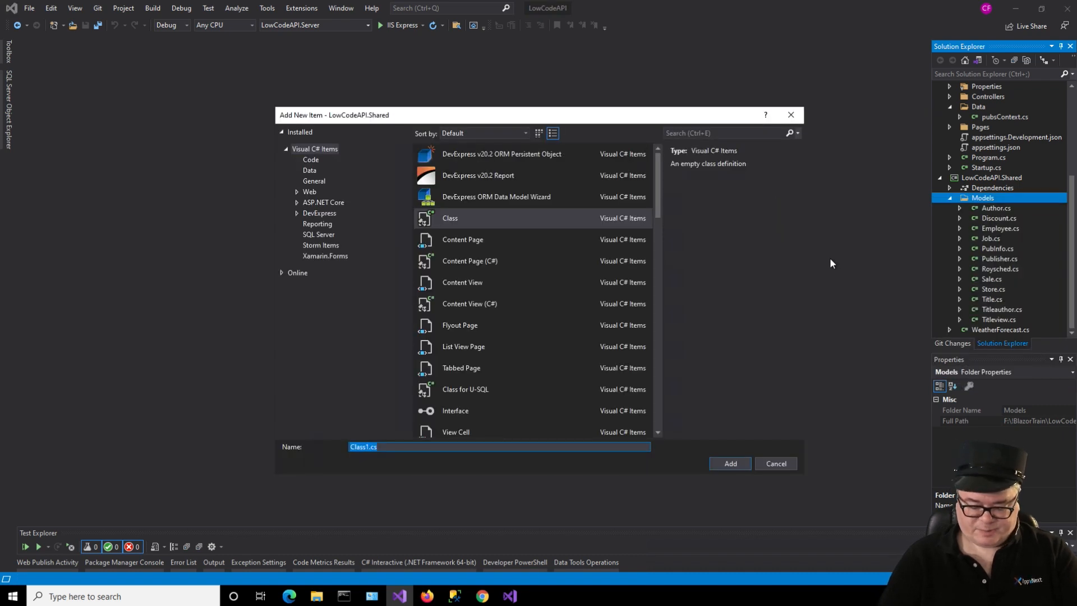
text(IReposito)
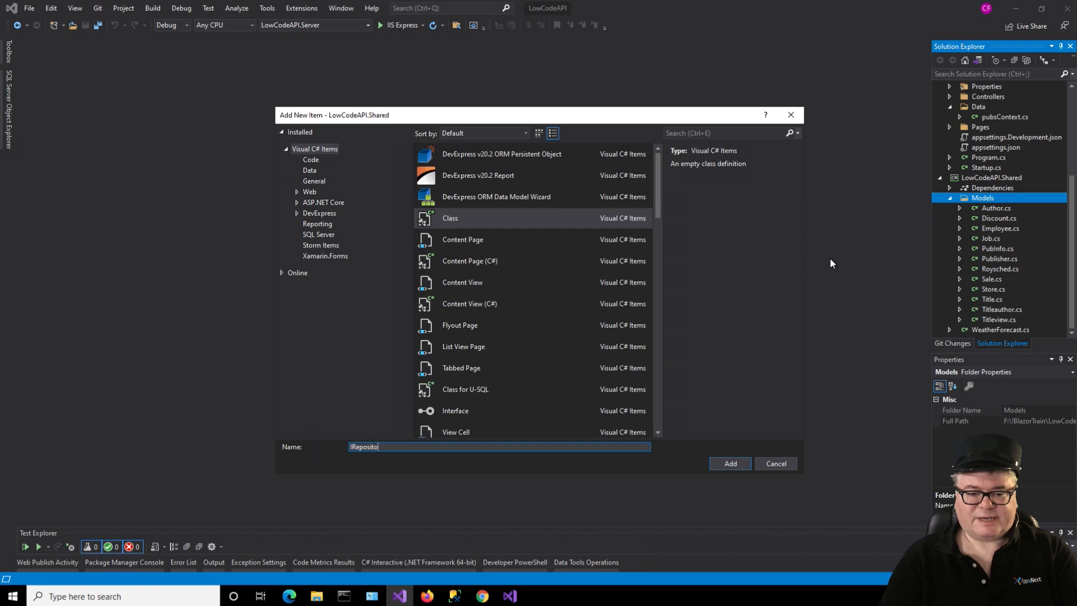
click(729, 464)
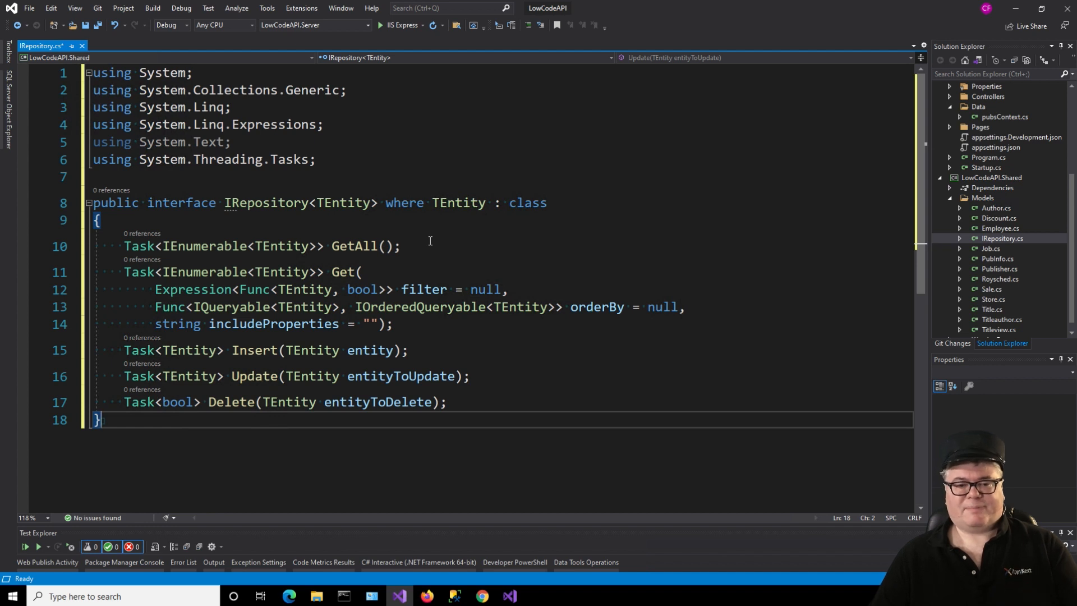
mouse_move(352, 246)
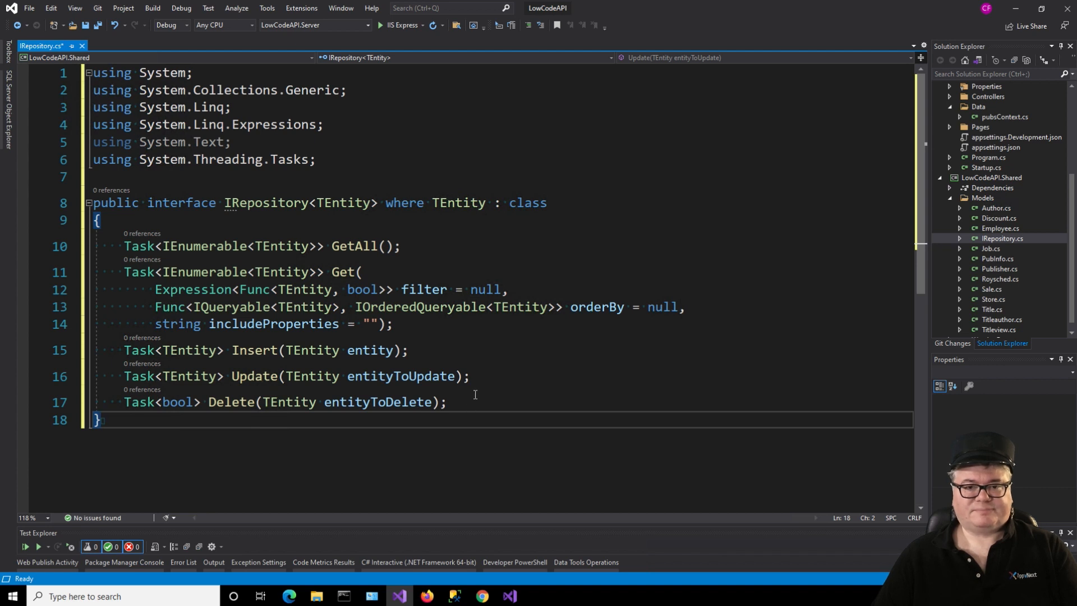
key(ctrl+s)
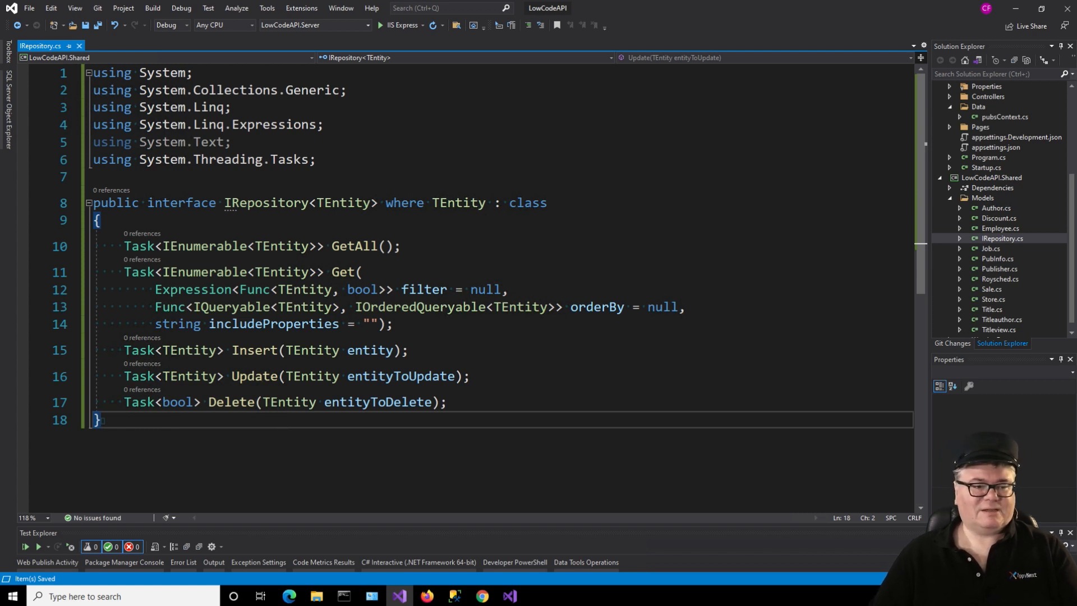
mouse_move(675, 340)
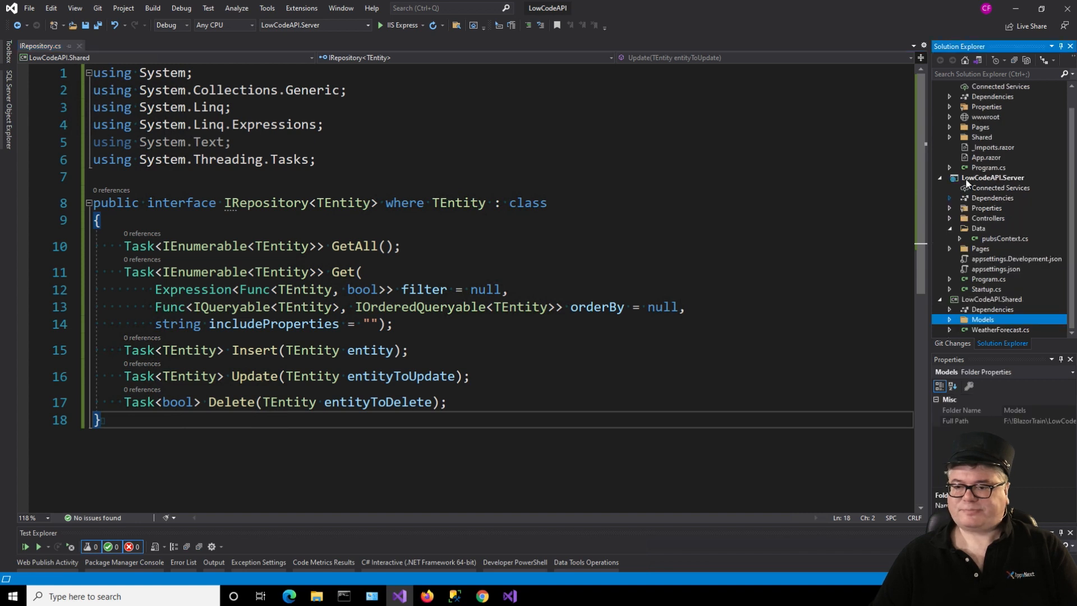
right_click(978, 227)
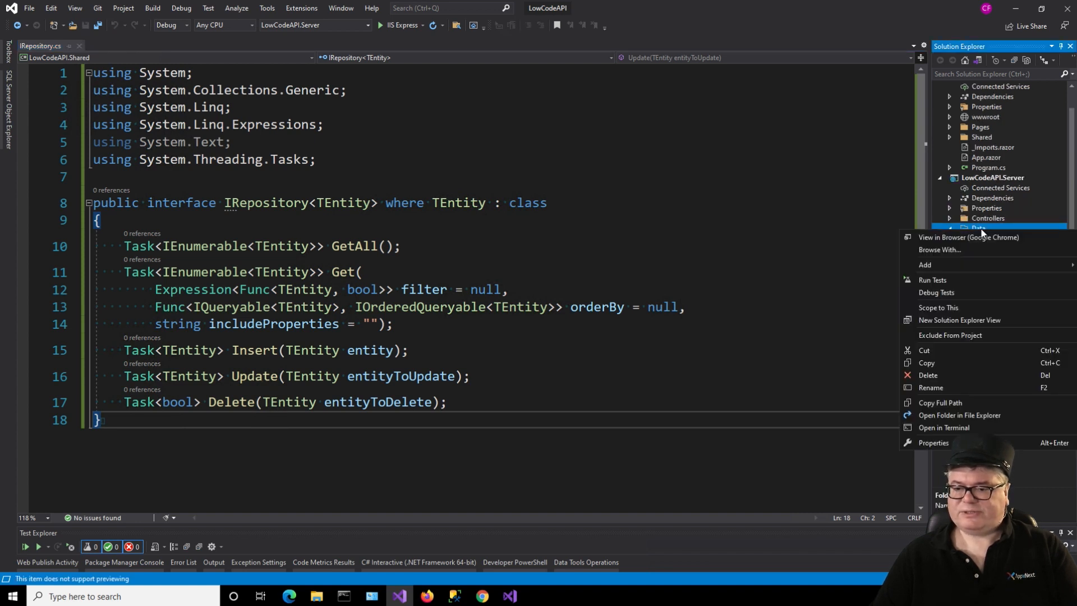
click(924, 265)
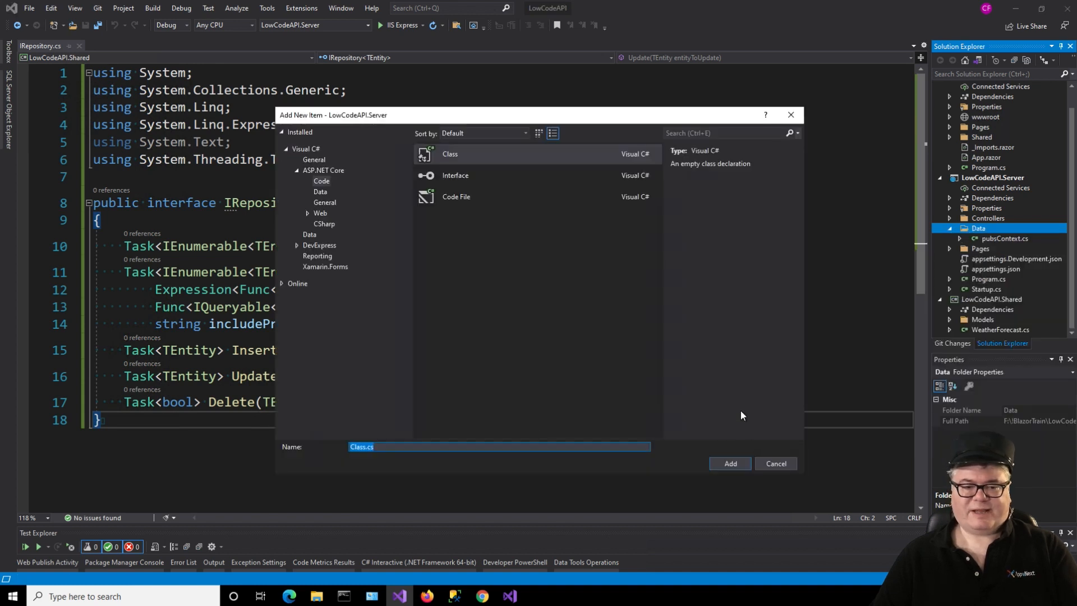
text(EFReposit)
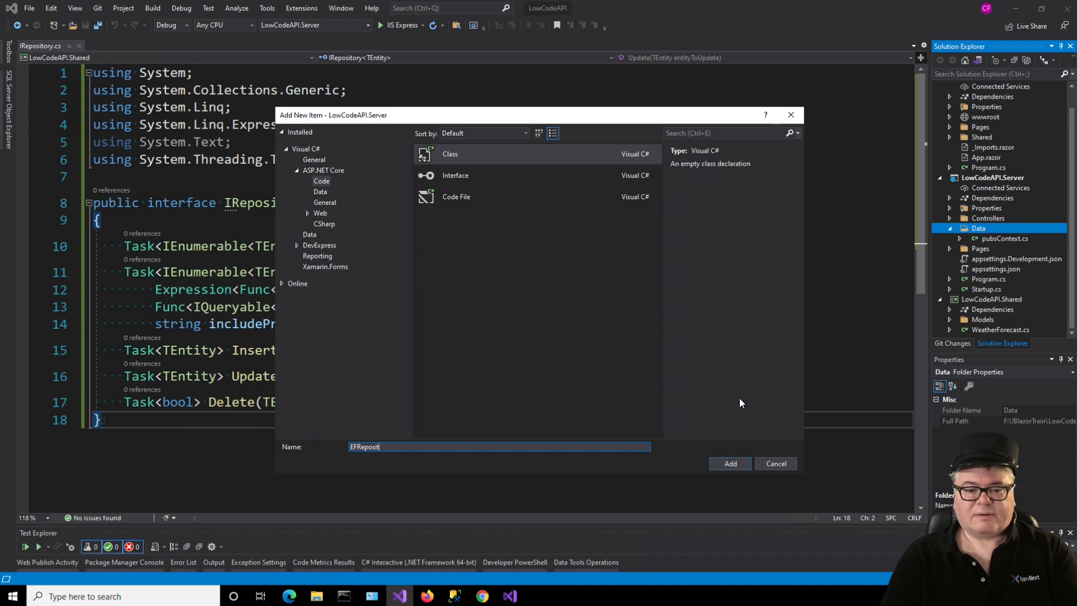
click(729, 463)
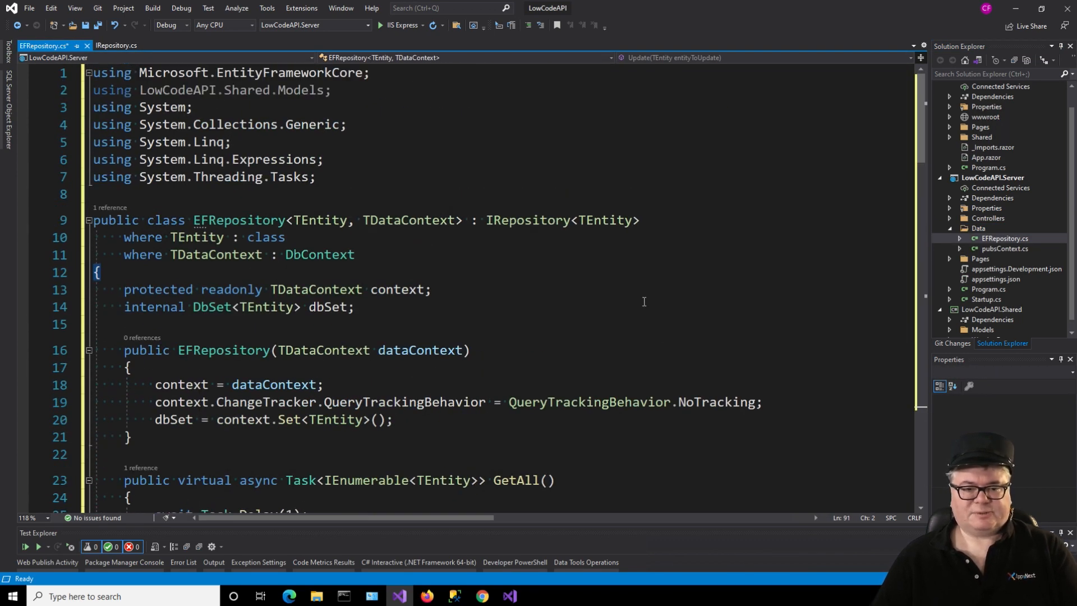
mouse_move(317, 220)
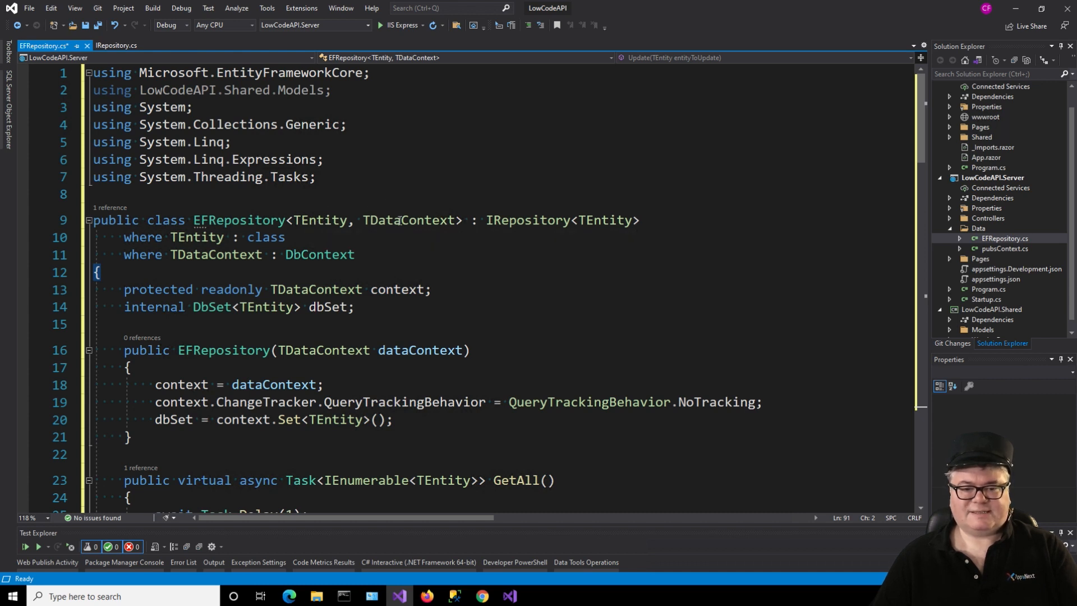
mouse_move(602, 265)
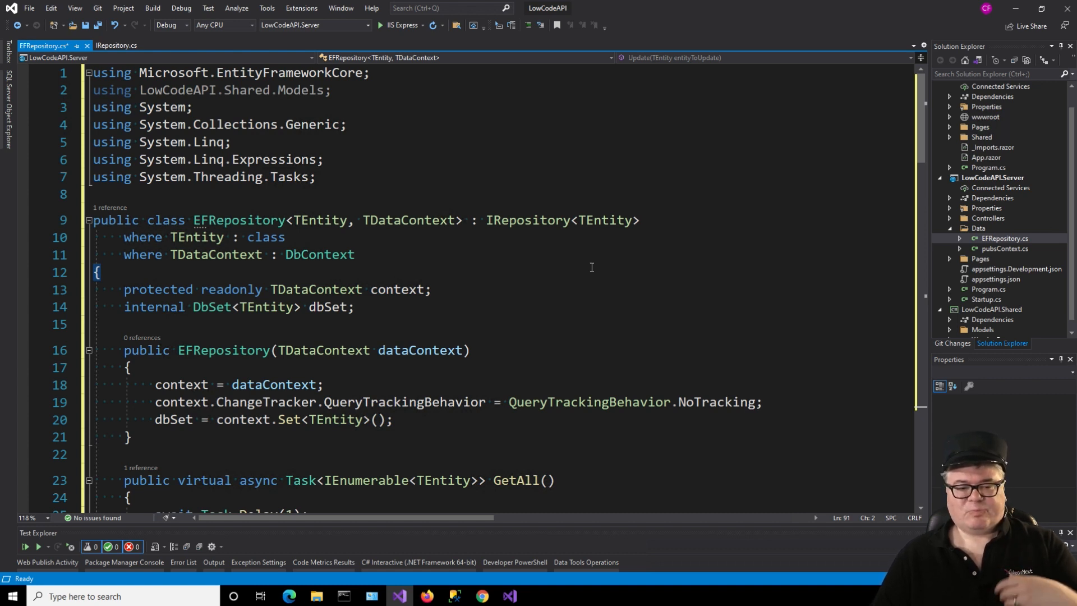
scroll(down, 3)
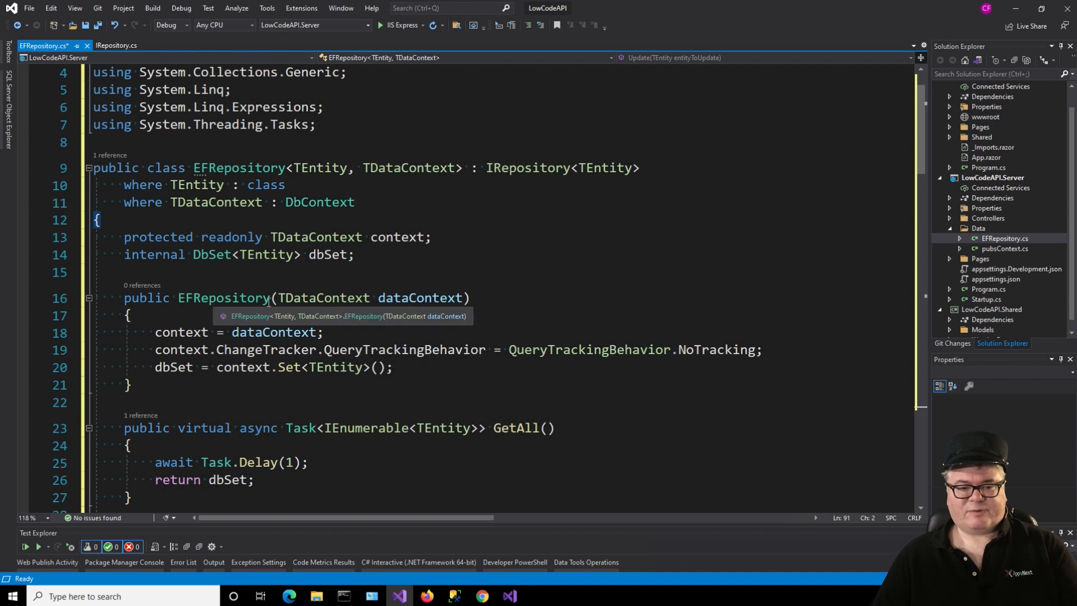
mouse_move(423, 207)
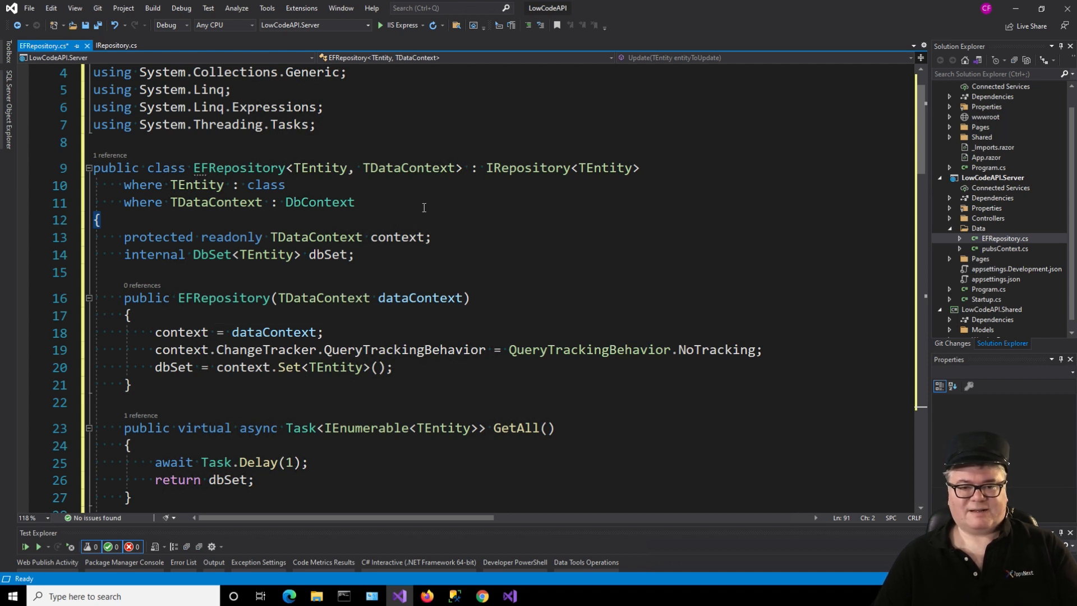
mouse_move(465, 228)
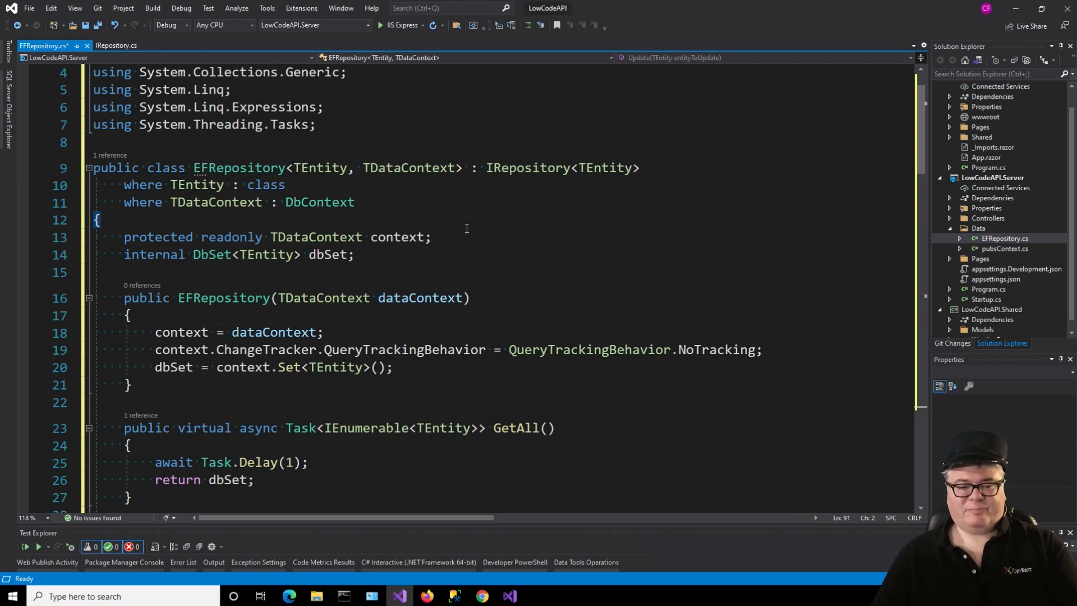
scroll(down, 3)
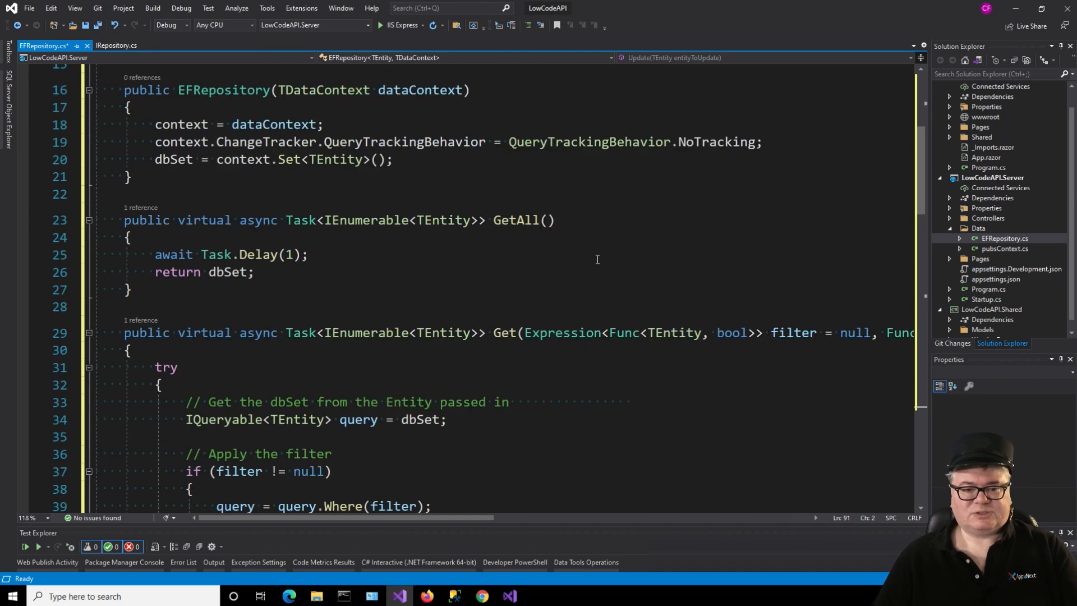
scroll(down, 3)
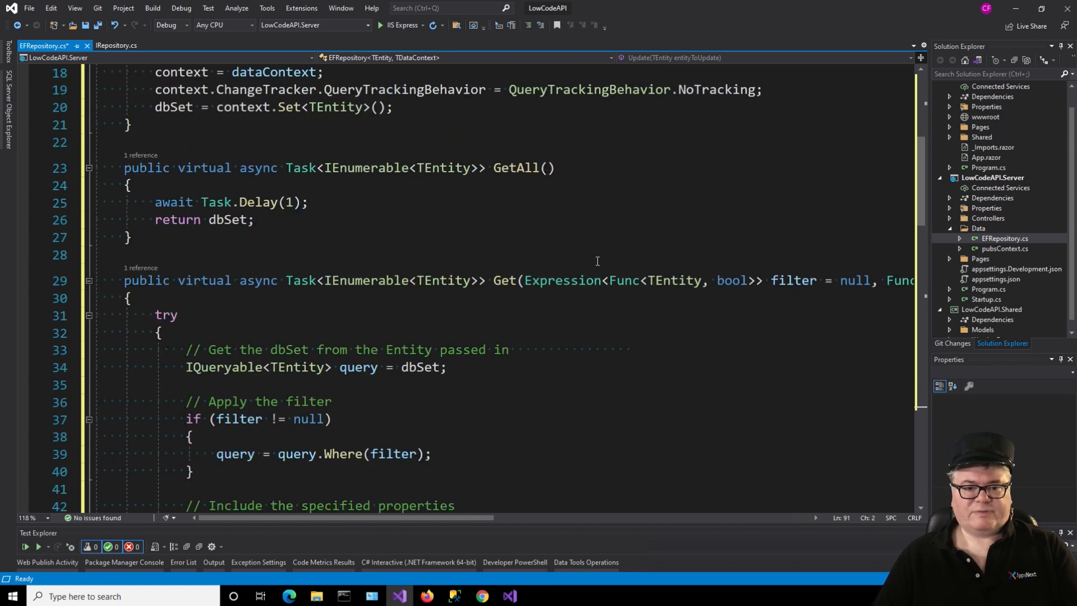
scroll(down, 3)
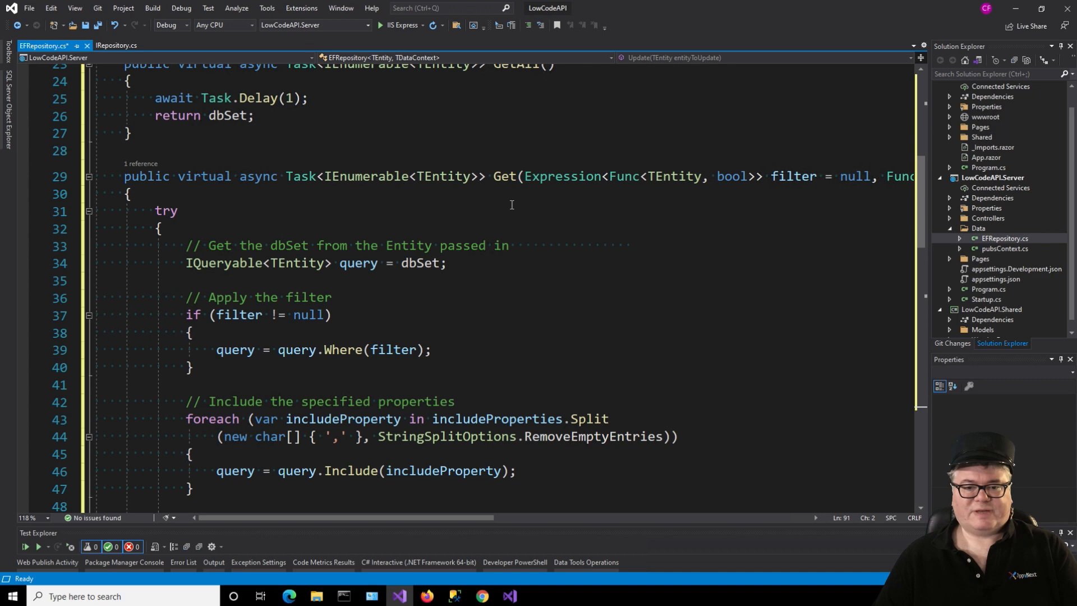
scroll(down, 3)
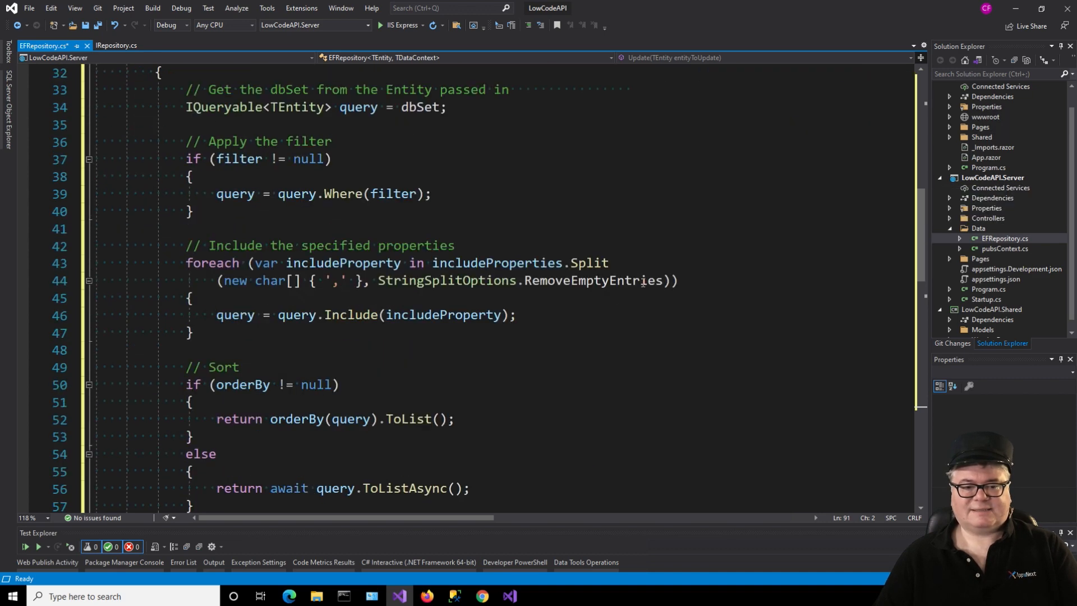
scroll(down, 3)
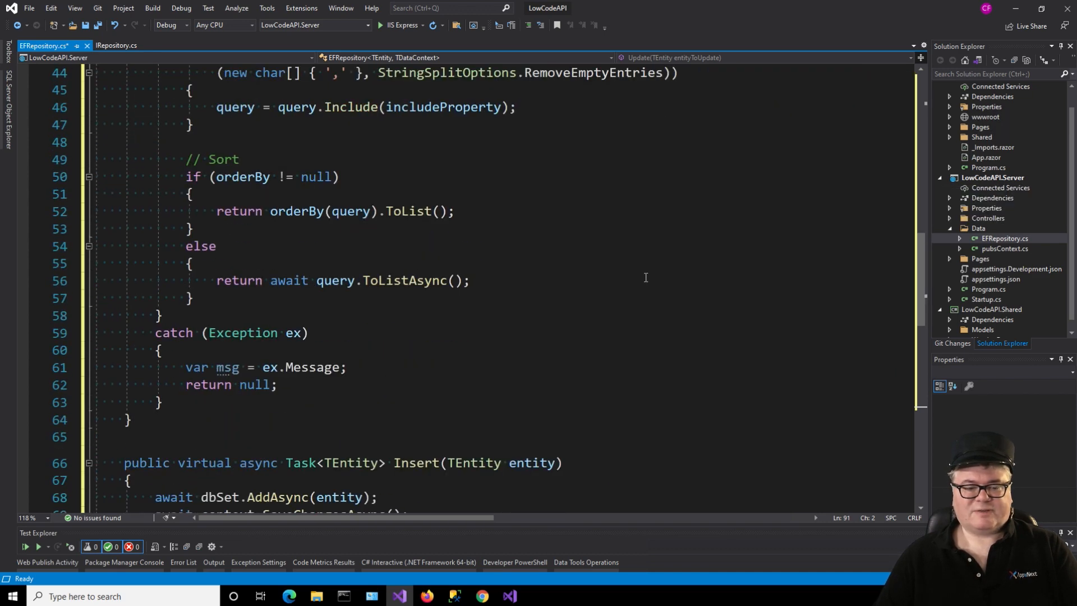
scroll(down, 3)
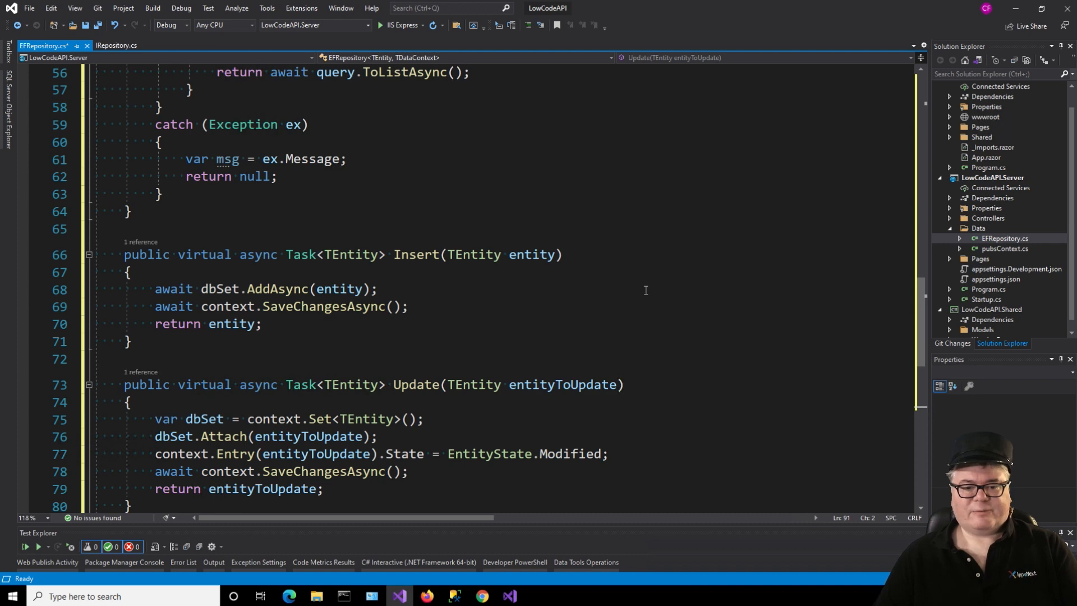
scroll(down, 3)
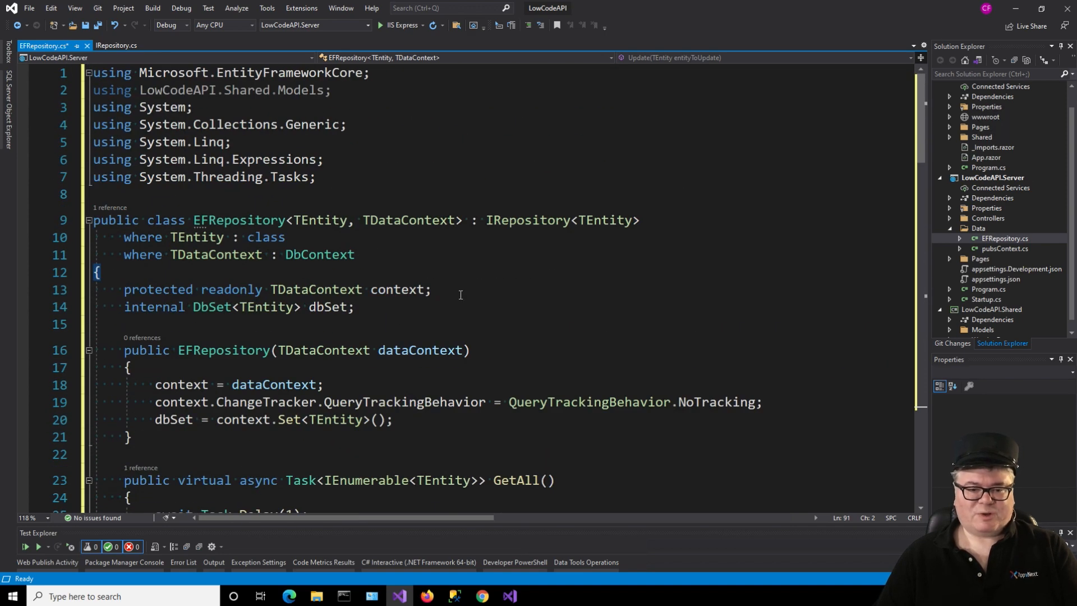
mouse_move(375, 391)
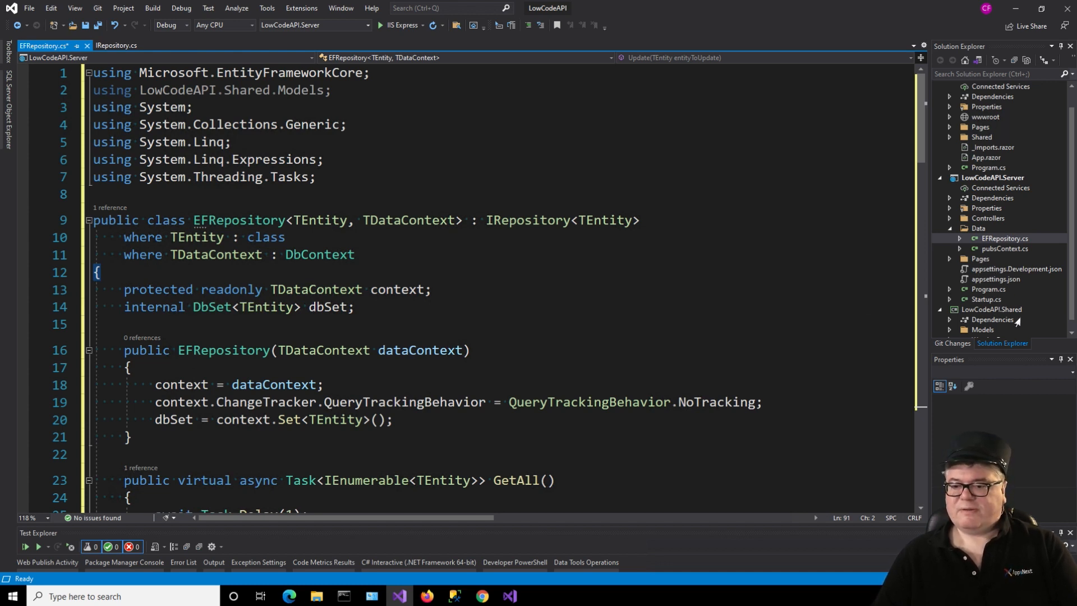
Step: Add the APIEntityResponse class to shared Models with Success, ErrorMessages and Data properties
click(1004, 238)
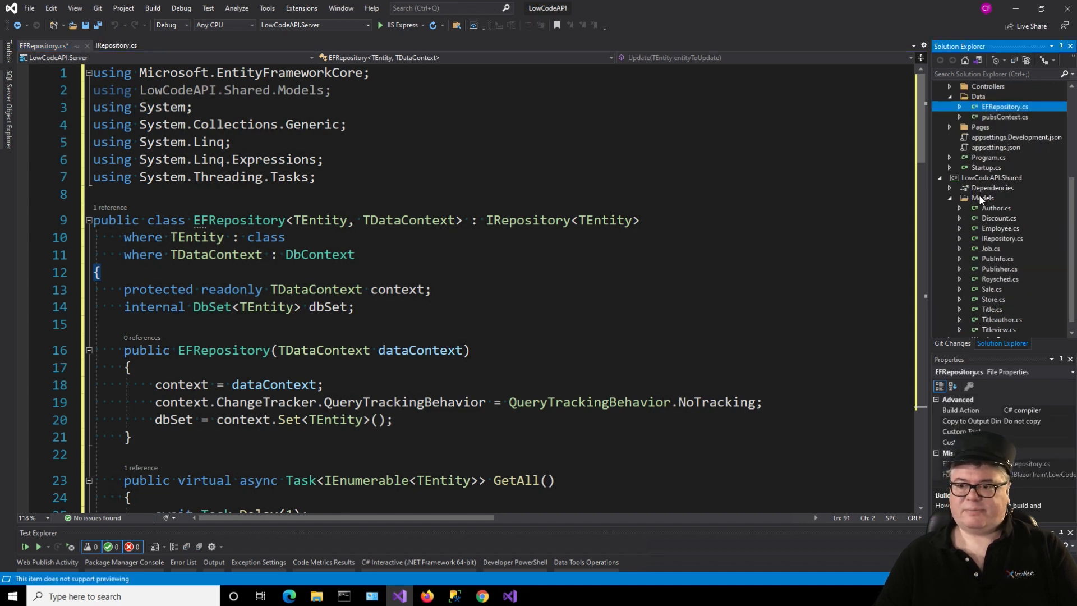
right_click(984, 198)
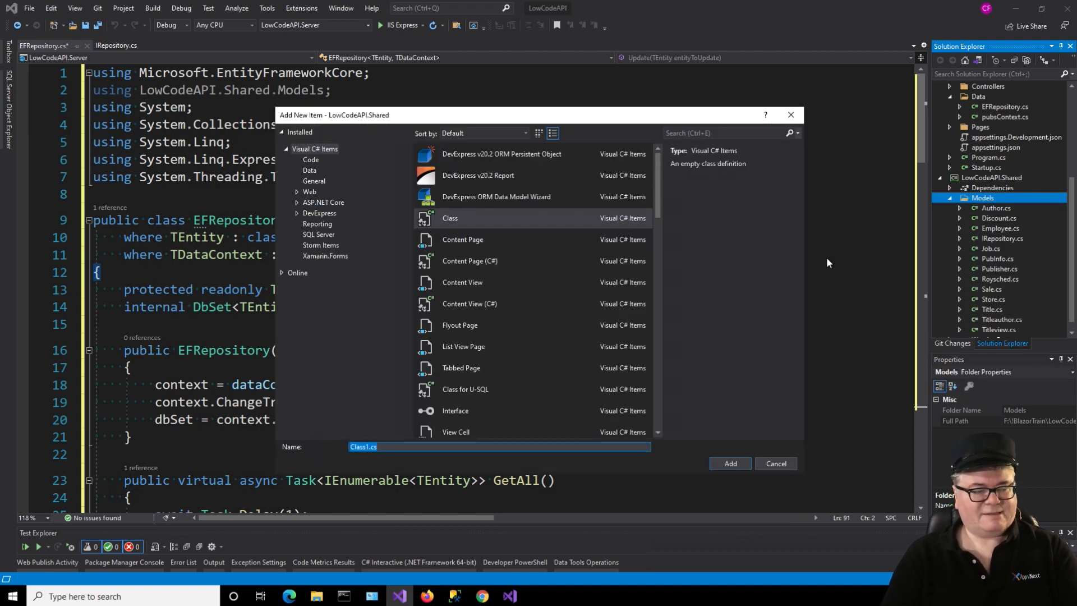
click(730, 463)
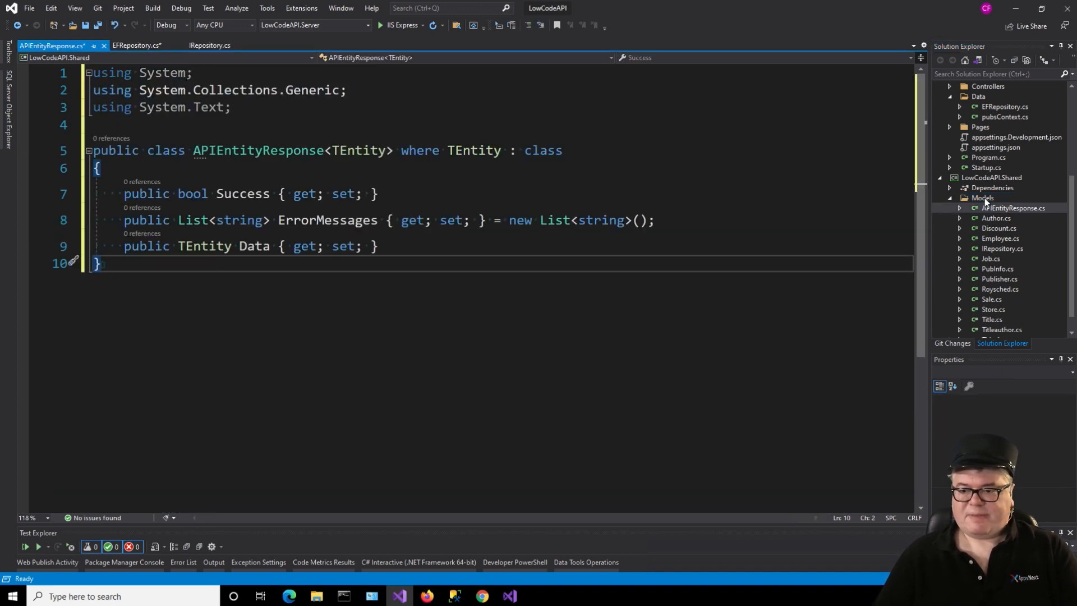
click(982, 197)
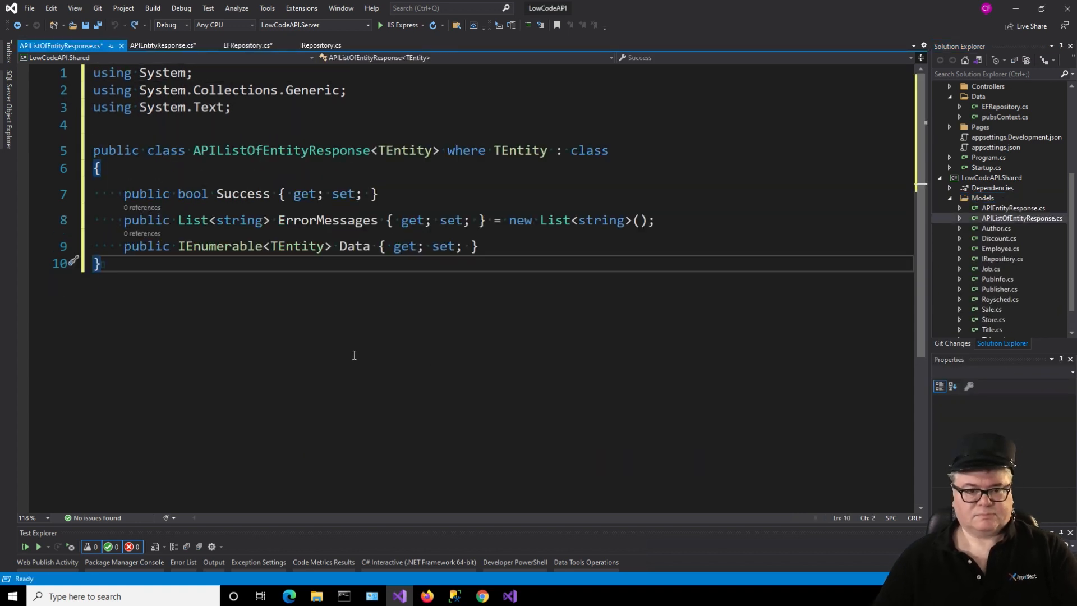
click(163, 45)
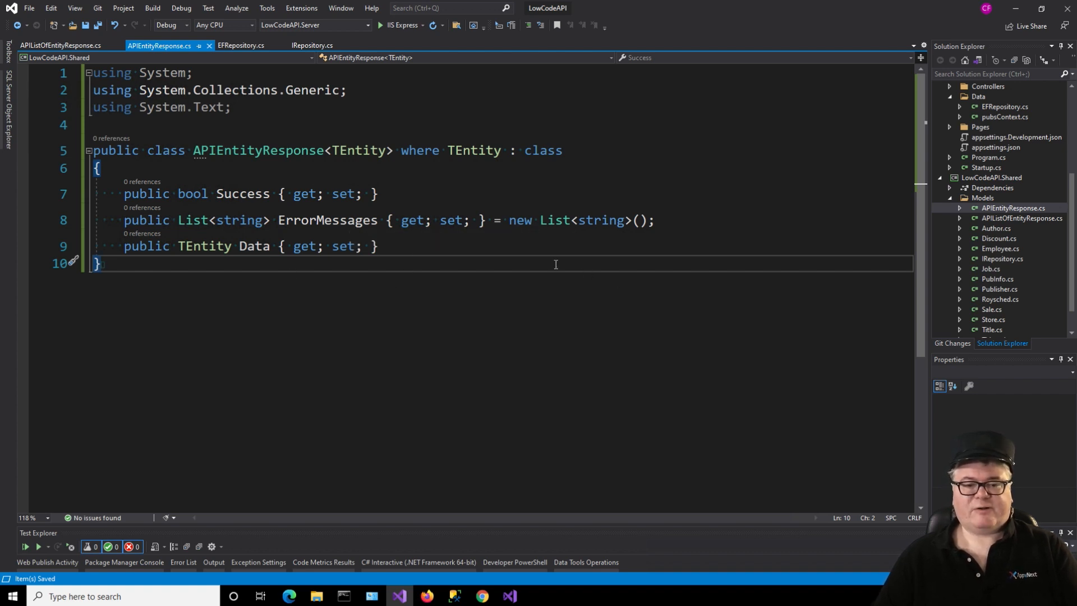
mouse_move(547, 257)
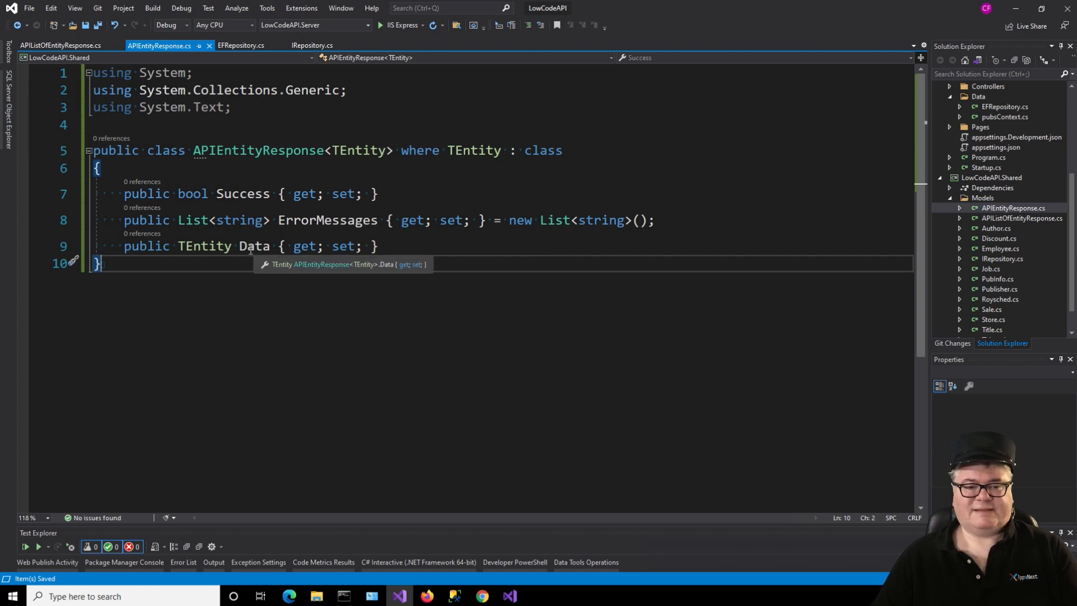
mouse_move(470, 283)
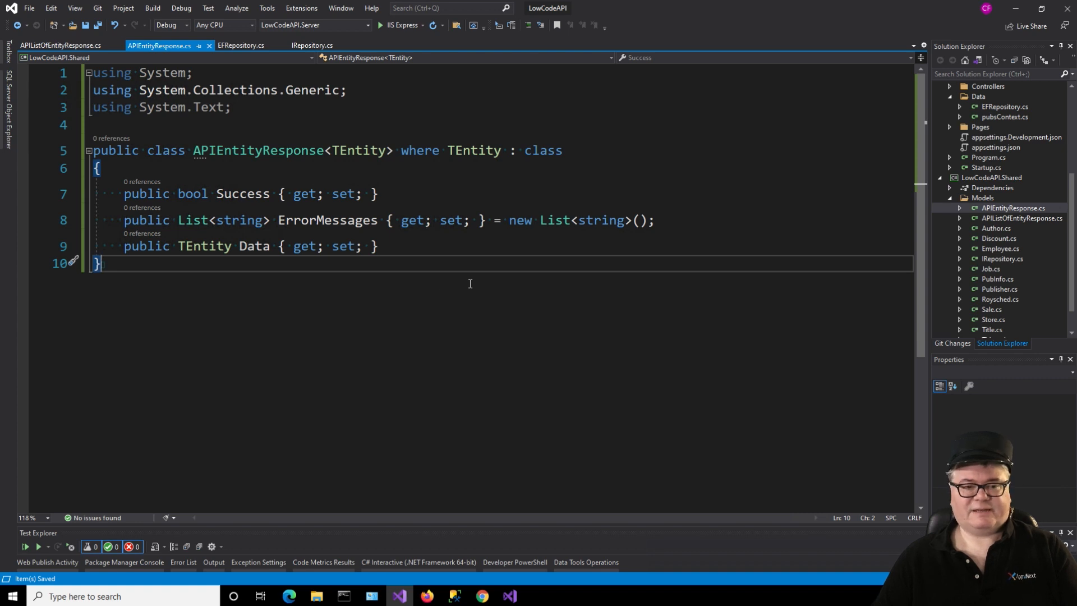
Step: Add APIListOfEntityResponse, changing its Data property to a collection of TEntity
click(62, 45)
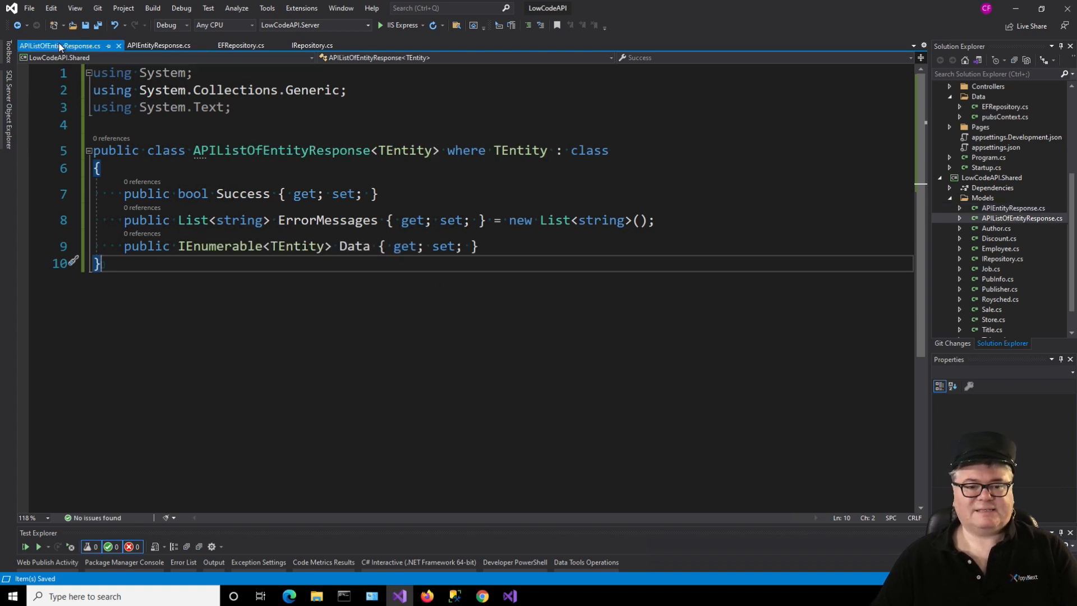
double_click(220, 246)
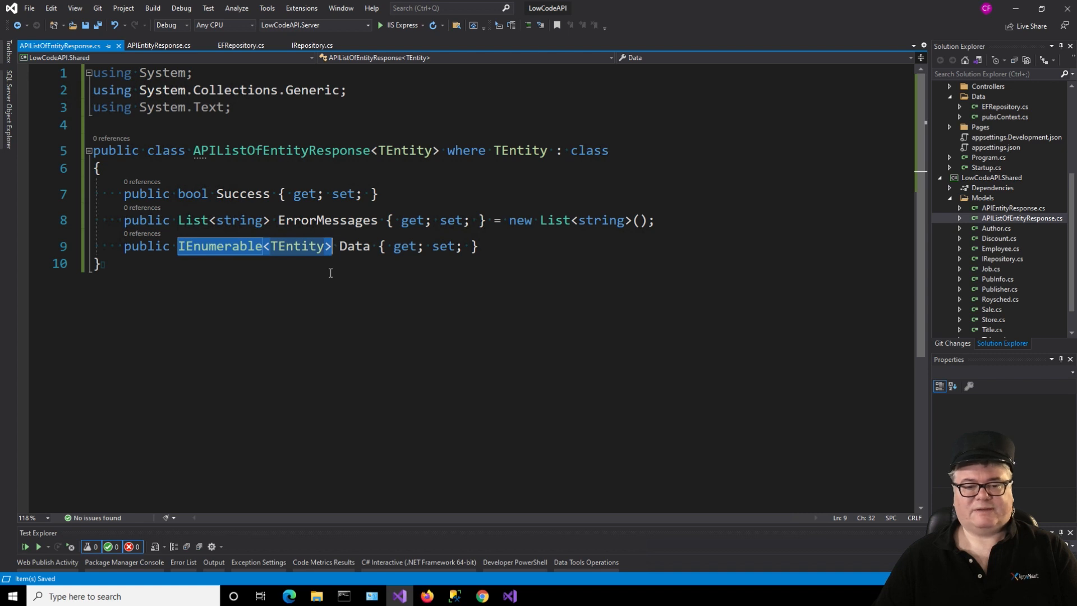
click(440, 194)
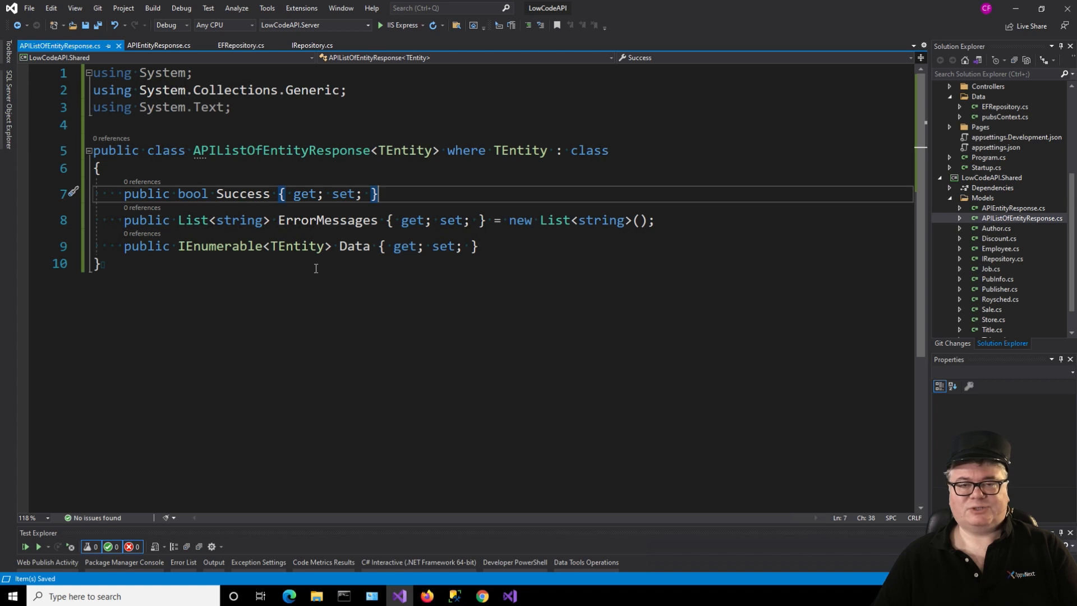
mouse_move(490, 245)
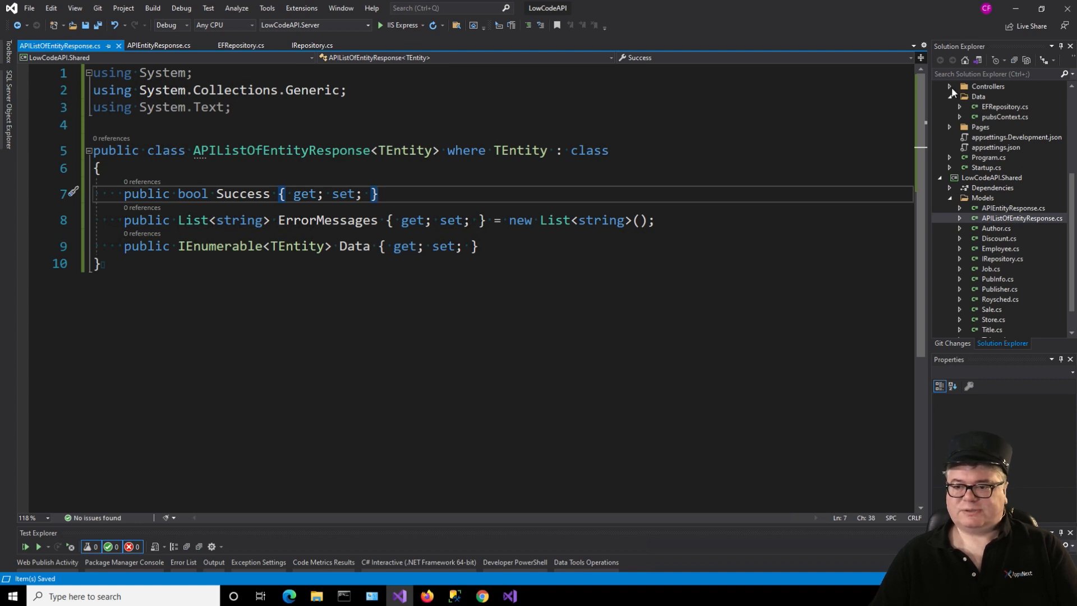
Step: Add an EFControllerBase<TEntity, TDataContext> class with a GetAll action to the server's Controllers folder
right_click(987, 87)
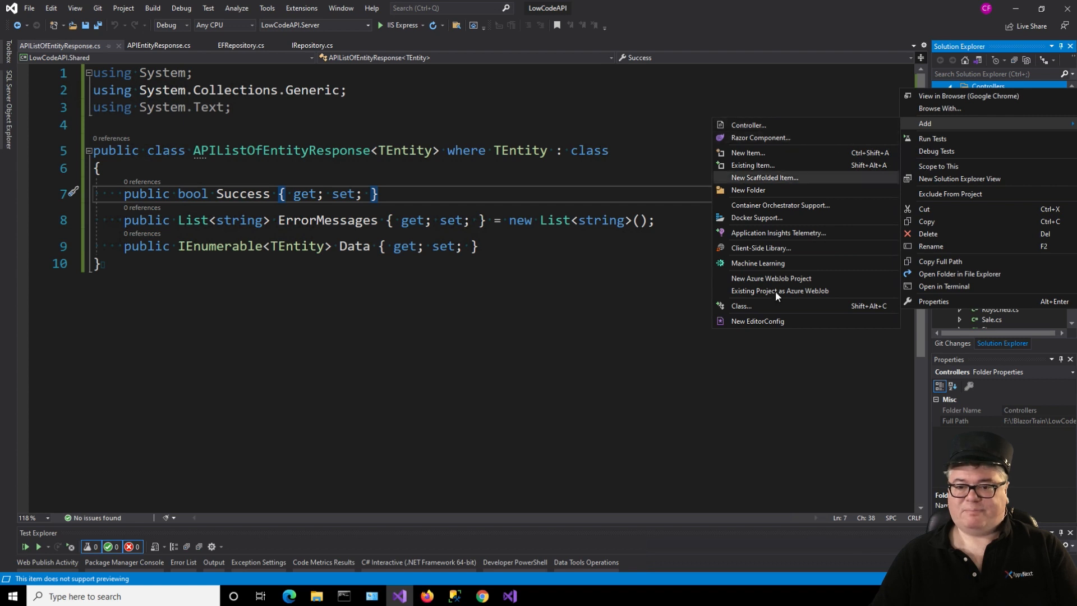
click(742, 306)
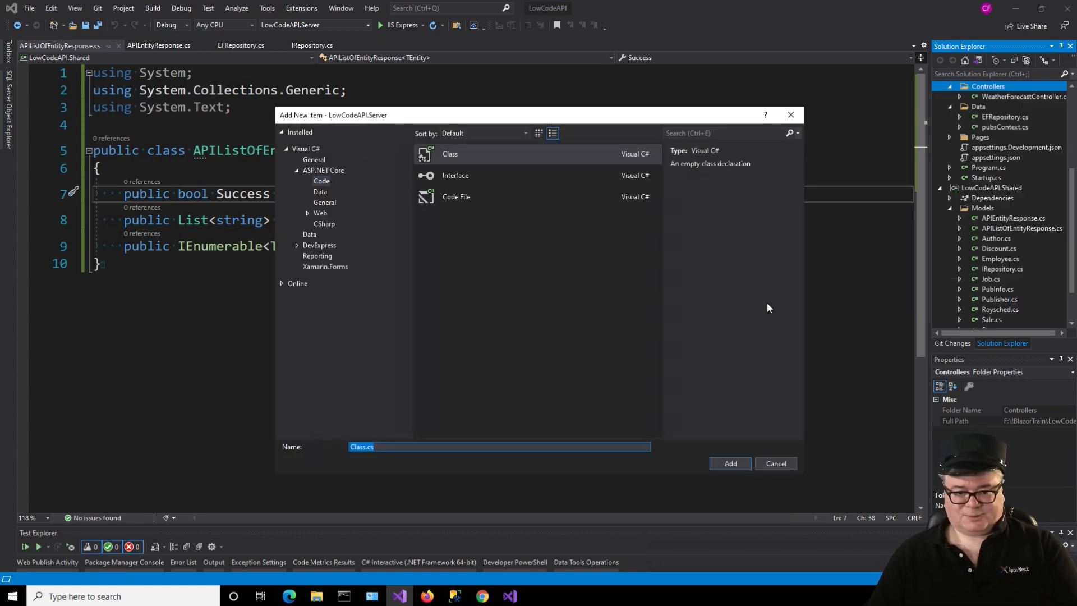
text(EFController)
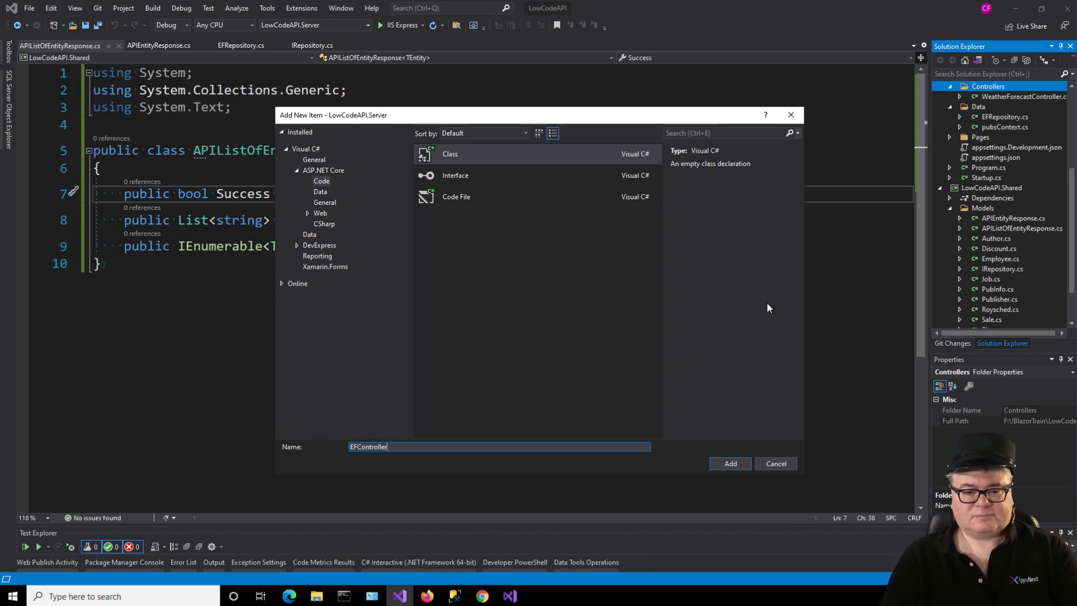
click(729, 463)
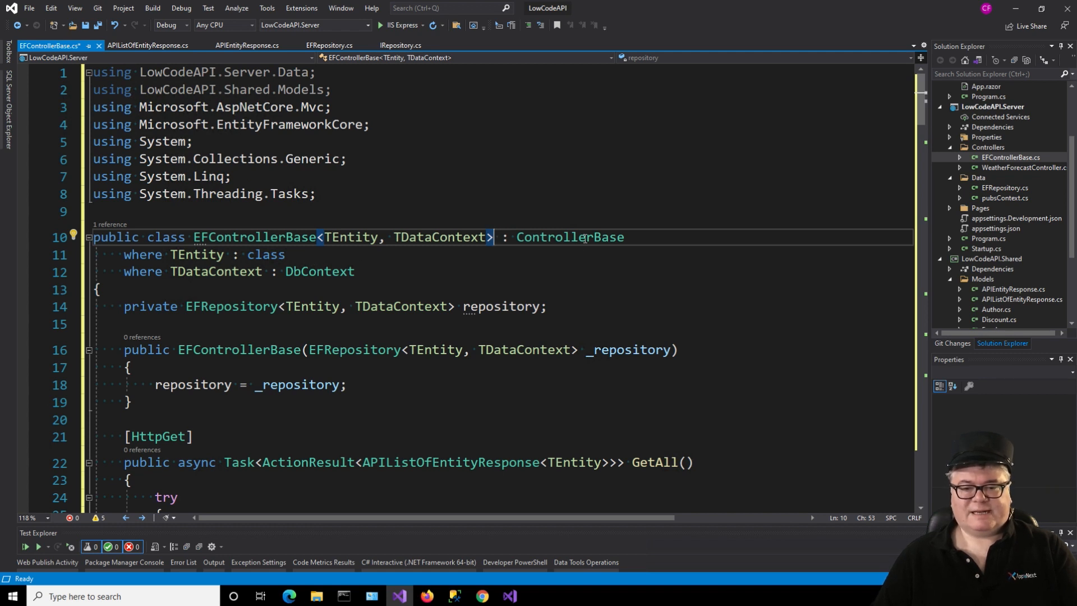
double_click(569, 237)
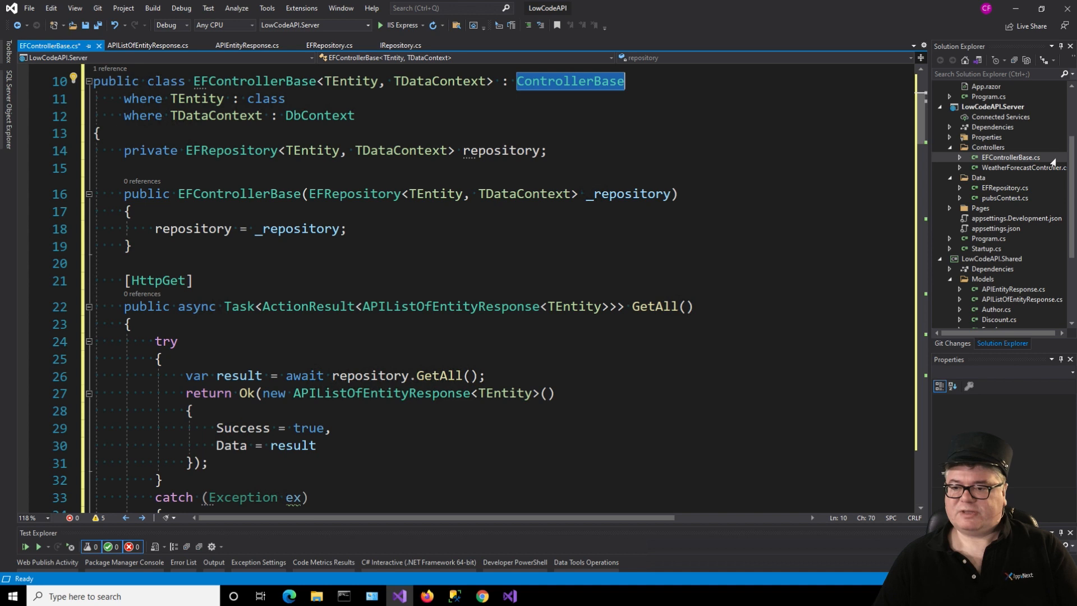
Step: Add an APIRepository<TEntity> class with HttpClient-based GetAll and GetByValue to the client's Services folder
click(1011, 247)
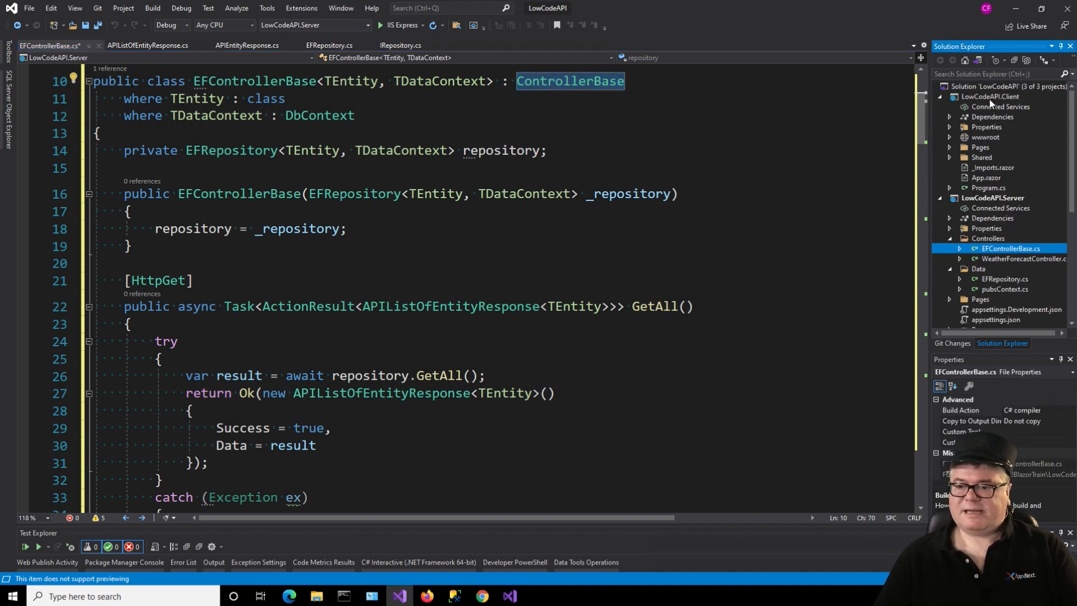
right_click(989, 96)
text(APIRepositor)
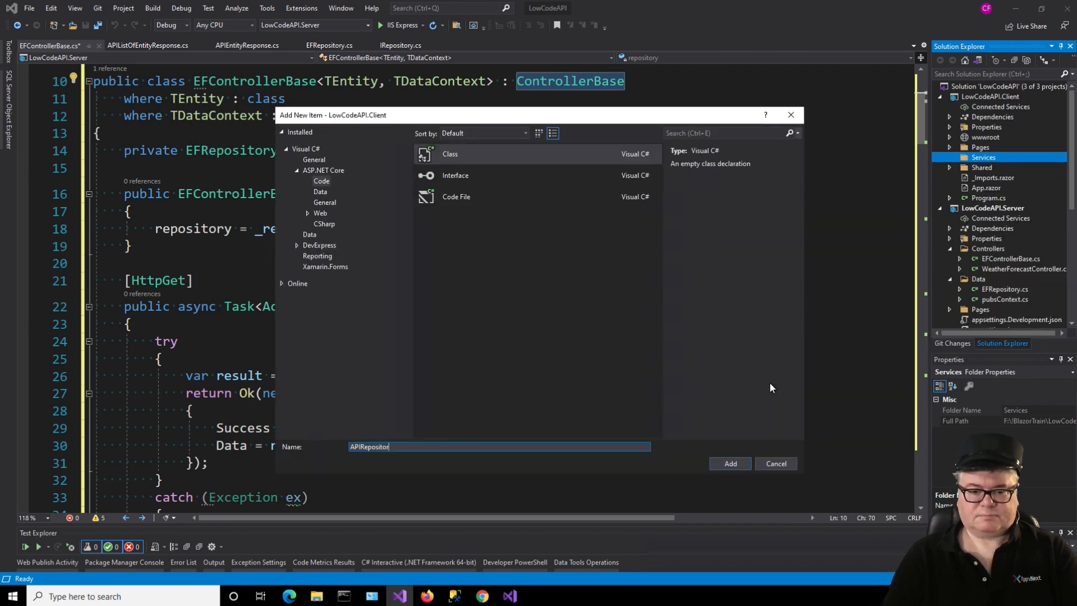
click(729, 463)
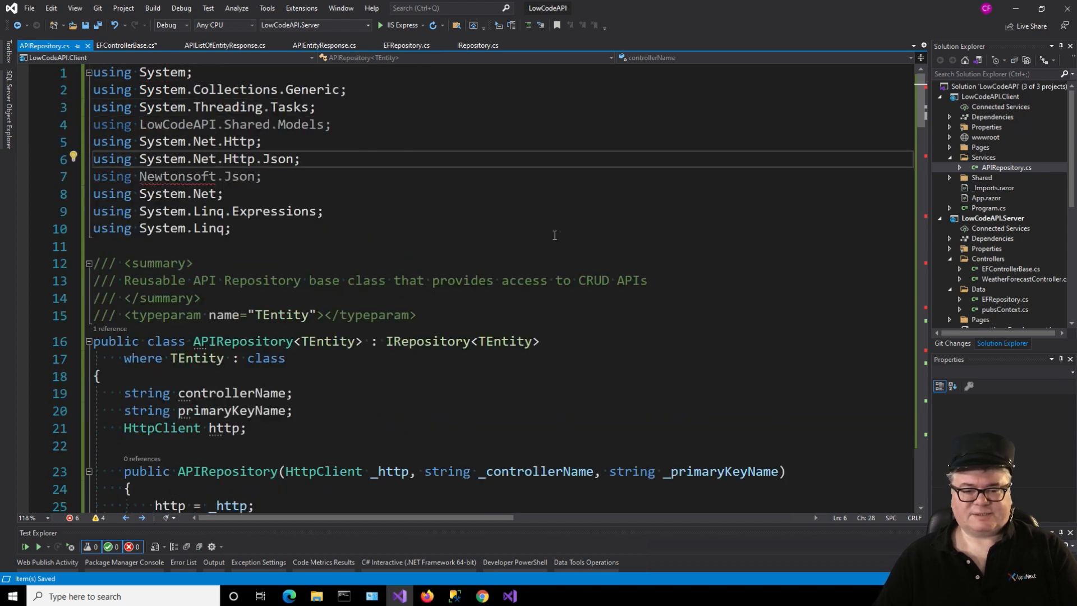
scroll(down, 3)
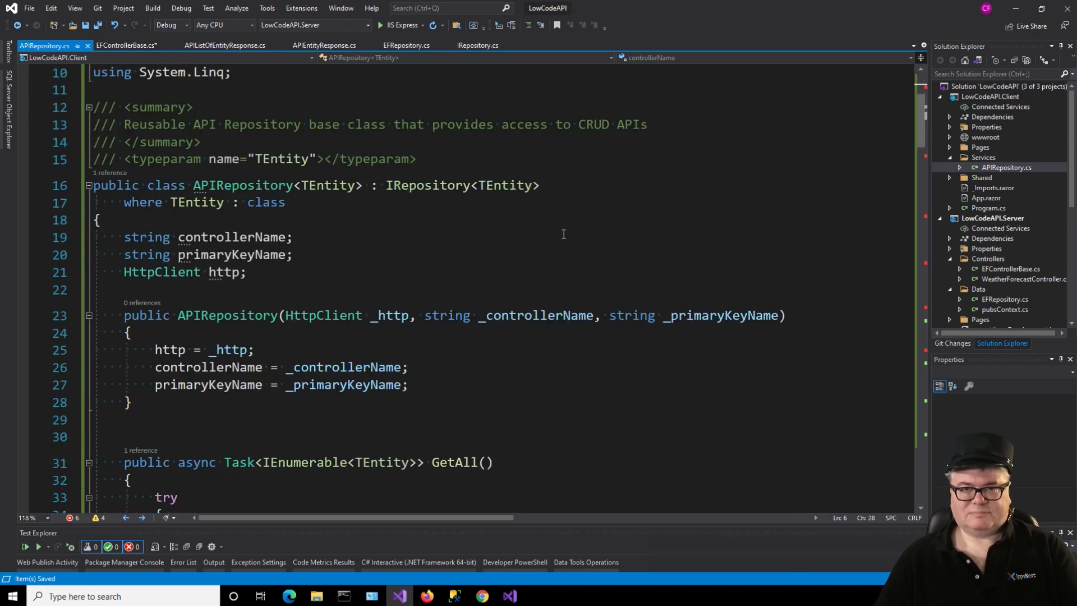
scroll(down, 3)
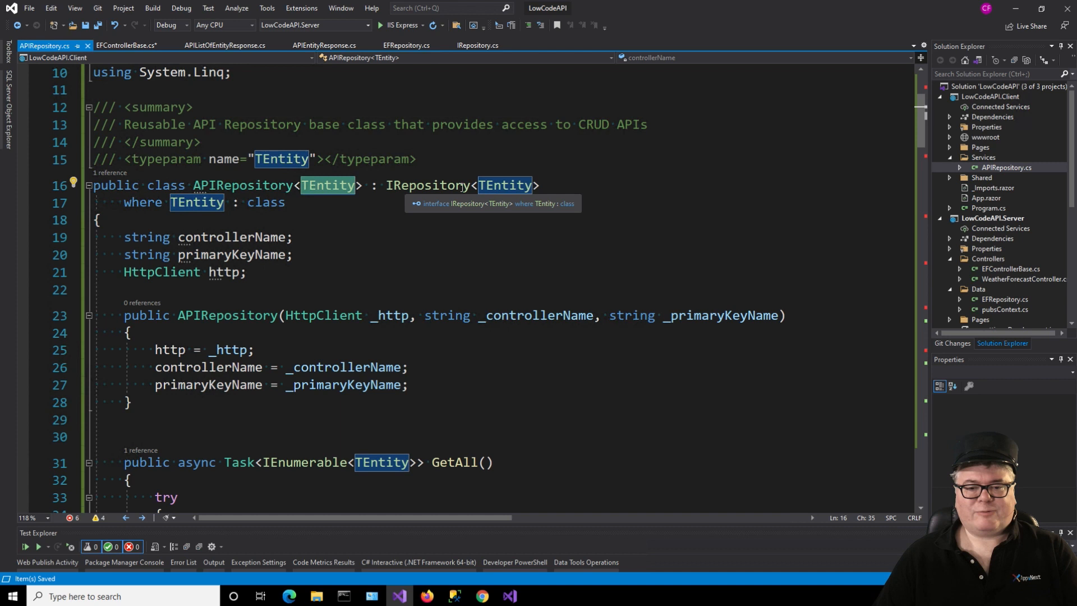
mouse_move(474, 230)
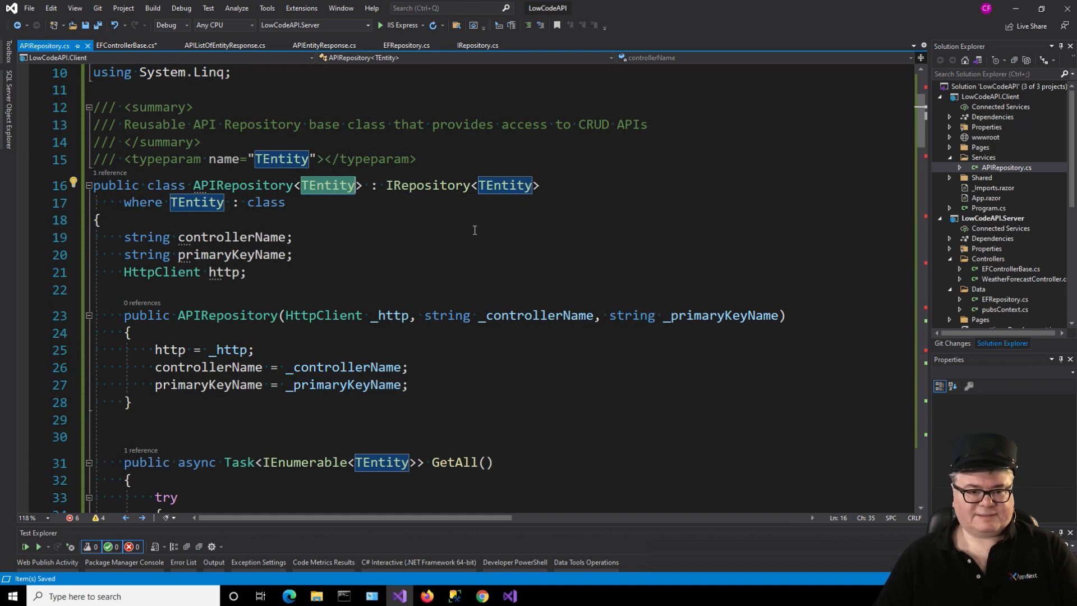
drag(190, 254, 245, 271)
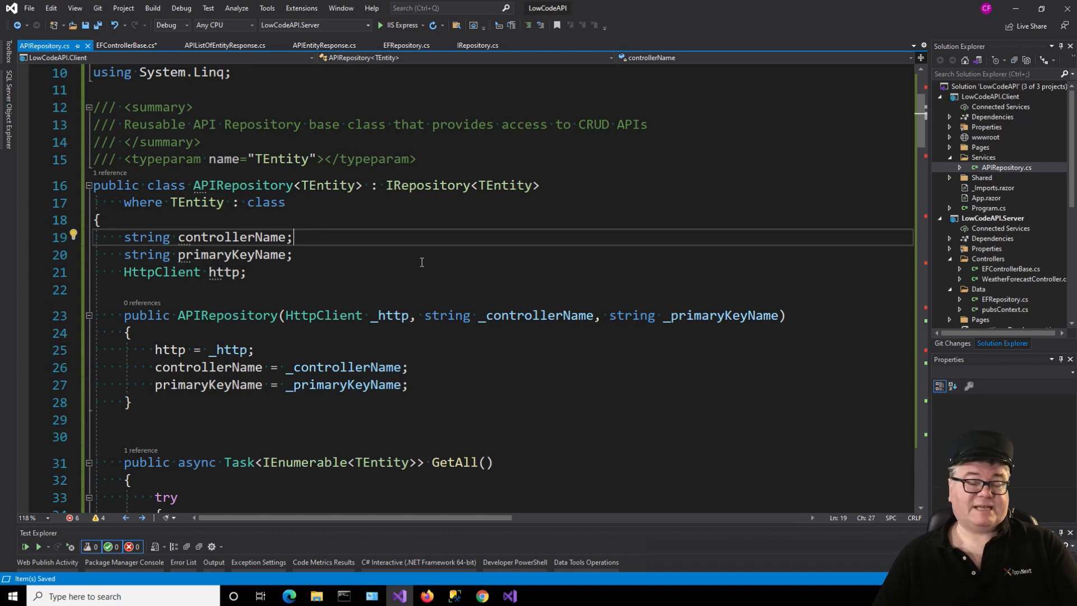
Step: Install the Newtonsoft.Json package to resolve JsonConvert and fill in the Get method placeholder
scroll(down, 3)
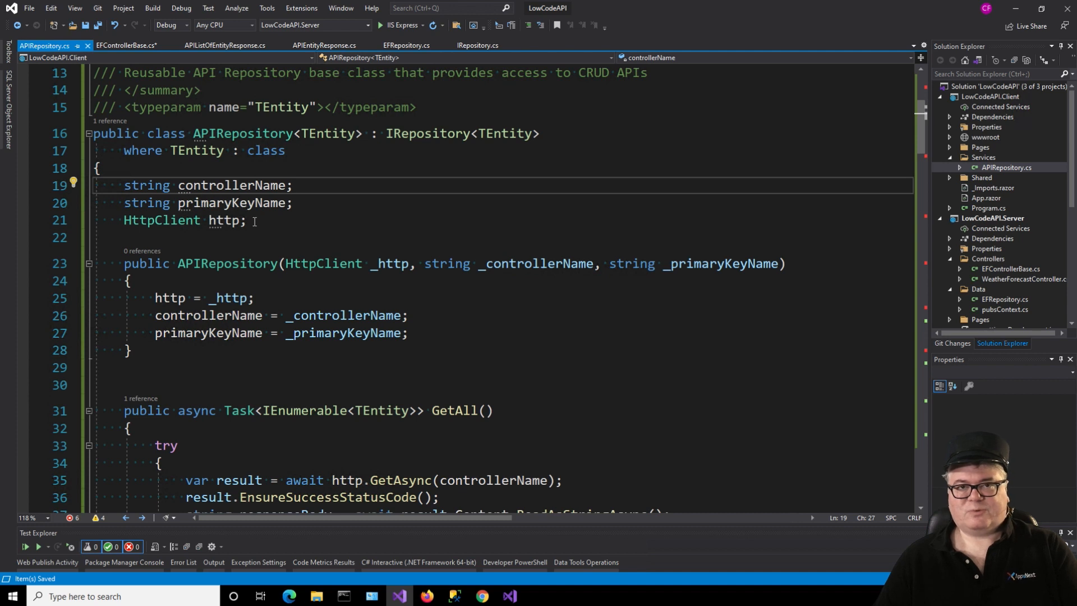
mouse_move(548, 267)
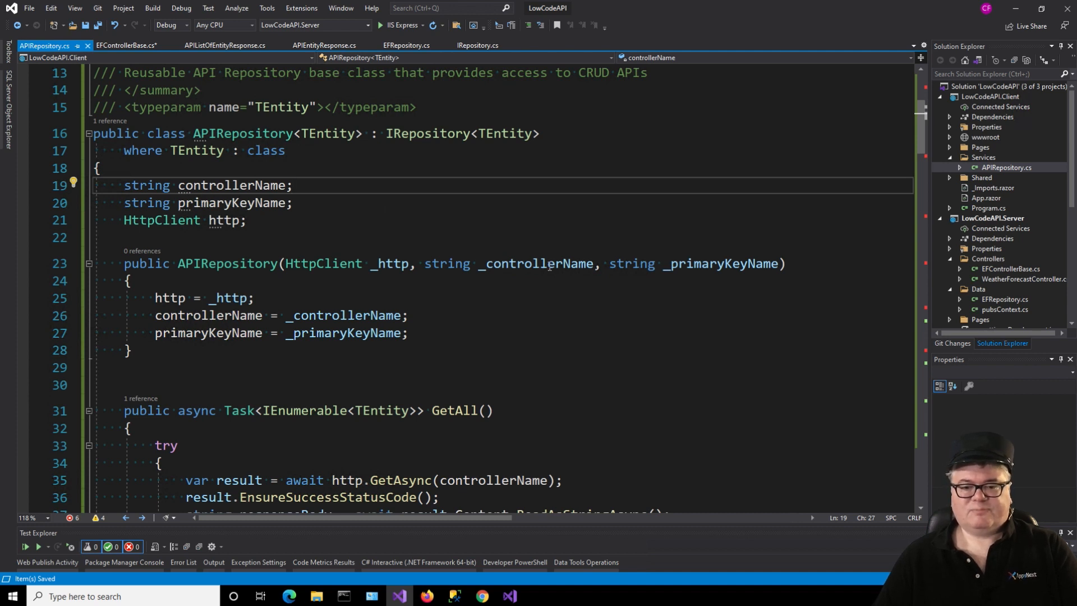
mouse_move(721, 263)
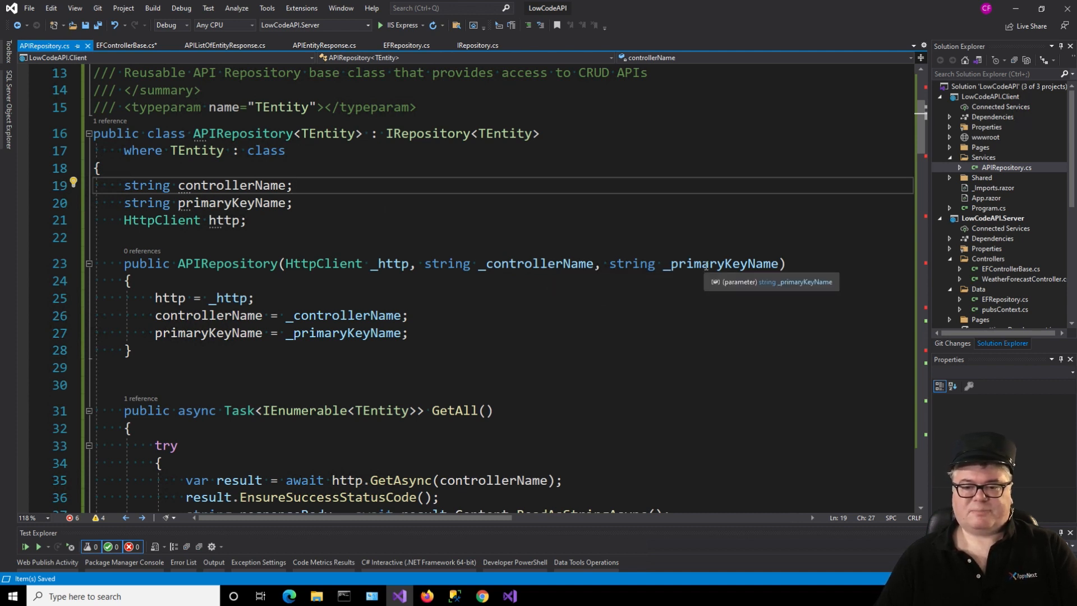
scroll(down, 3)
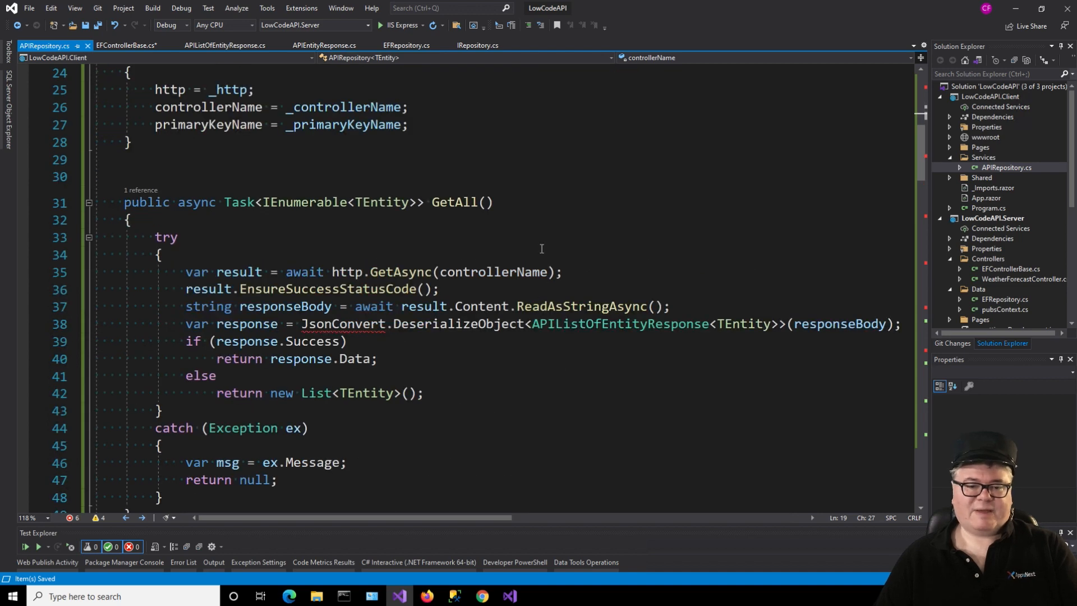
mouse_move(671, 401)
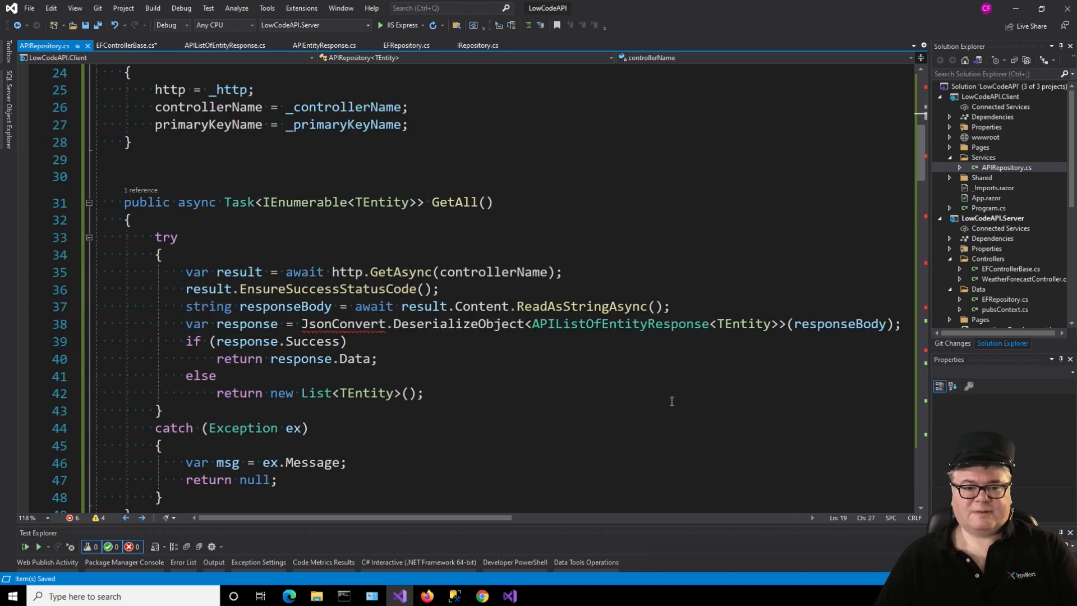
scroll(down, 3)
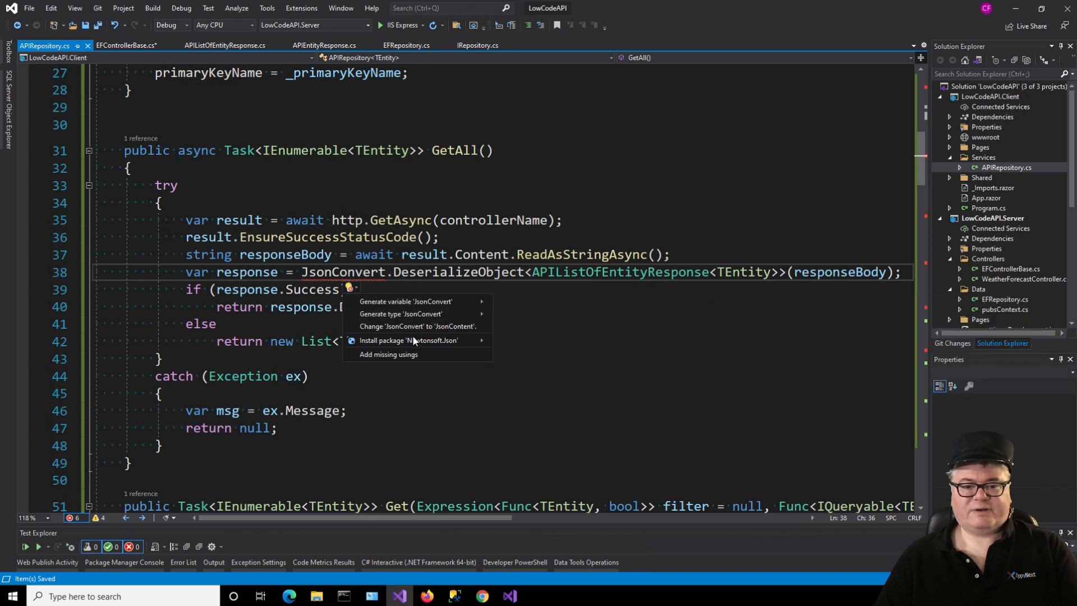
click(524, 343)
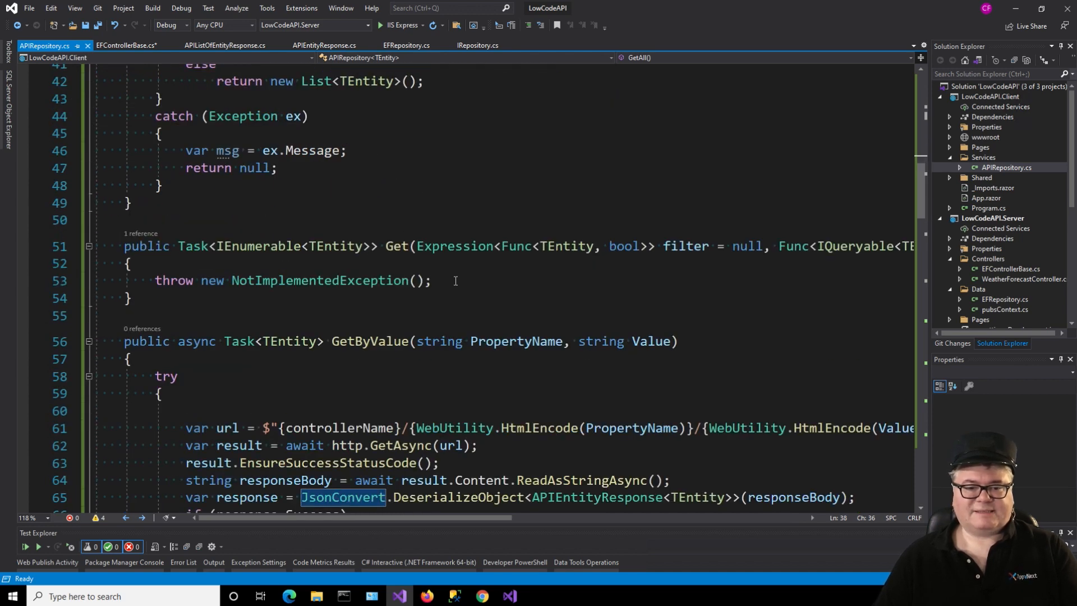
triple_click(291, 281)
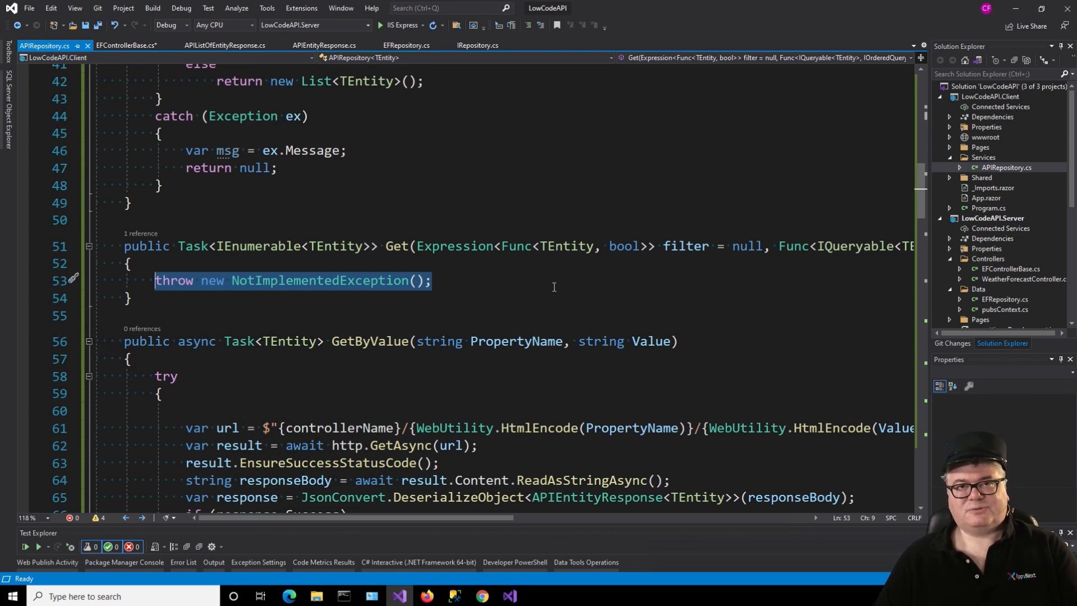
mouse_move(622, 246)
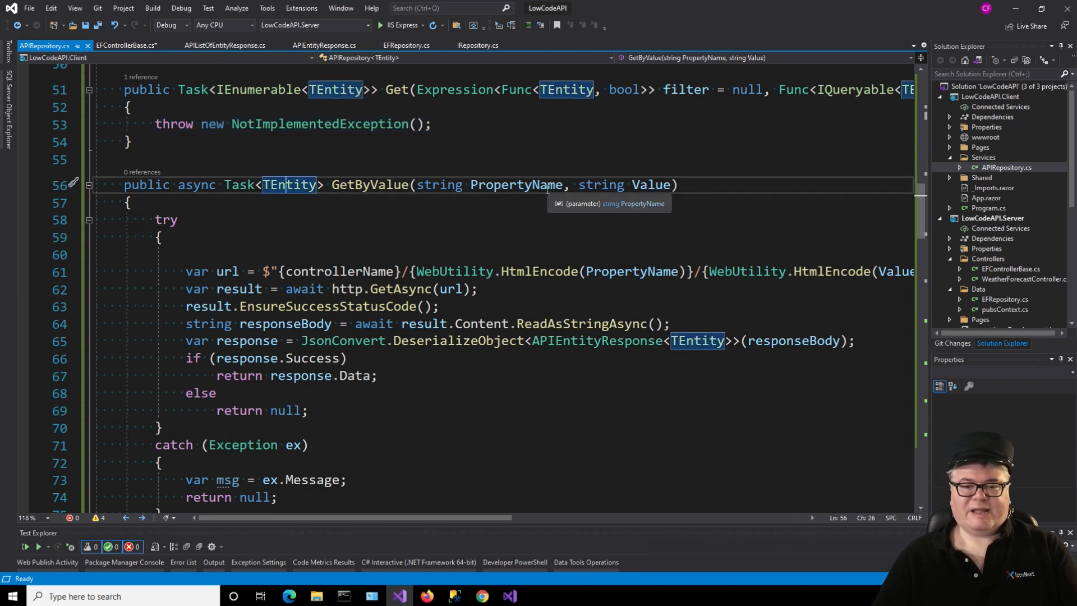
mouse_move(656, 218)
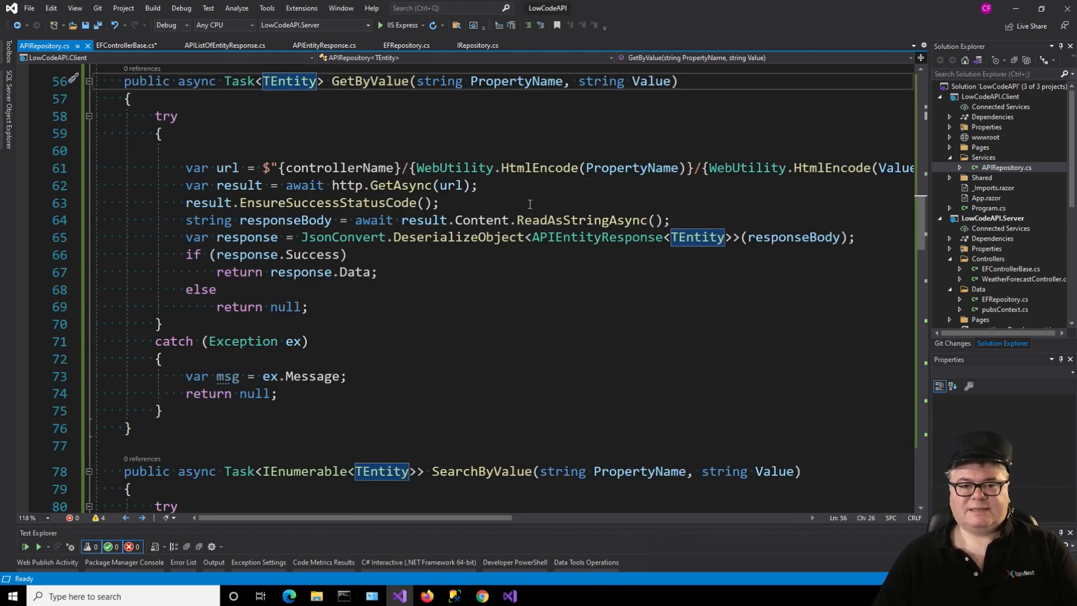
mouse_move(460, 343)
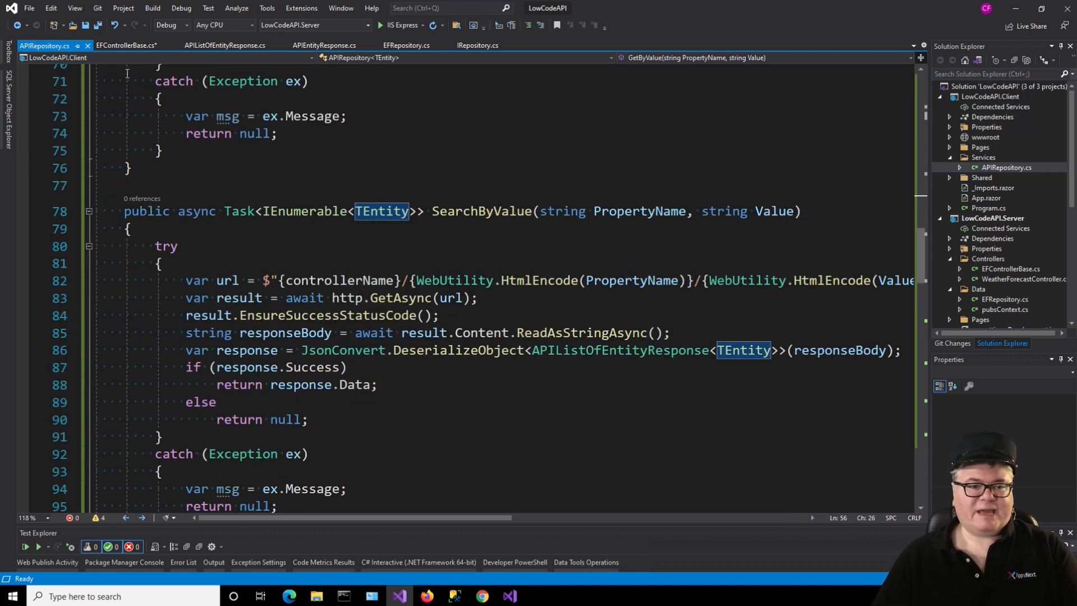
Step: Review EFControllerBase's reflection-based GetByValue and SearchByValue actions
click(127, 45)
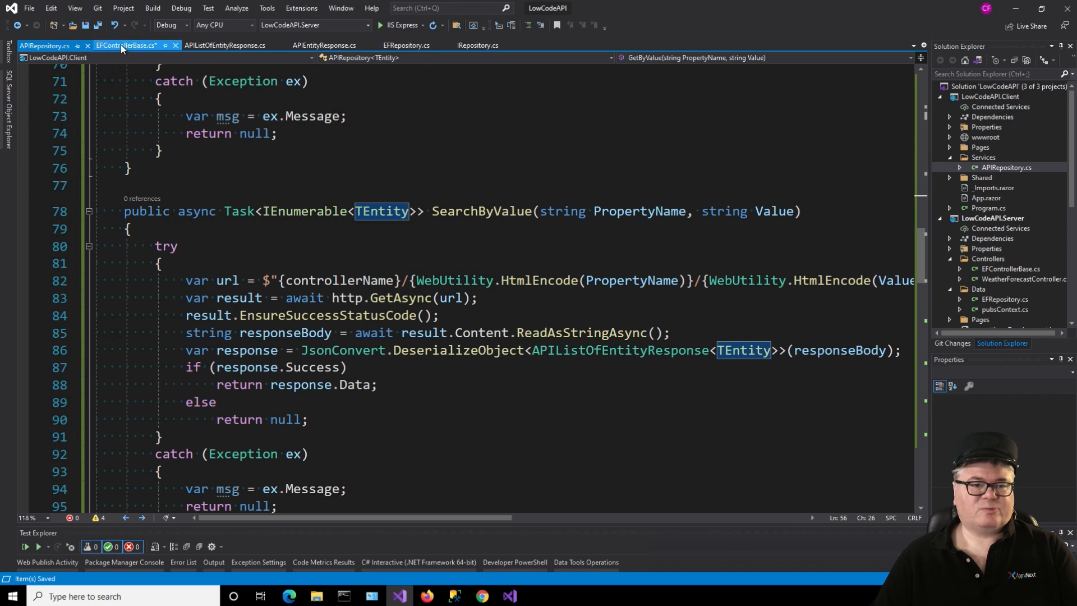
click(127, 45)
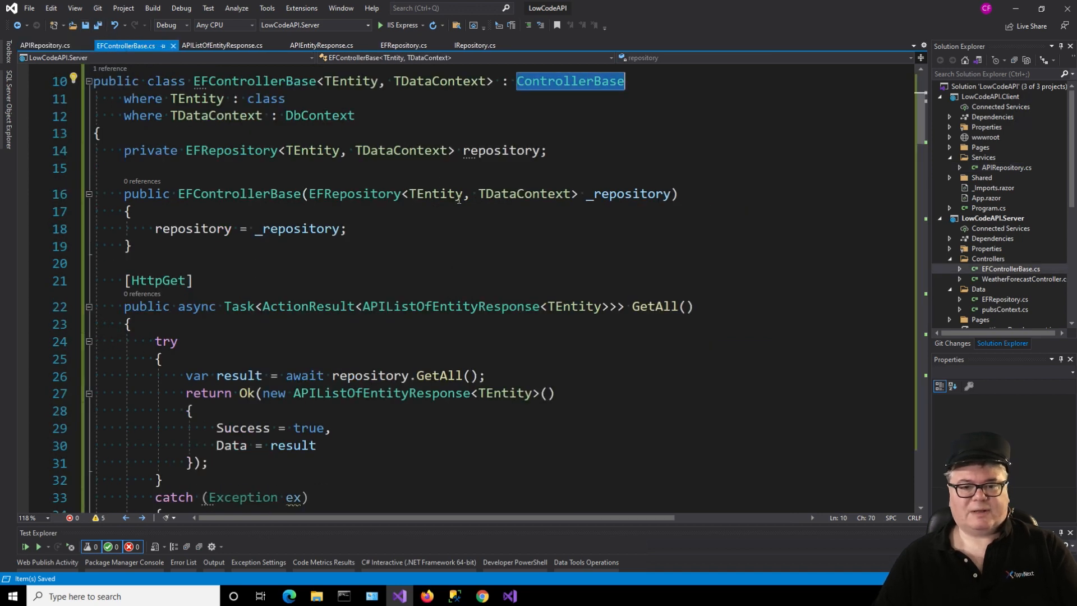
scroll(down, 3)
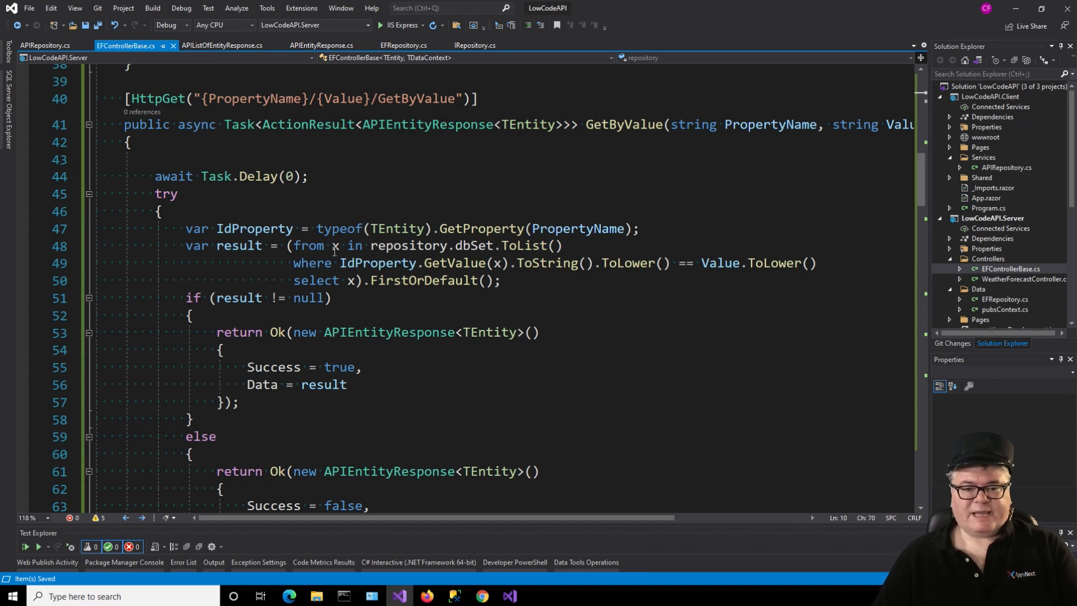
mouse_move(481, 228)
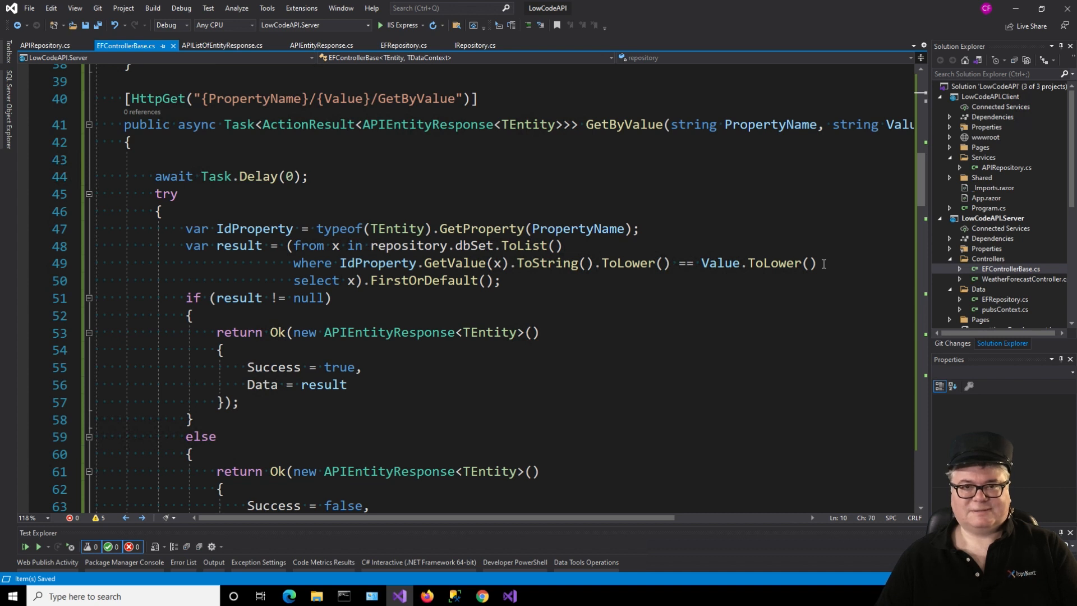
mouse_move(742, 298)
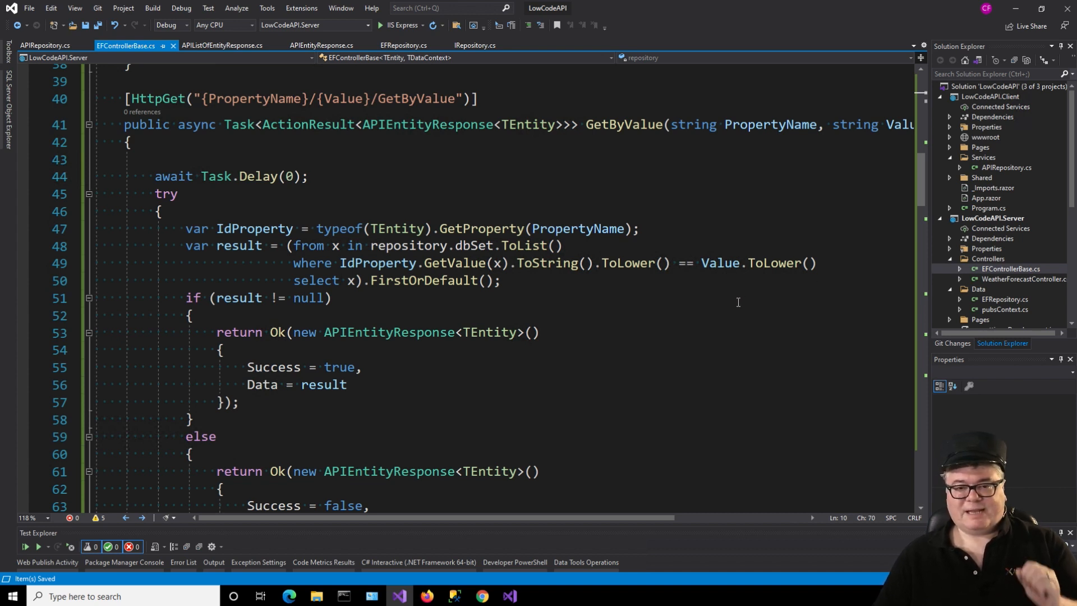
mouse_move(884, 143)
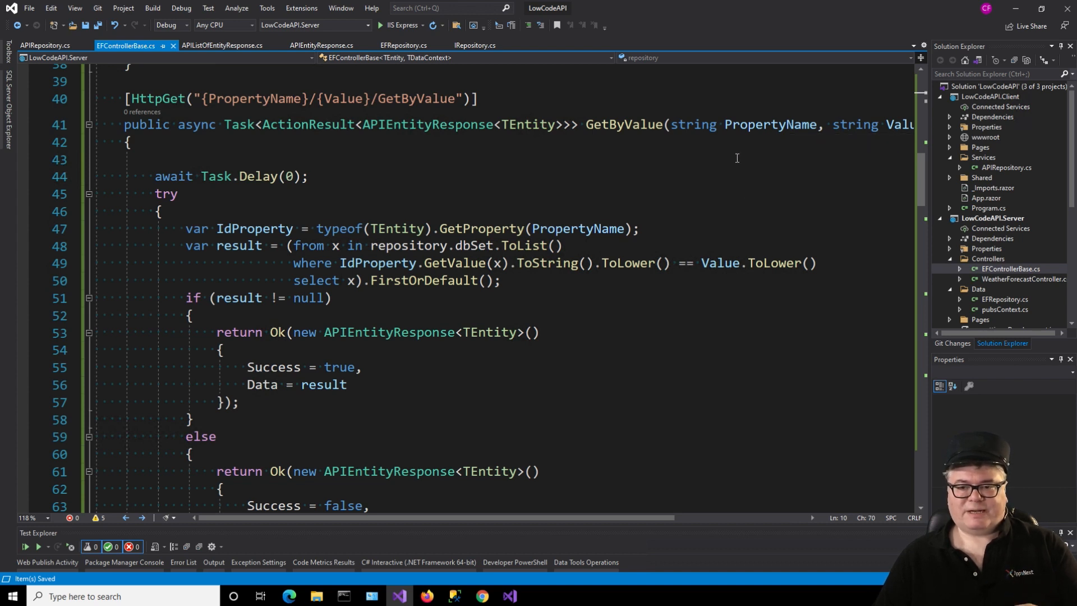
mouse_move(695, 299)
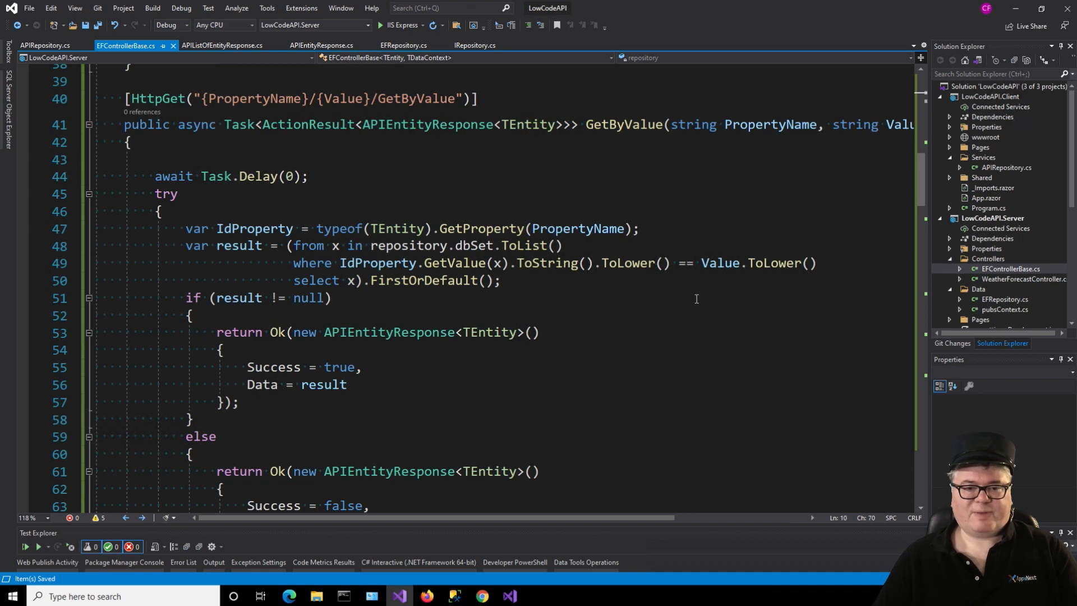
scroll(down, 3)
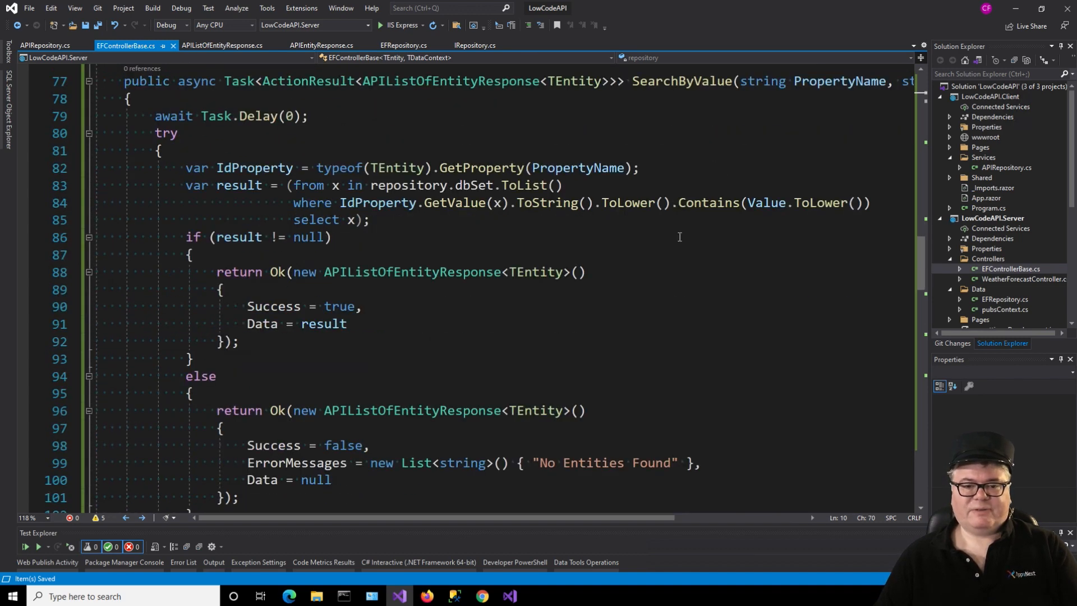
mouse_move(709, 202)
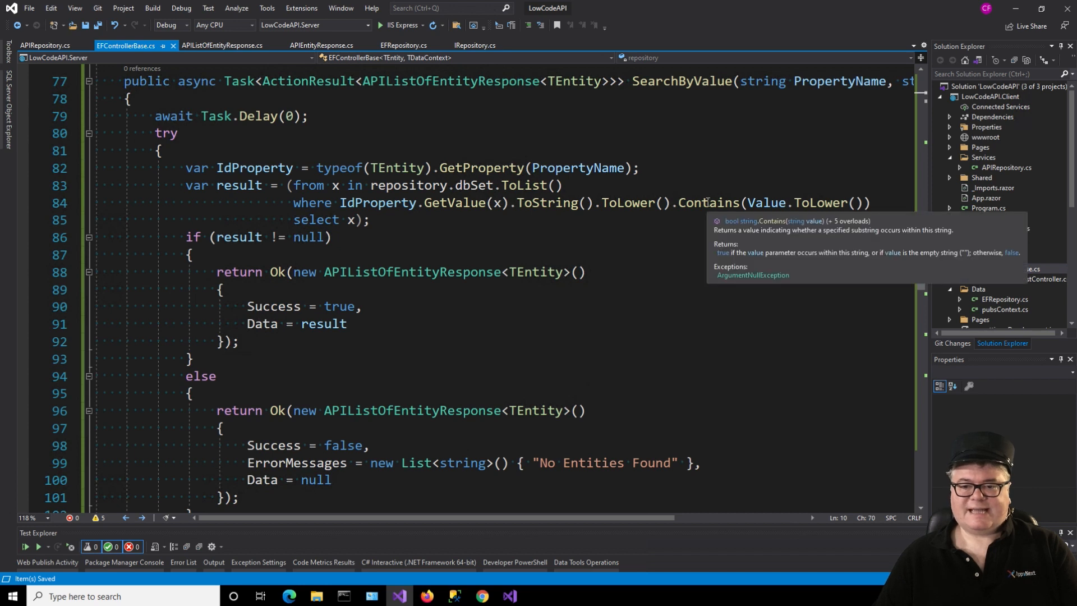
click(488, 218)
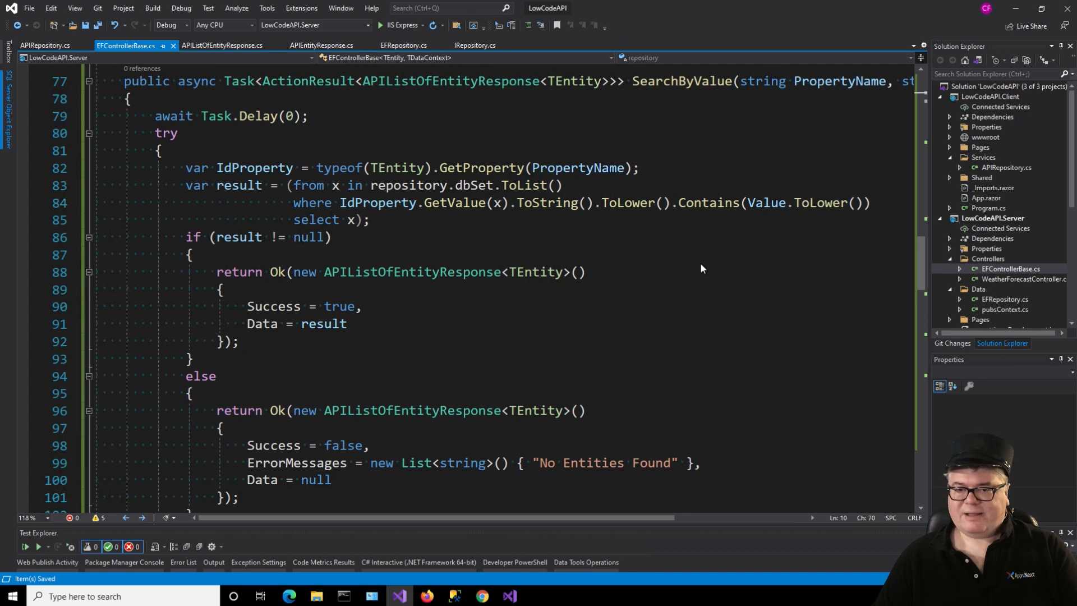
Step: Add an AuthorsController deriving from EFControllerBase<Author, pubsContext> to the server's Controllers folder
right_click(404, 44)
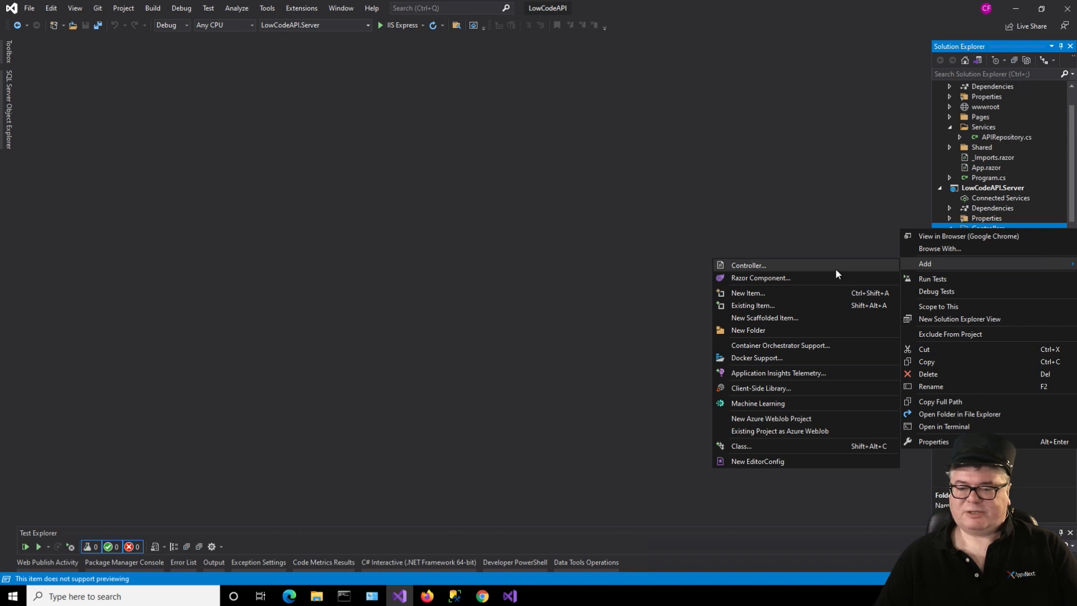
click(748, 264)
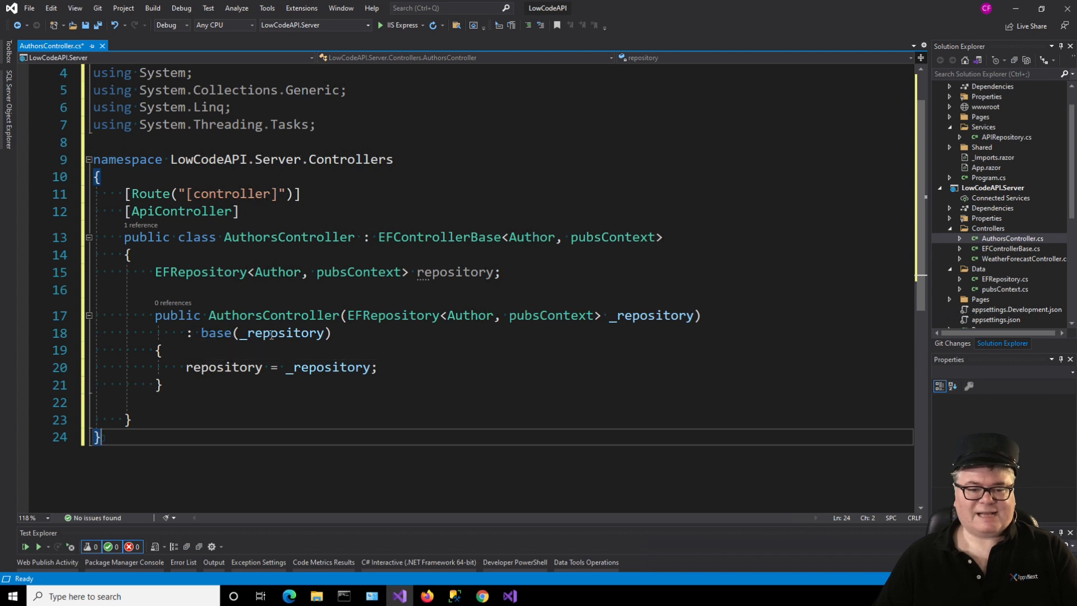
mouse_move(473, 267)
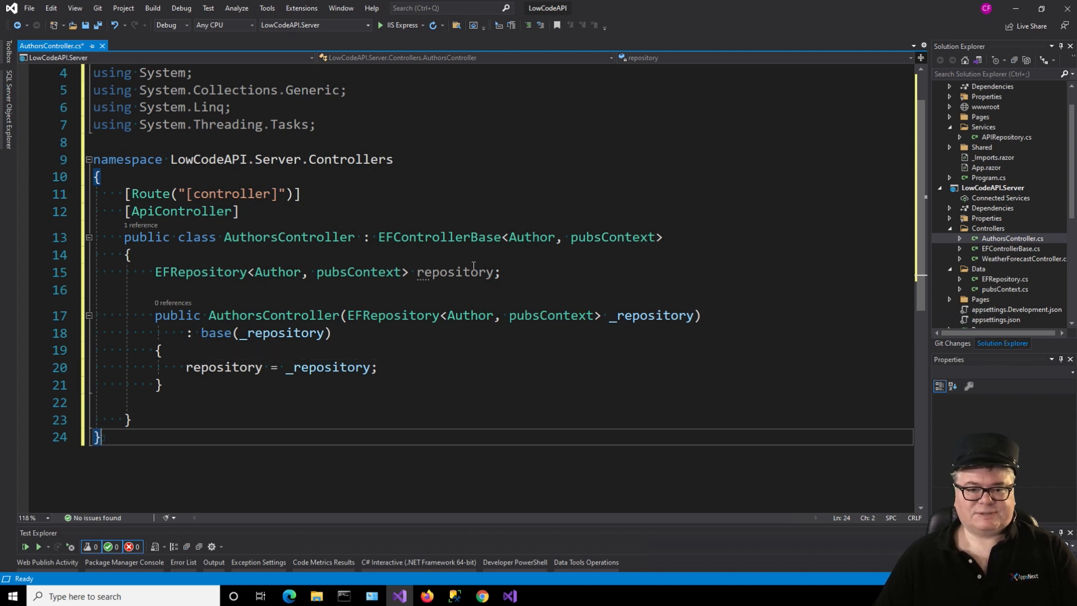
mouse_move(301, 332)
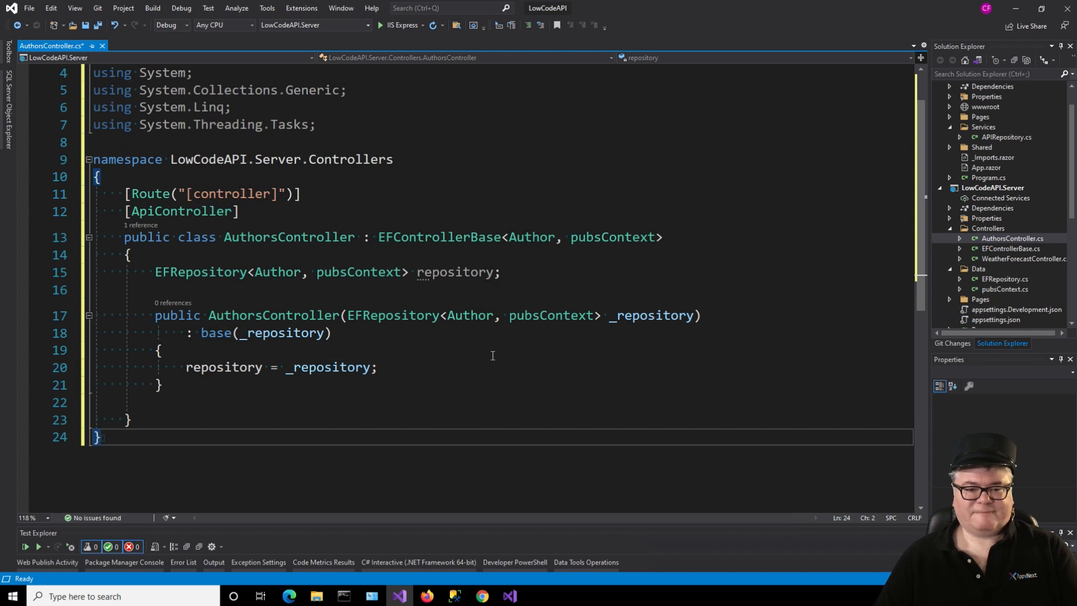
click(240, 367)
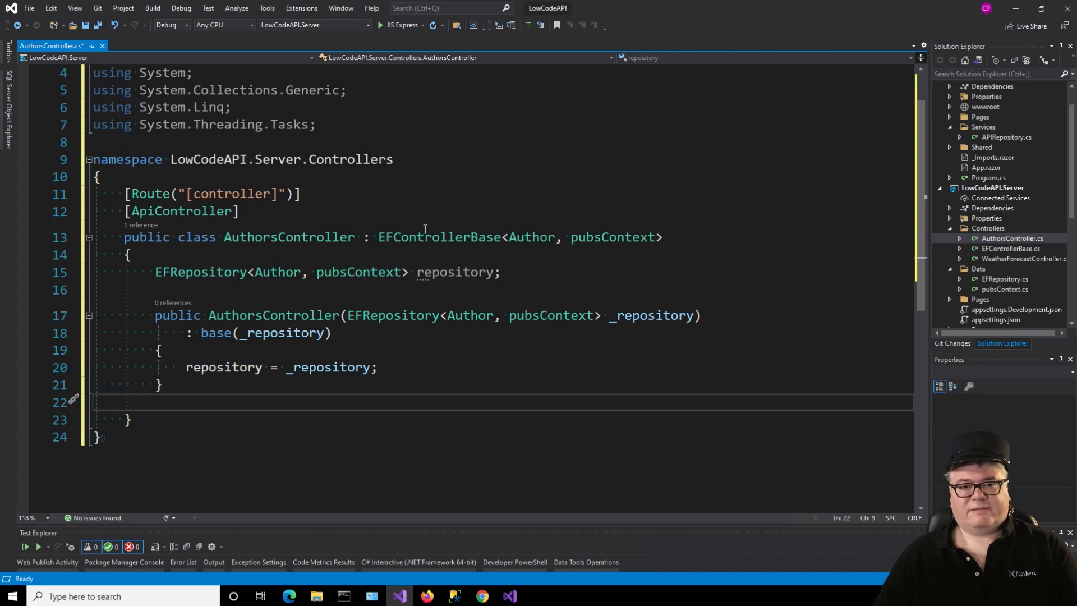
mouse_move(490, 358)
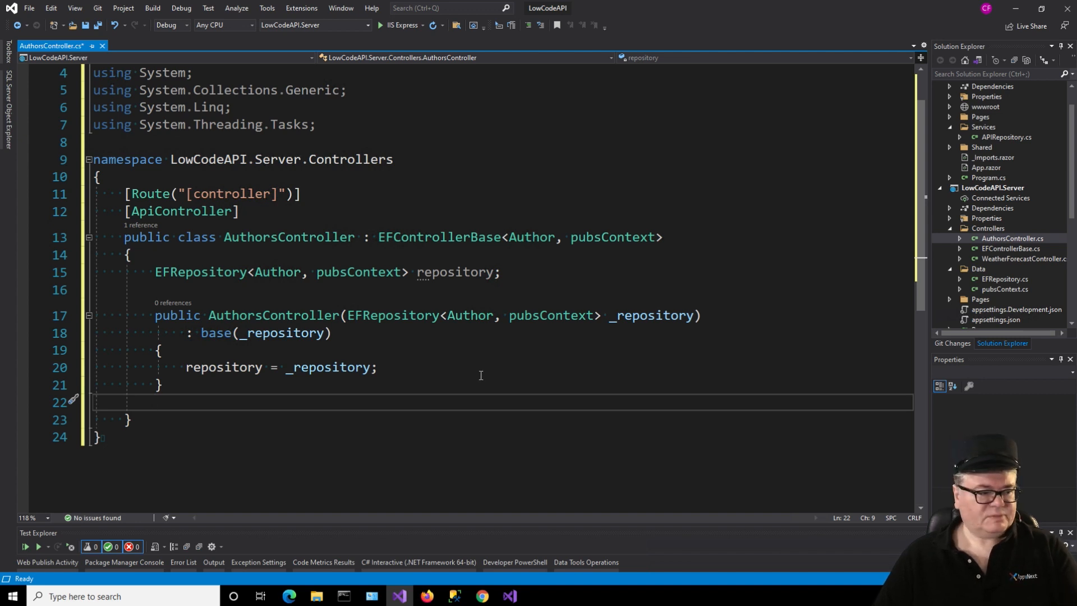
mouse_move(577, 371)
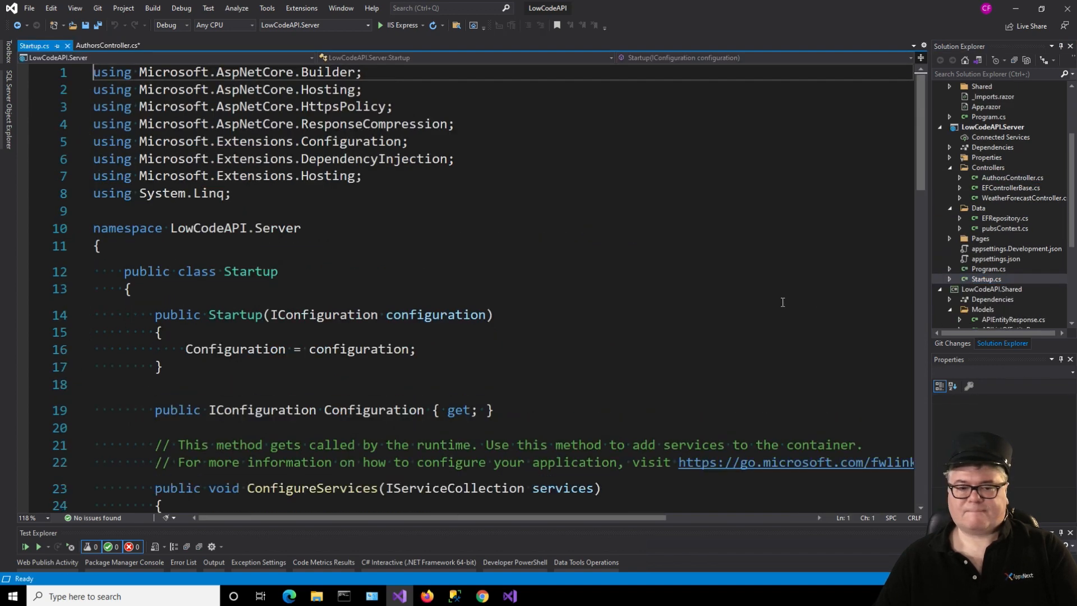
Step: Register pubsContext and EFRepository<Author, pubsContext> as transient services in Startup's ConfigureServices
scroll(down, 3)
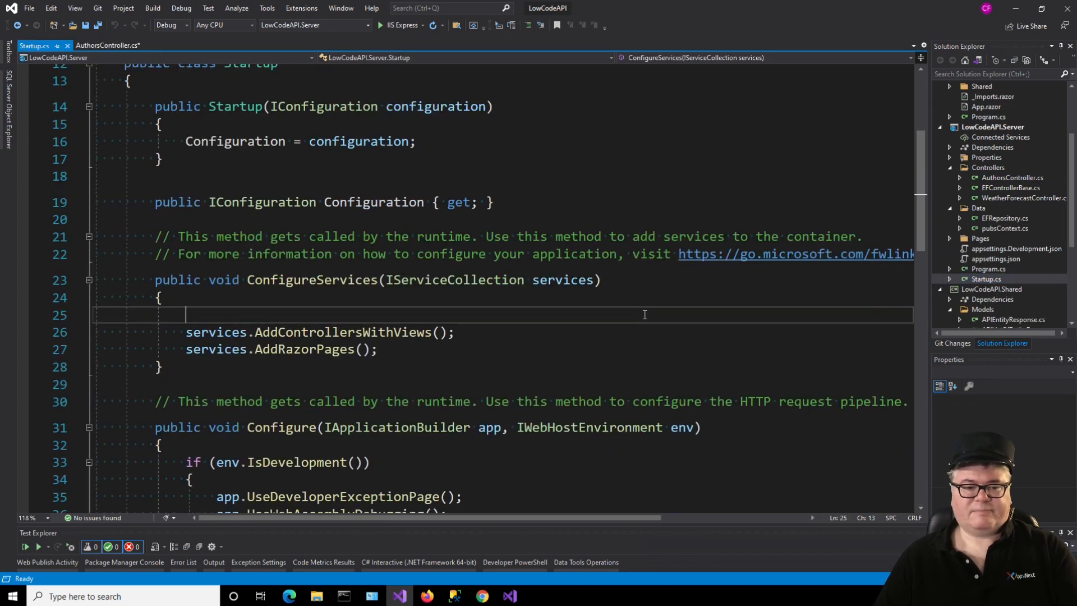
text(// First, add the dbContext)
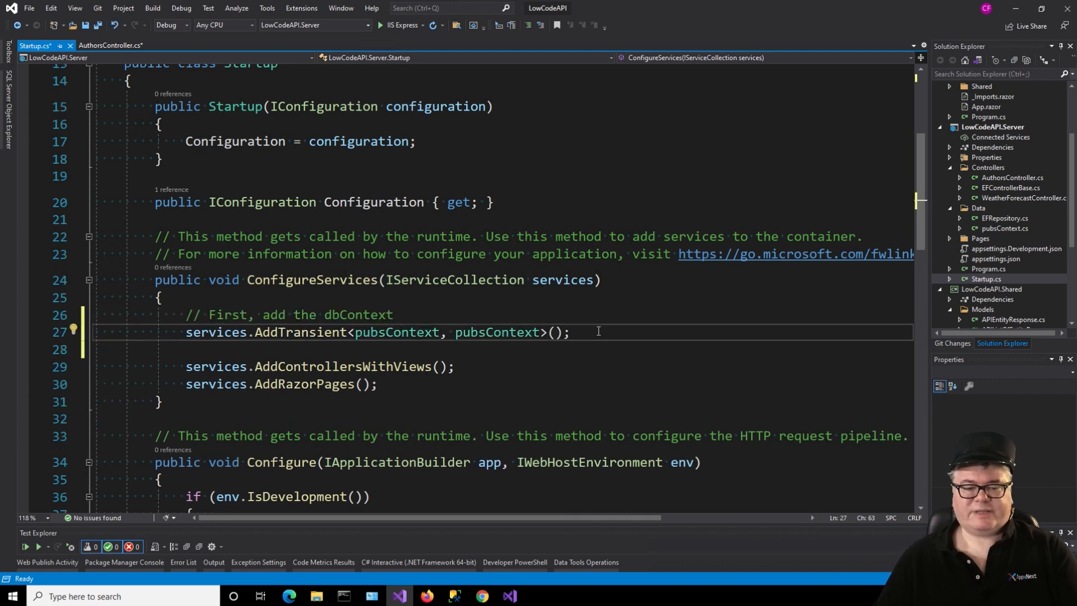
key(enter)
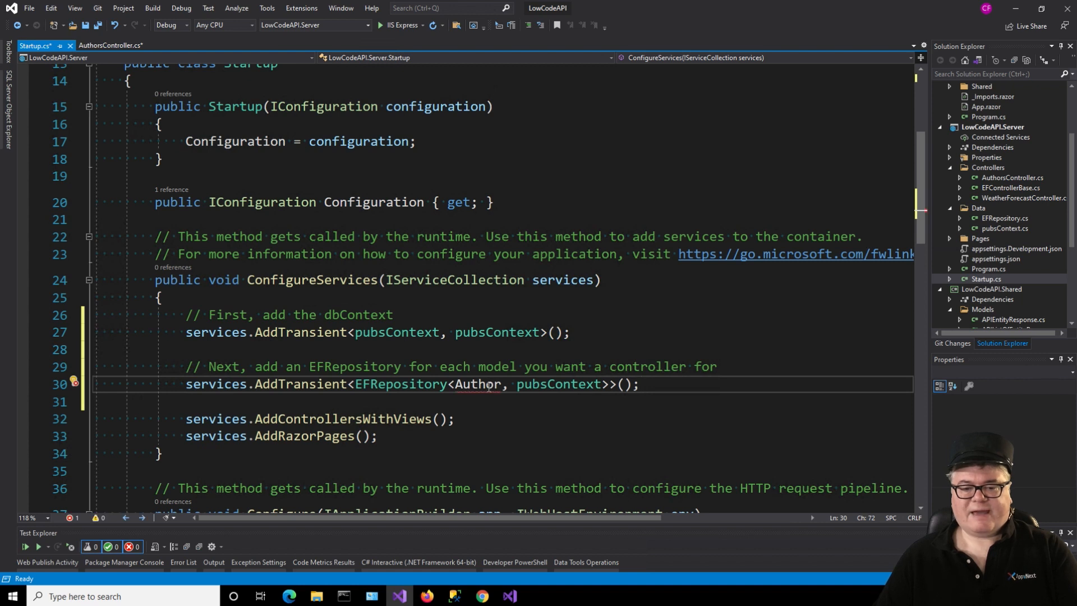
click(473, 399)
text(services.AddTransient<EFRepository<Publi, pubsContext>>();)
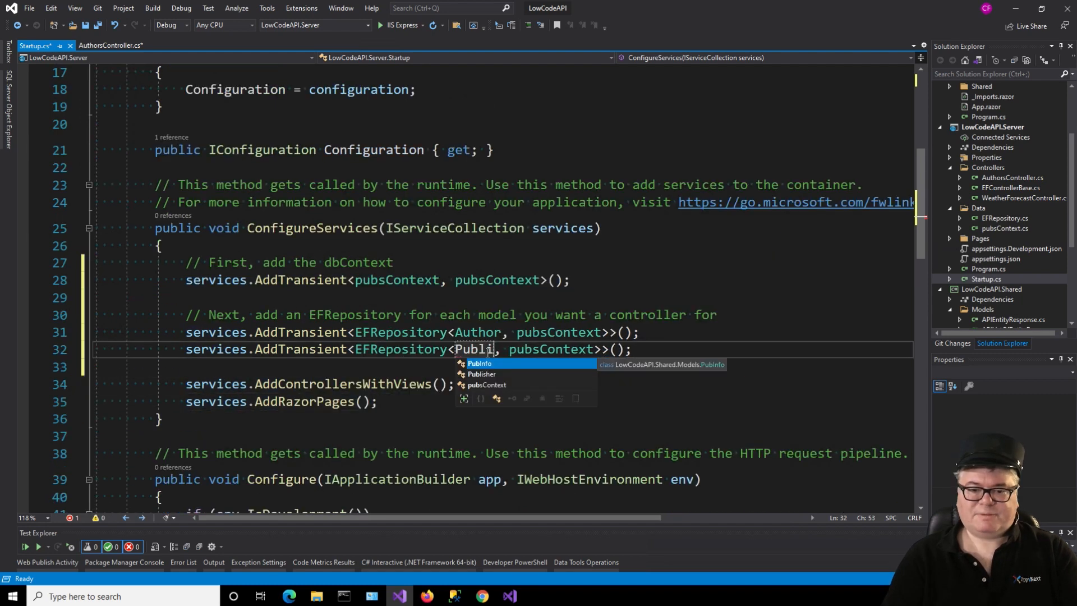
click(481, 373)
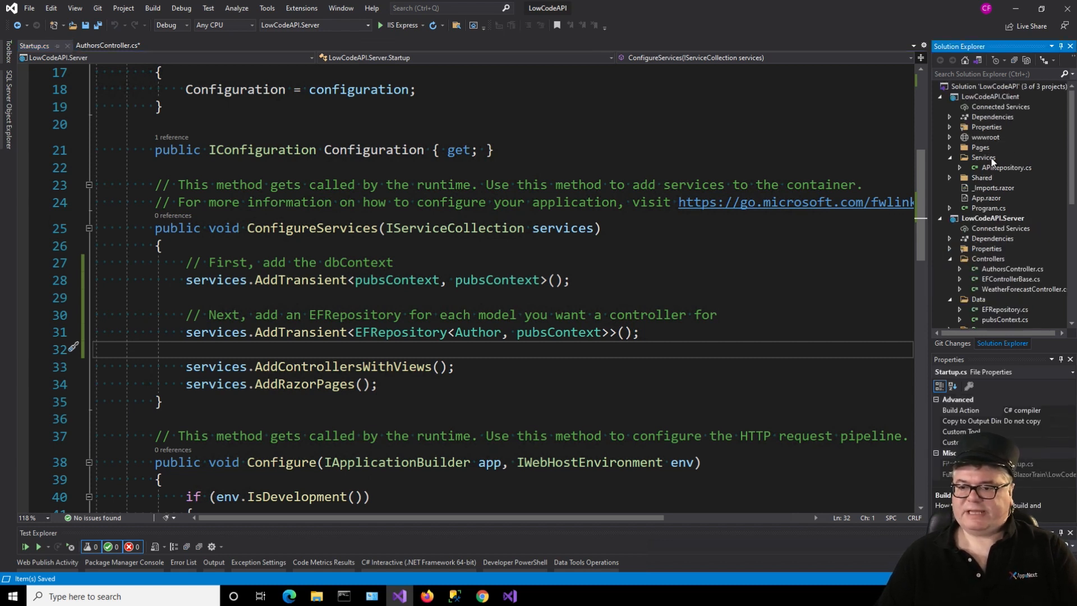
Step: Add an AuthorsManager class deriving from APIRepository<Author> with an HttpClient constructor to client Services
right_click(987, 157)
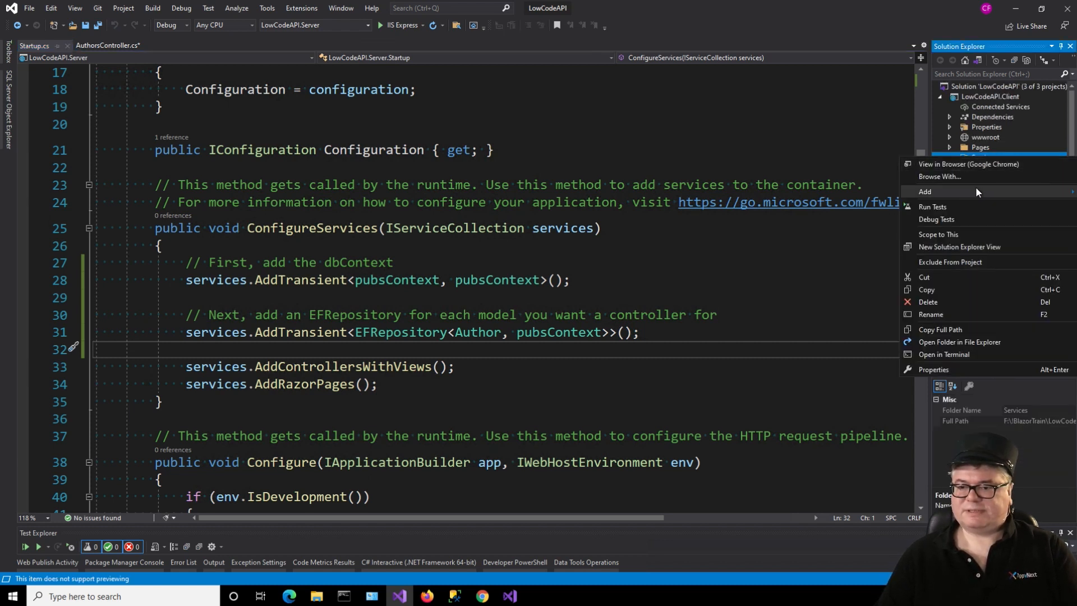
click(924, 190)
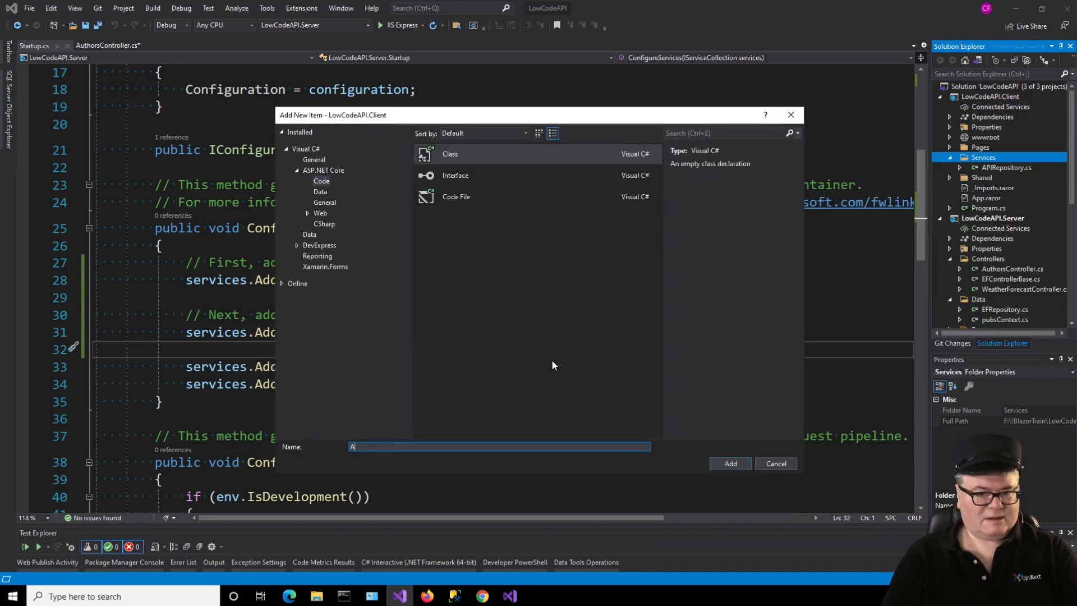
text(AuthorsManag)
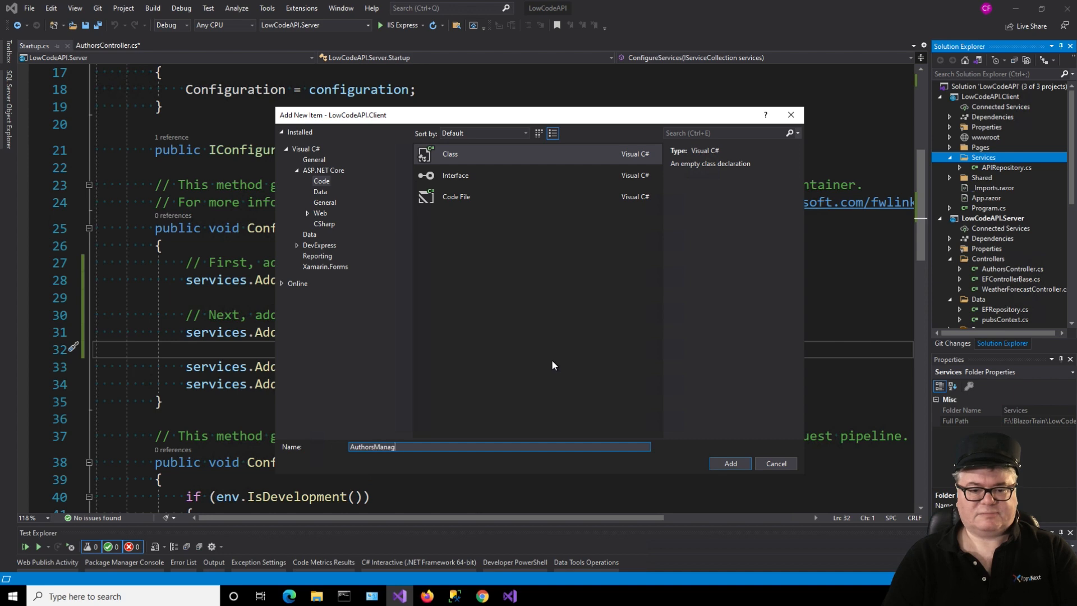
click(729, 463)
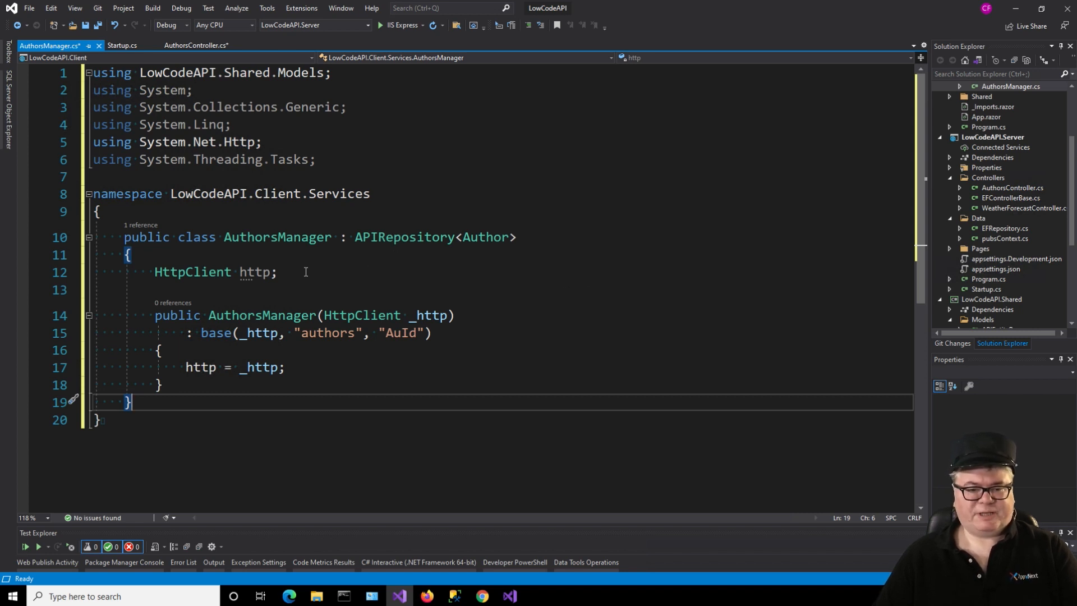
mouse_move(435, 315)
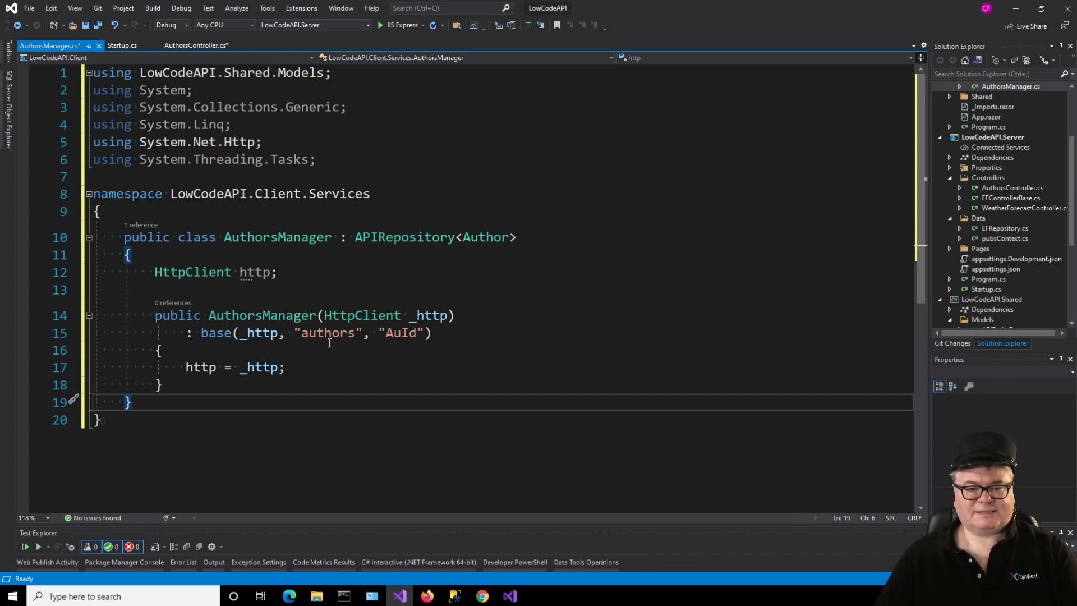
mouse_move(329, 333)
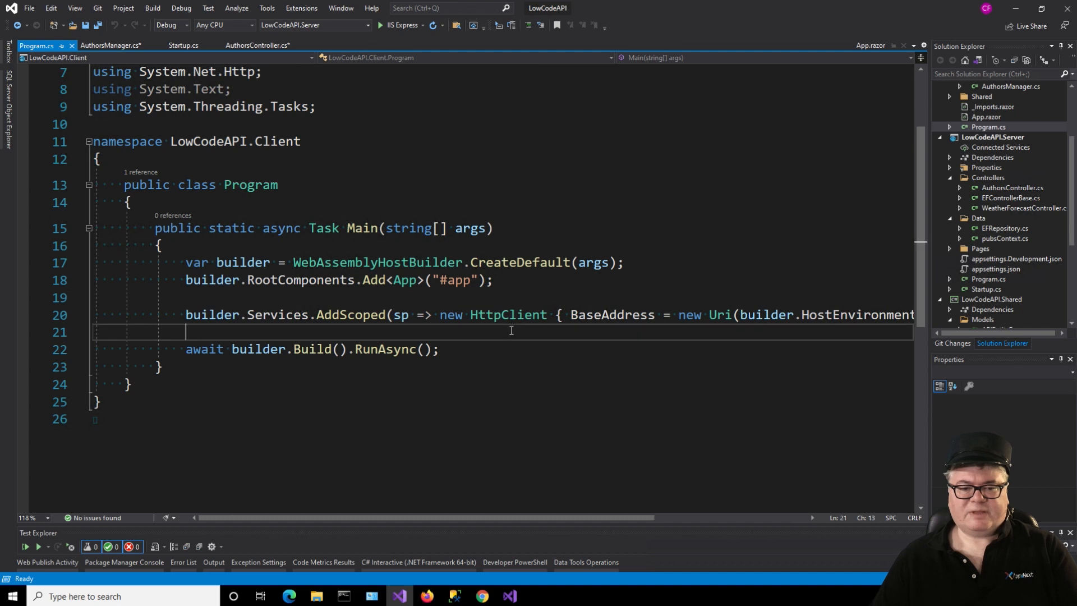
Step: Register AuthorsManager via builder.Services.AddScoped<AuthorsManager>() in the client Program.Main and save
text(builder.Services.AddScoped<AuthorsManager>();)
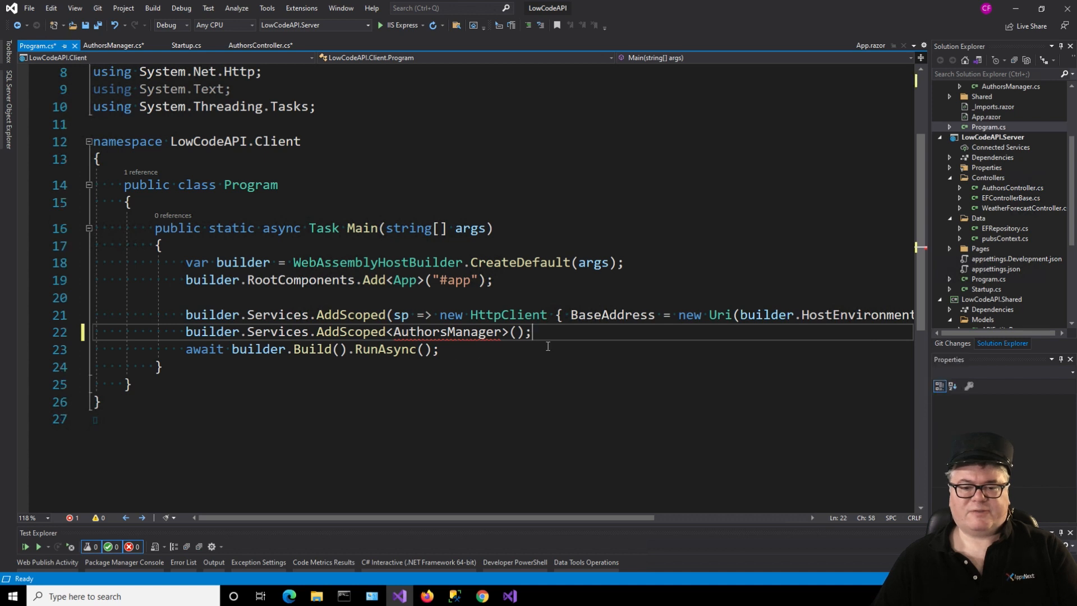
key(ctrl+s)
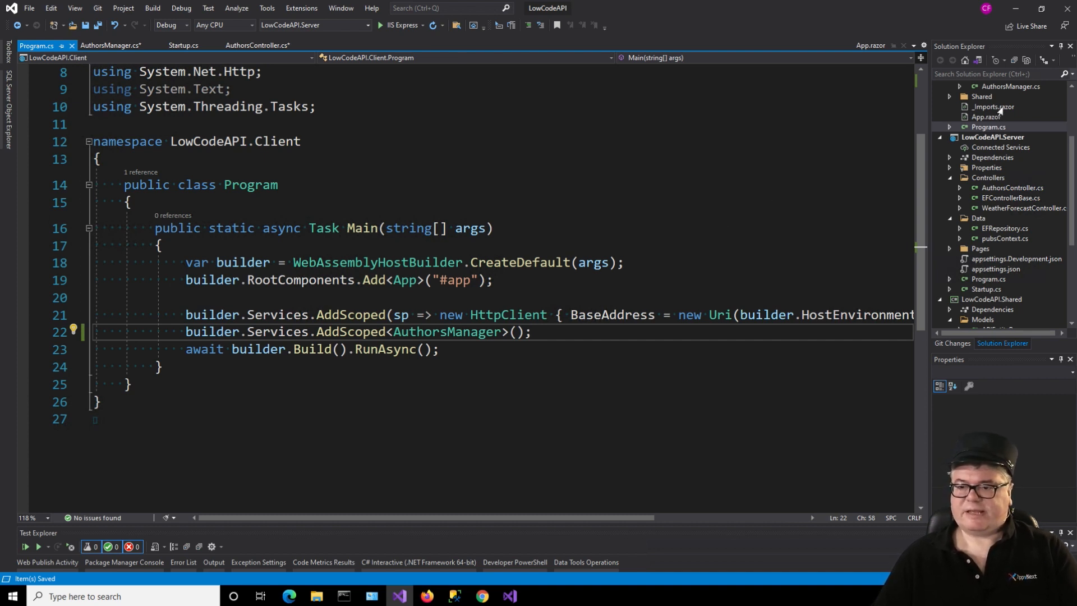
click(992, 106)
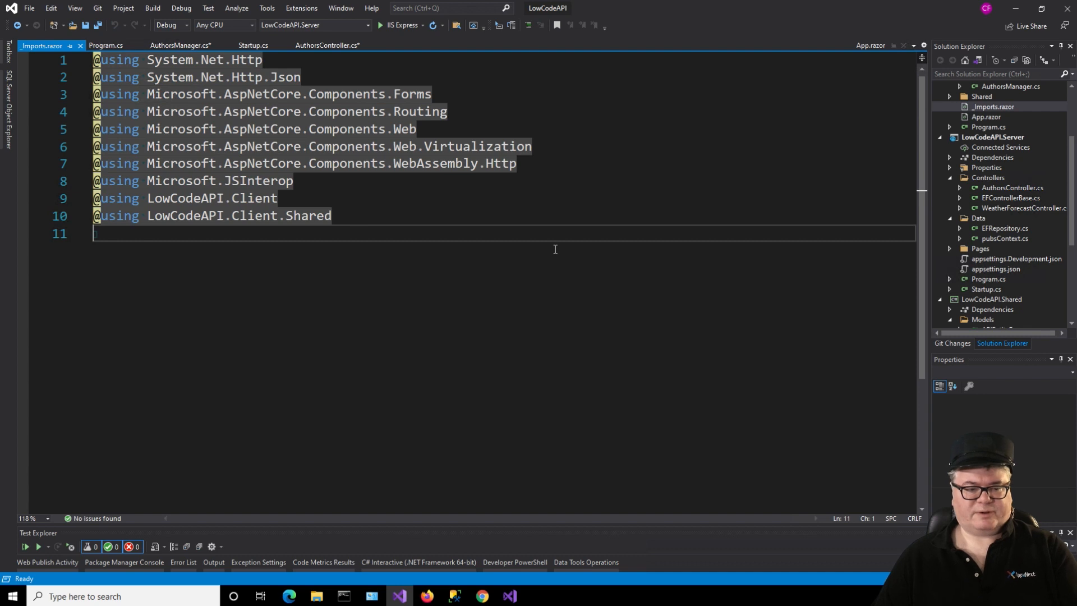
text(@using LowCodeAPI.Client.Services)
text(@using LowCodeAPI.Shared.Models)
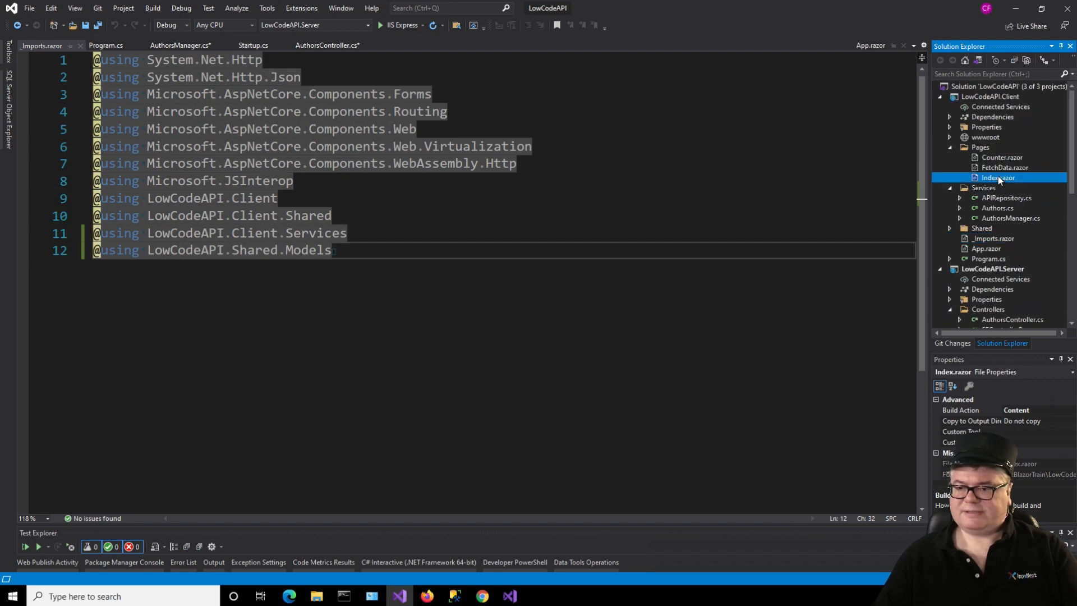
double_click(998, 177)
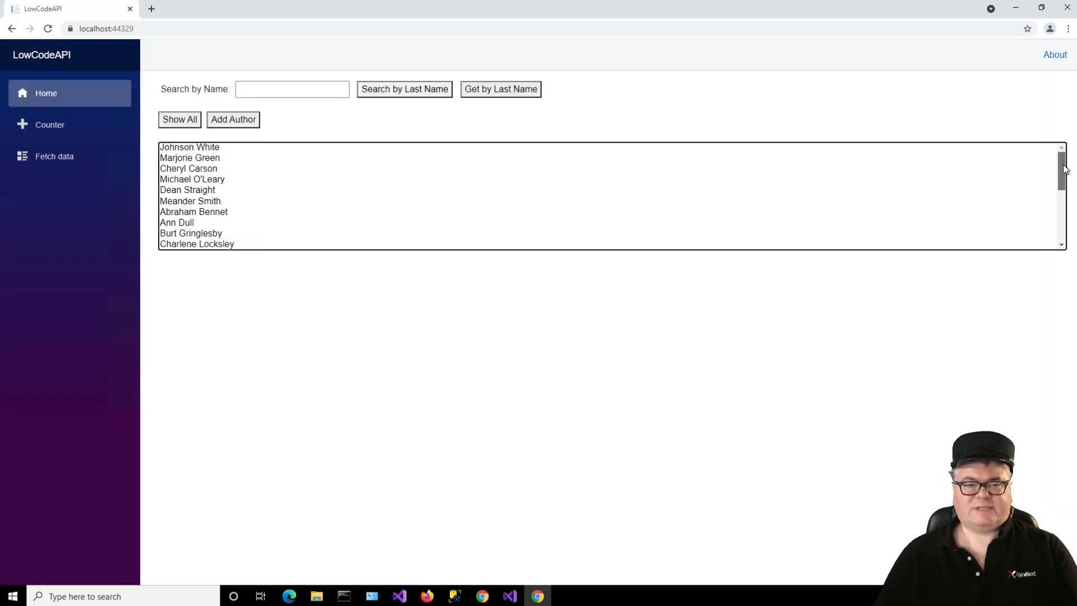
mouse_move(336, 137)
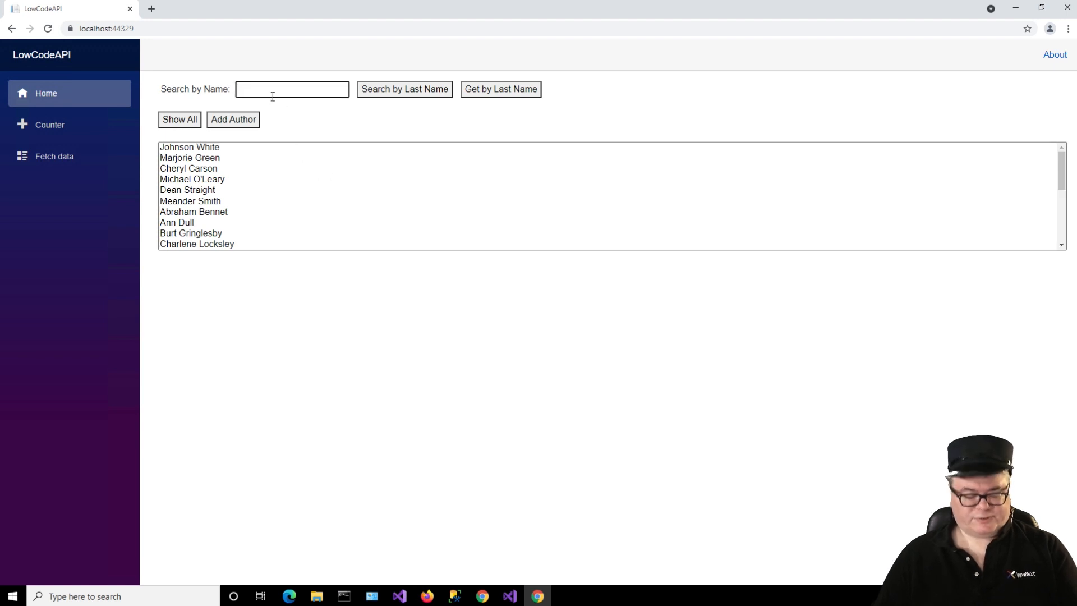
Step: Filter authors by last-name fragments 's', 'wh' and 'Green', returning to the full list each time
text(s)
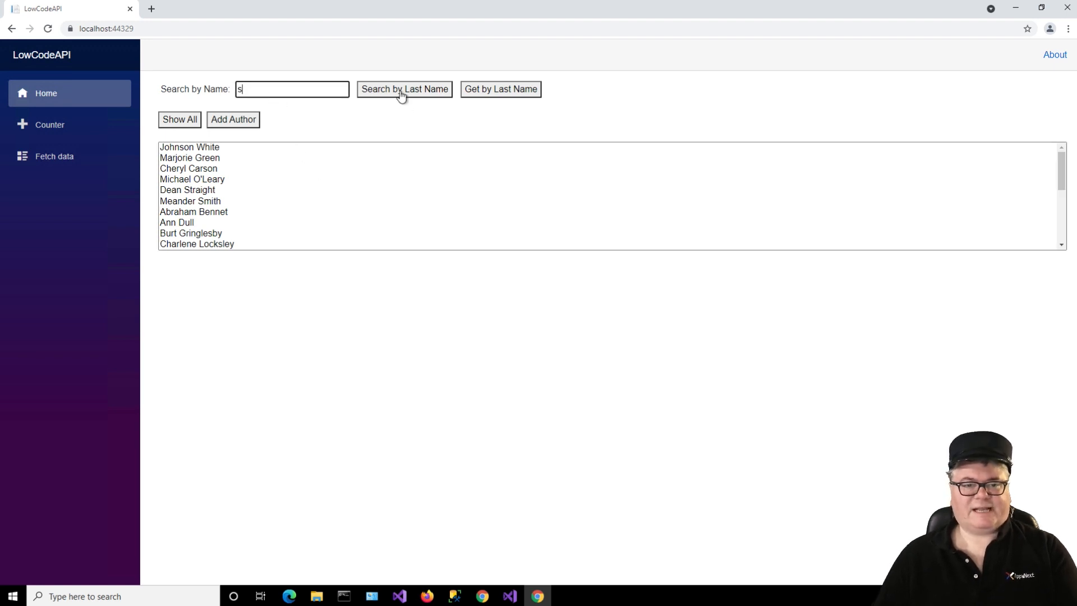
click(403, 89)
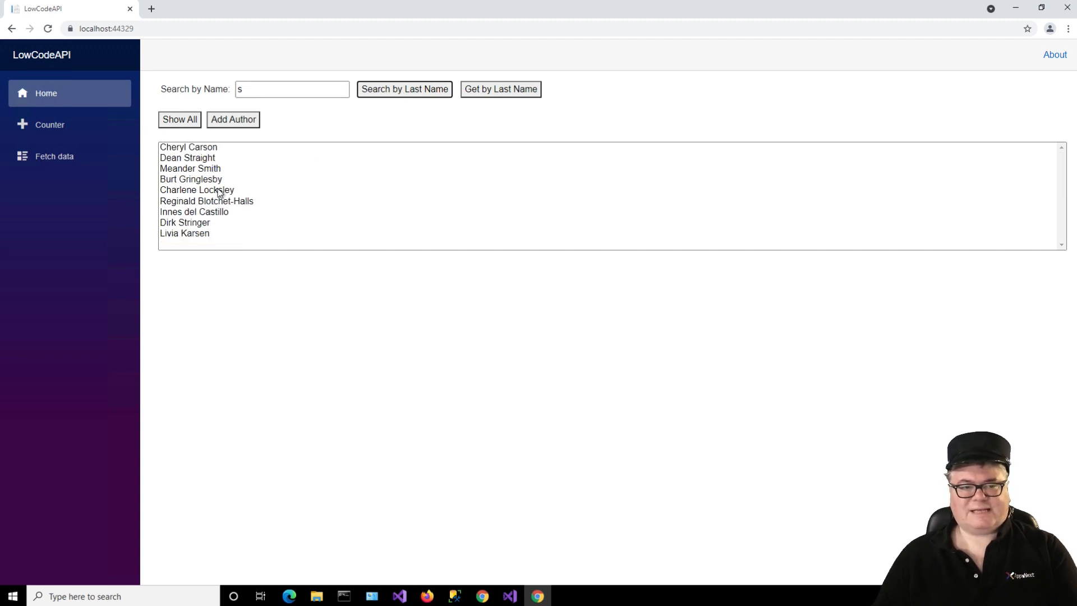
mouse_move(310, 160)
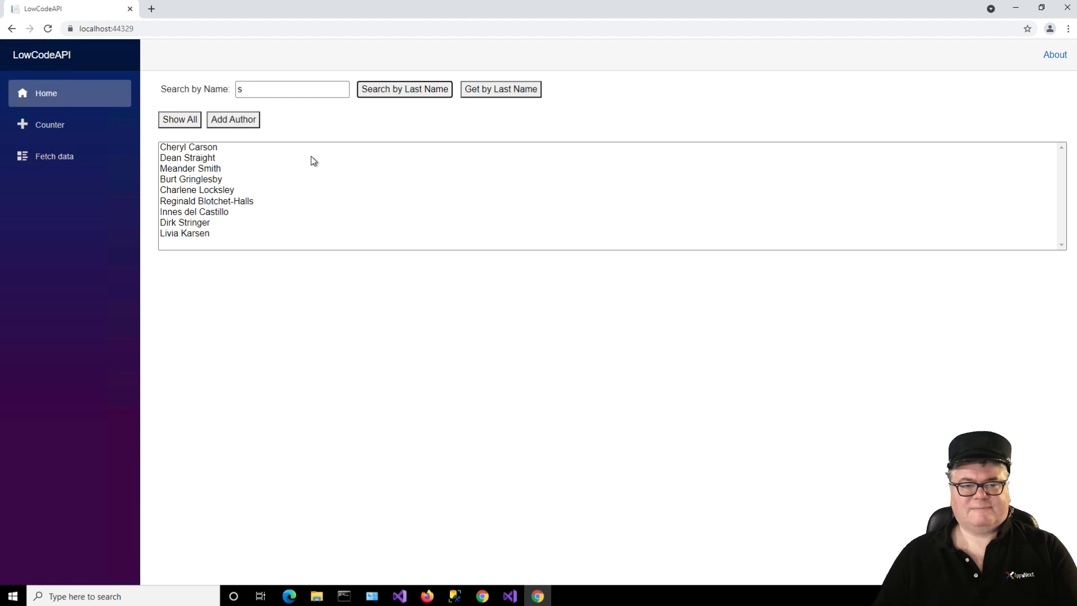
triple_click(292, 89)
text(y)
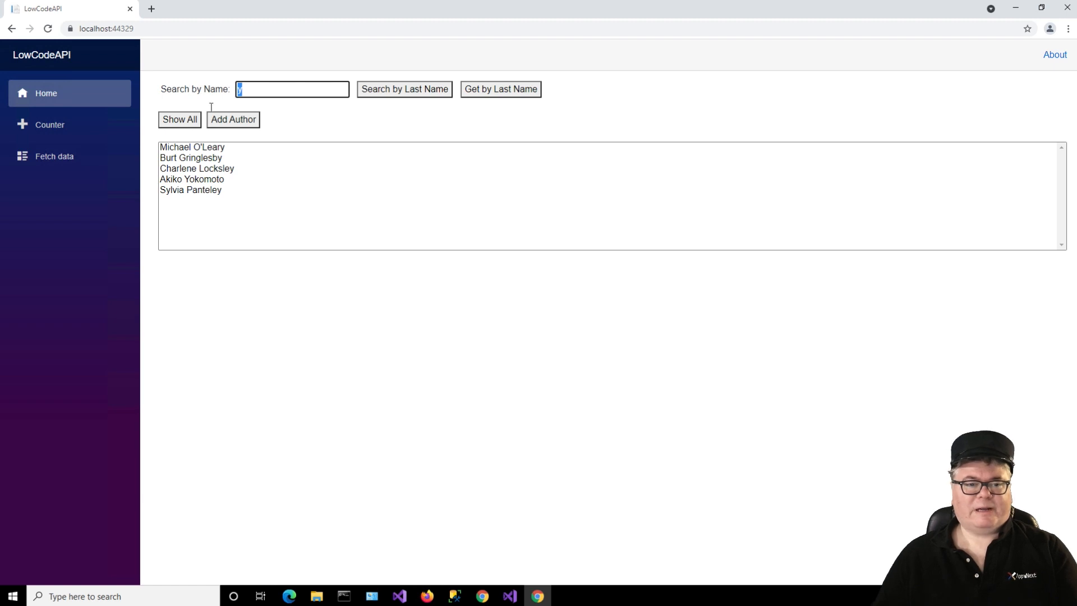
text(wh)
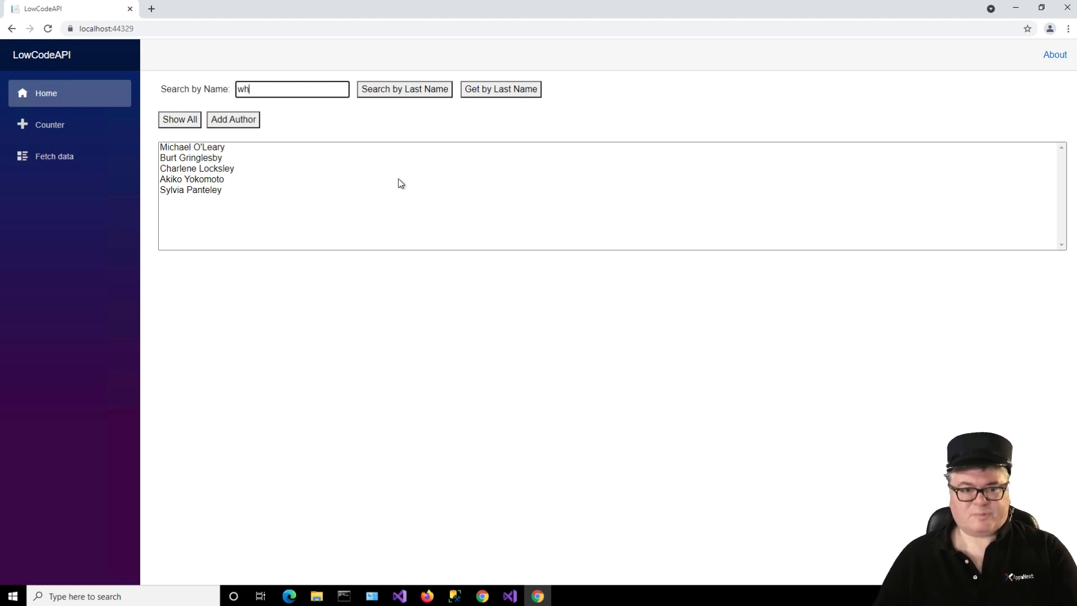
click(404, 88)
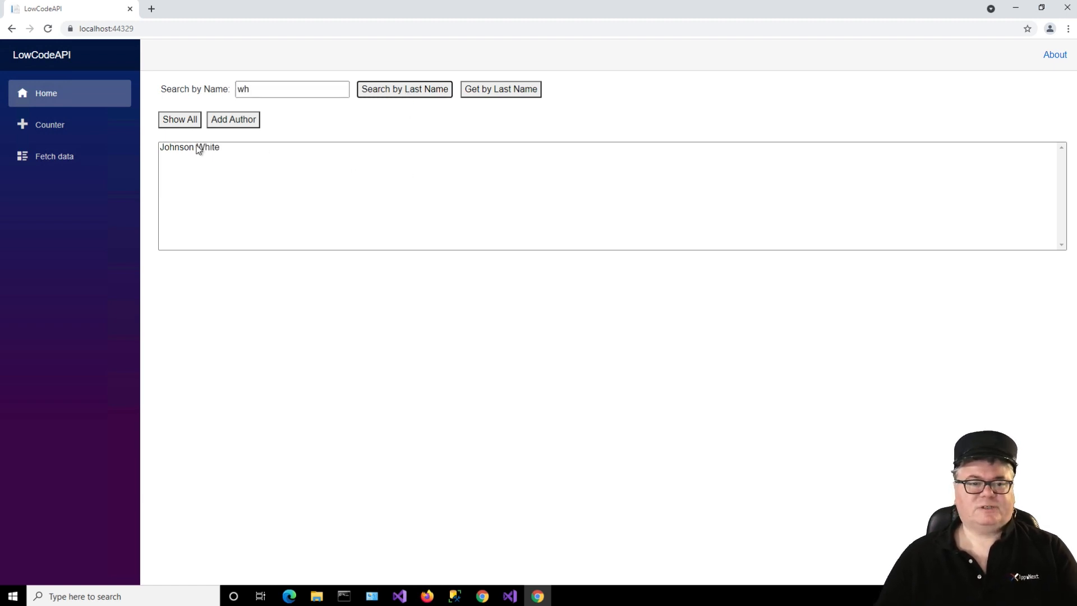
click(179, 119)
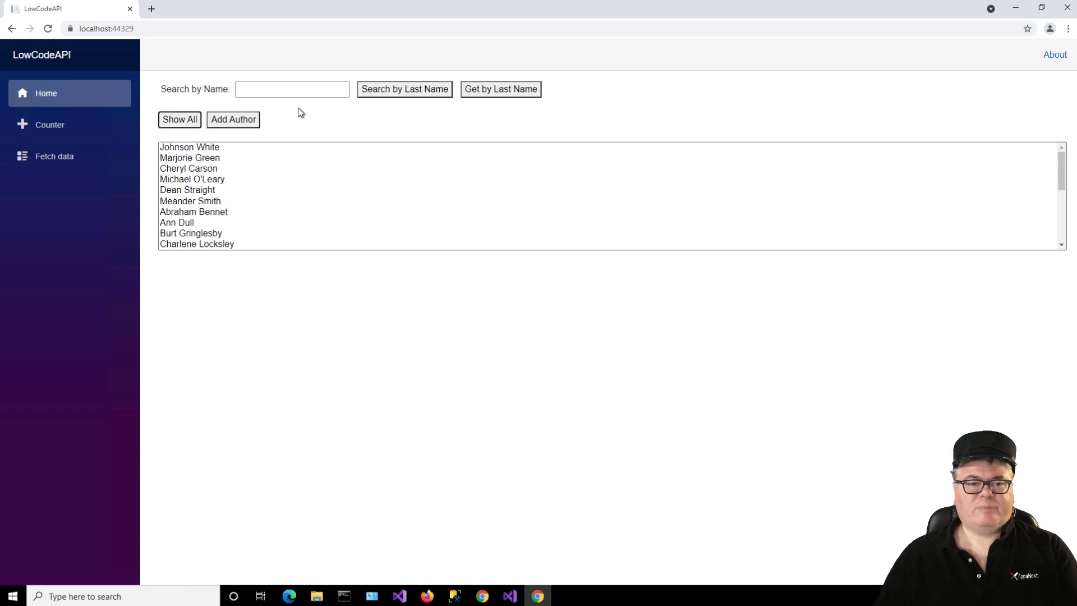
mouse_move(430, 126)
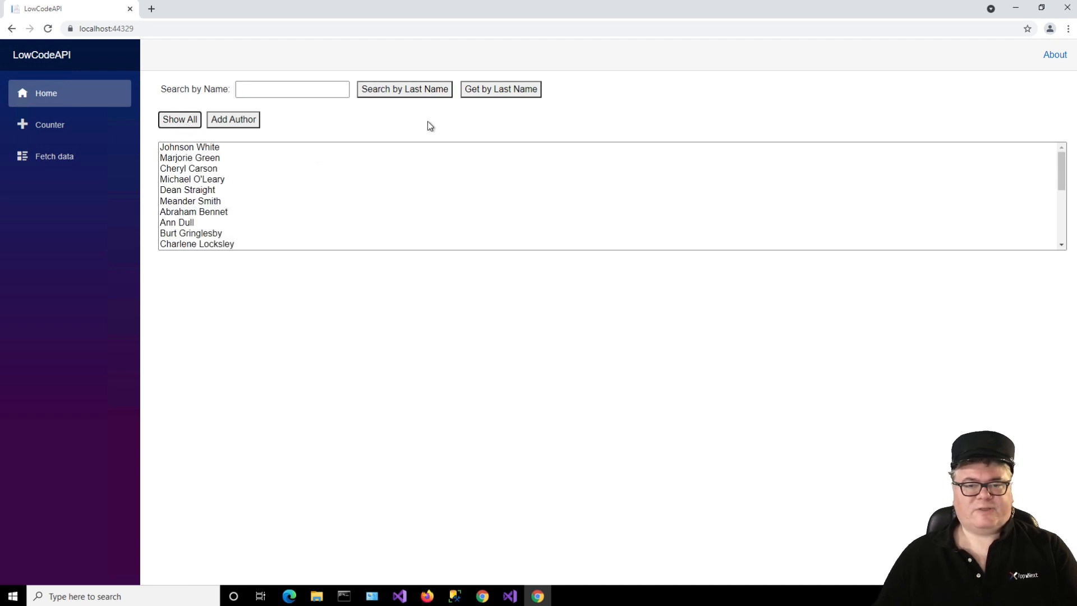
mouse_move(472, 174)
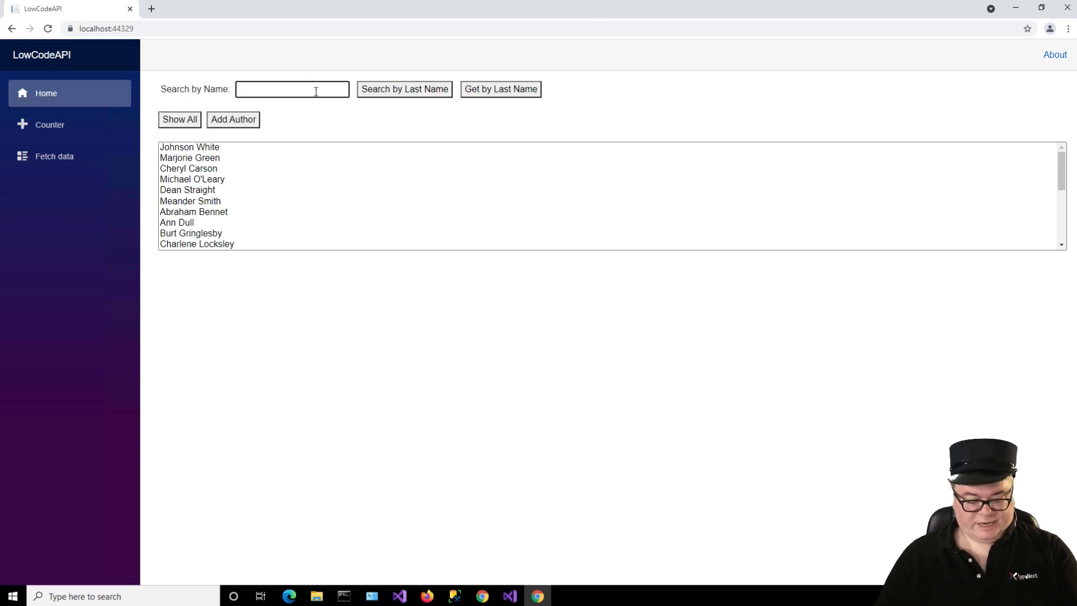
text(Green)
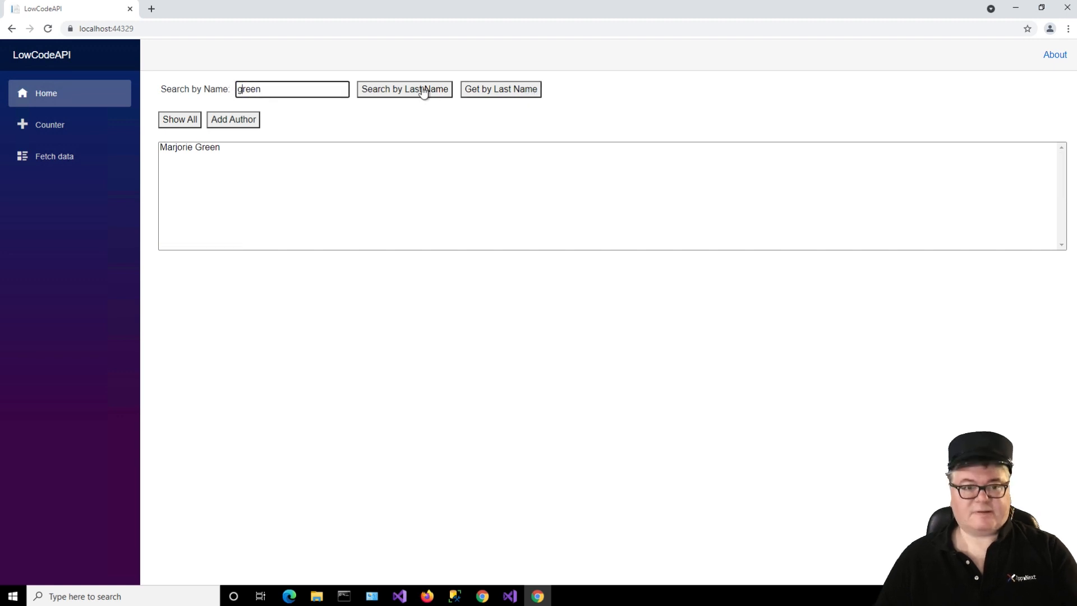
mouse_move(481, 169)
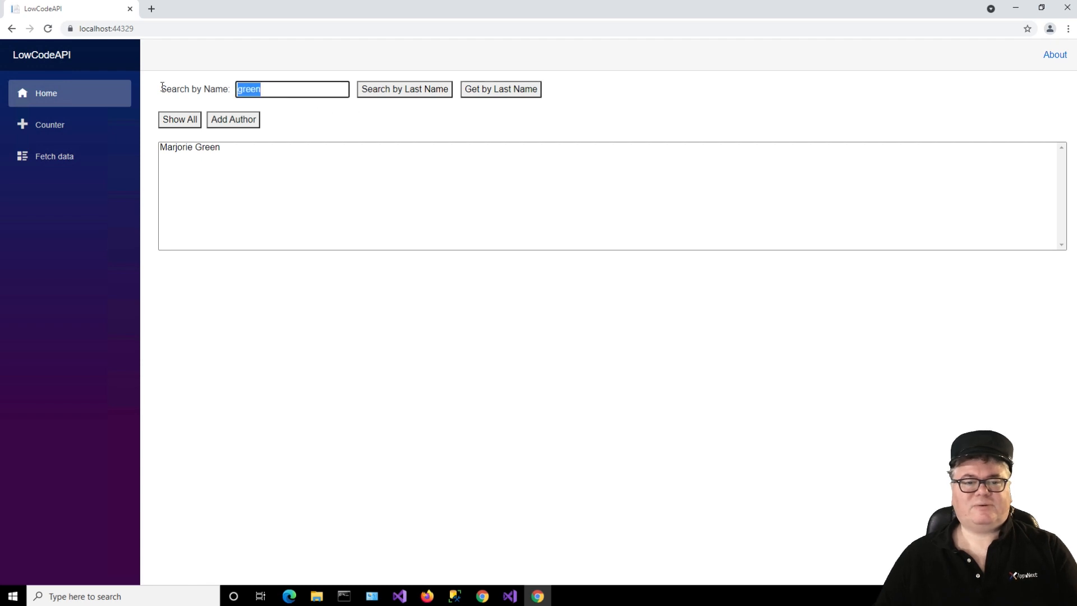
click(180, 119)
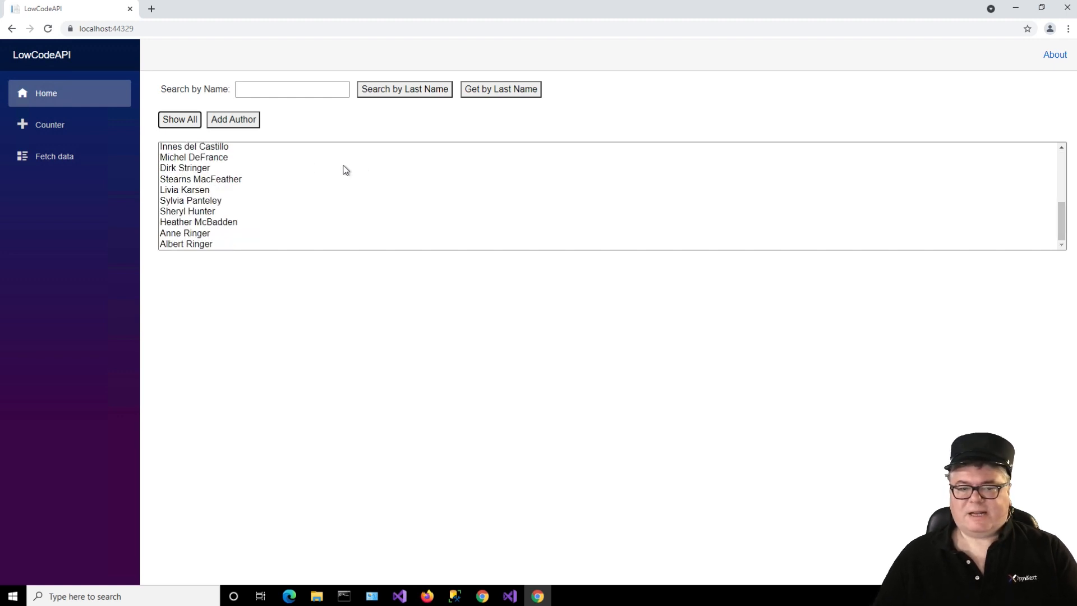
Step: Add an author, rename him Carl Franklinstein, then delete him from the list
click(234, 119)
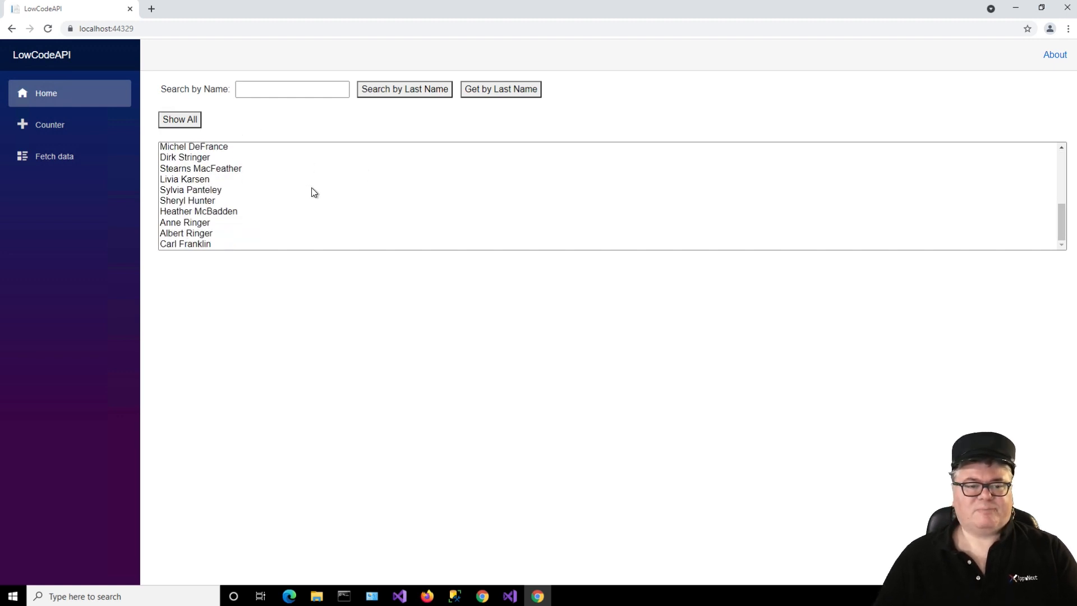
click(185, 243)
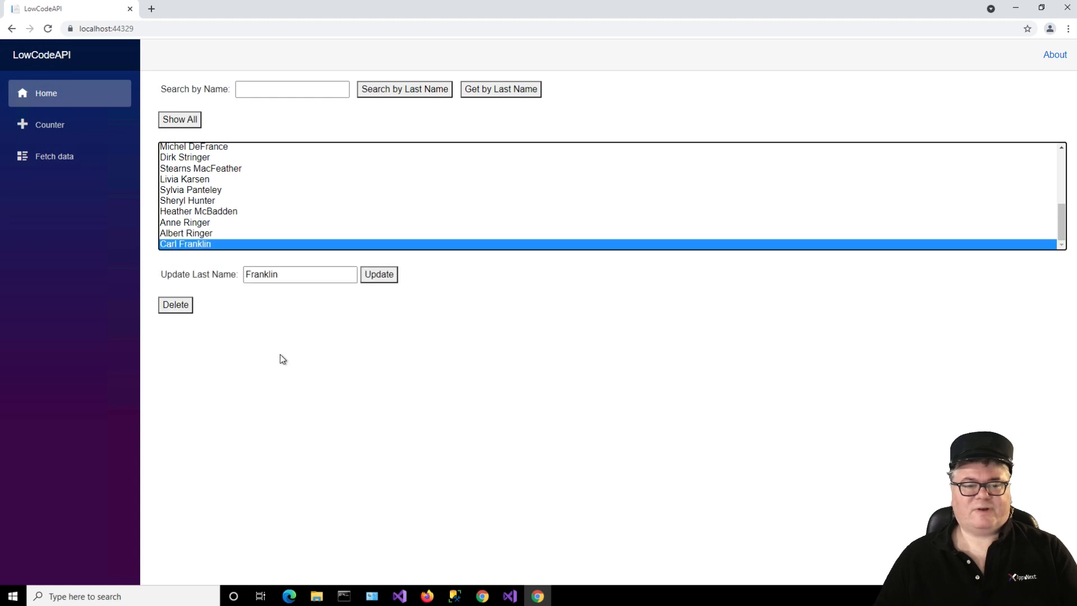
mouse_move(285, 360)
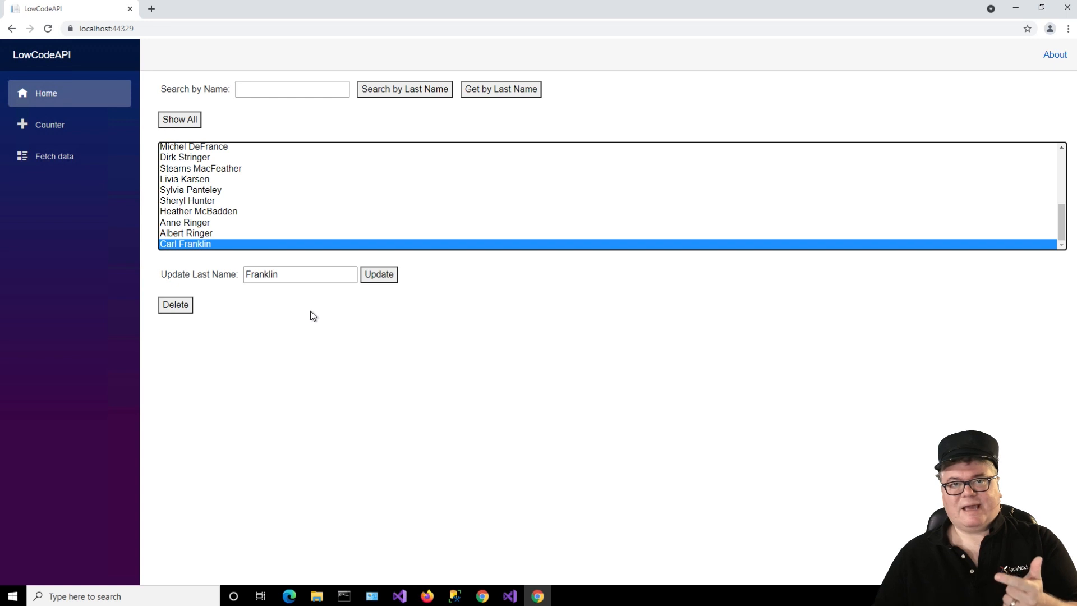
mouse_move(307, 316)
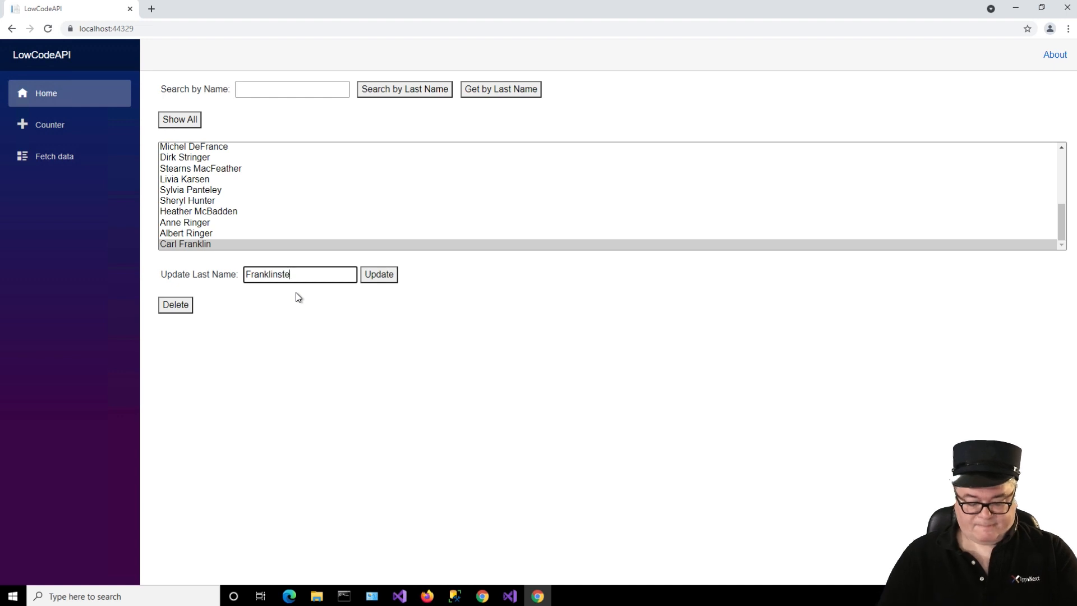
text(in)
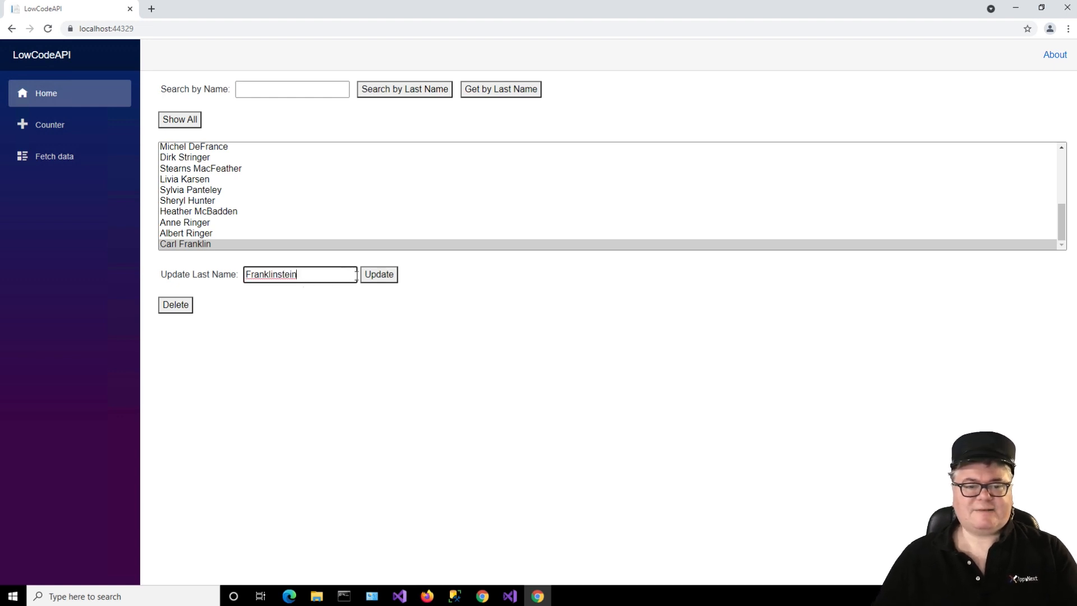
click(378, 274)
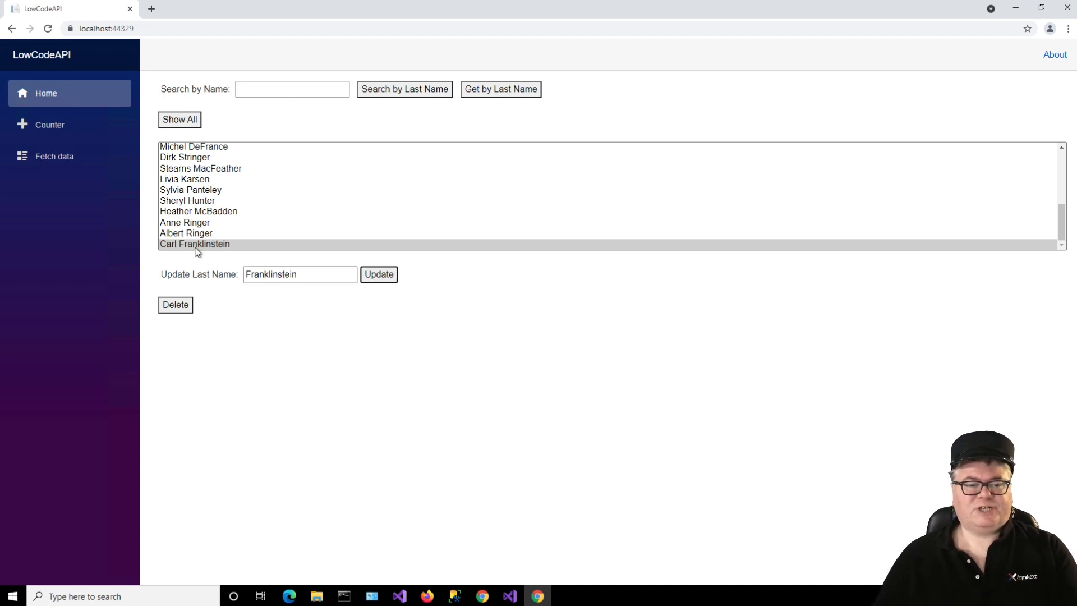
click(194, 244)
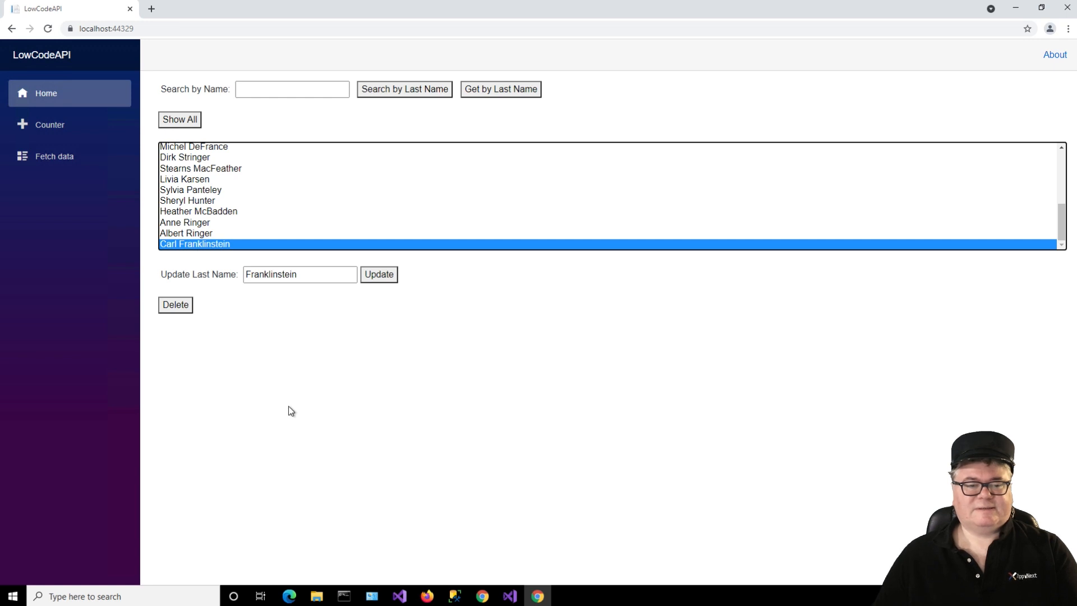
click(175, 304)
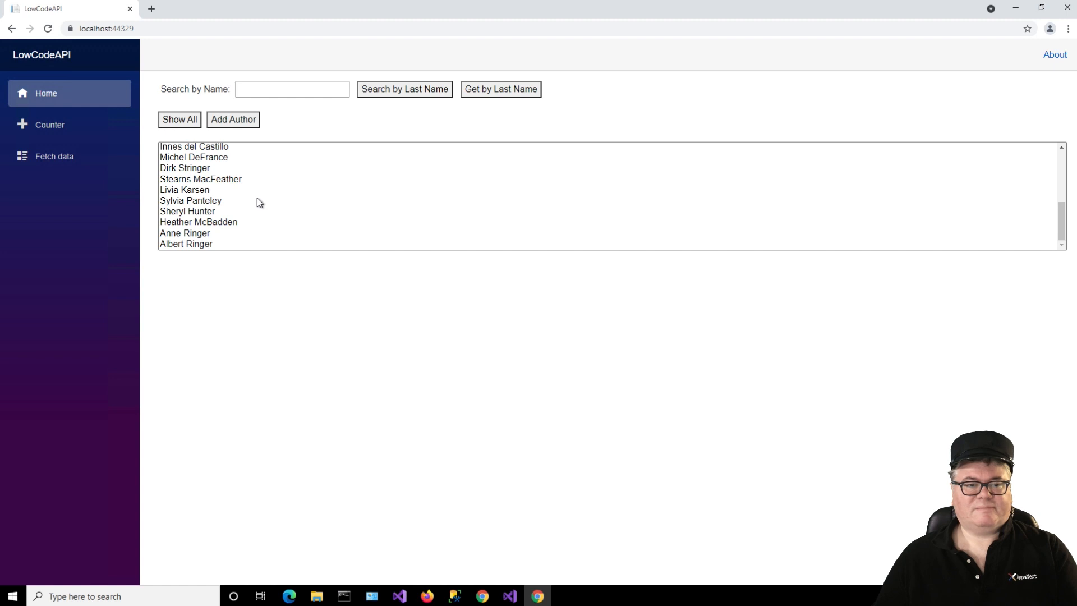
click(184, 167)
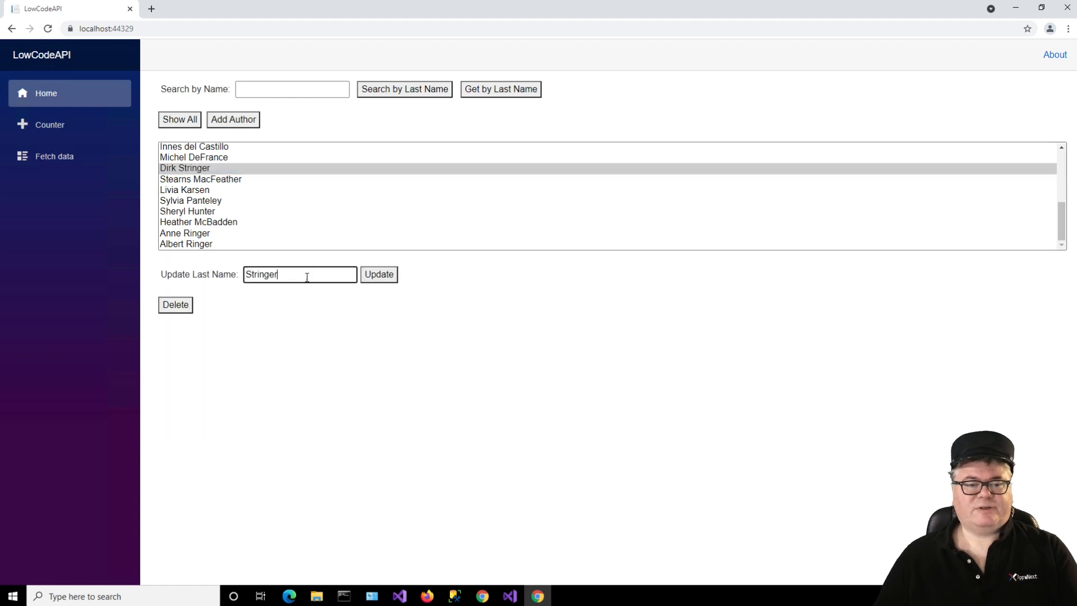
text(asdasdas)
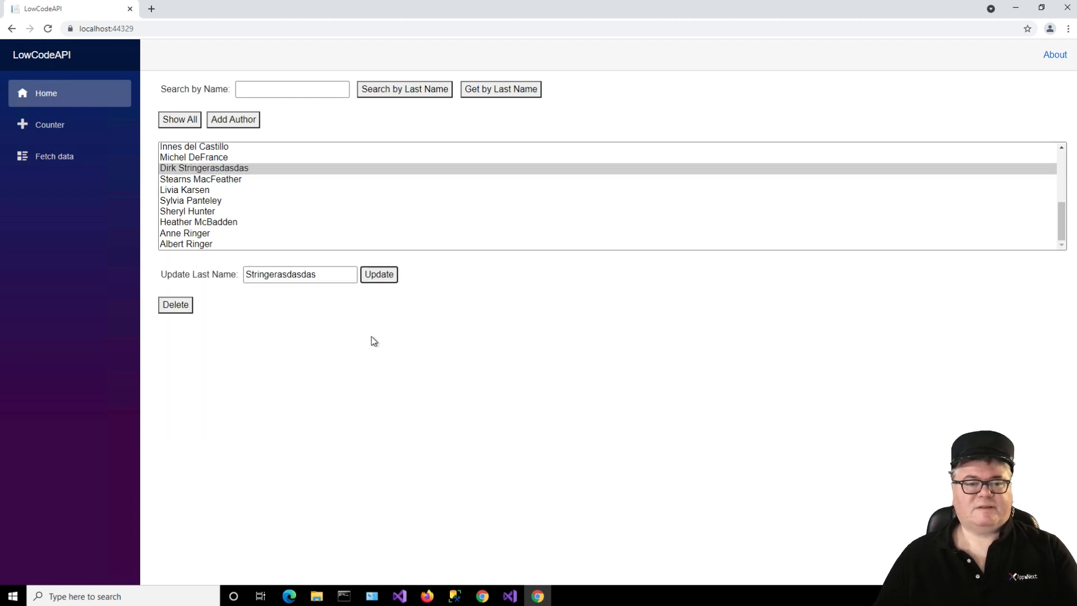
double_click(295, 274)
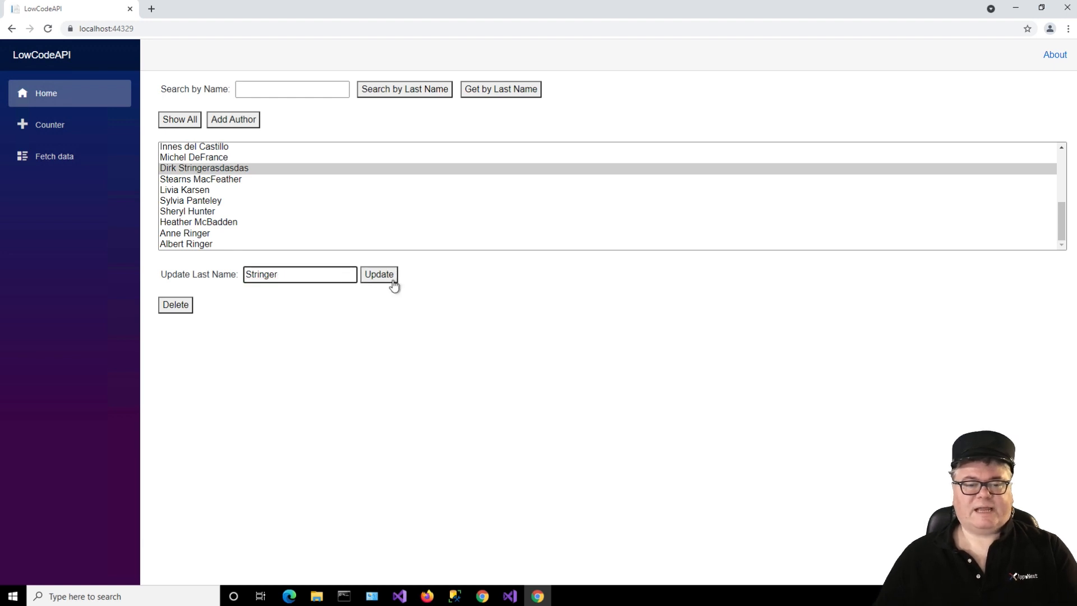
click(378, 274)
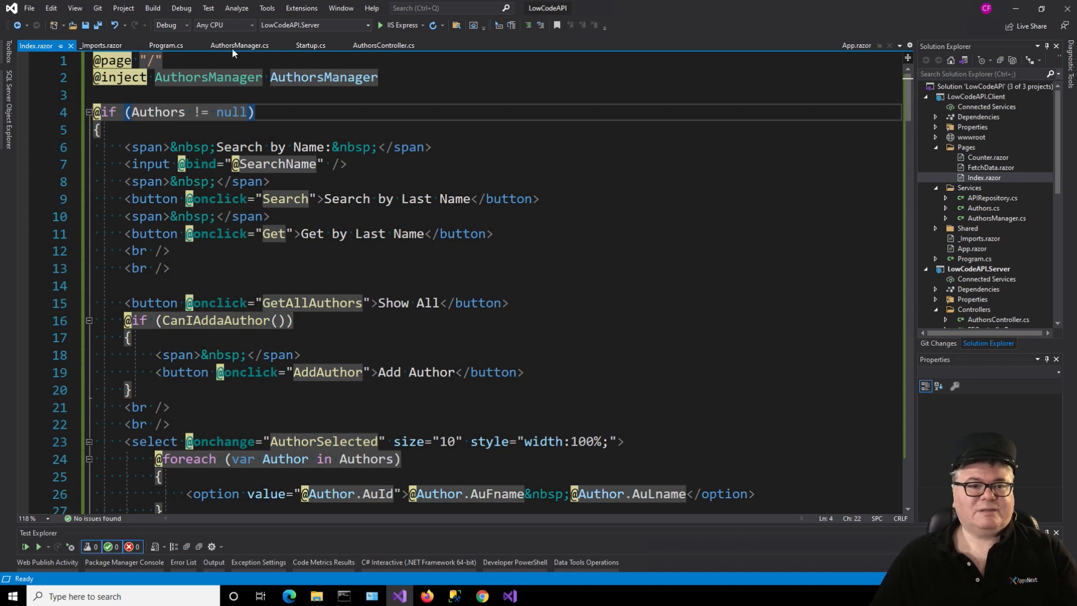
click(239, 45)
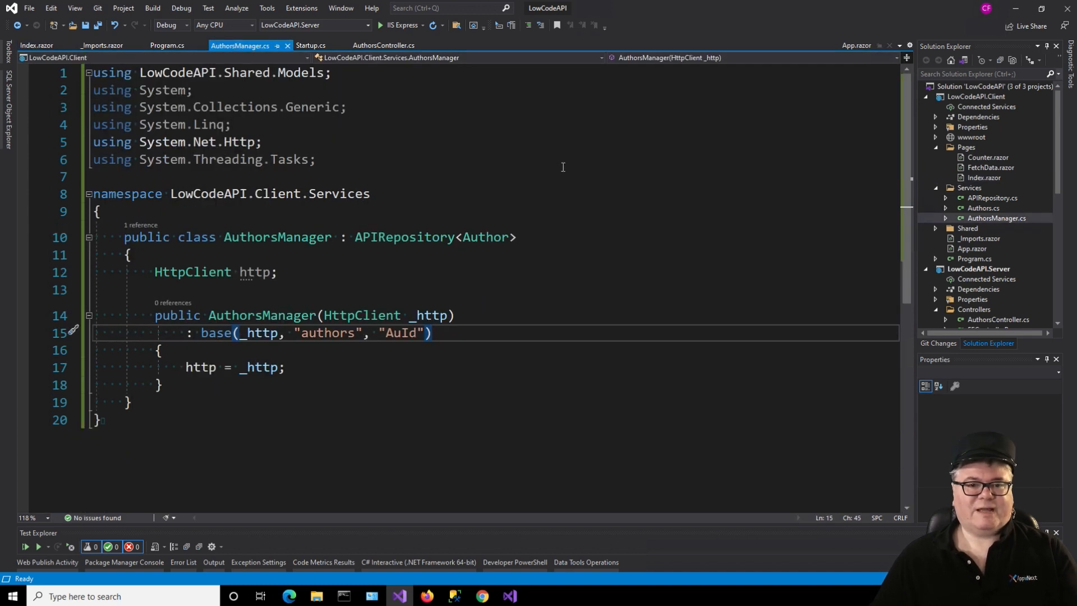
click(384, 45)
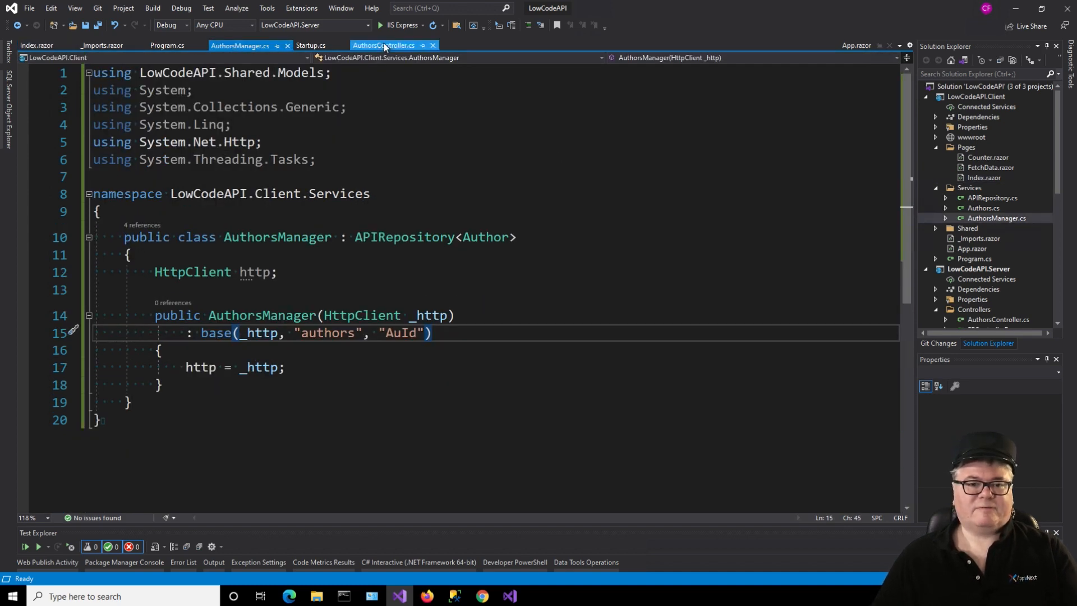
click(381, 45)
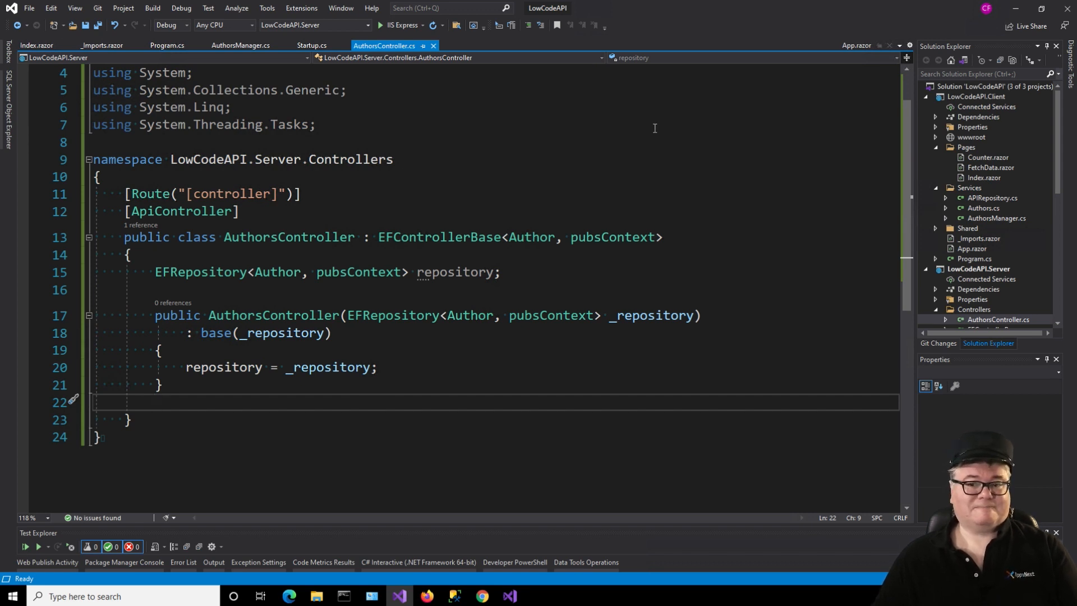
click(39, 45)
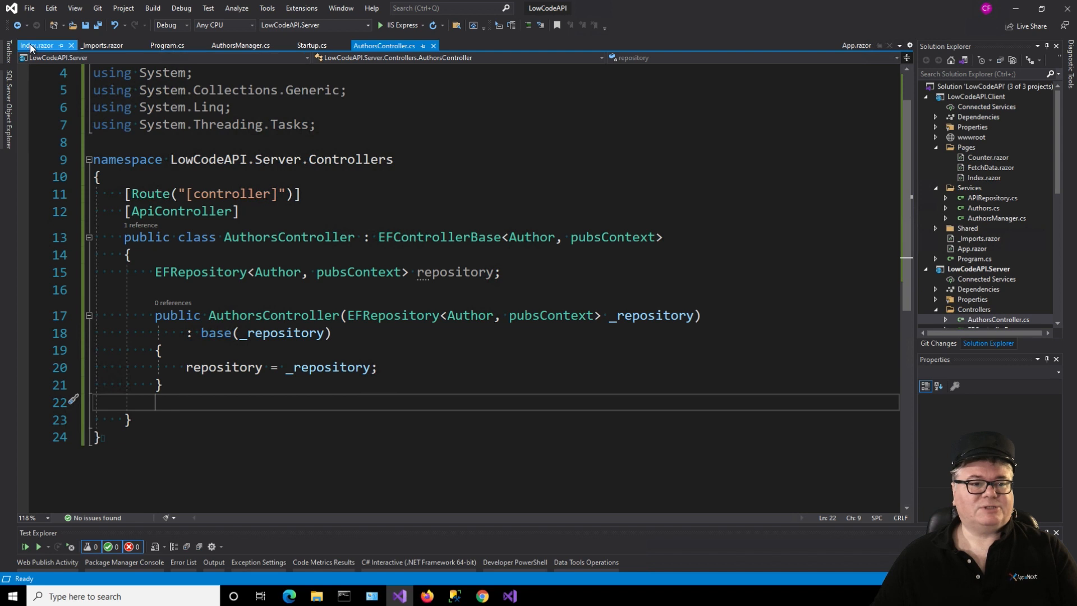
click(36, 45)
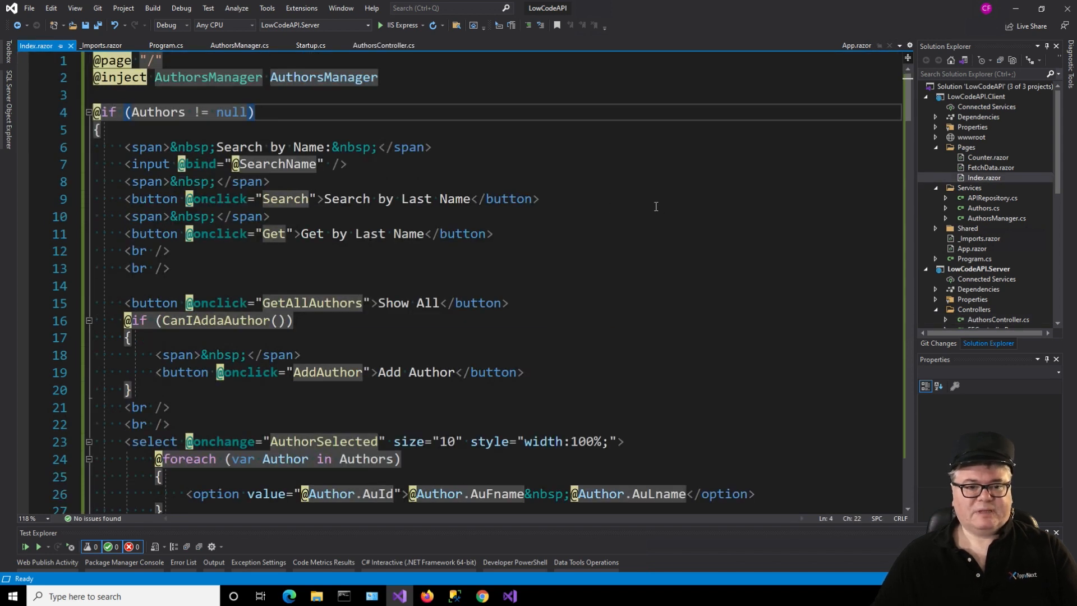
mouse_move(302, 164)
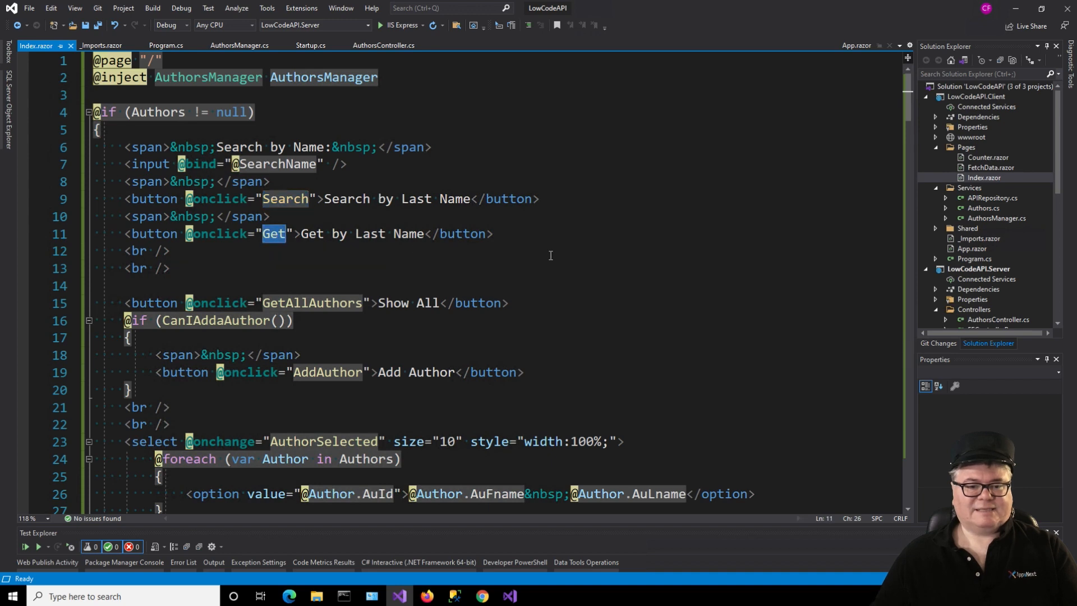
scroll(down, 3)
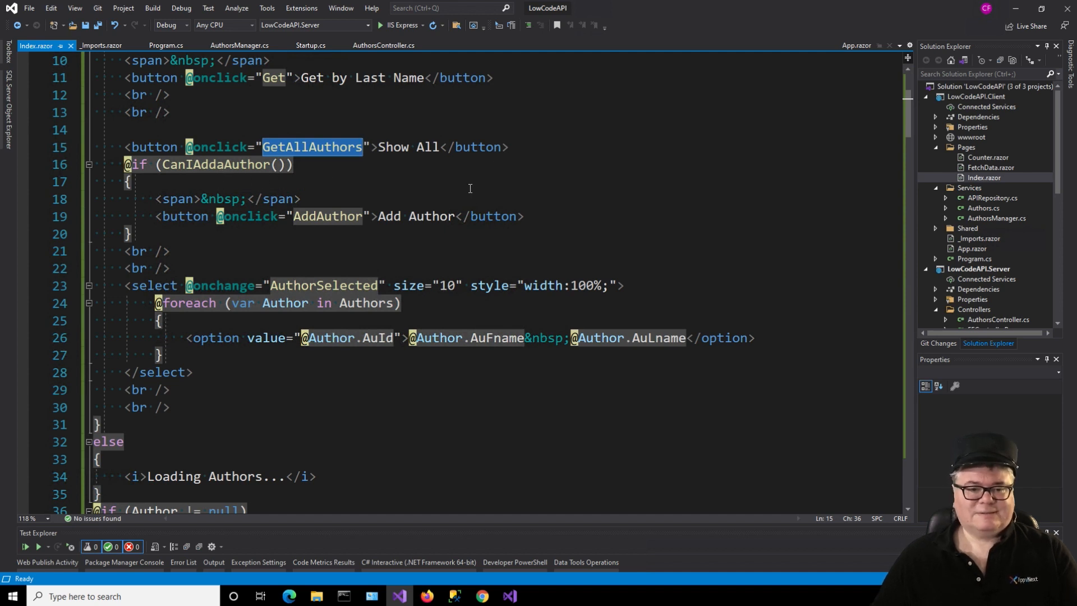
mouse_move(326, 215)
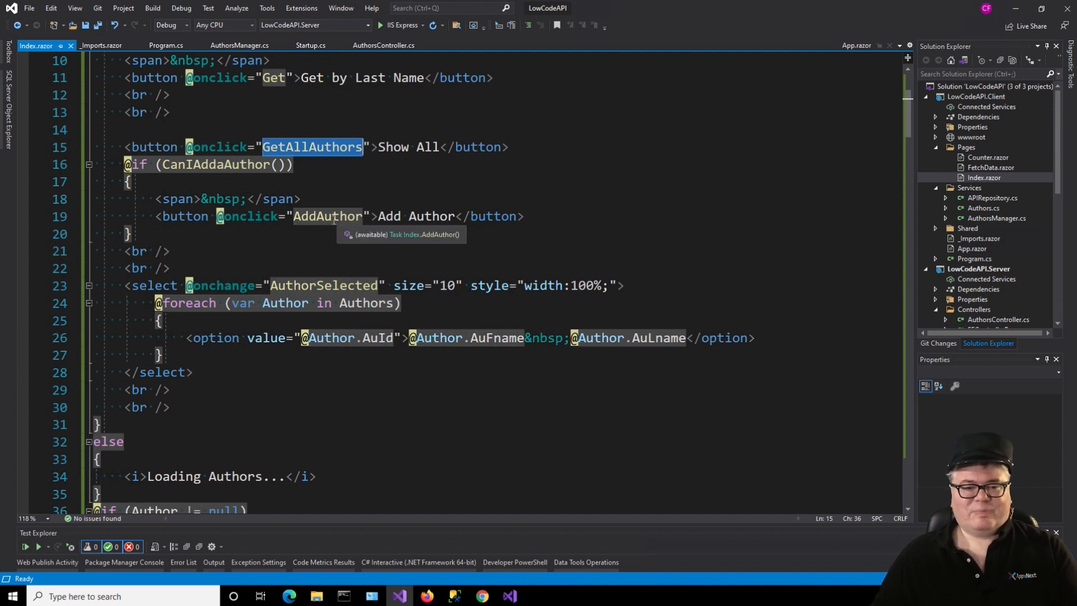
mouse_move(366, 237)
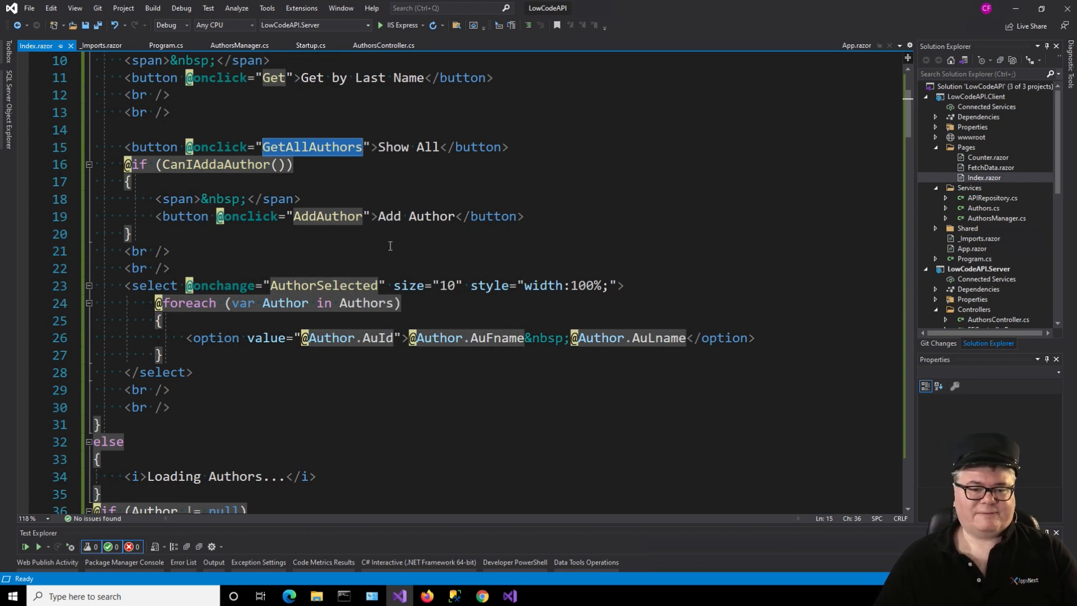
scroll(down, 3)
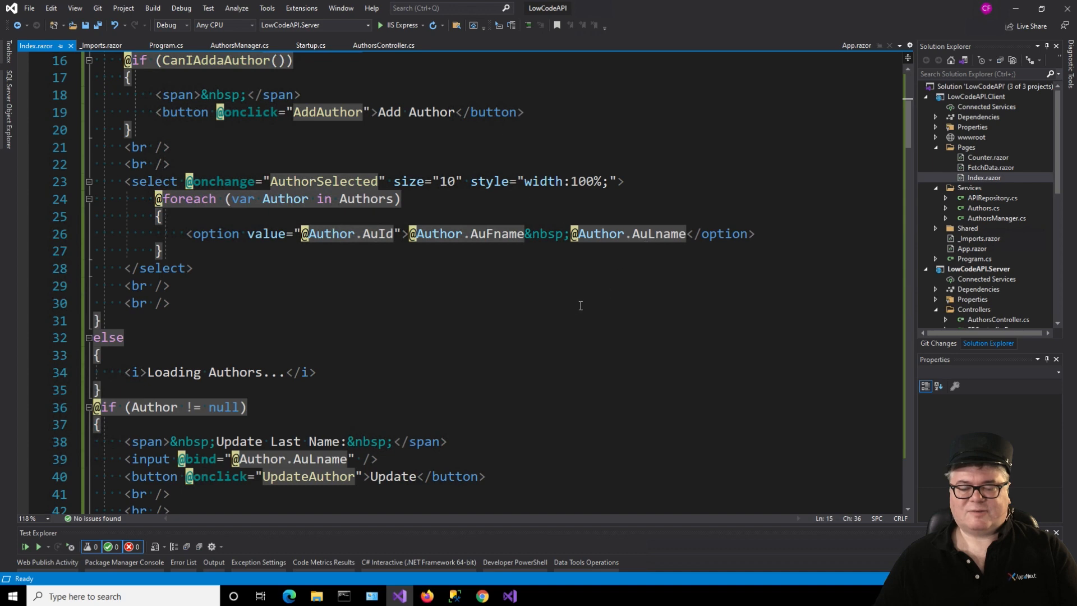
mouse_move(667, 304)
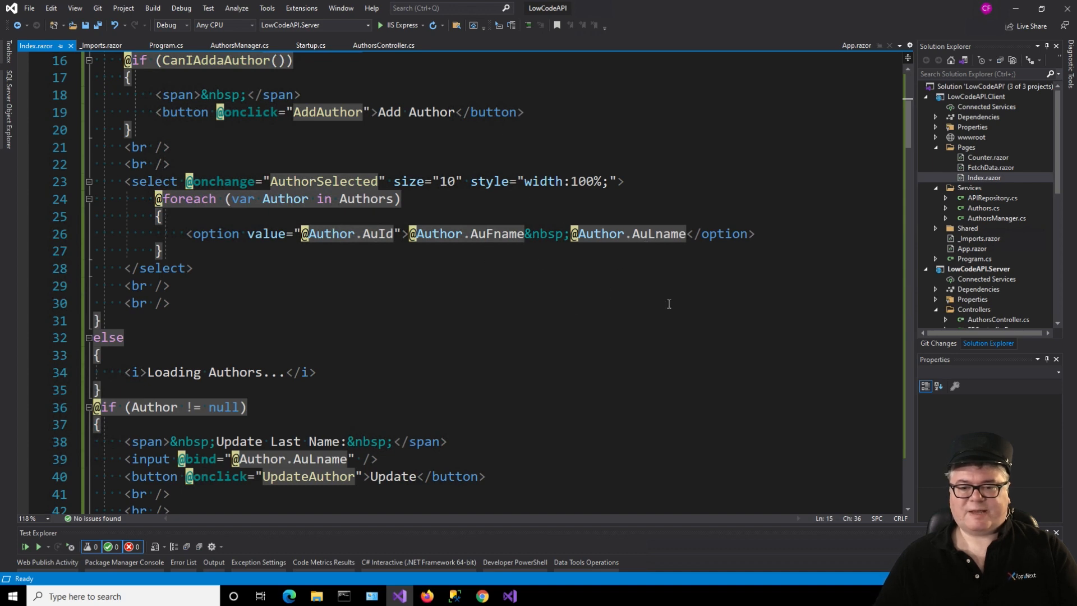
scroll(down, 3)
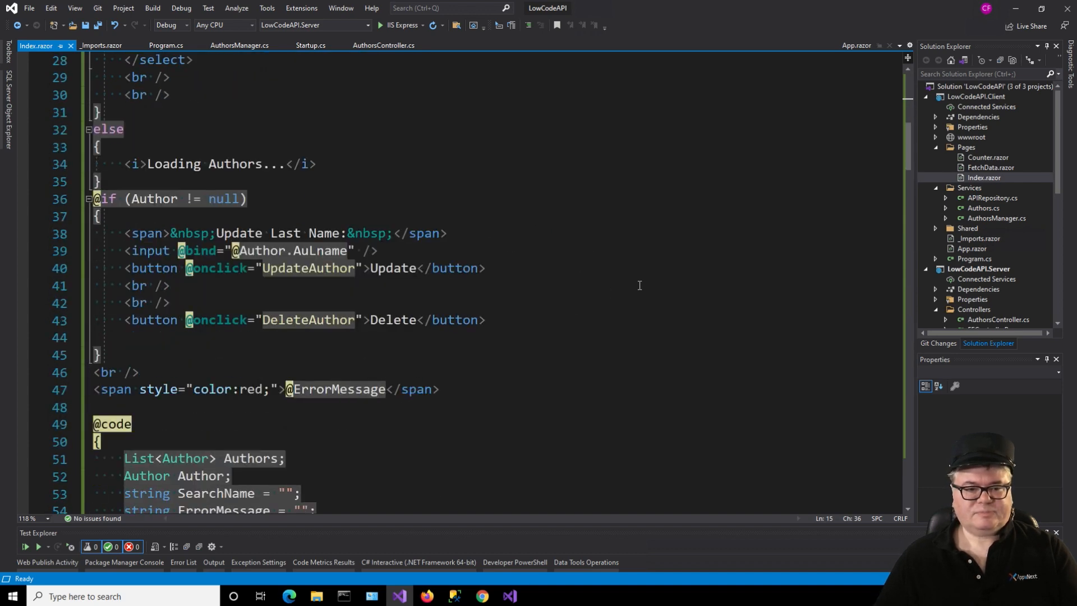
scroll(down, 3)
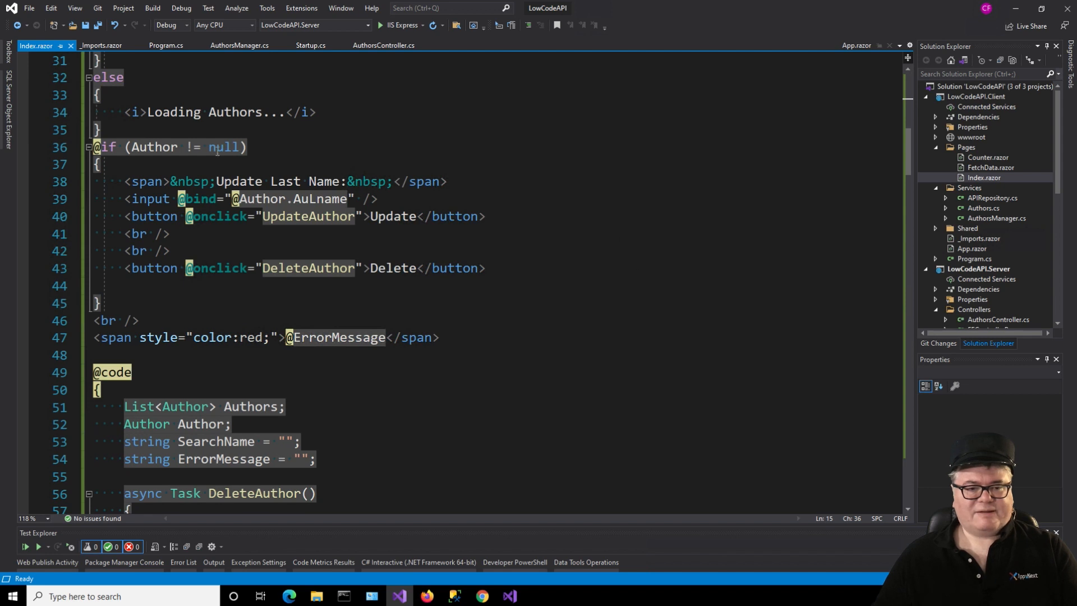
mouse_move(264, 147)
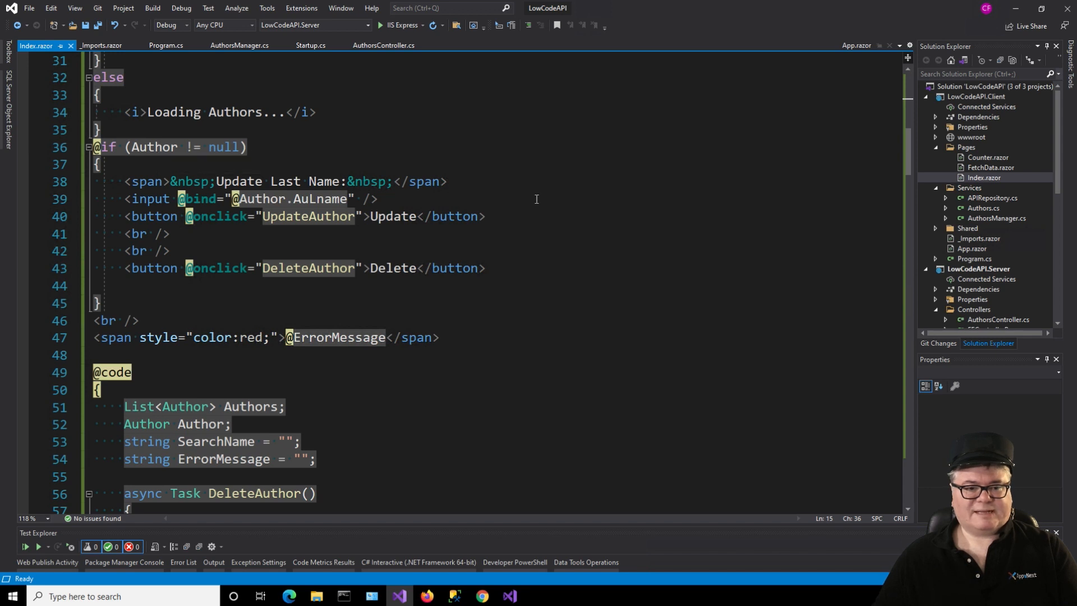
mouse_move(395, 237)
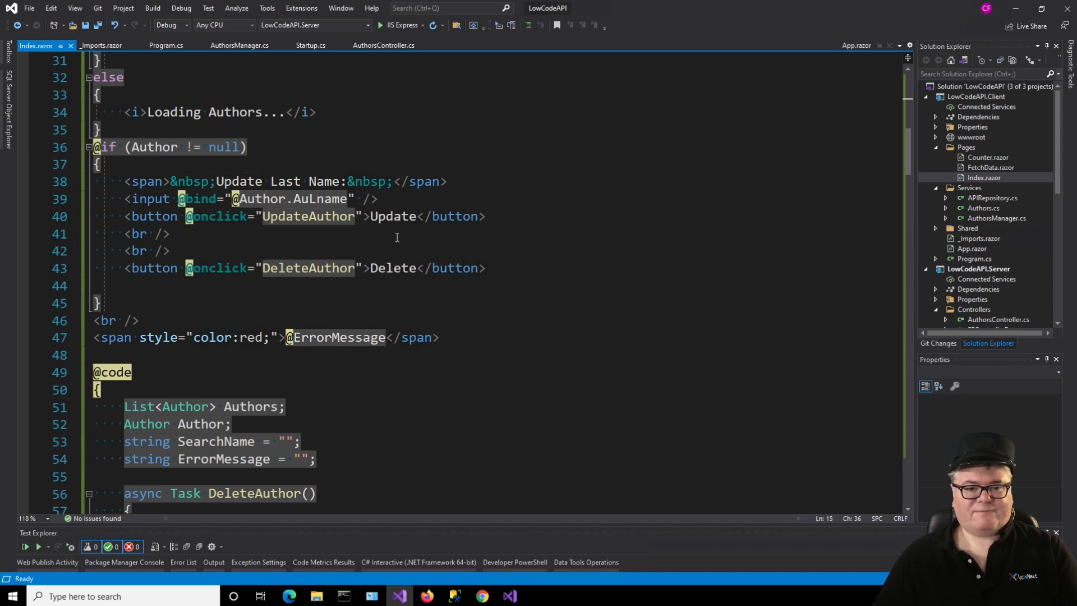
scroll(down, 3)
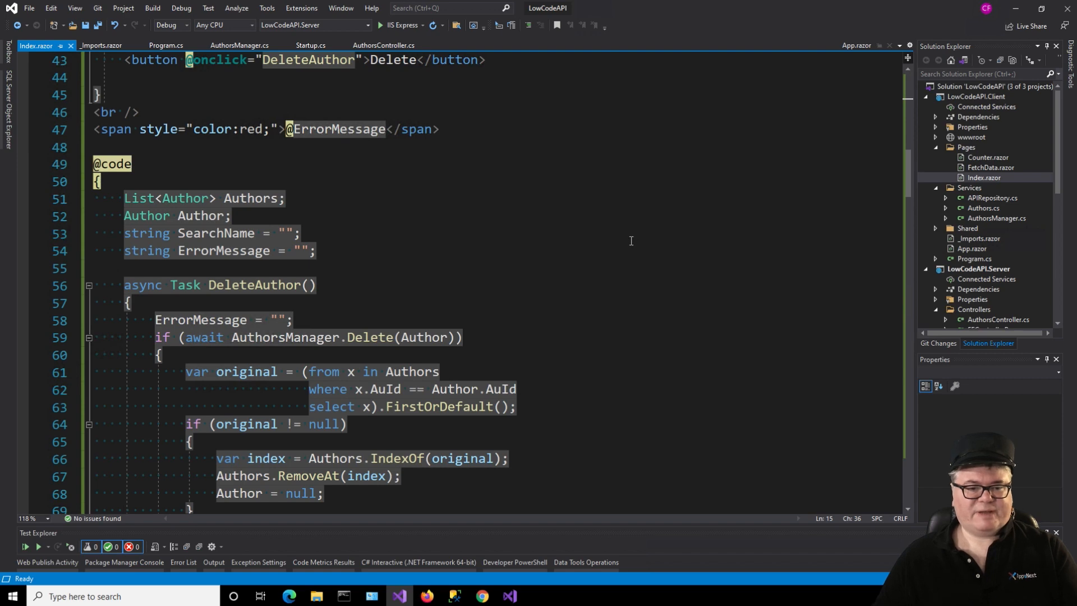
scroll(down, 3)
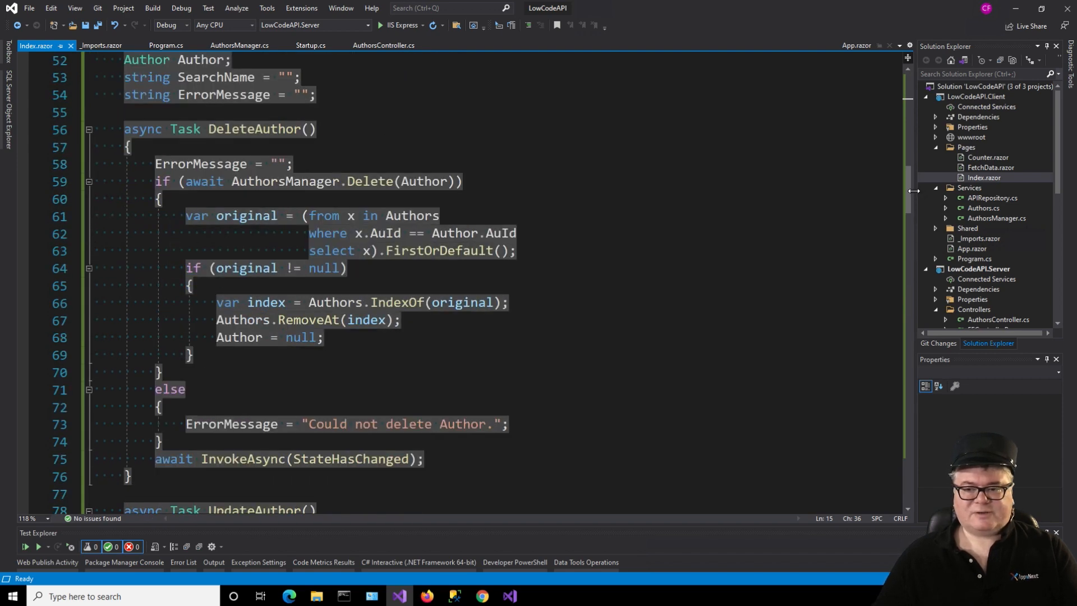
scroll(down, 3)
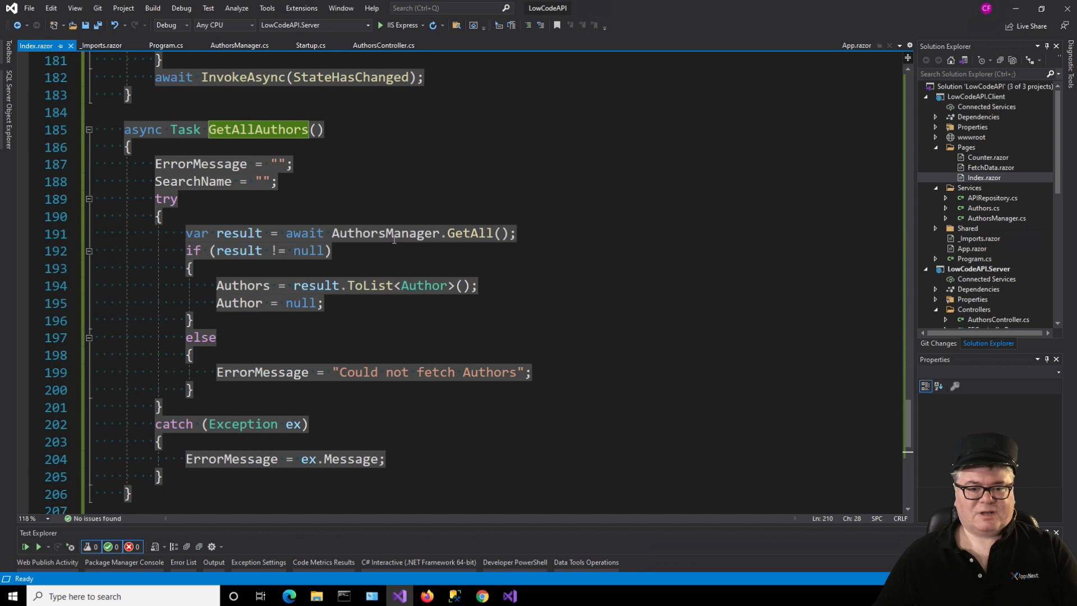
mouse_move(597, 258)
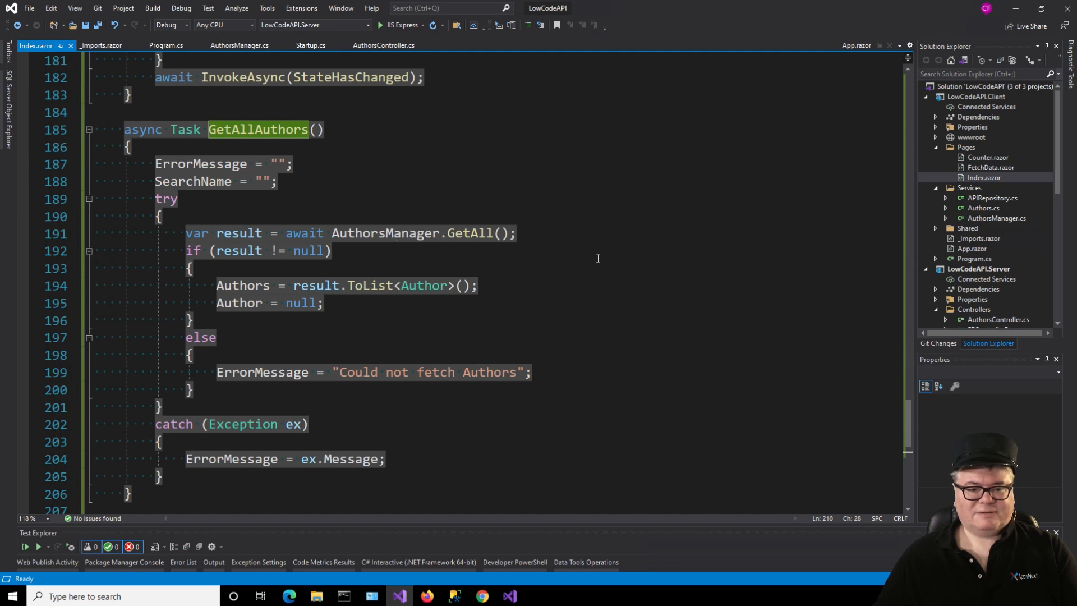
mouse_move(241, 293)
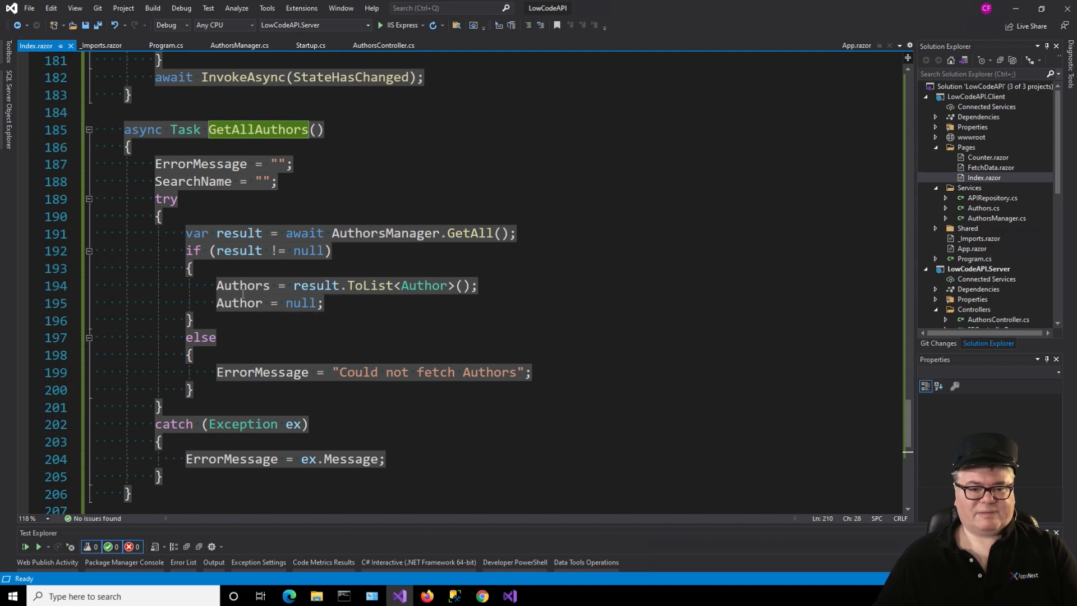
mouse_move(439, 323)
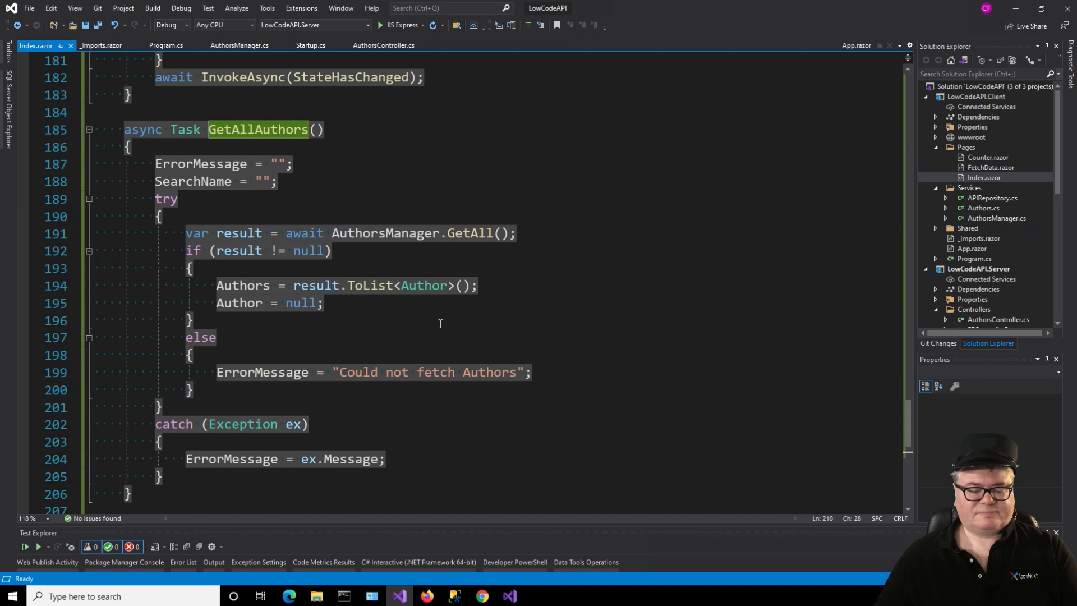
mouse_move(614, 348)
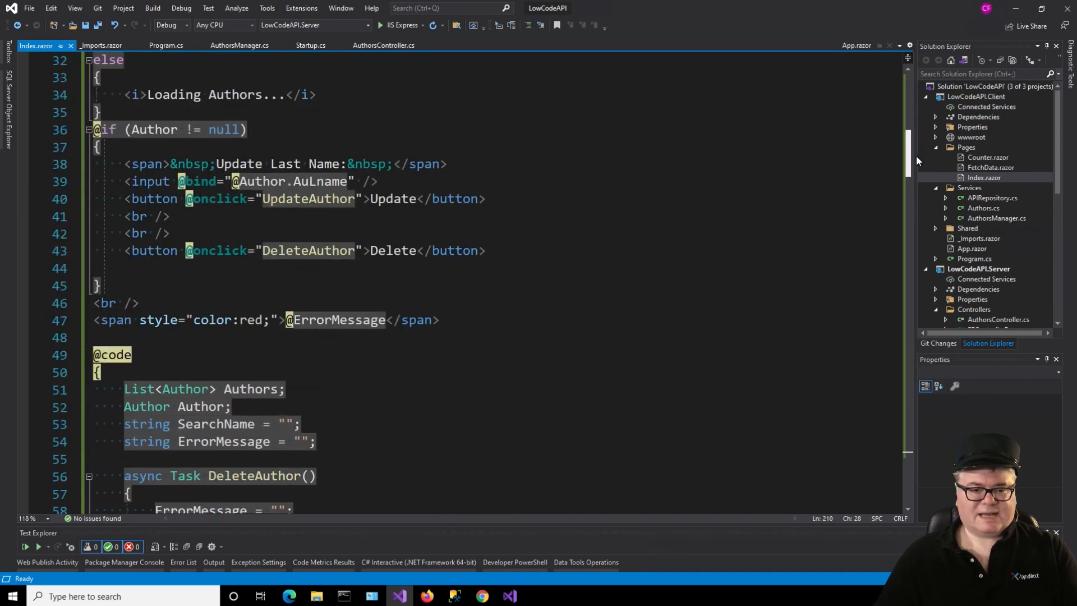
scroll(down, 3)
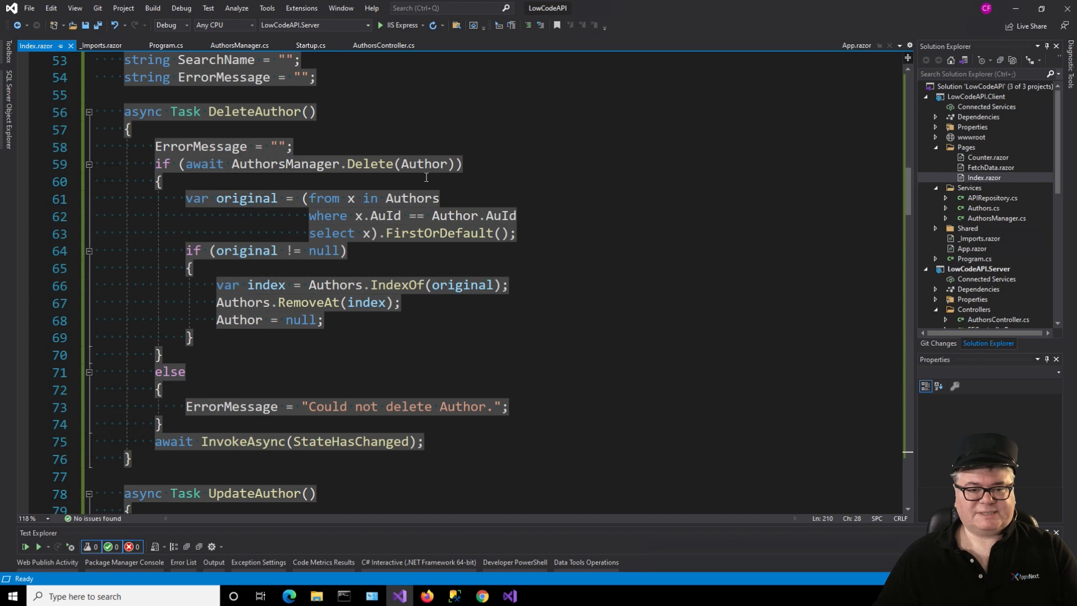
mouse_move(726, 200)
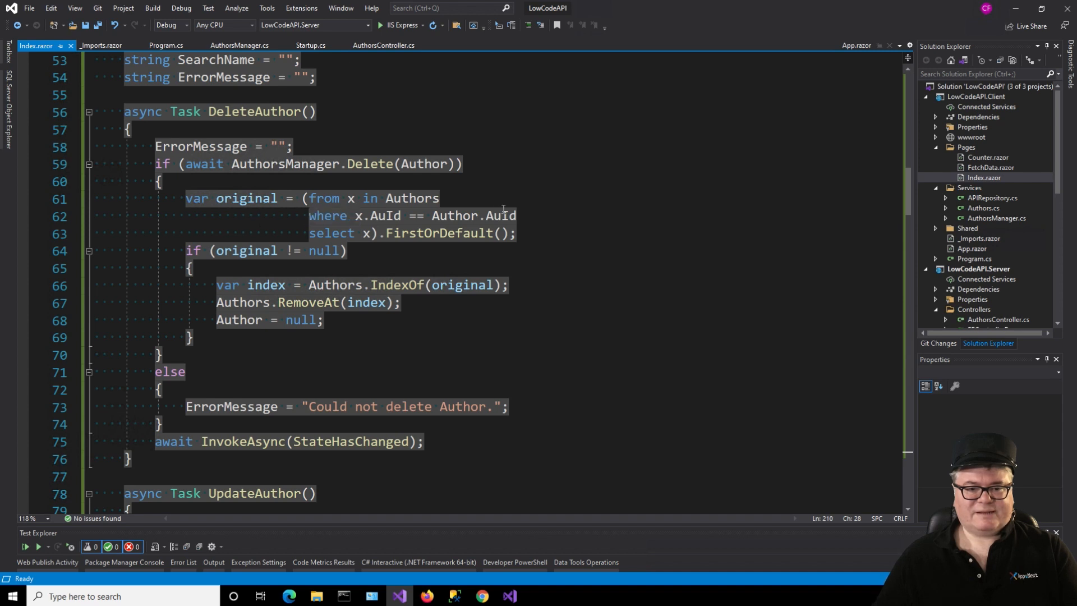
mouse_move(581, 240)
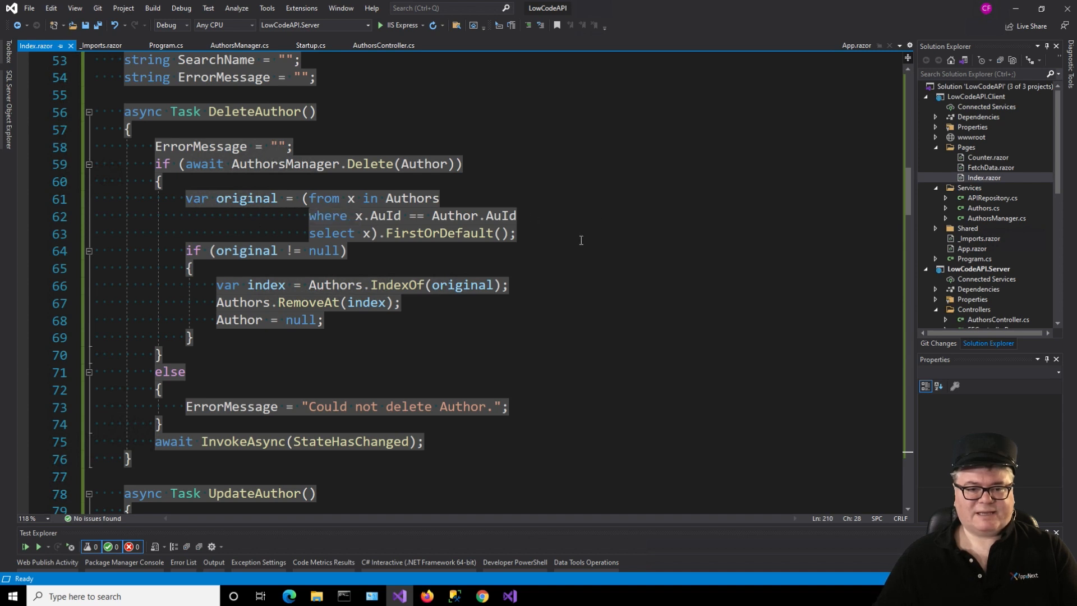
mouse_move(536, 328)
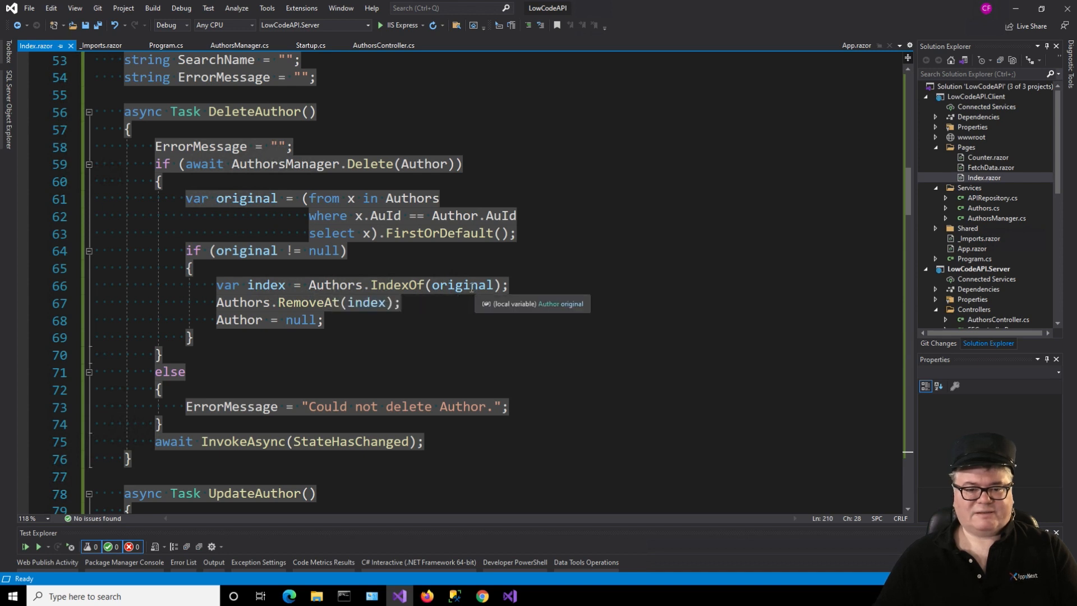
scroll(down, 3)
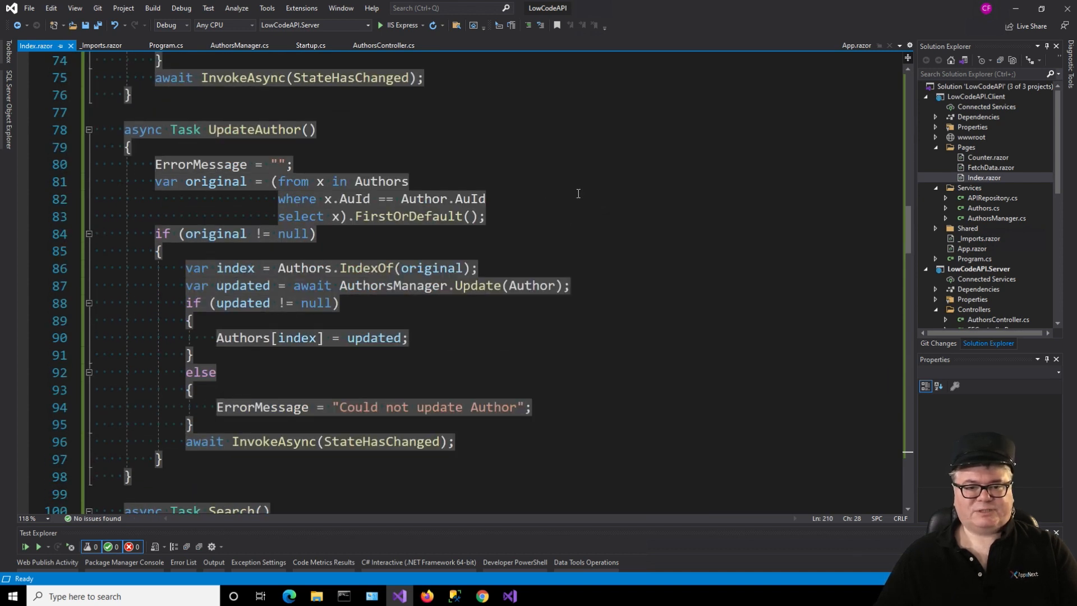
mouse_move(504, 199)
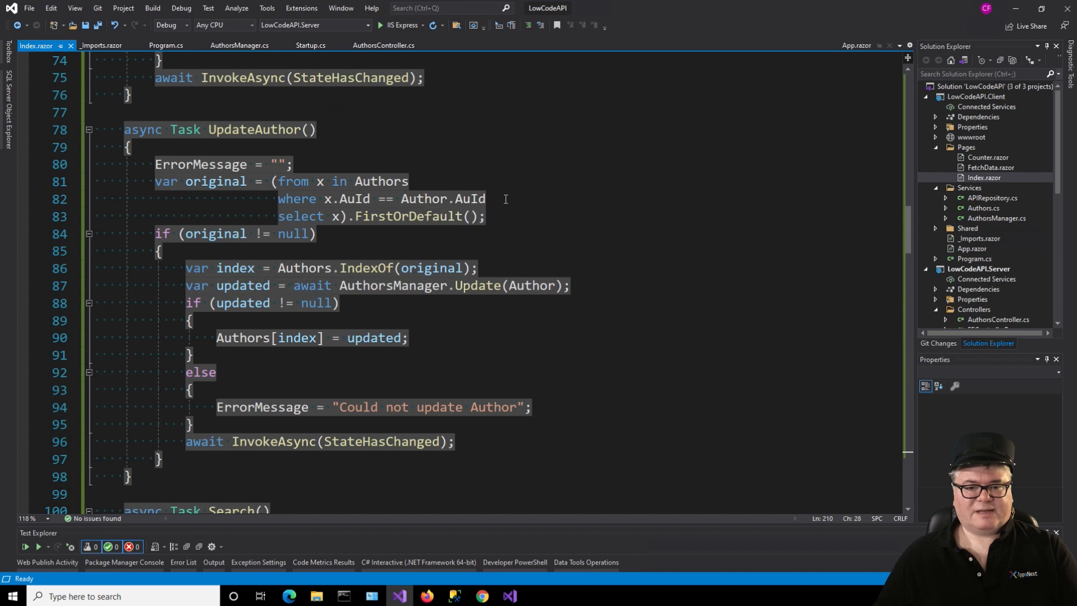
scroll(down, 3)
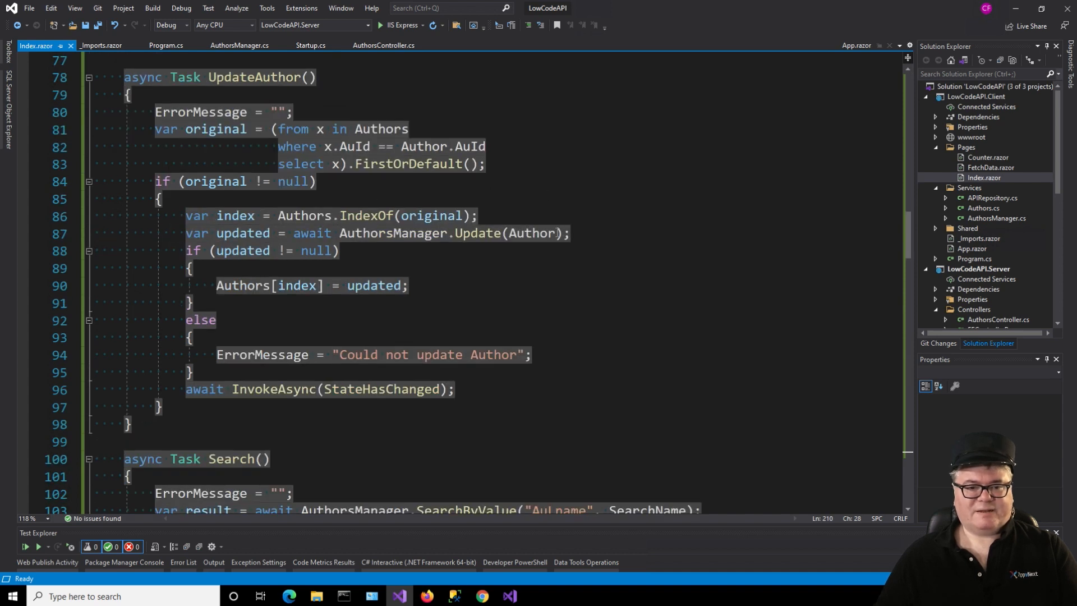
mouse_move(486, 278)
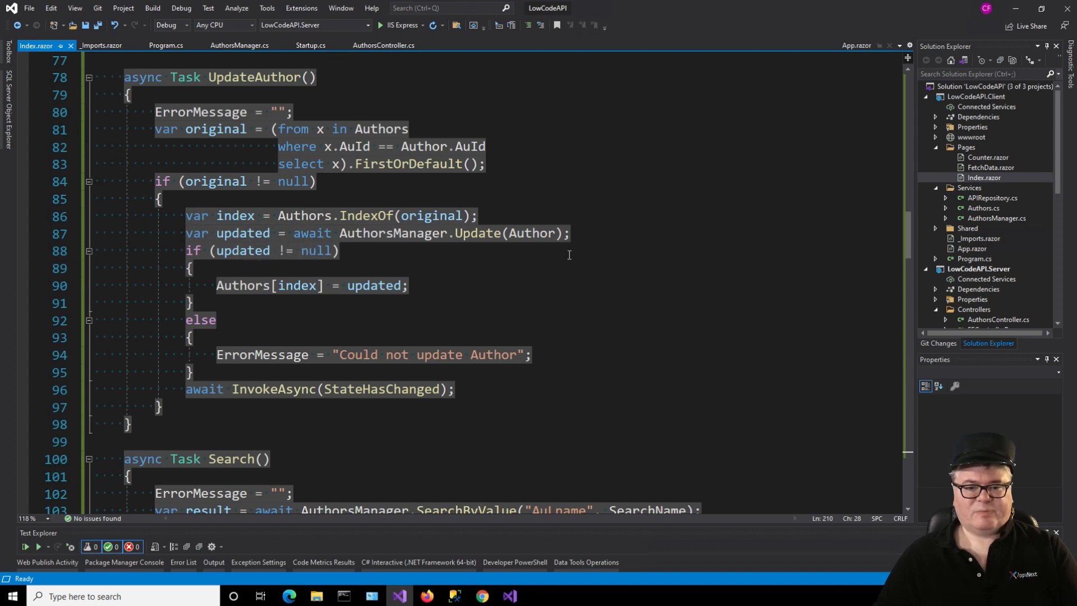
mouse_move(469, 266)
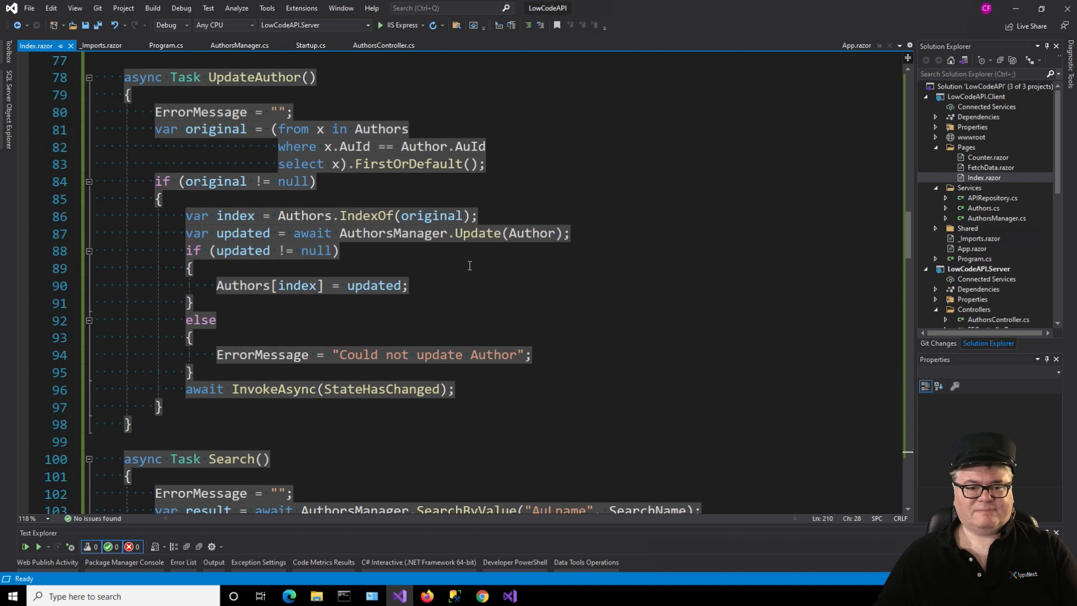
mouse_move(264, 310)
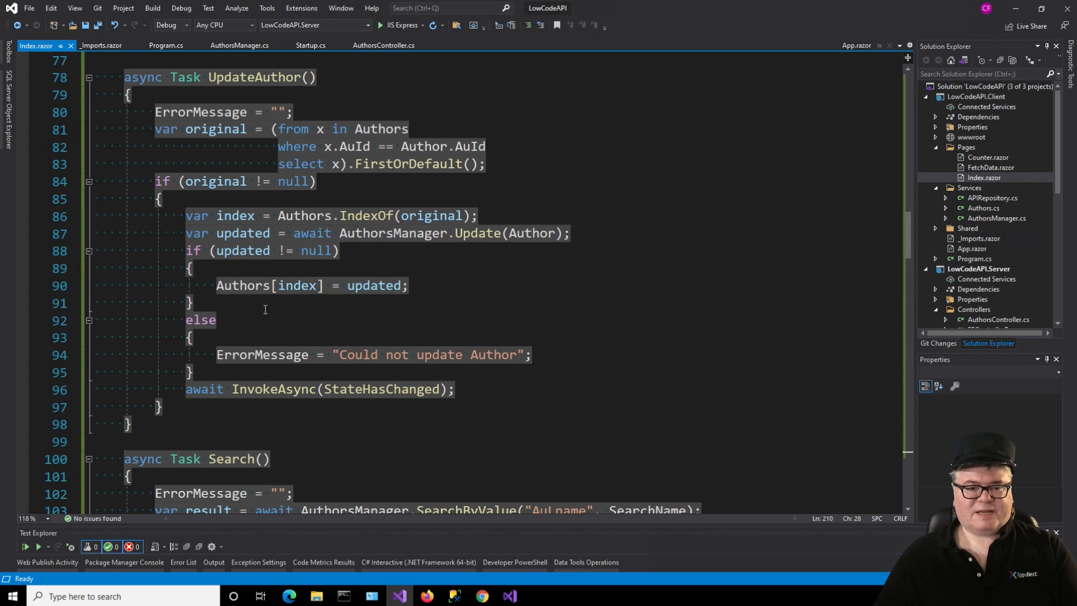
double_click(242, 286)
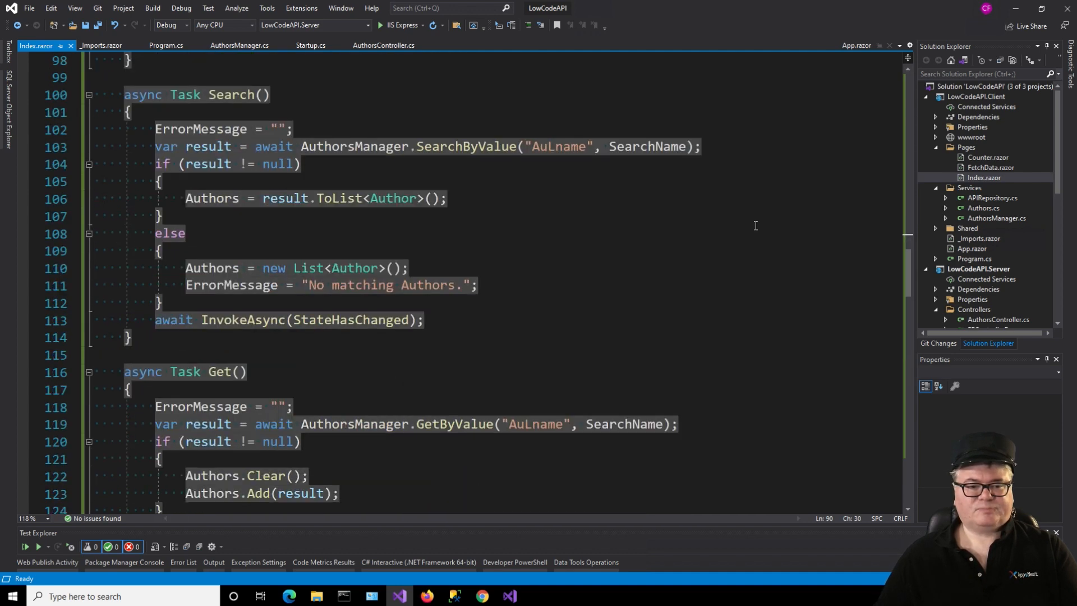
mouse_move(449, 166)
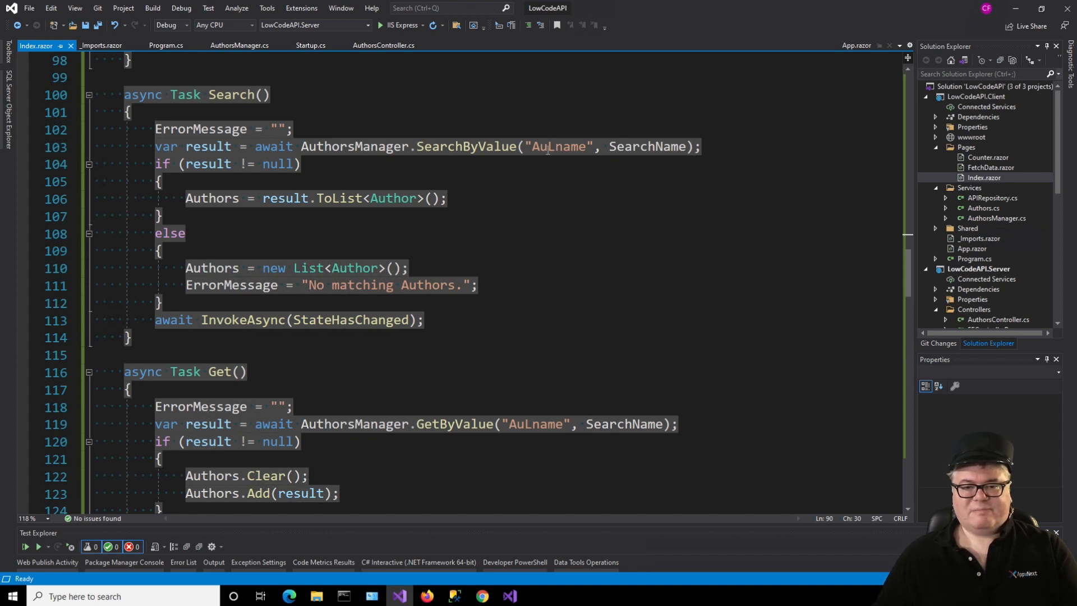
double_click(559, 146)
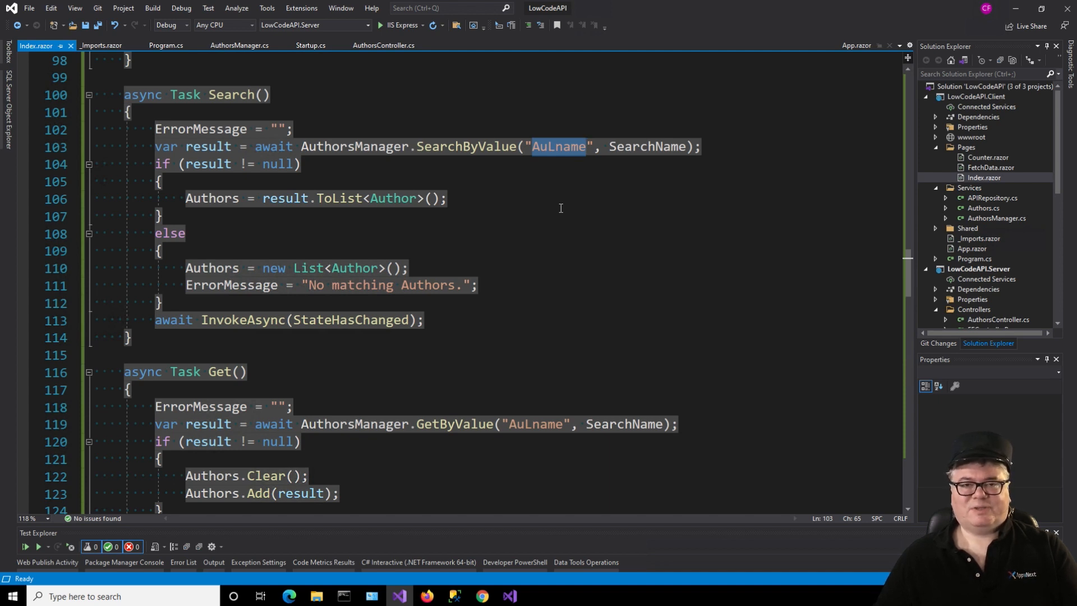
mouse_move(577, 217)
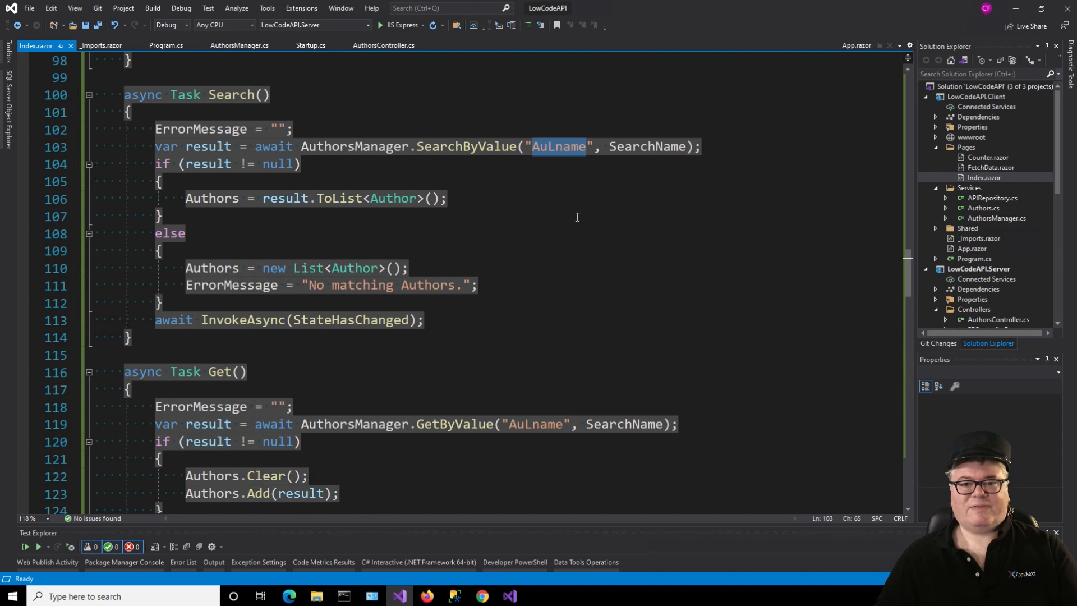
mouse_move(564, 171)
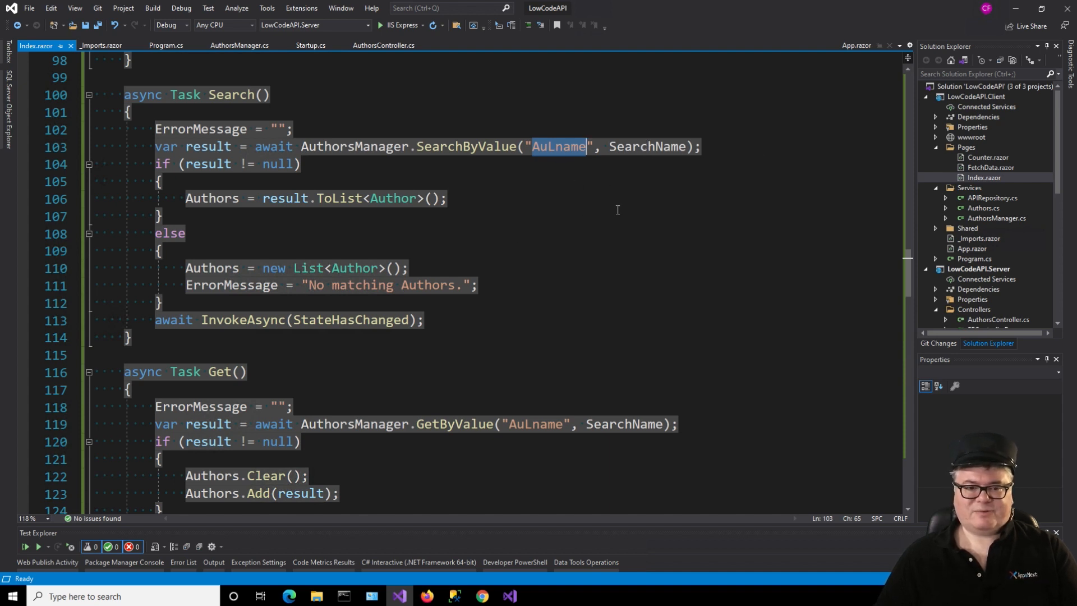
scroll(down, 3)
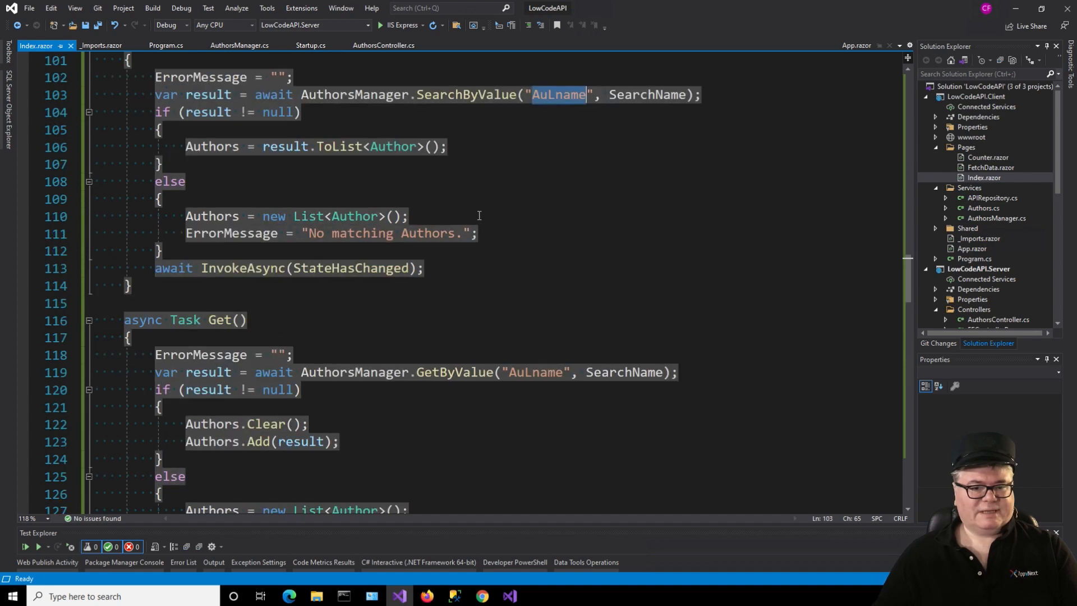
scroll(down, 3)
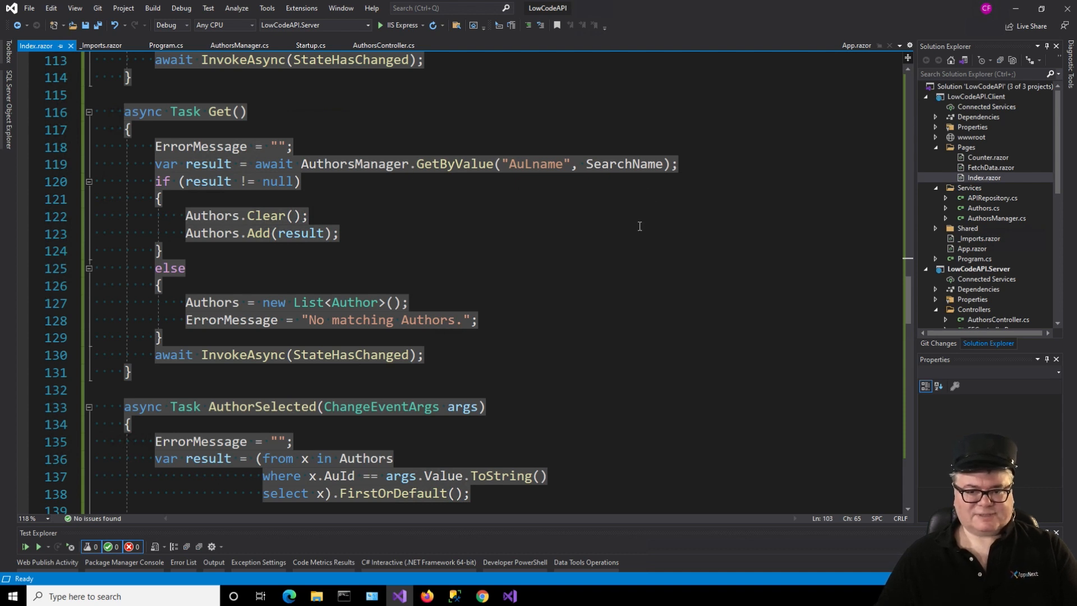
mouse_move(498, 240)
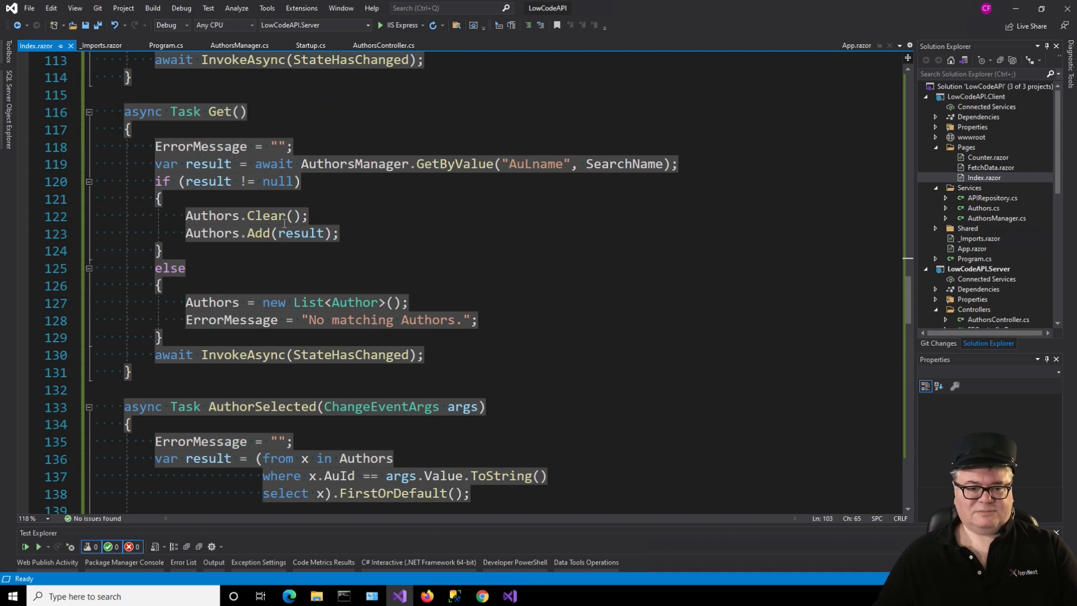
mouse_move(388, 230)
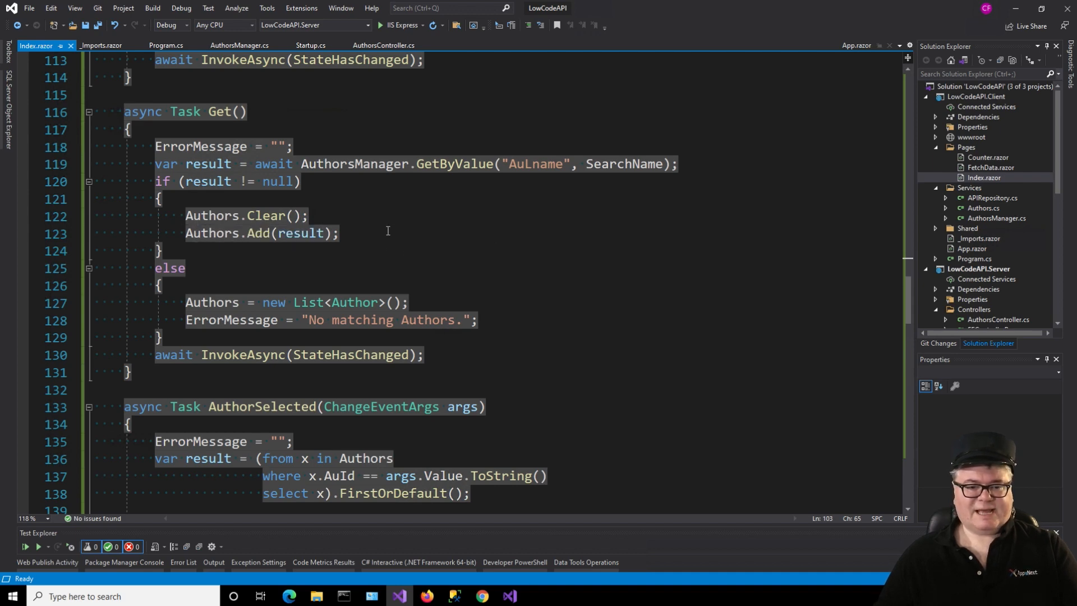
scroll(down, 3)
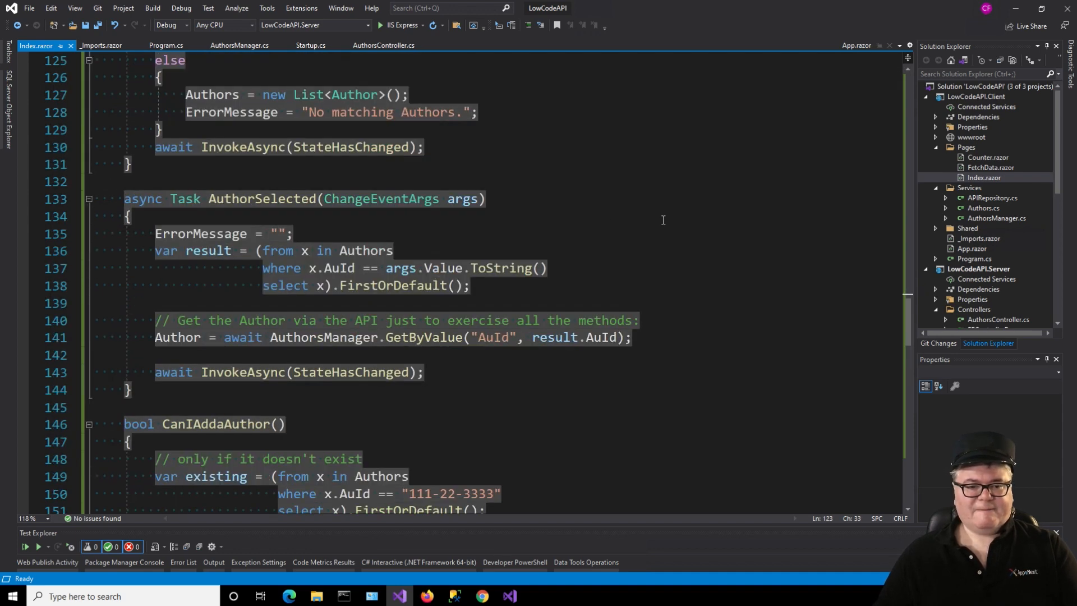
scroll(down, 3)
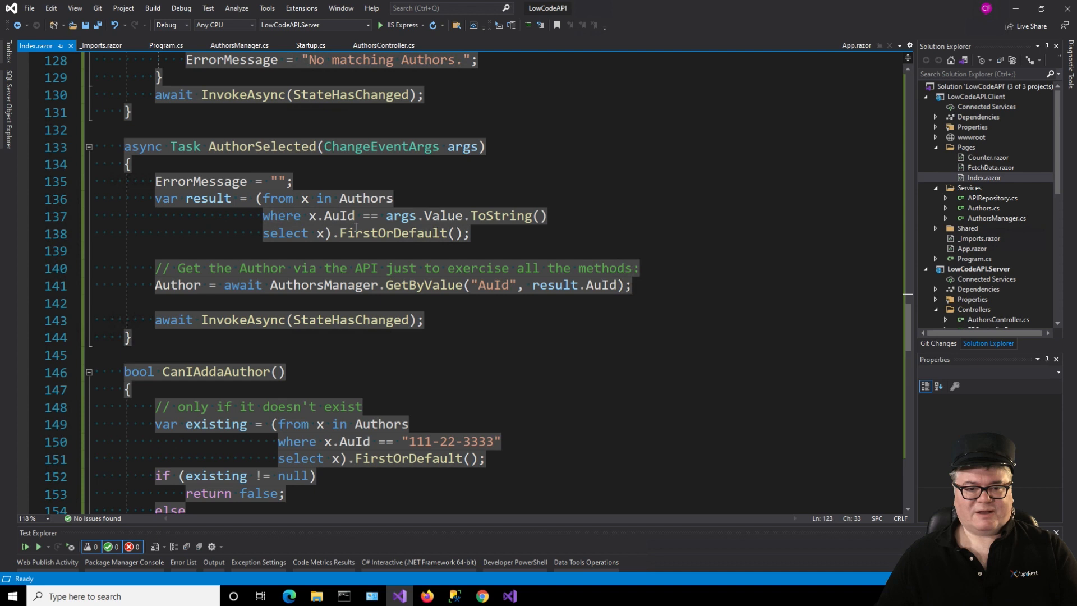
mouse_move(489, 317)
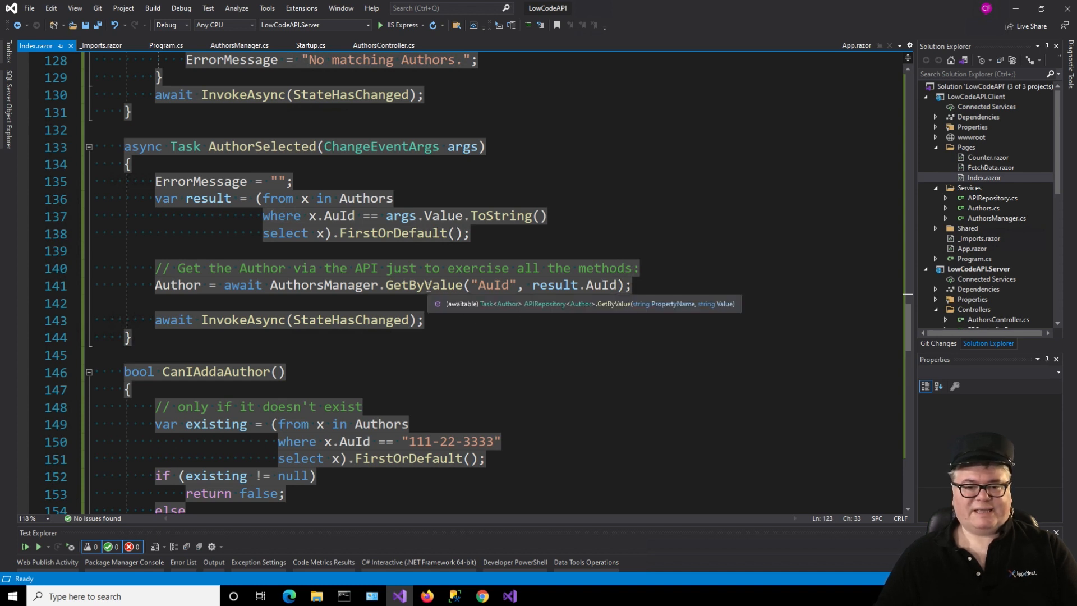
mouse_move(582, 314)
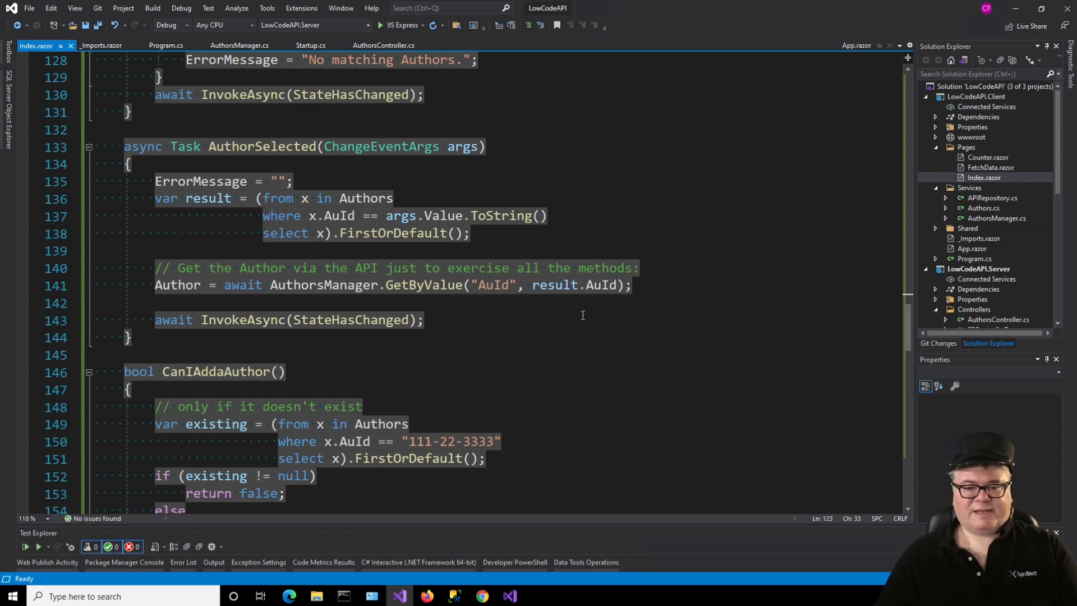
mouse_move(492, 284)
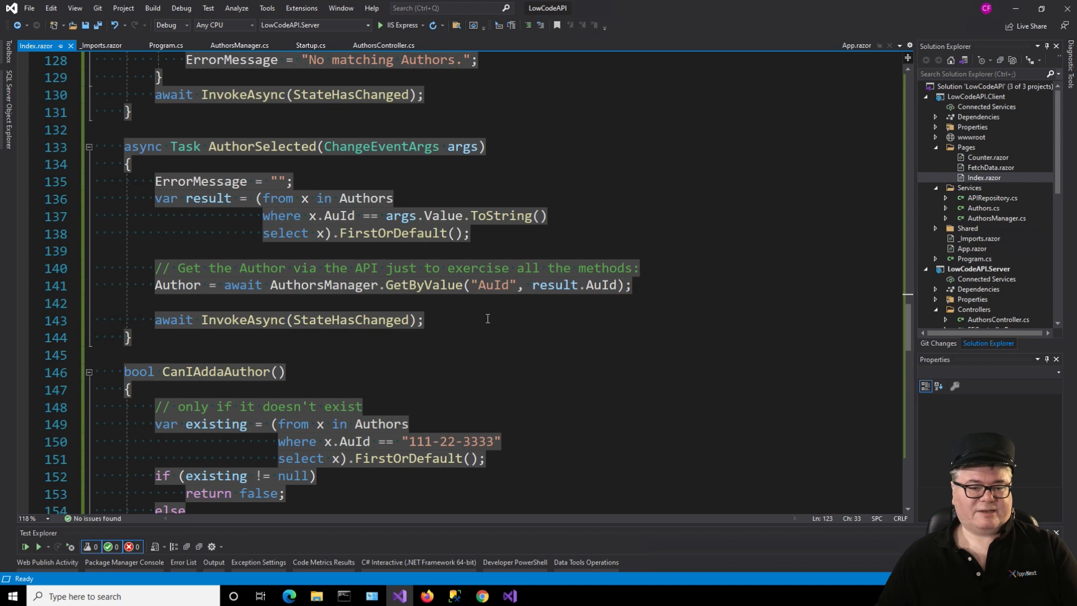
scroll(down, 3)
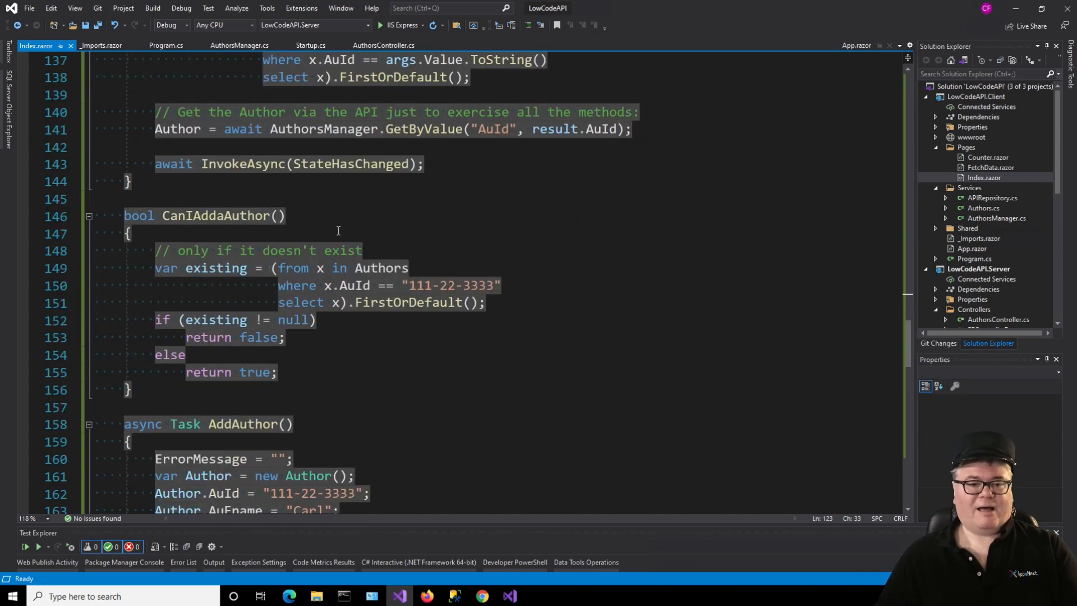
double_click(216, 215)
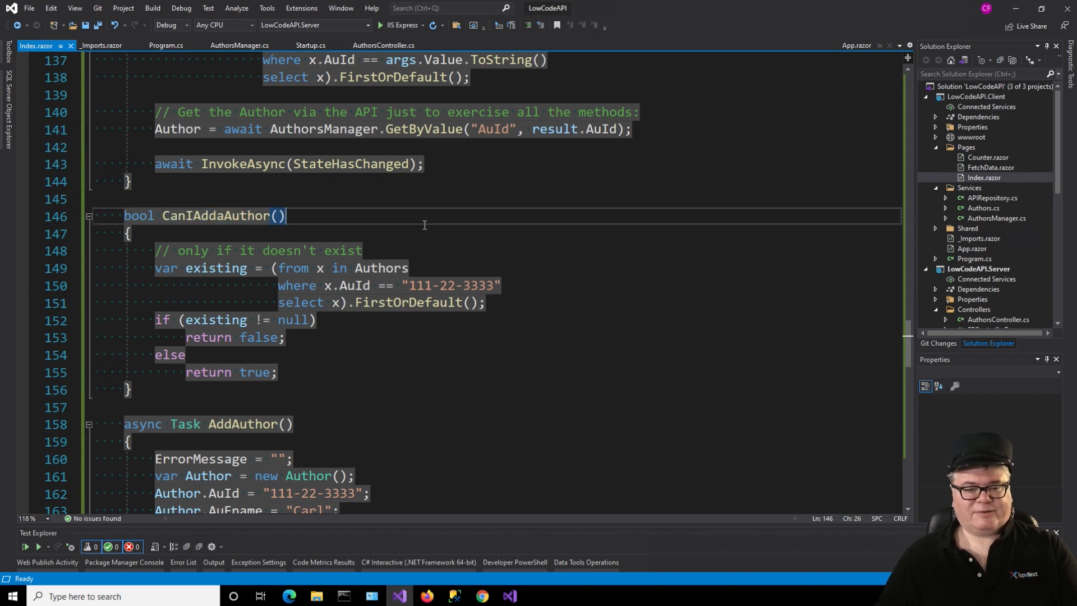
scroll(down, 3)
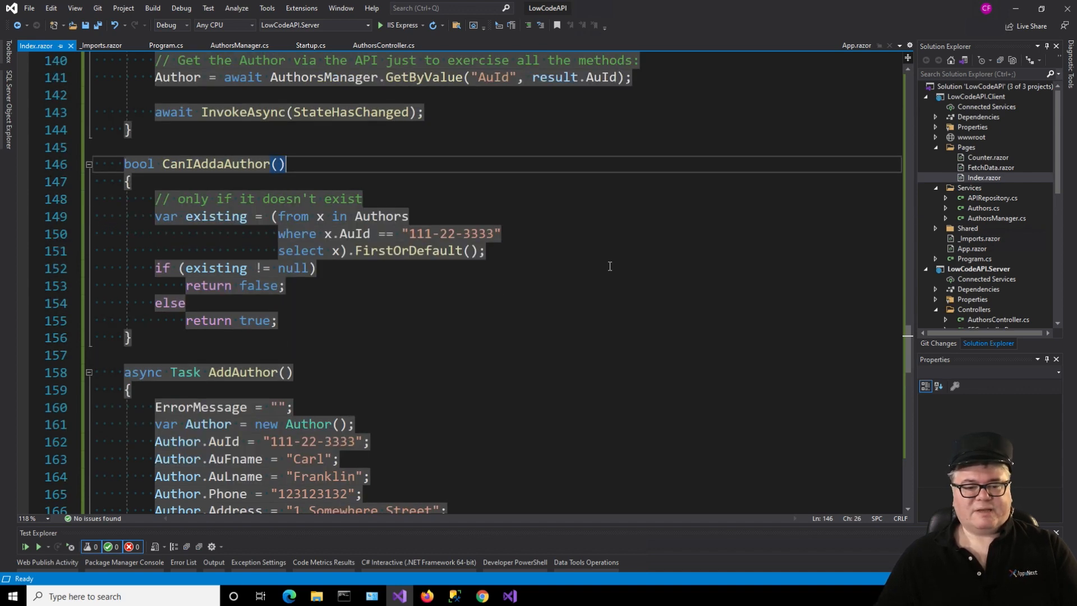
scroll(down, 3)
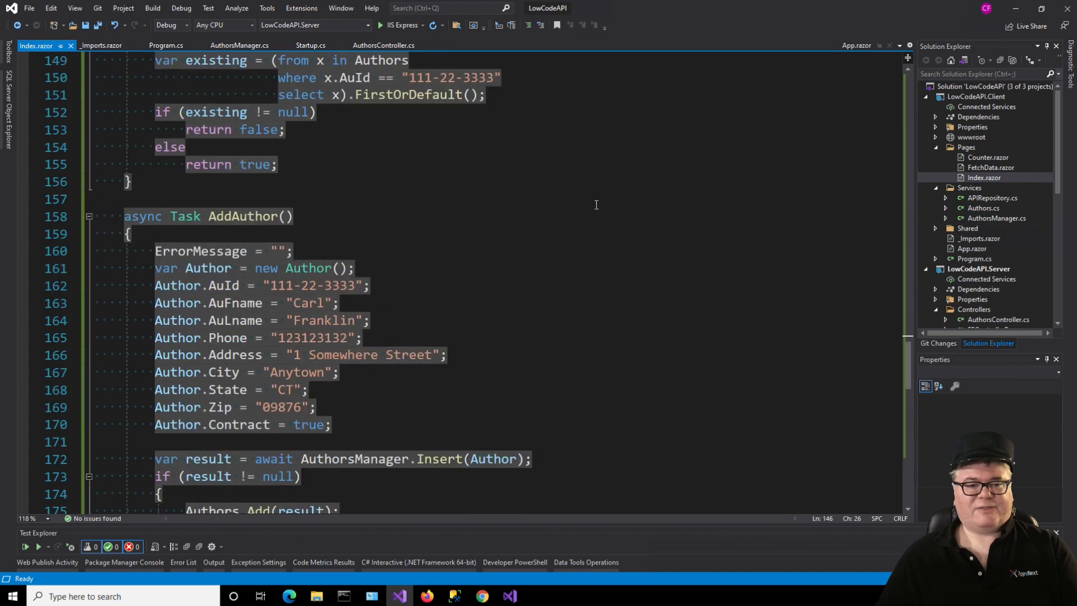
scroll(down, 3)
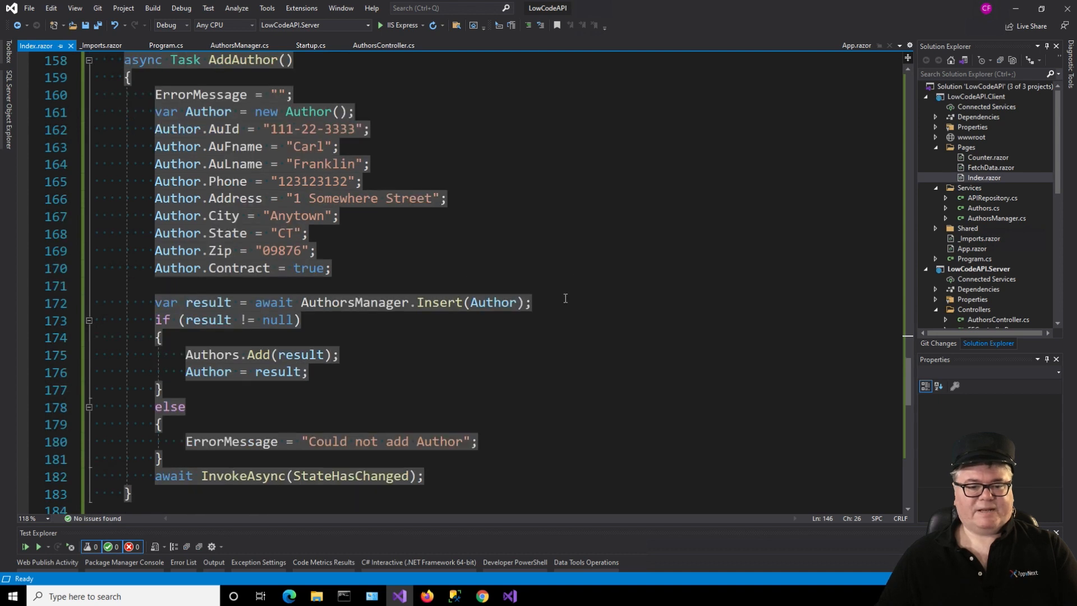
mouse_move(204, 372)
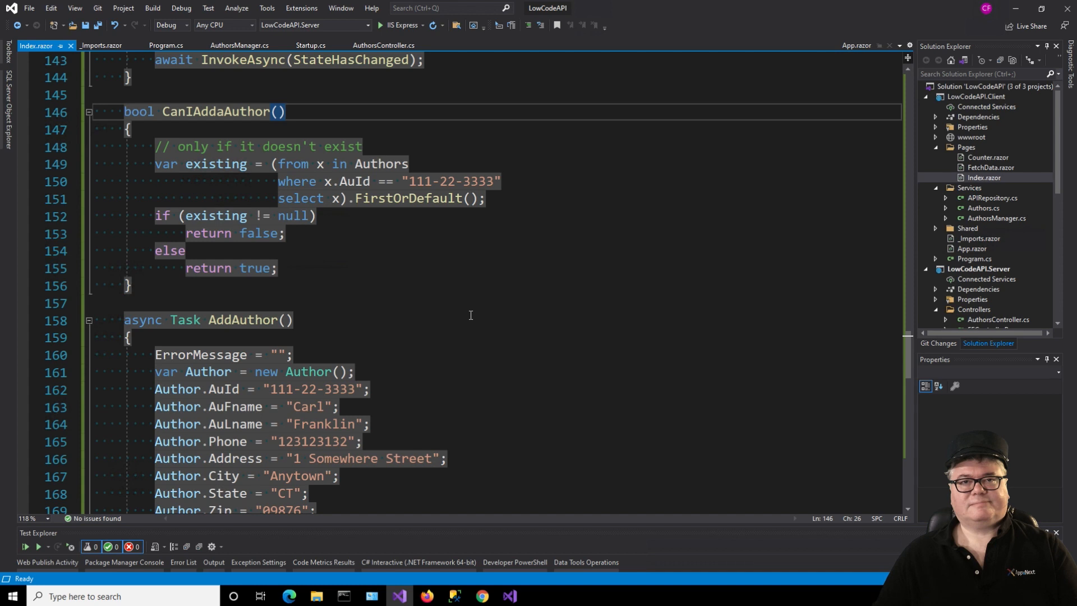
mouse_move(380, 266)
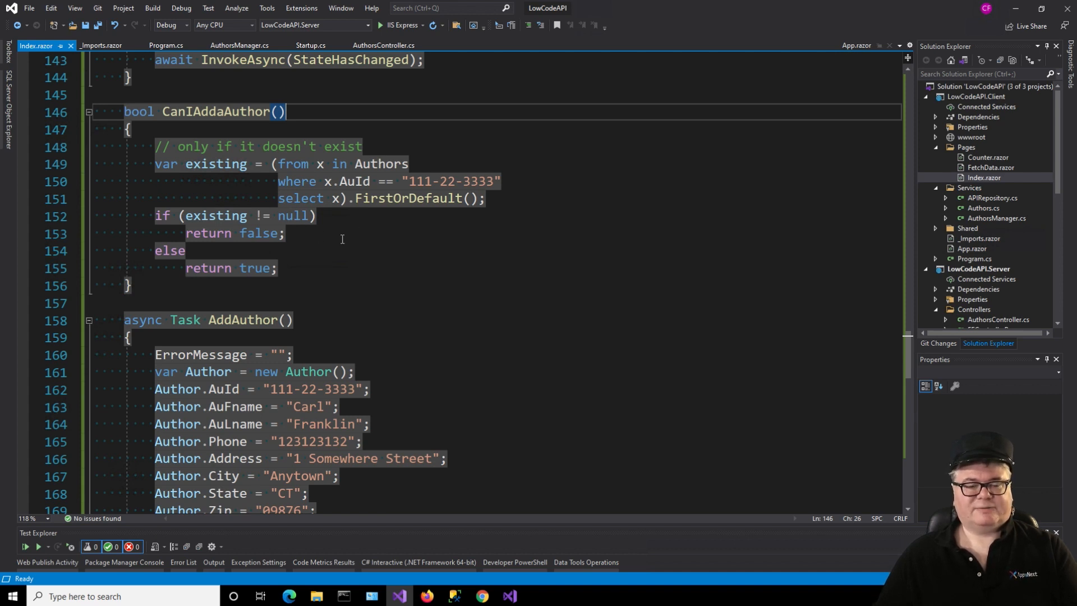
scroll(down, 3)
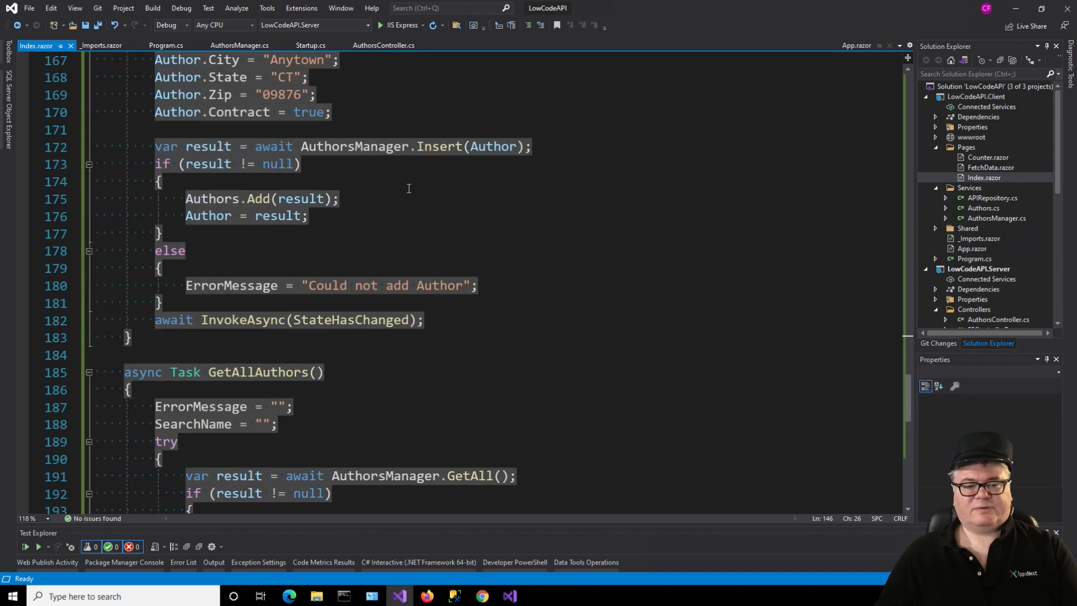
scroll(down, 3)
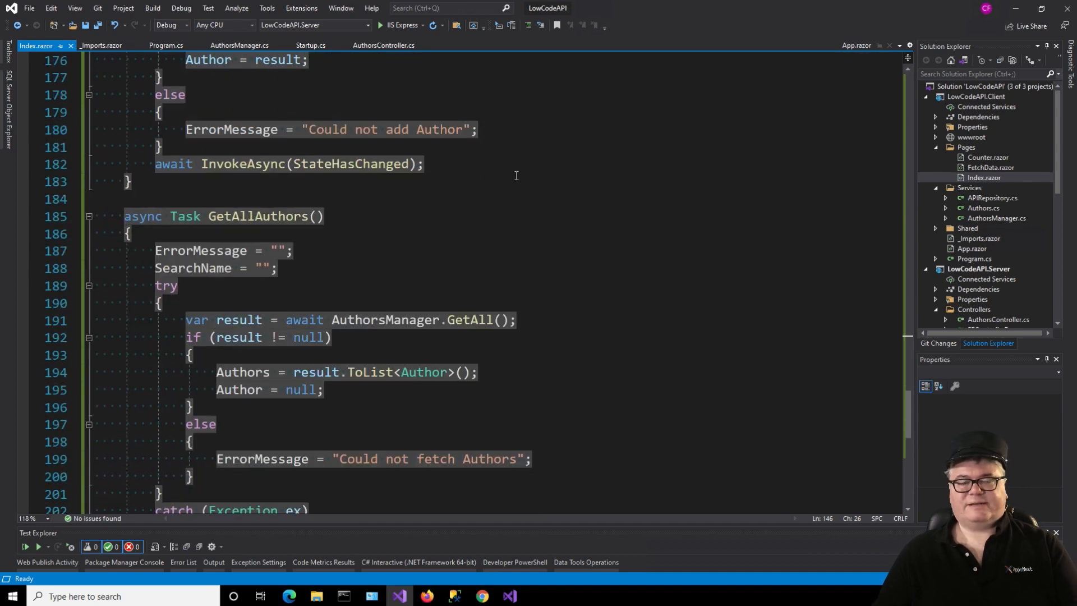